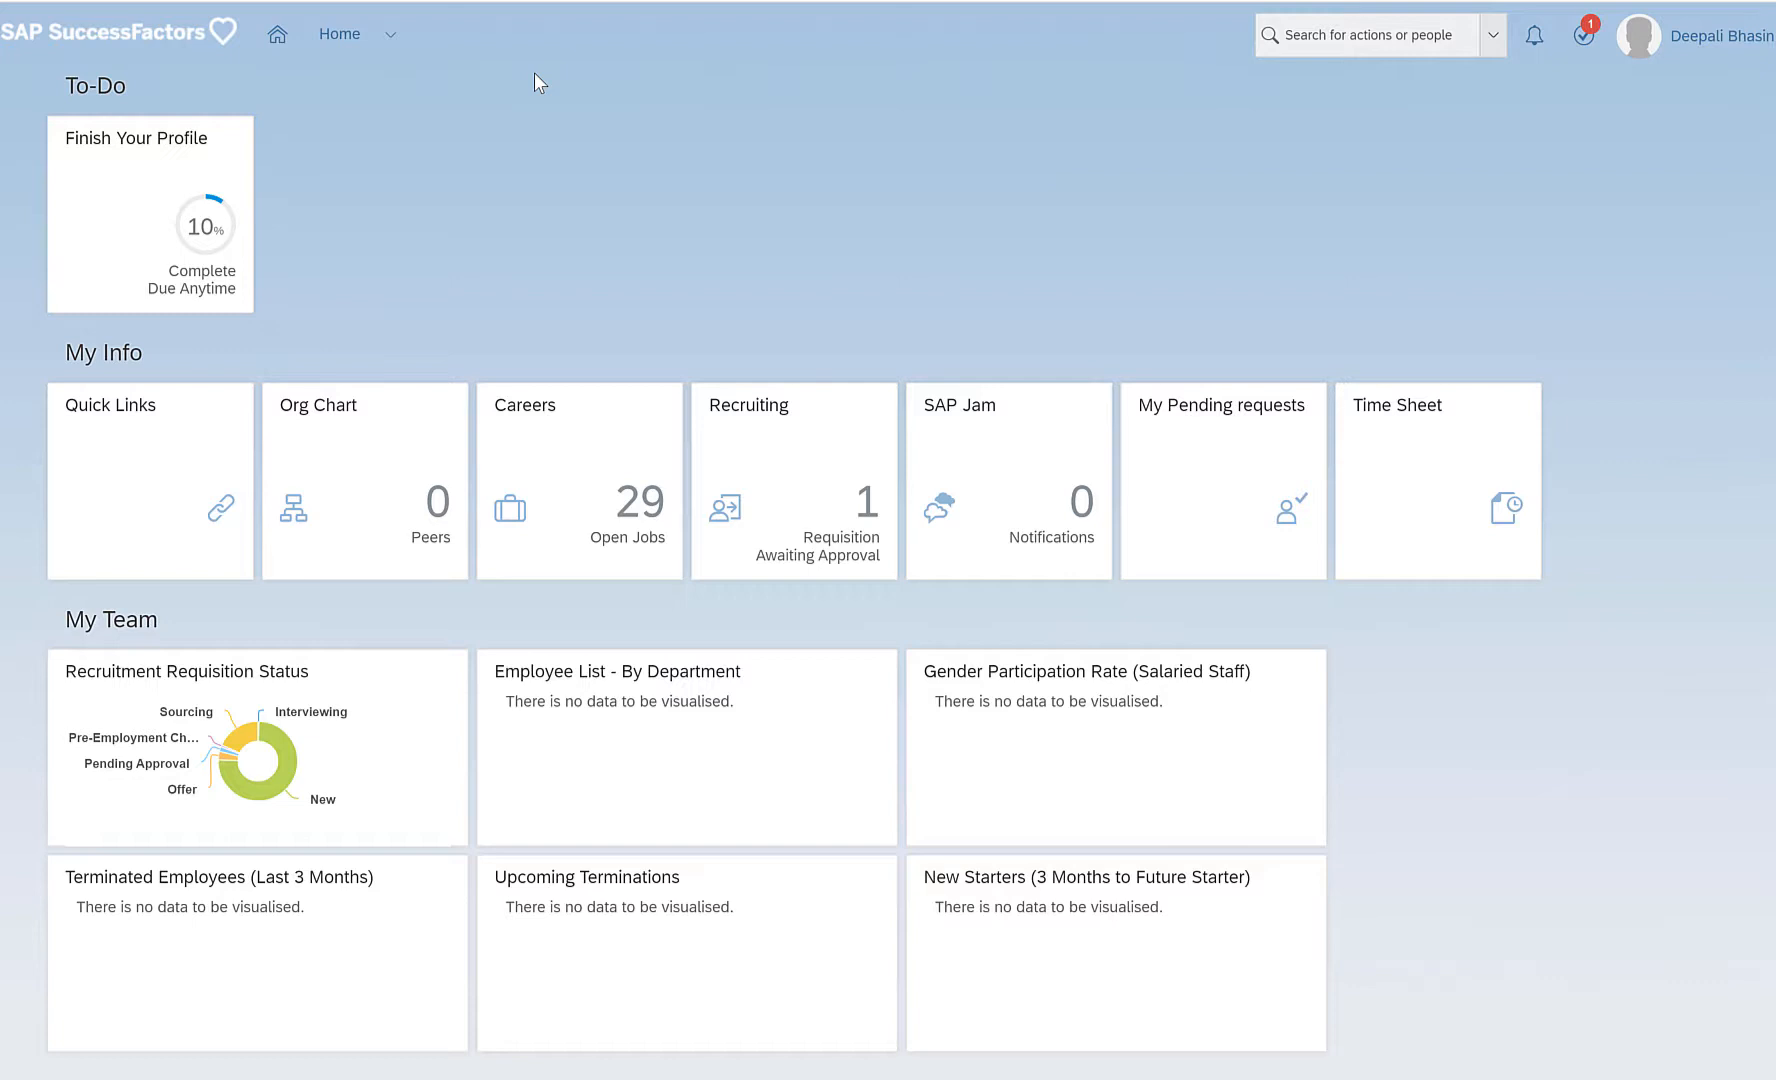
mouse_move(1039, 166)
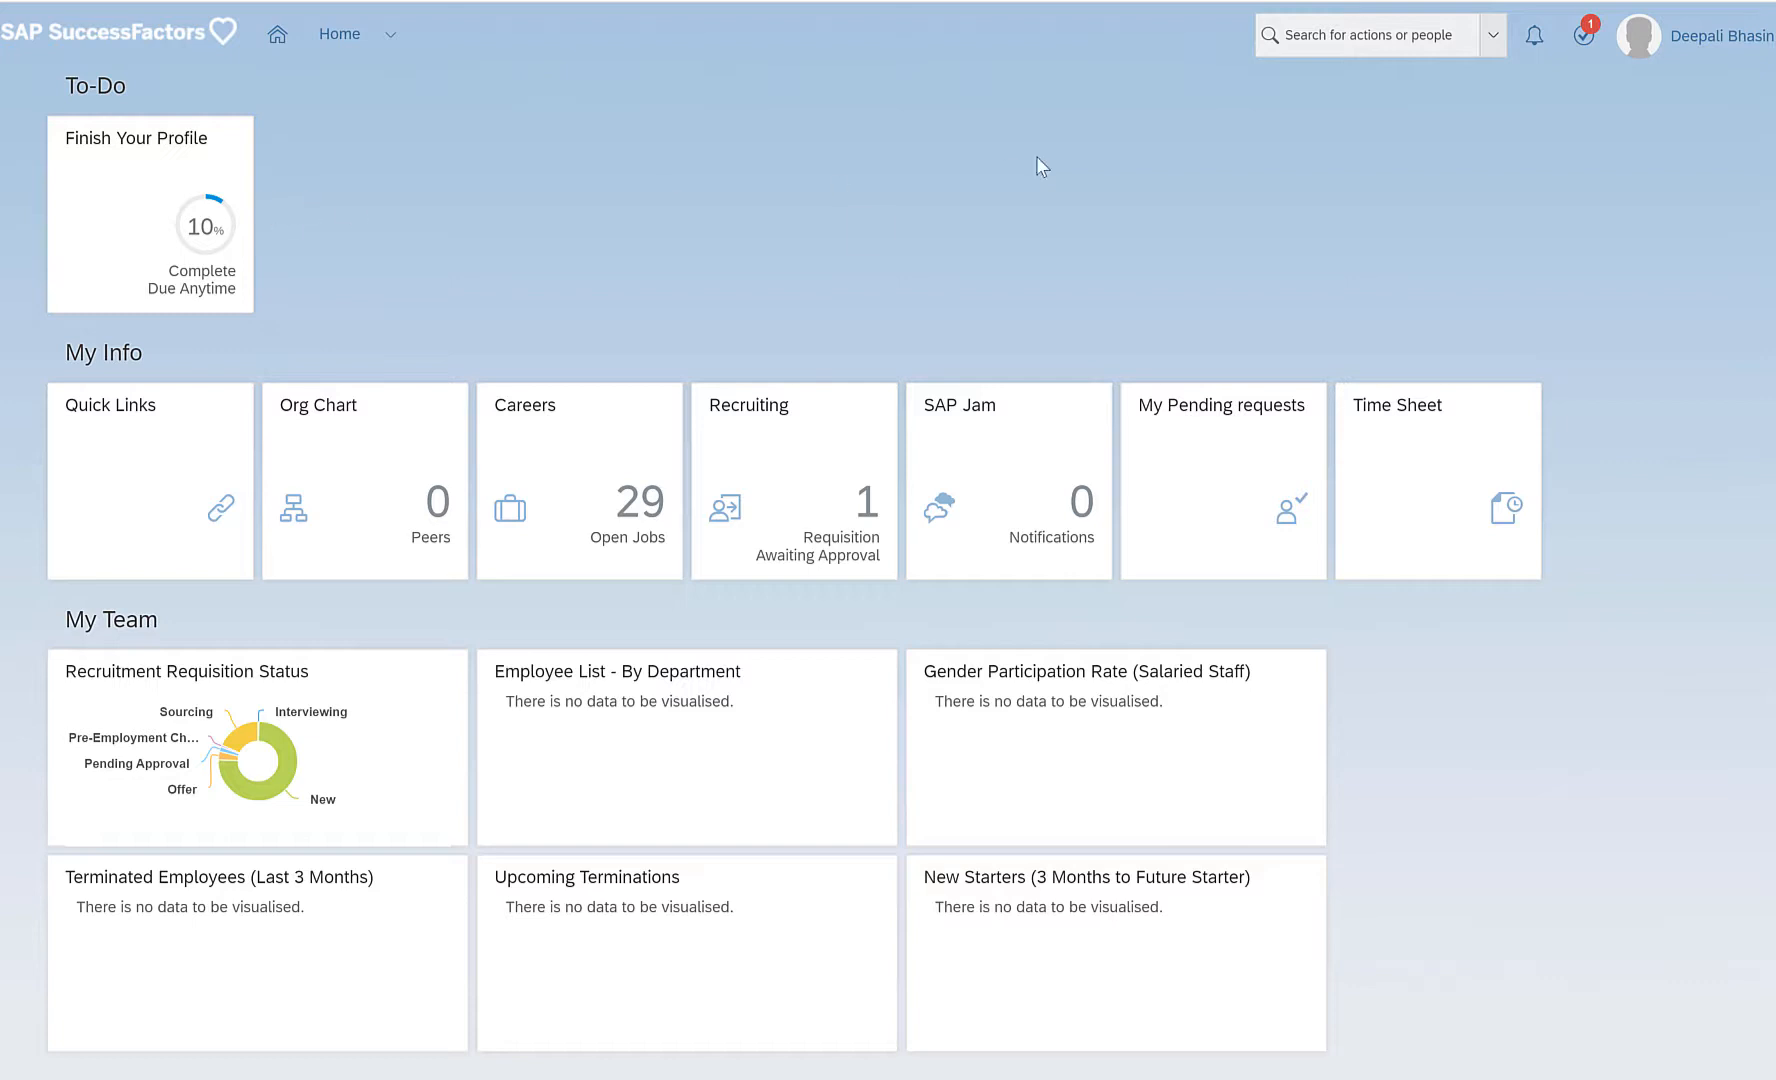
Search the global action search for 'import and export' to reach the Import and Export Data page.
left_click(1348, 34)
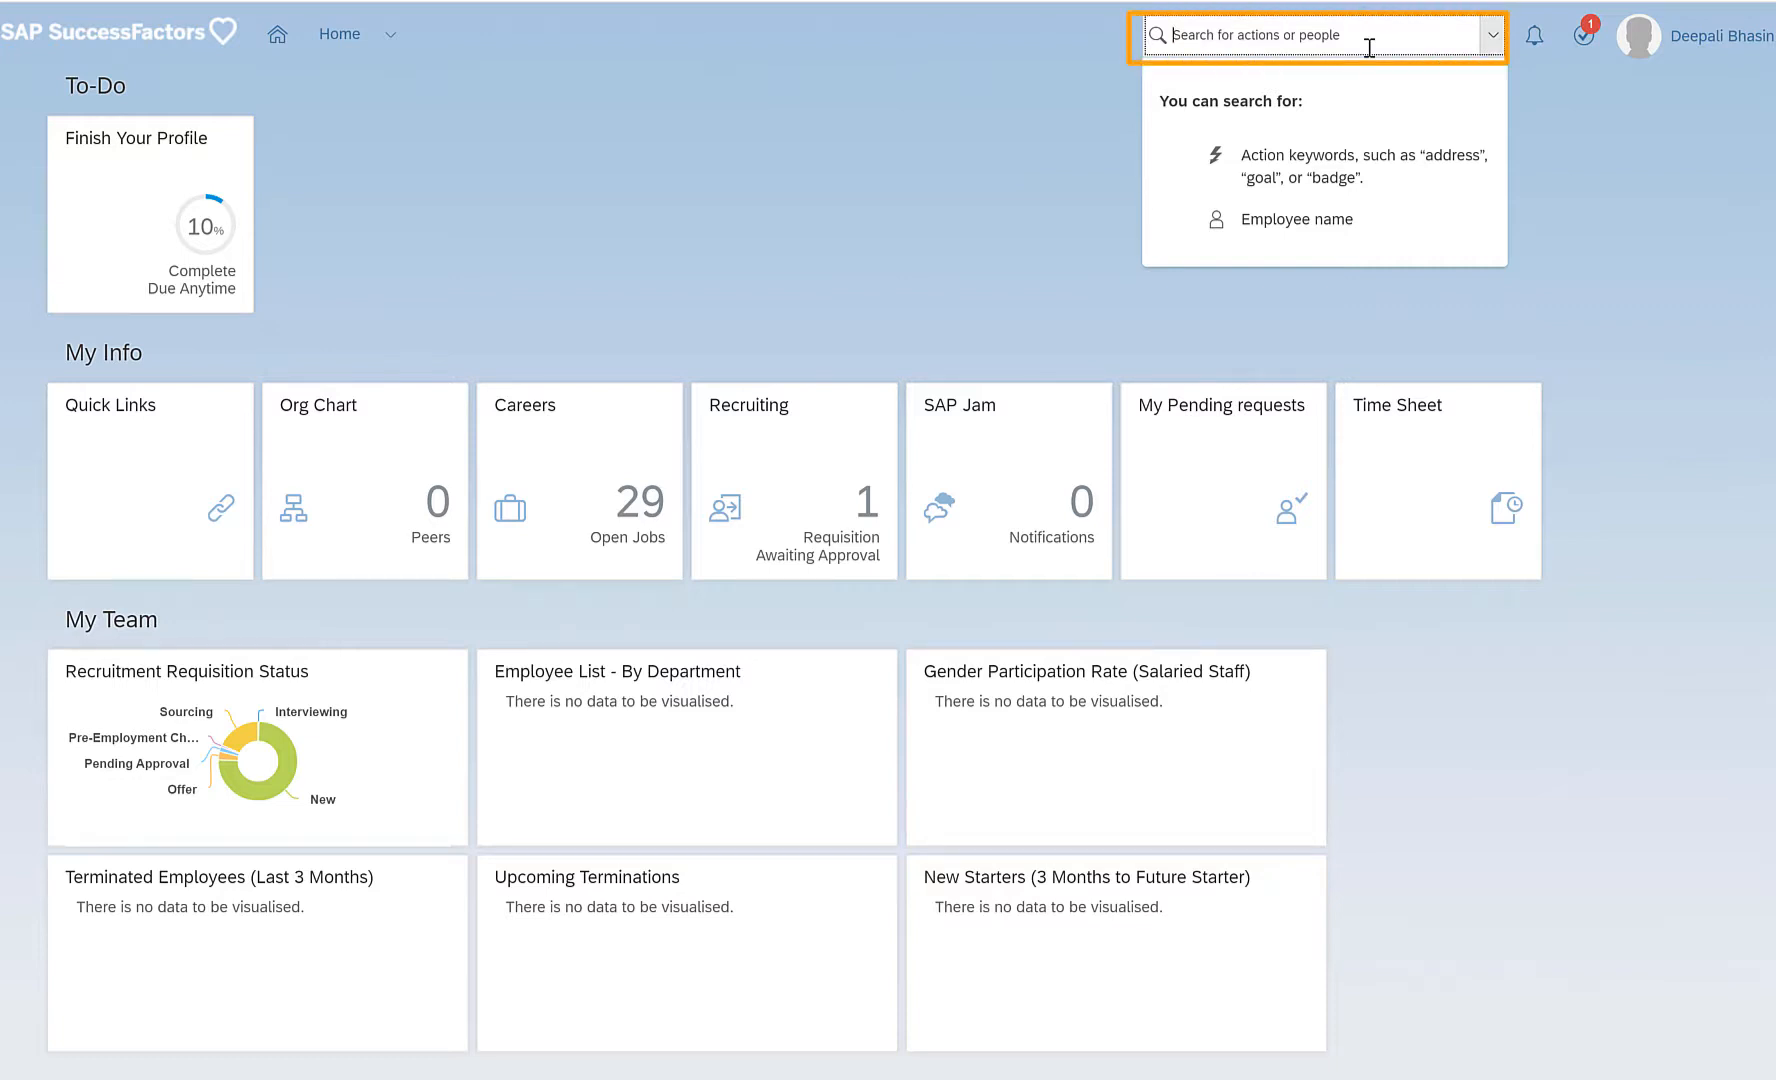
type("impd")
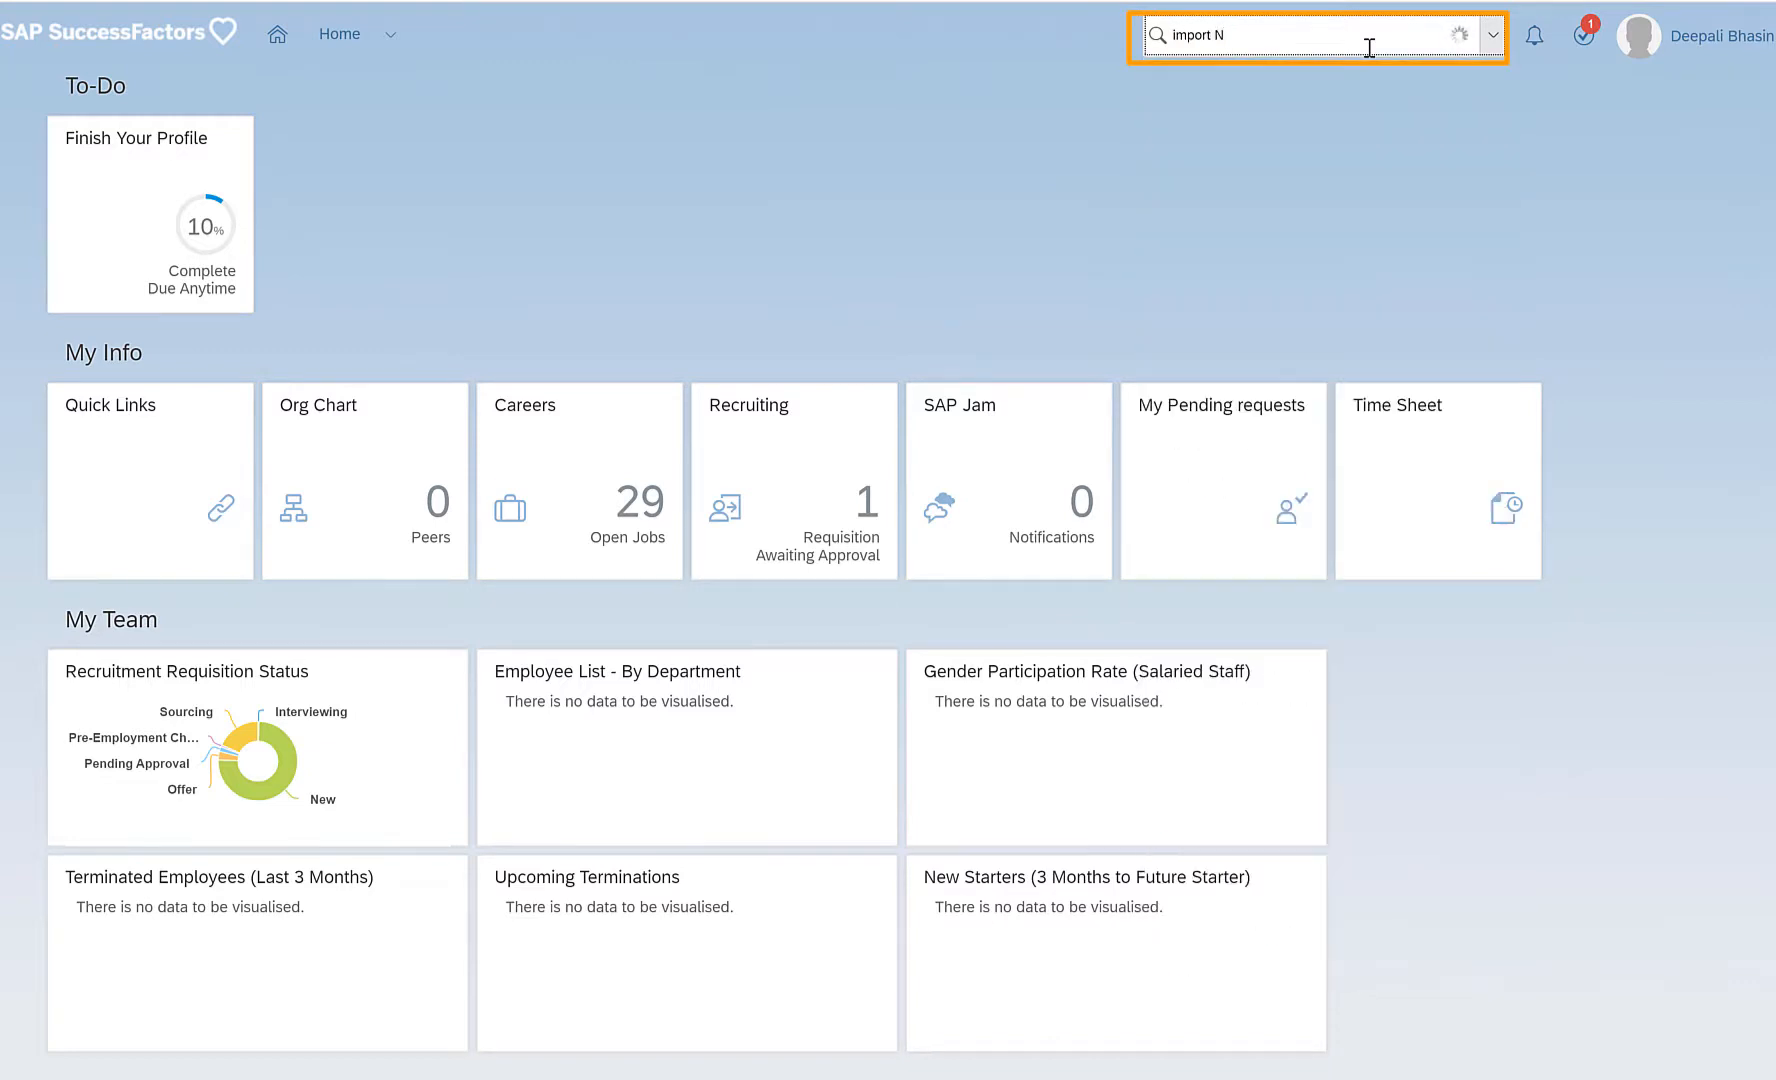
type("an")
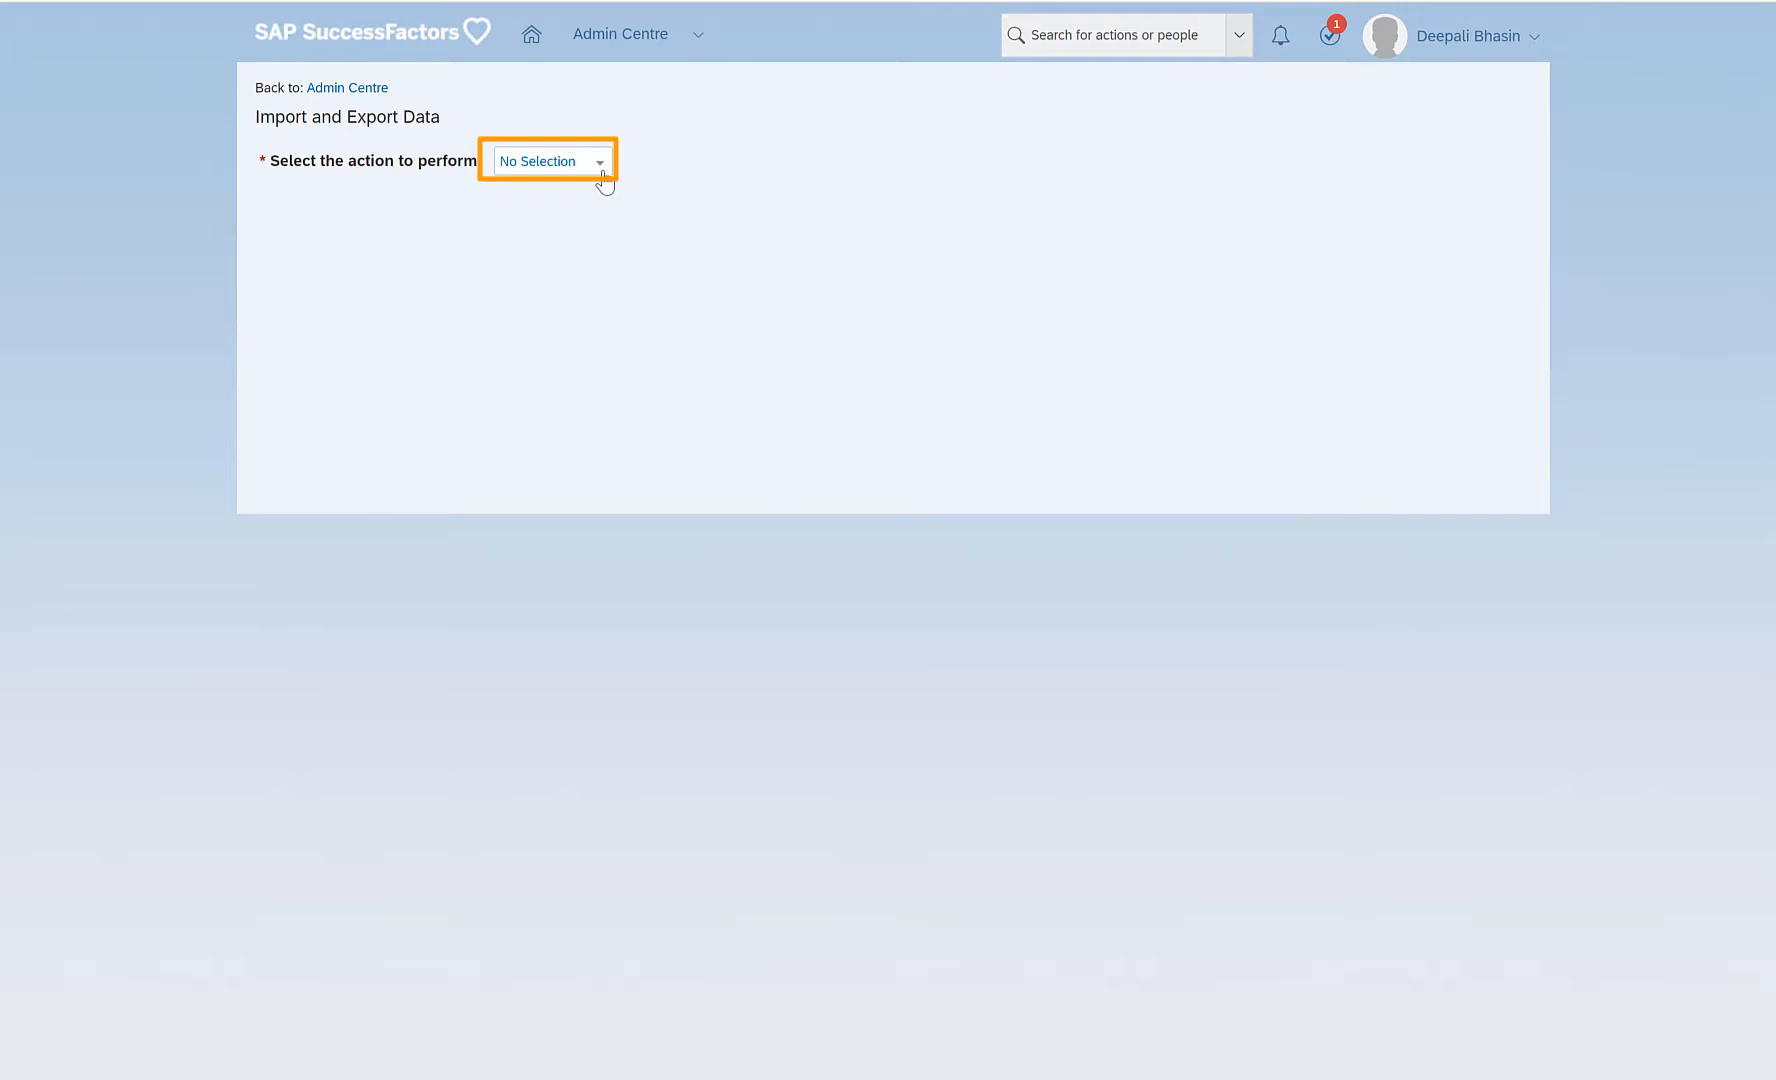
Select Export Data as the action and search generic objects for 'location', finding Department-to-Location.
left_click(549, 161)
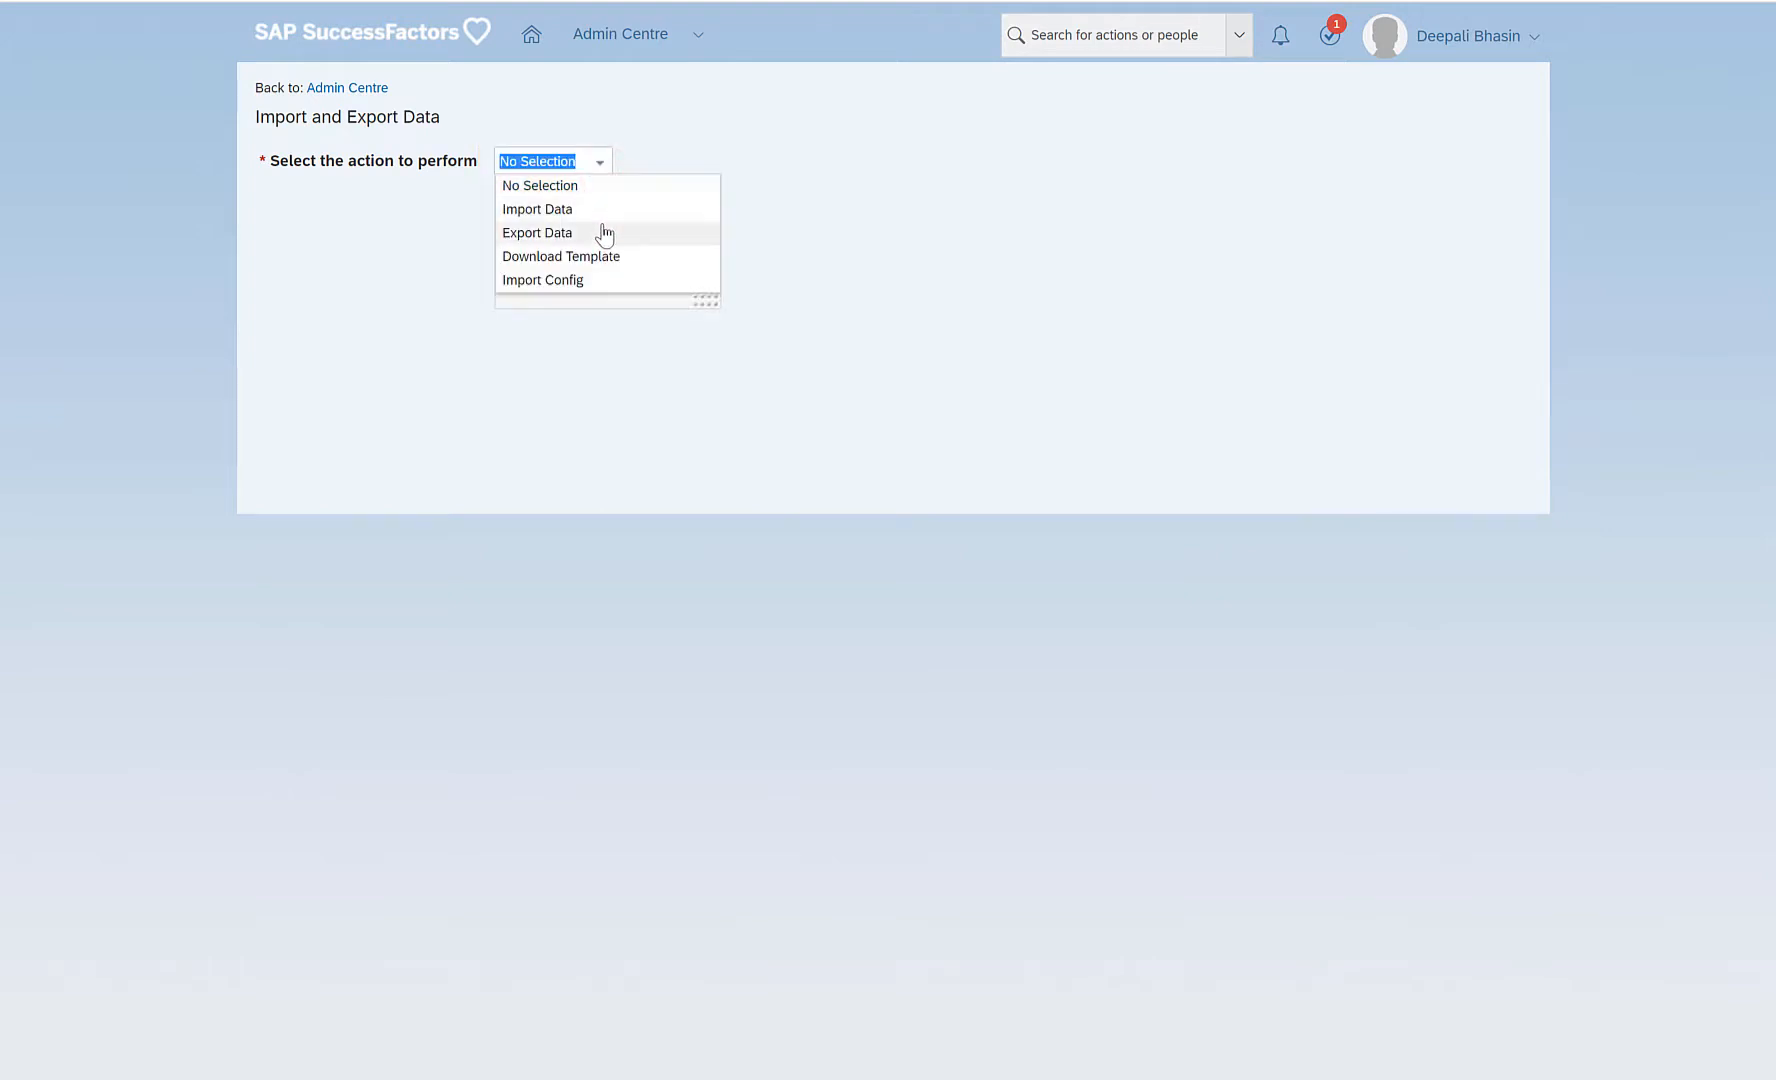
left_click(538, 233)
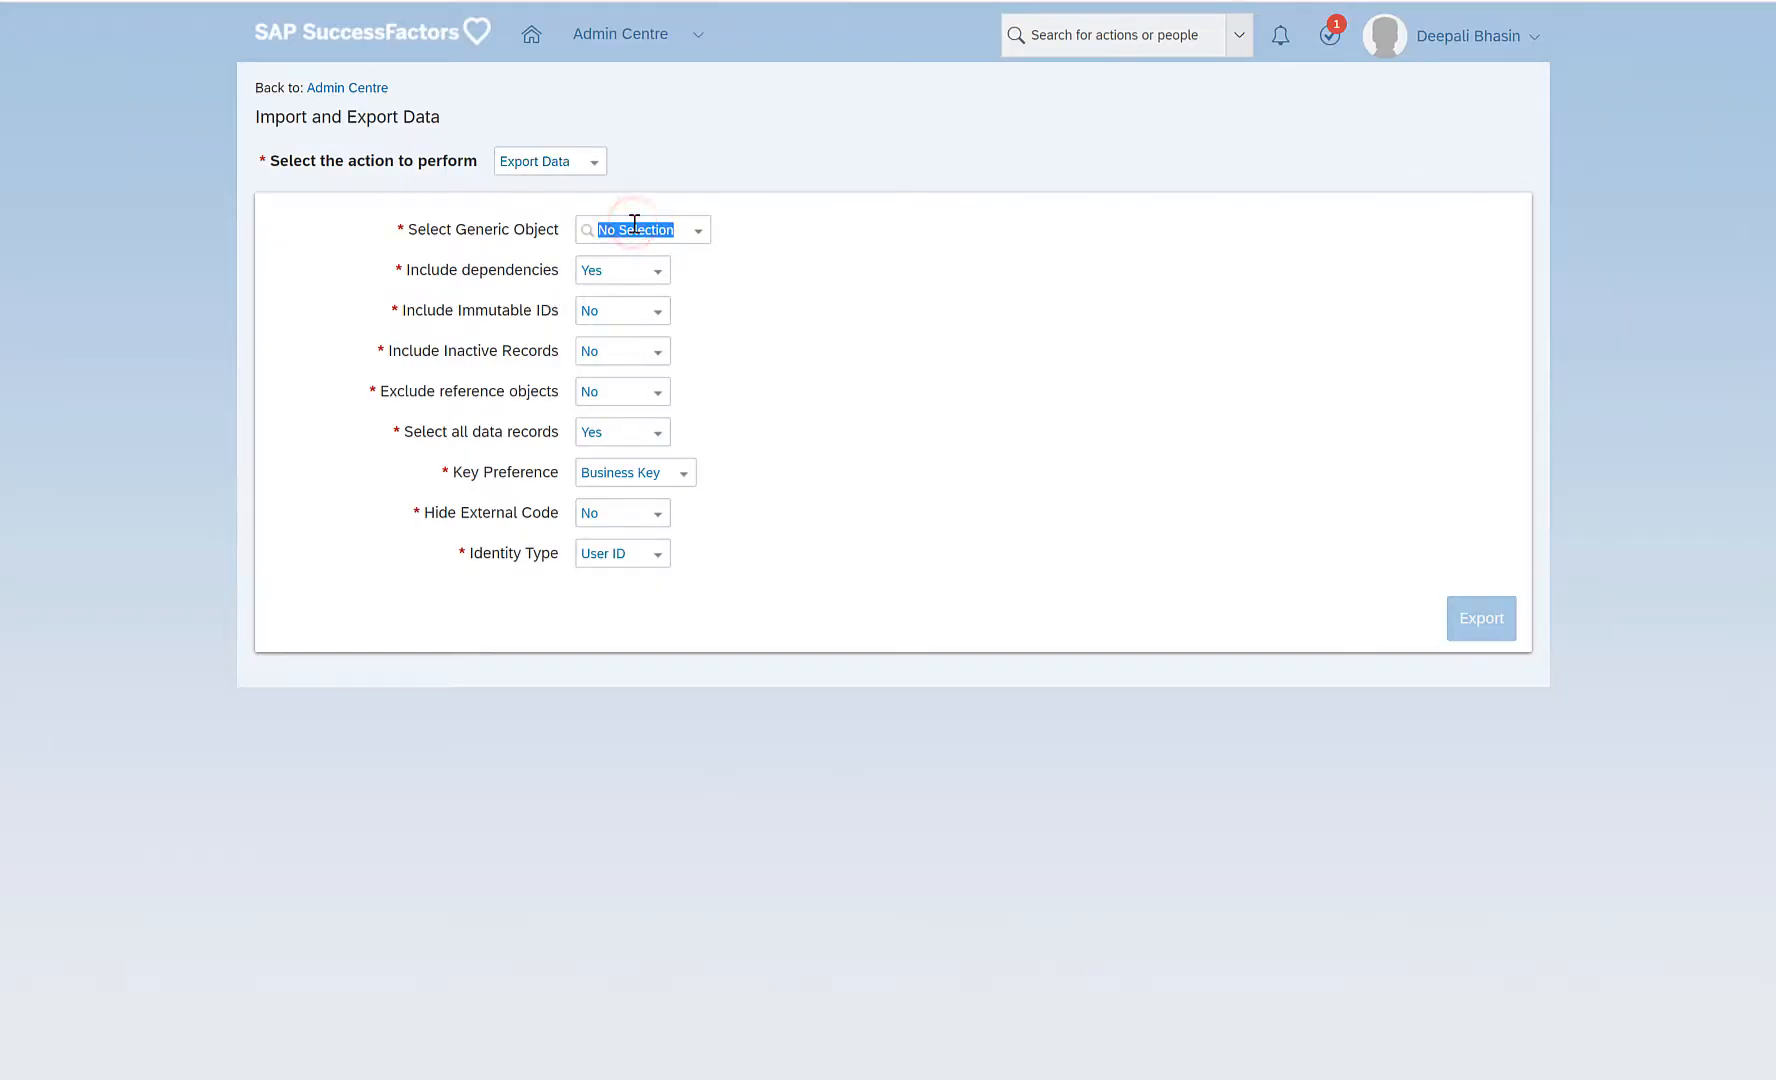
type("location")
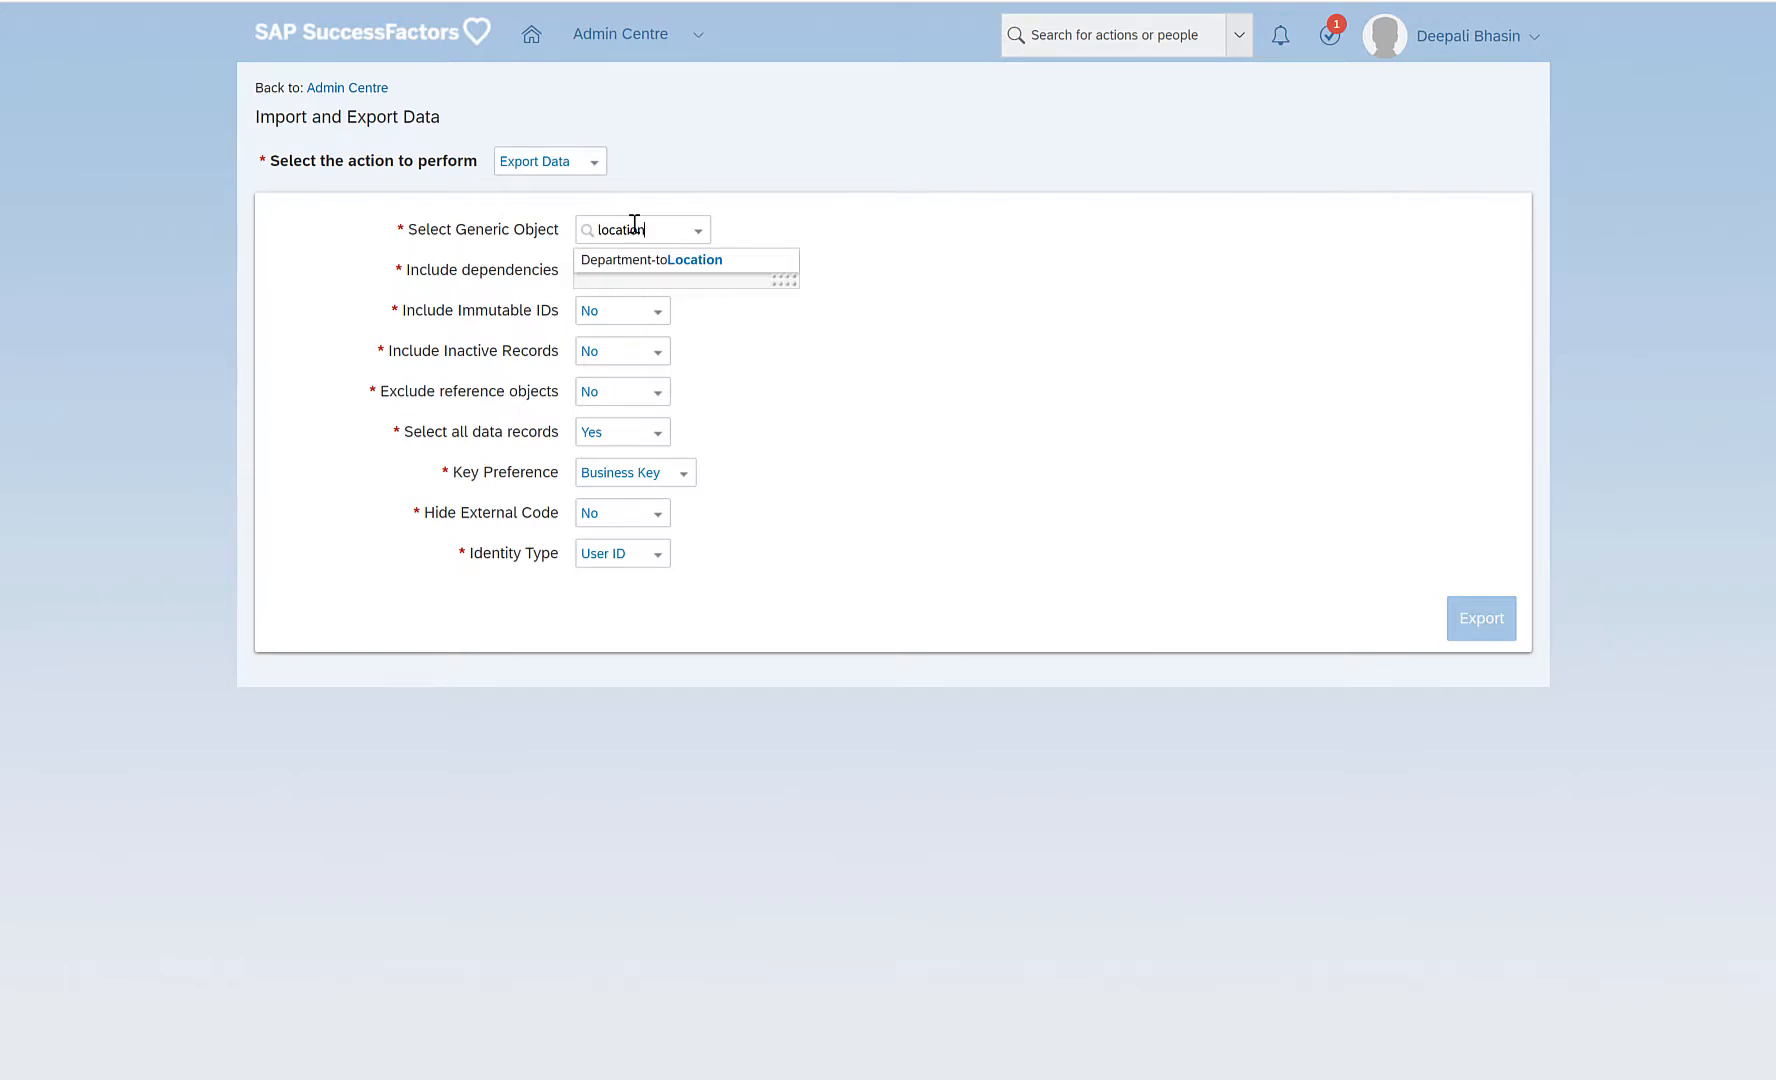
mouse_move(698, 207)
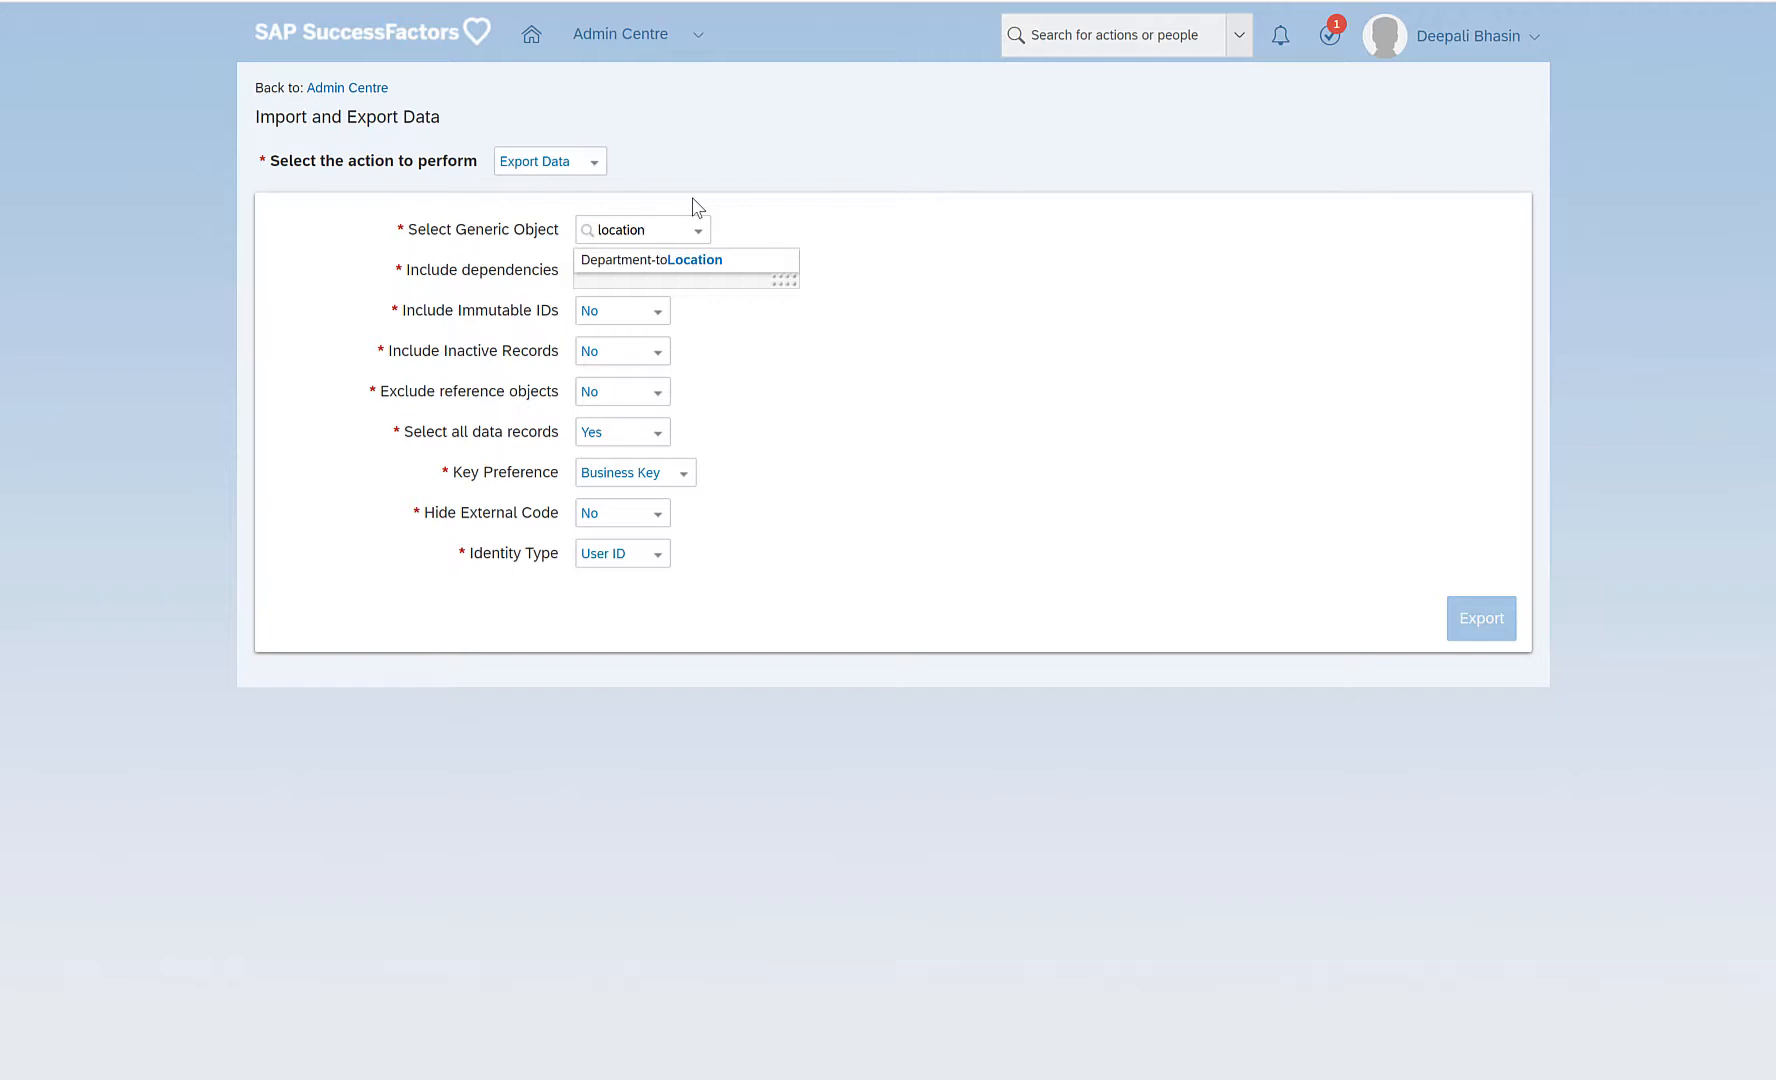
left_click(641, 230)
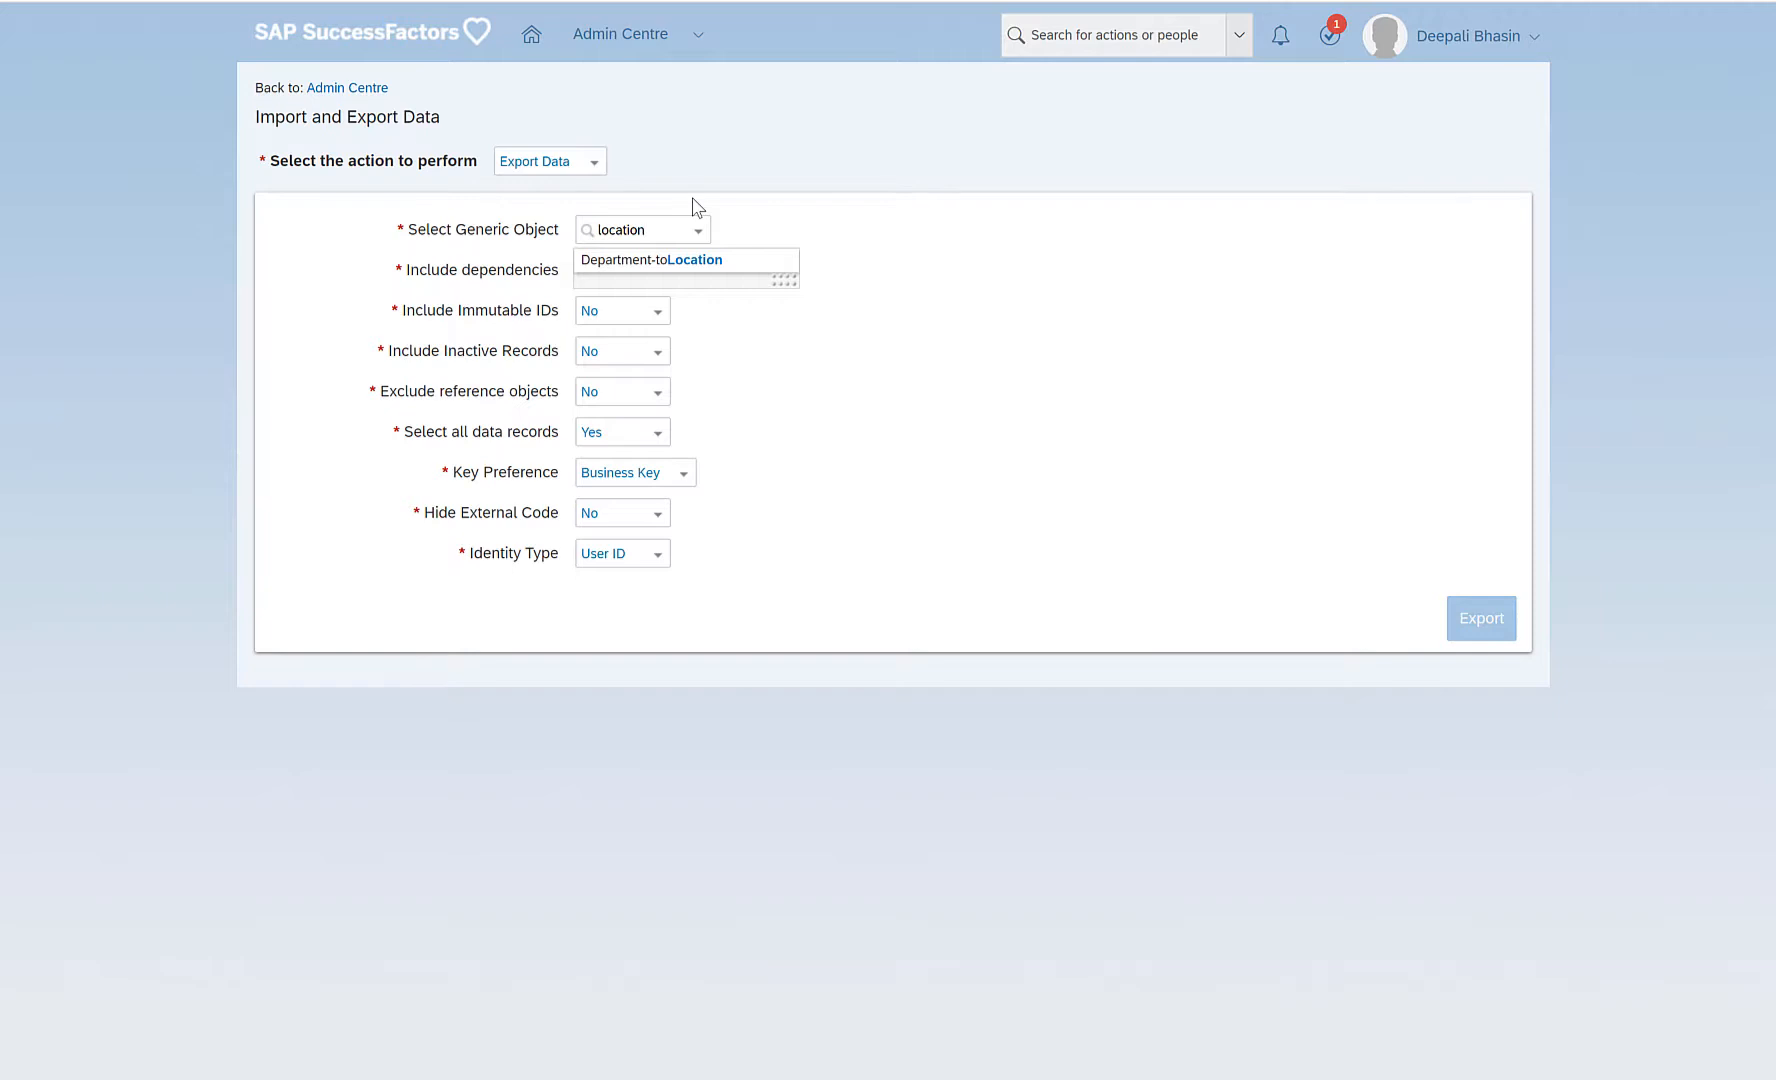
left_click(640, 230)
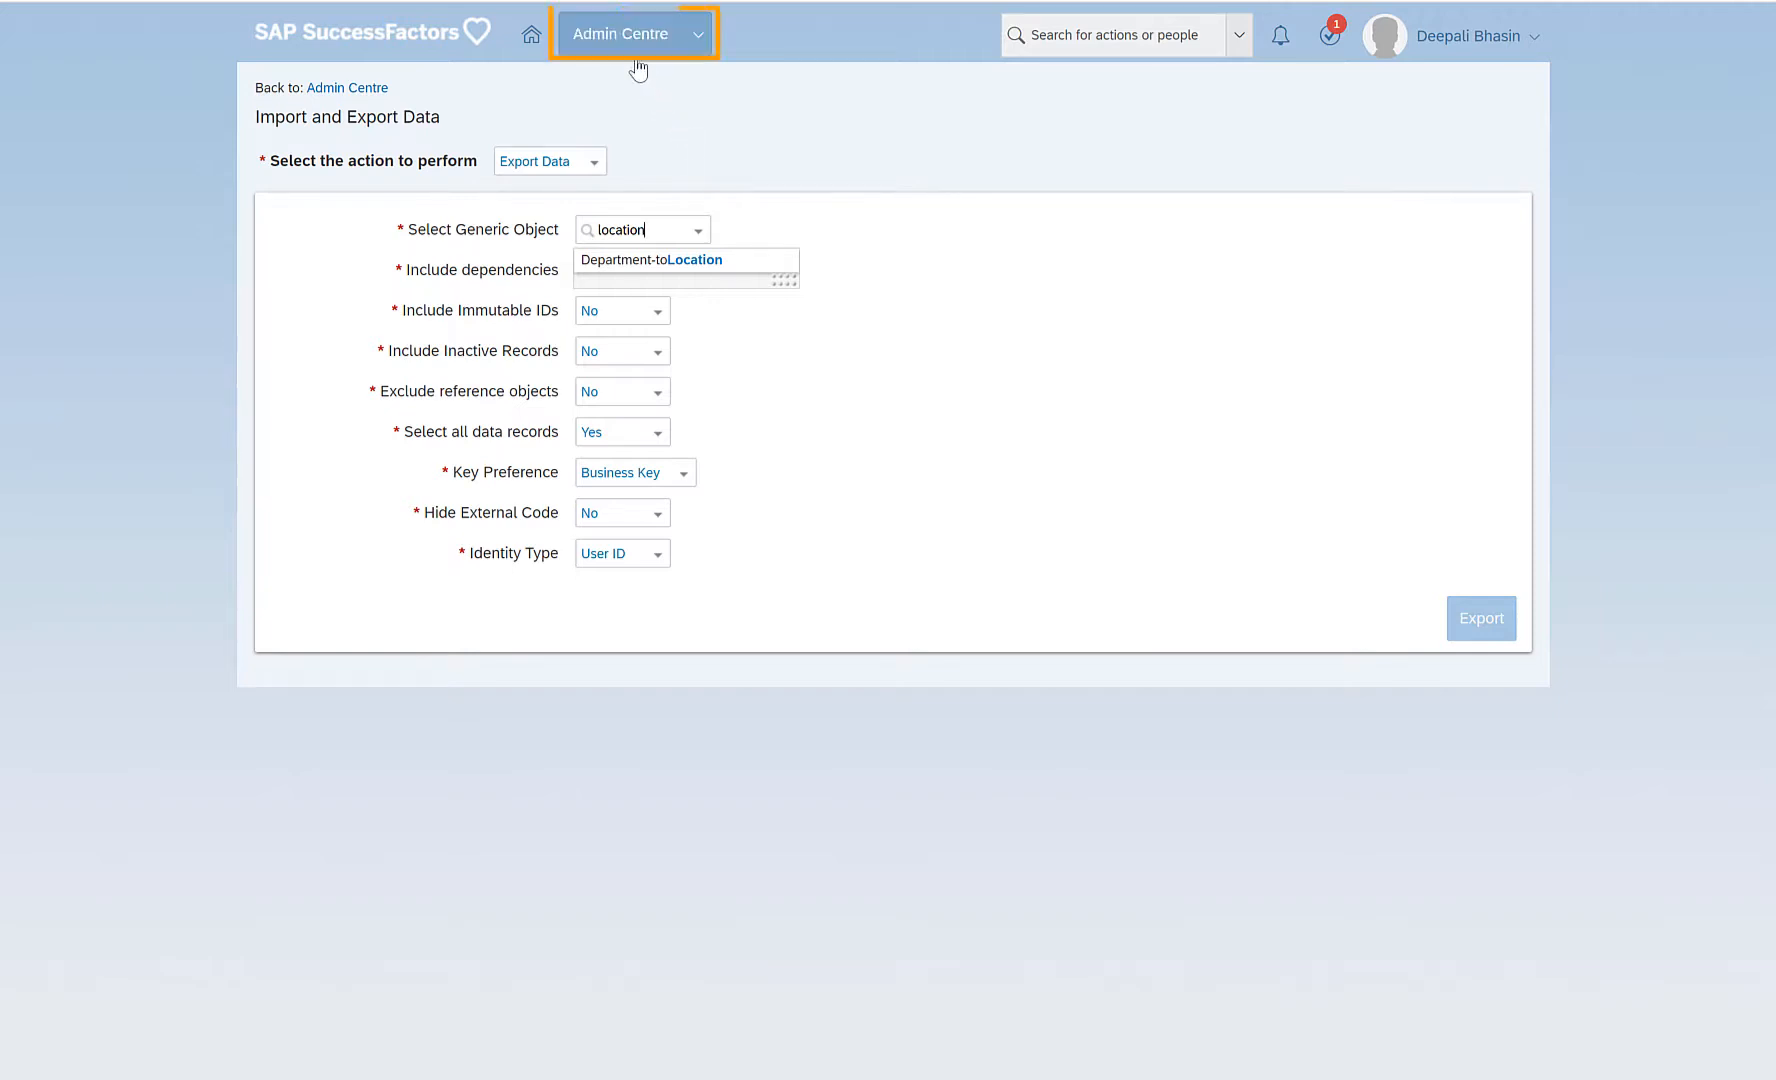
Open the module navigation dropdown beside Admin Centre to list Reporting and other areas.
left_click(634, 33)
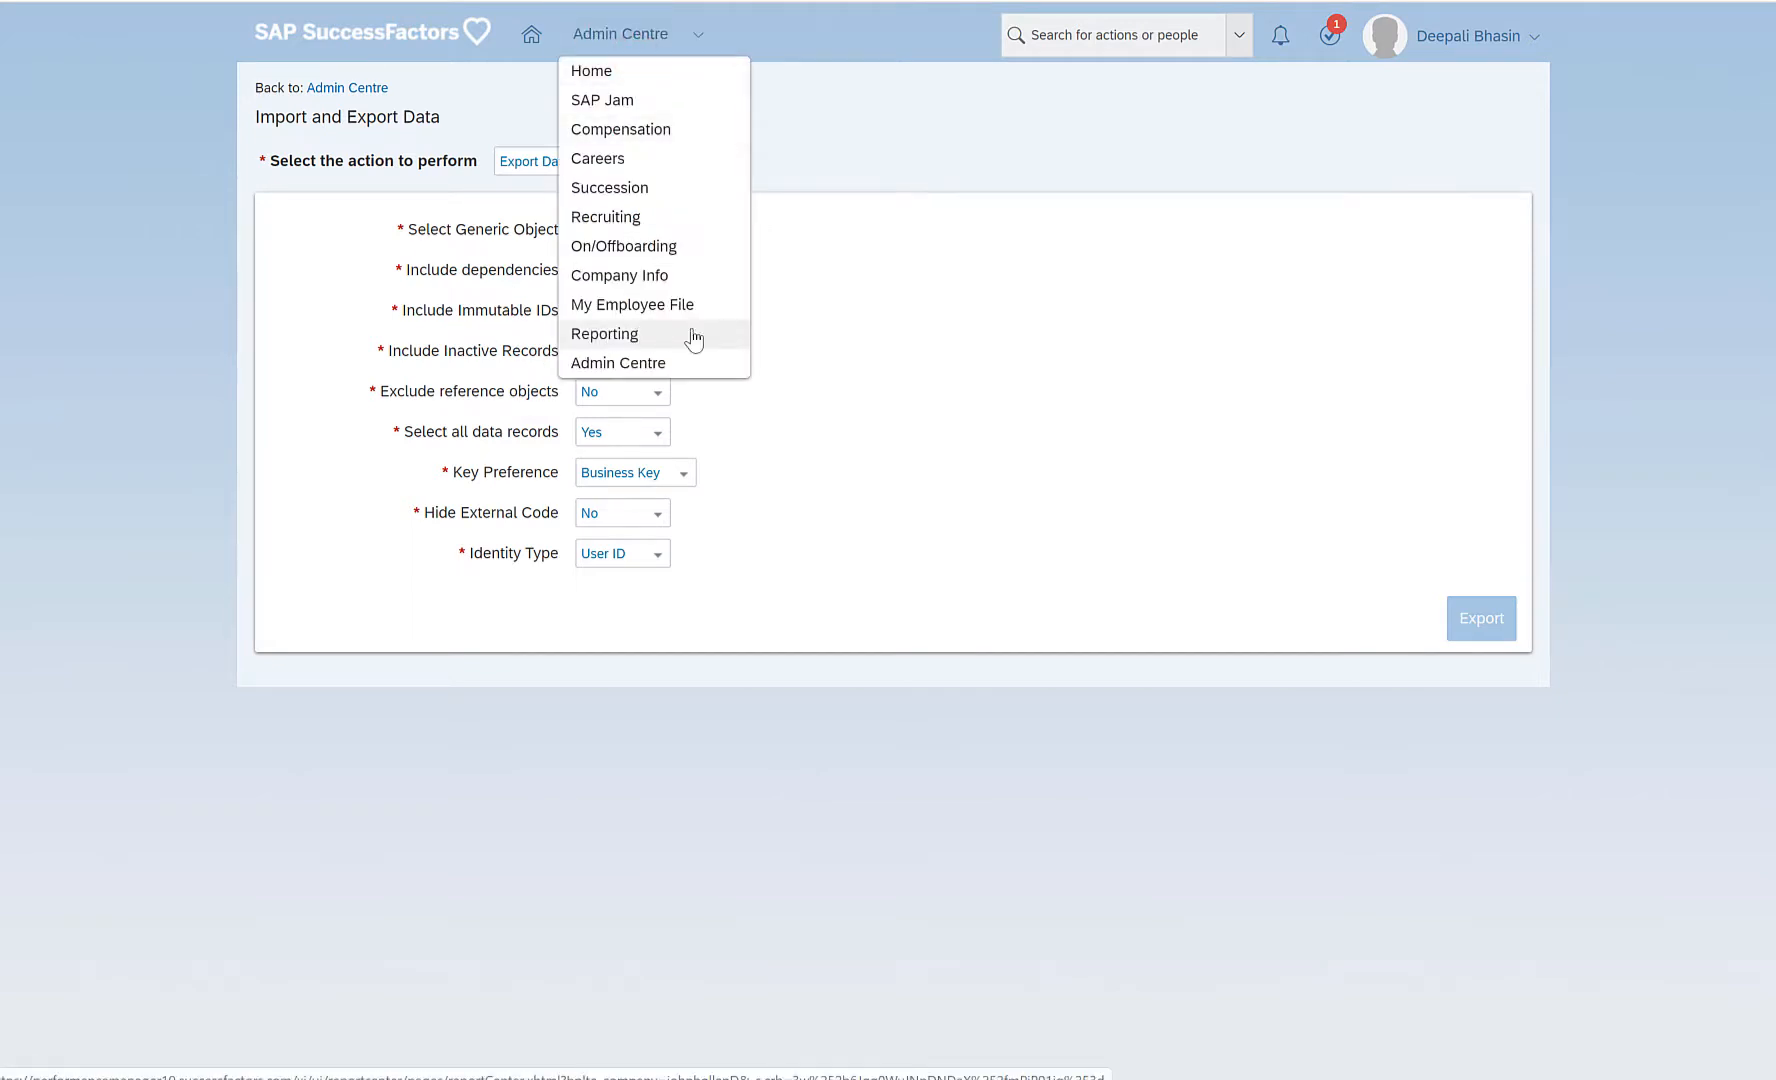
mouse_move(702, 343)
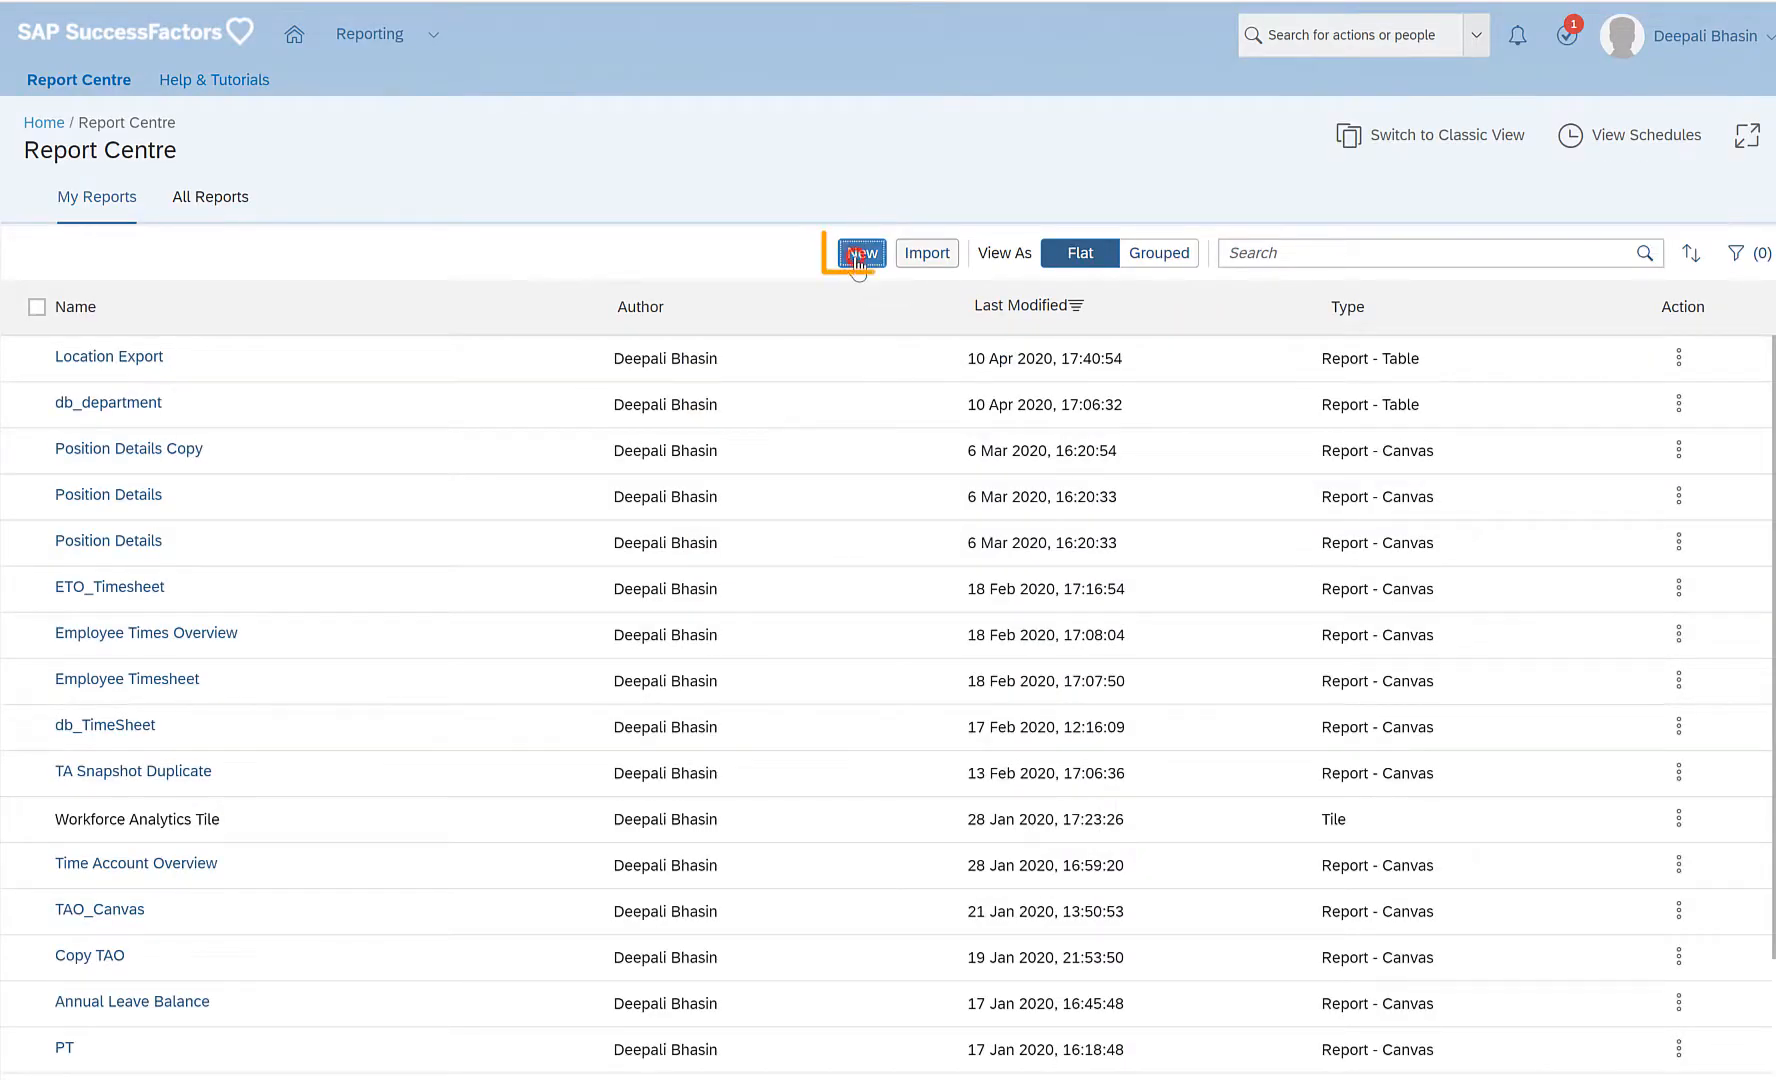
Create a new Report - Table with Single Domain set to Foundation Objects.
left_click(861, 252)
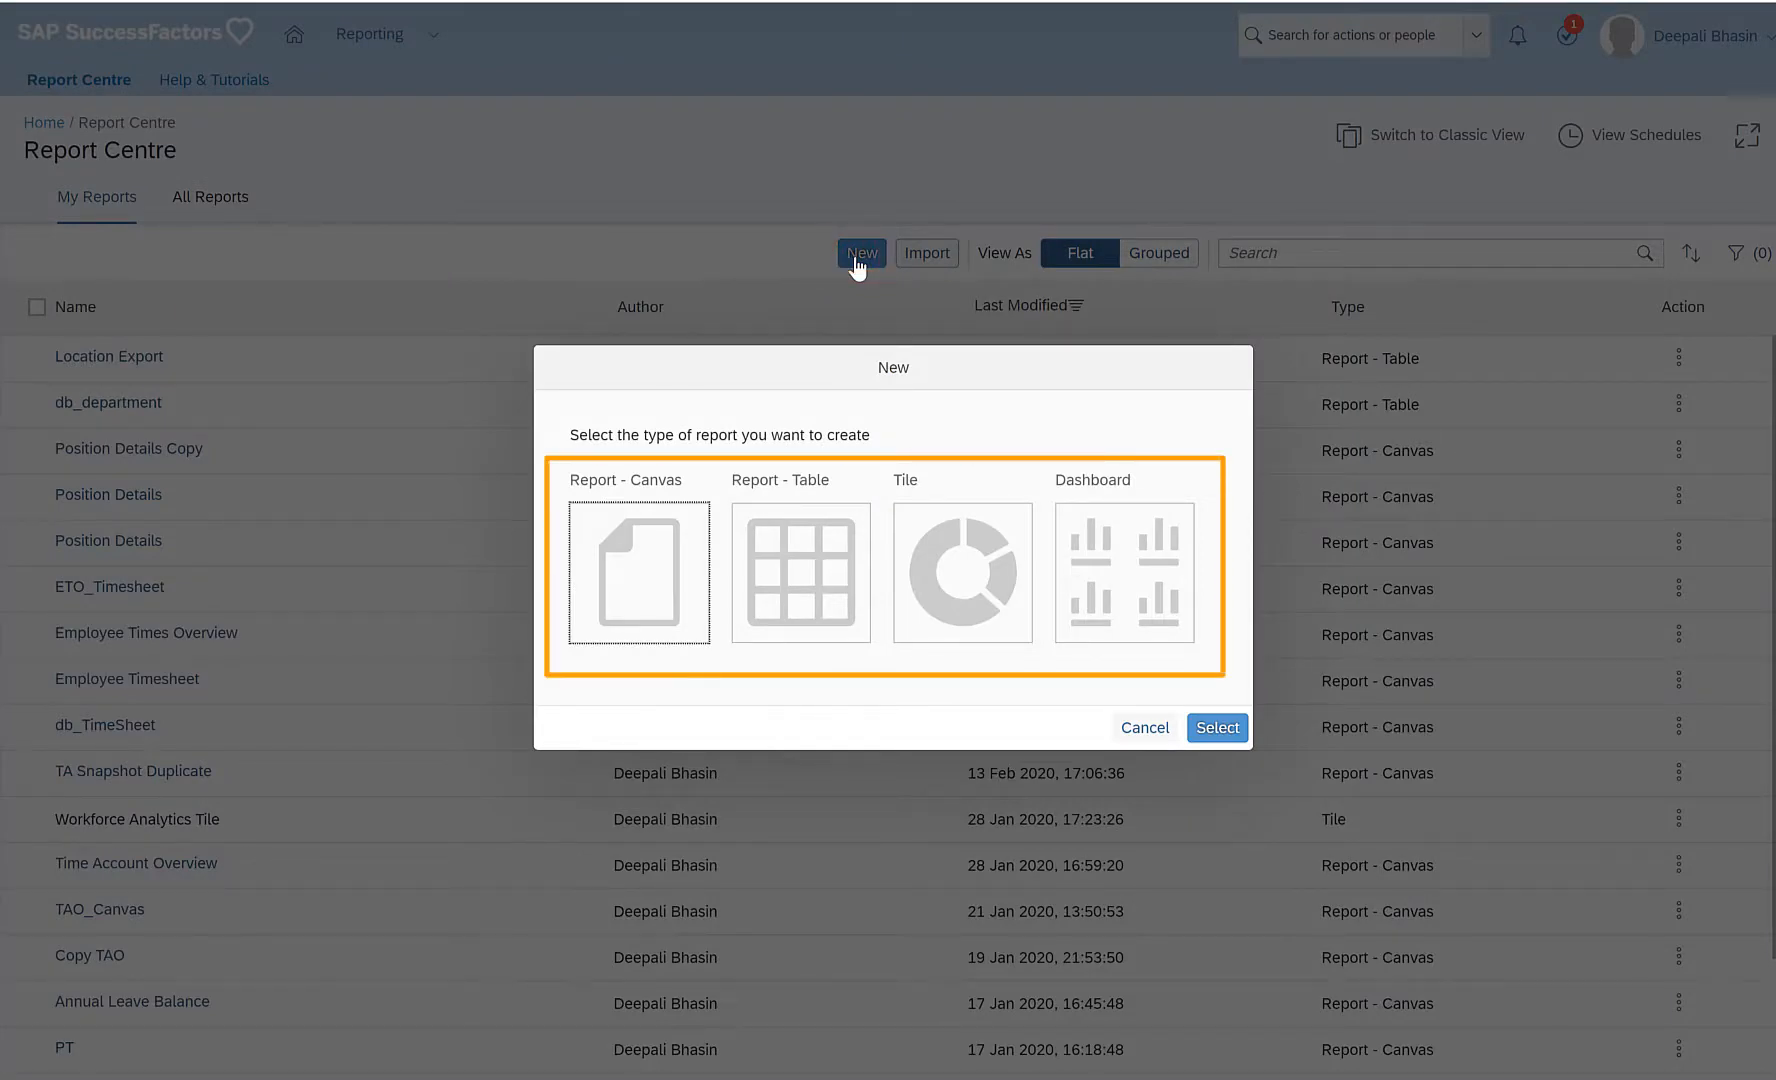
mouse_move(971, 439)
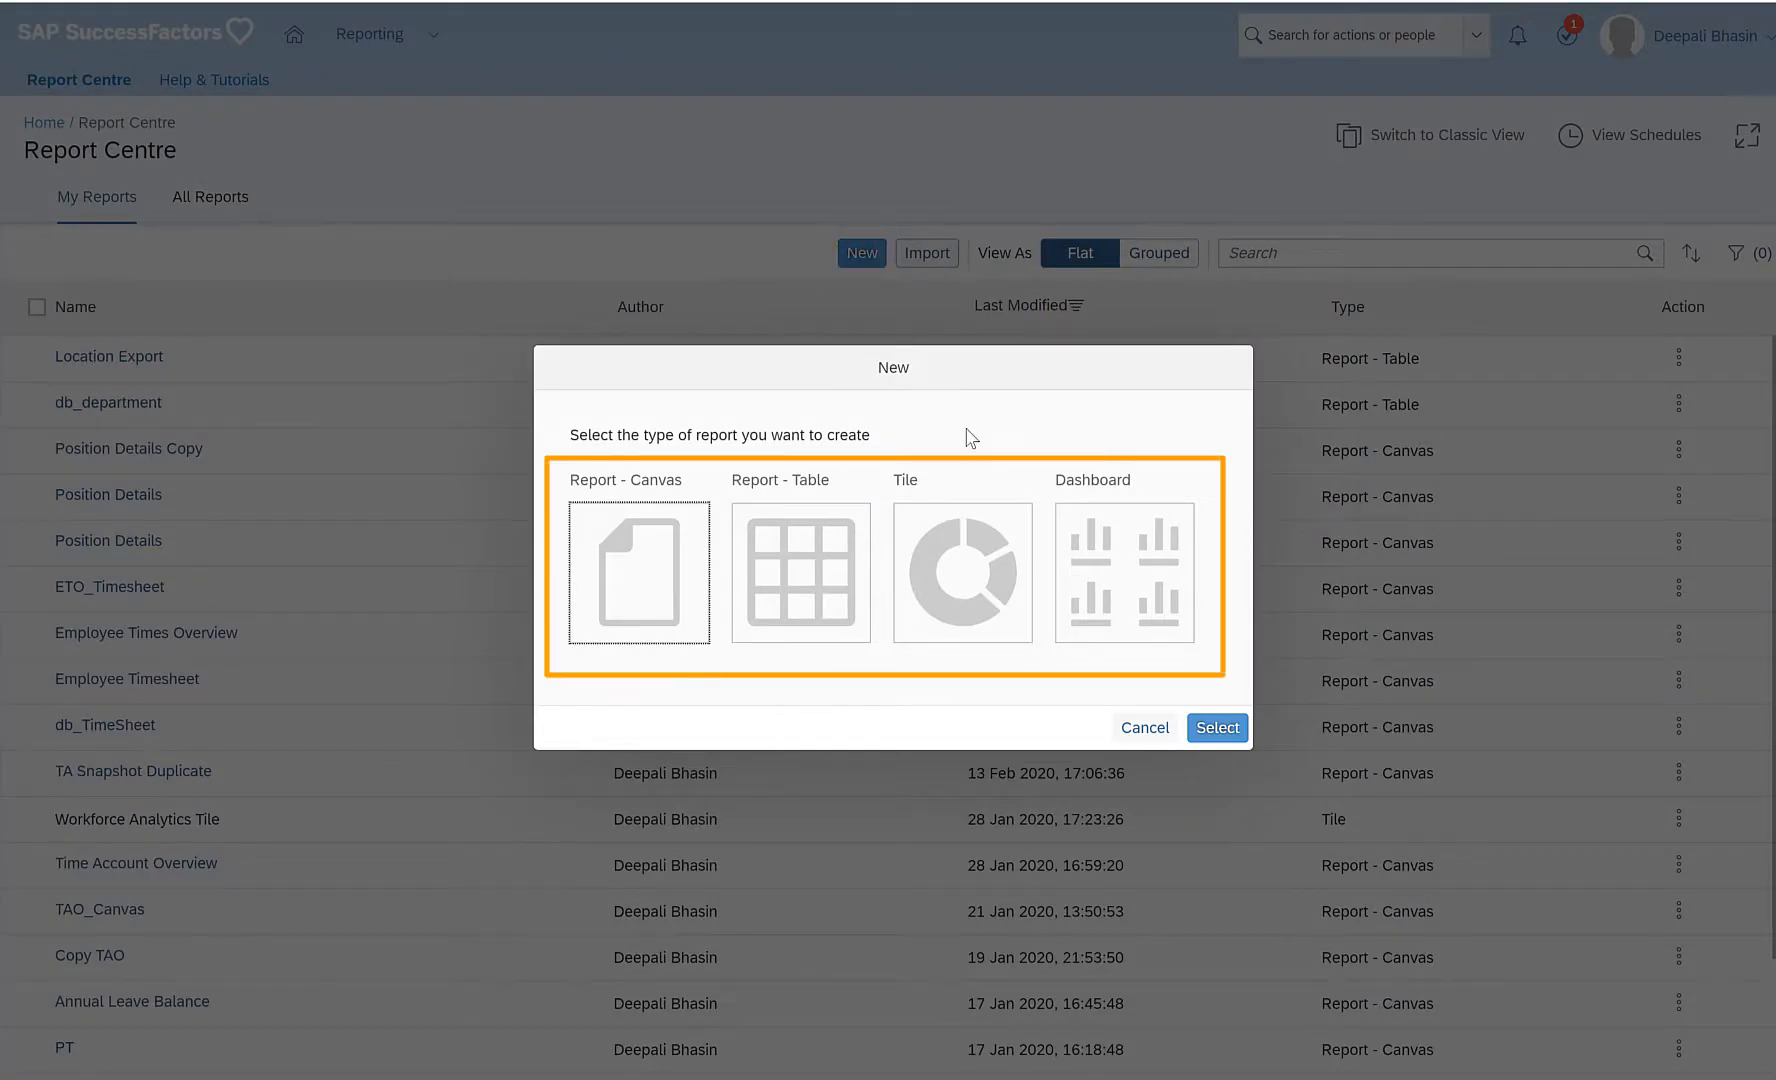
left_click(800, 572)
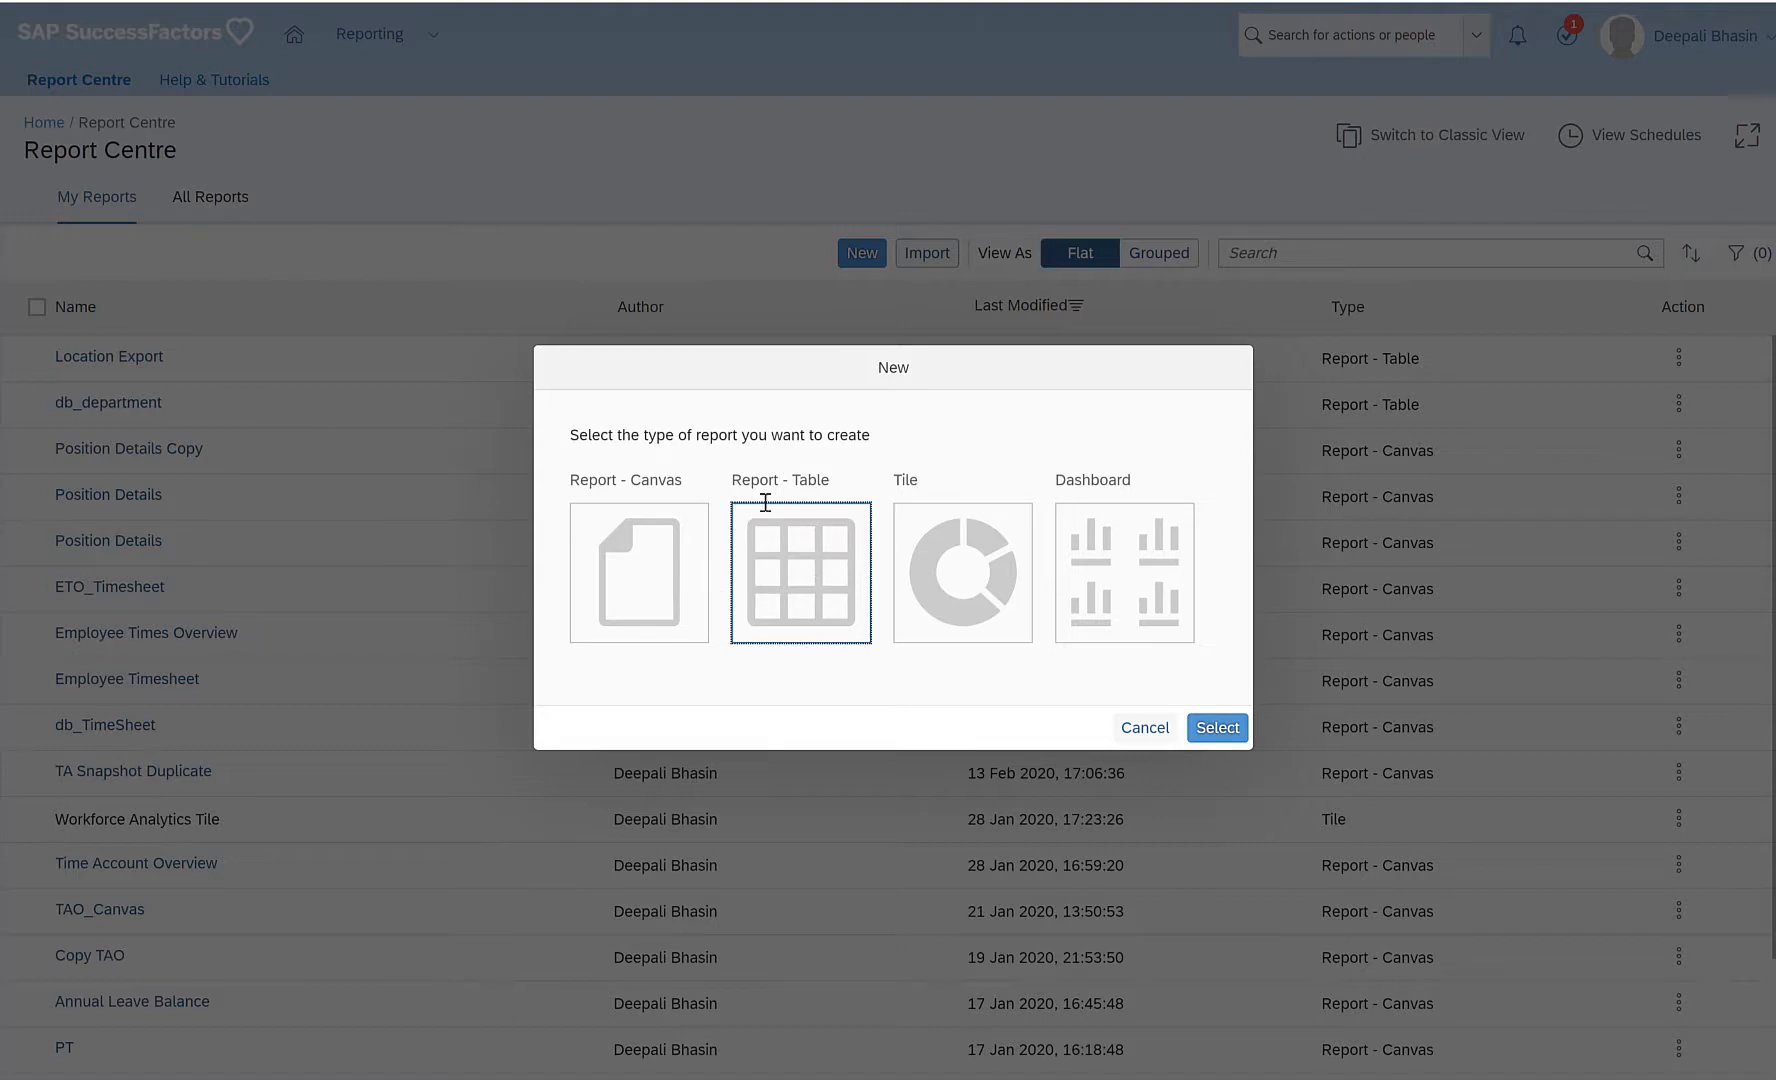
mouse_move(751, 645)
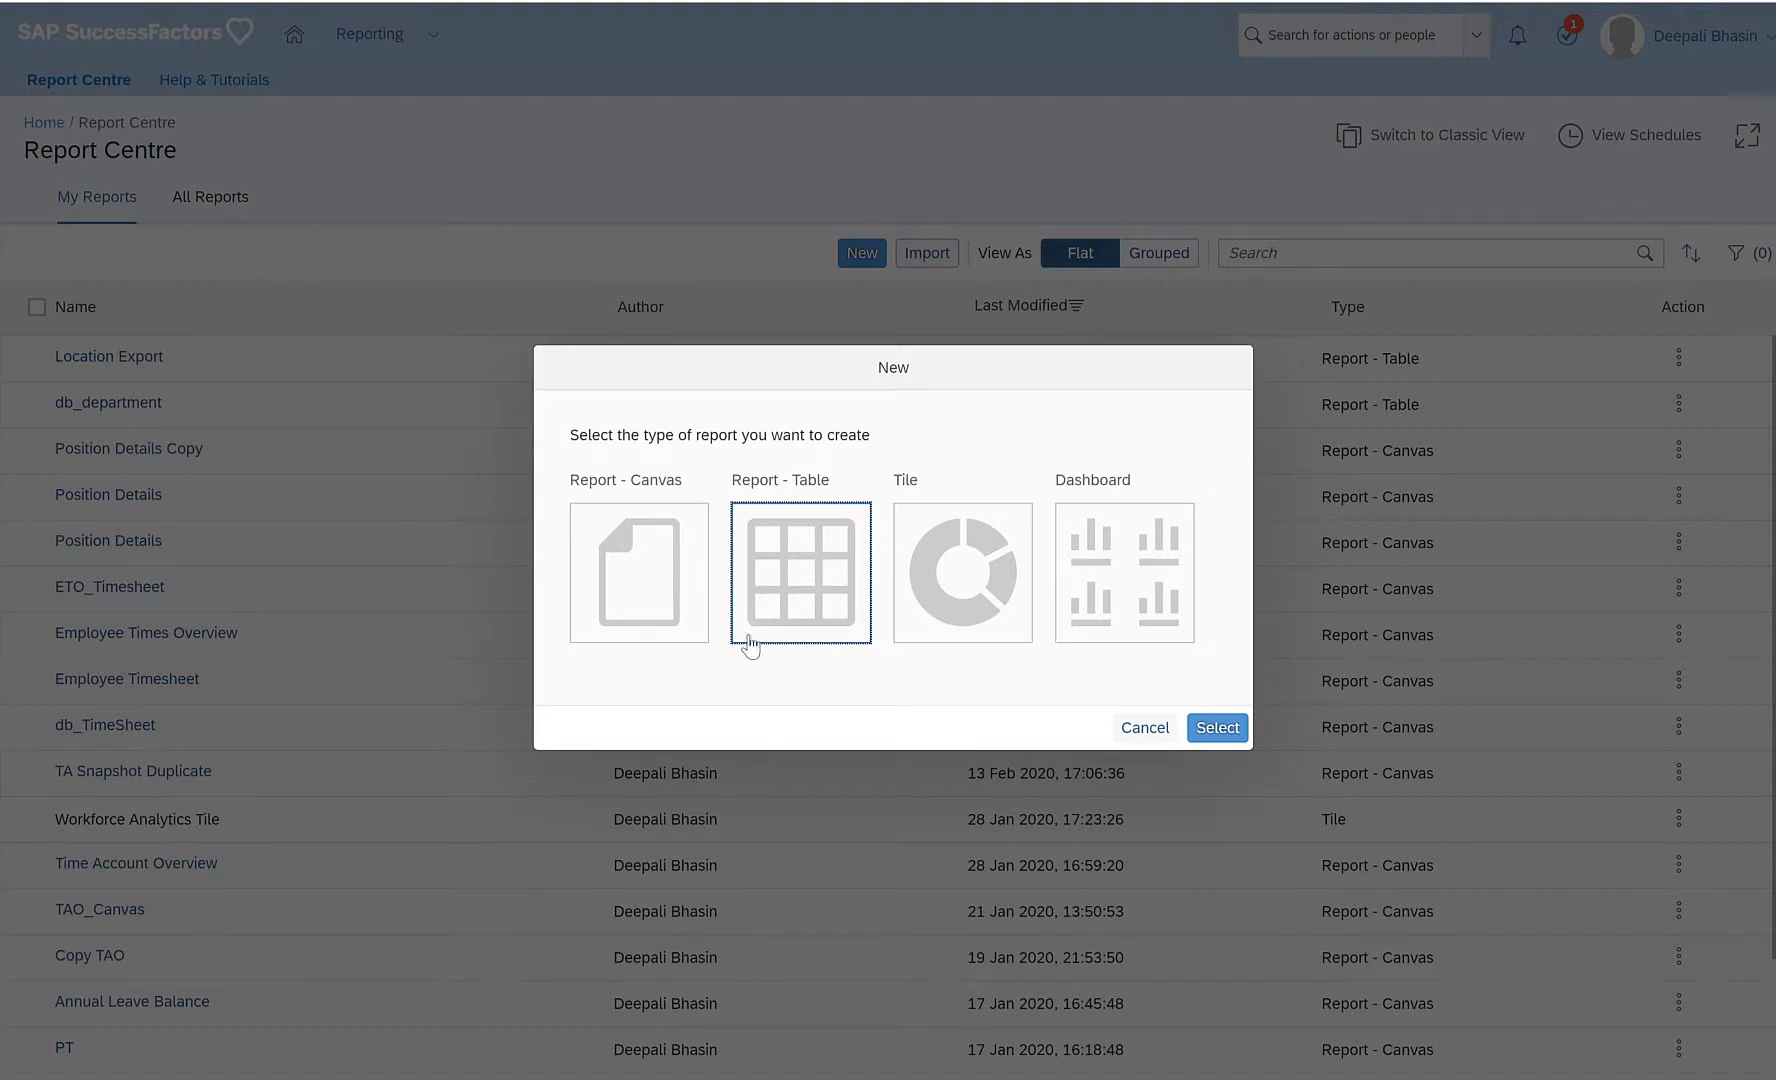
mouse_move(1096, 711)
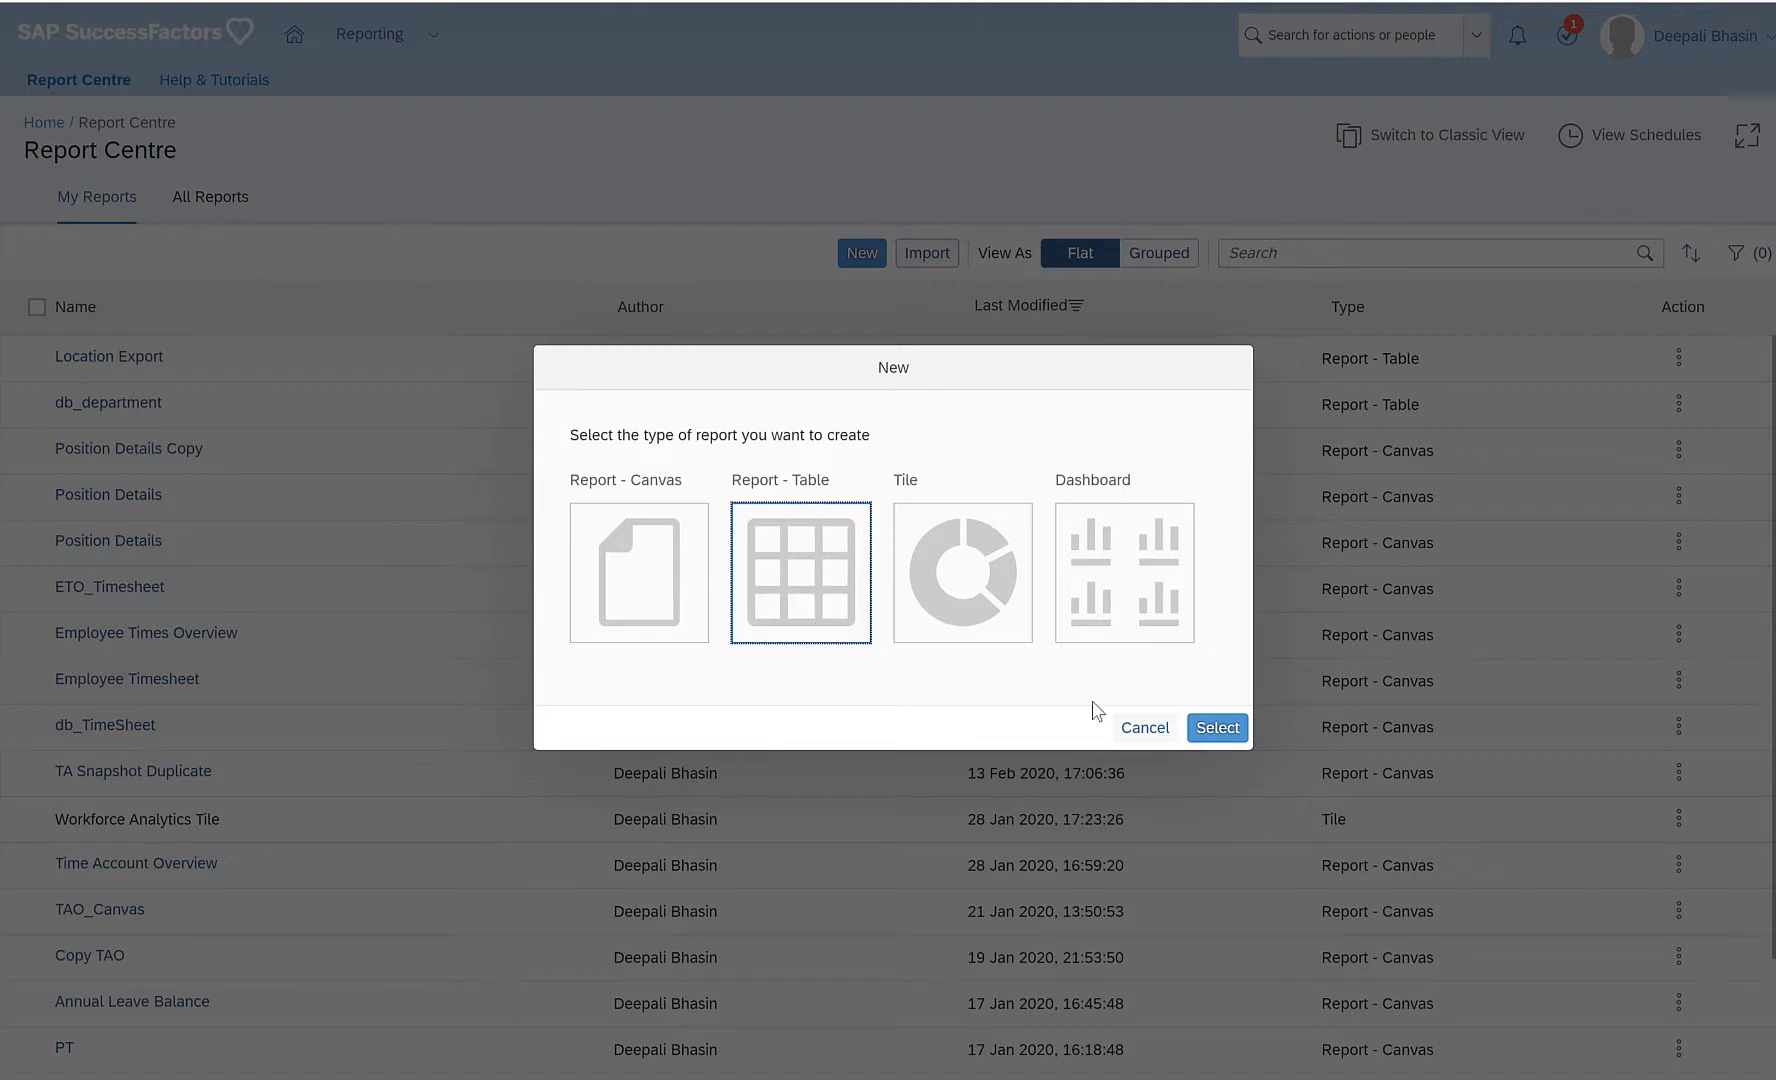
left_click(1216, 727)
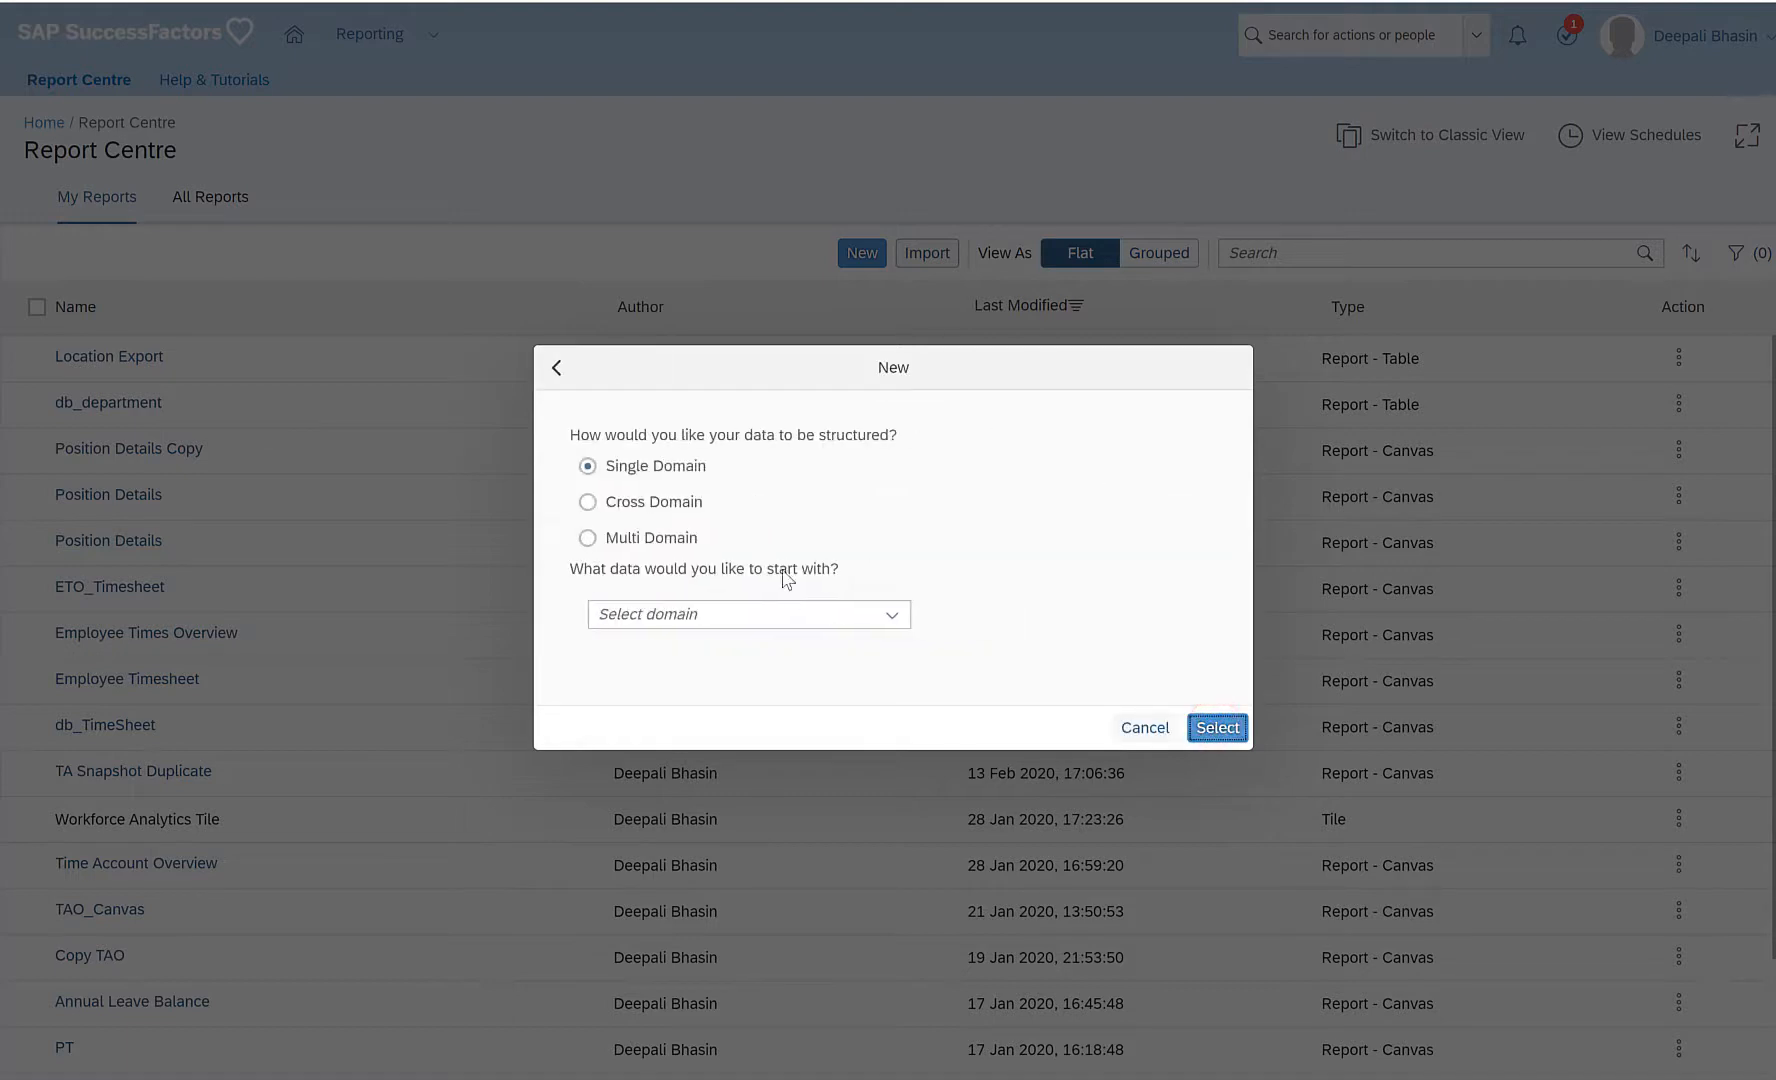
left_click(748, 615)
type("Fo")
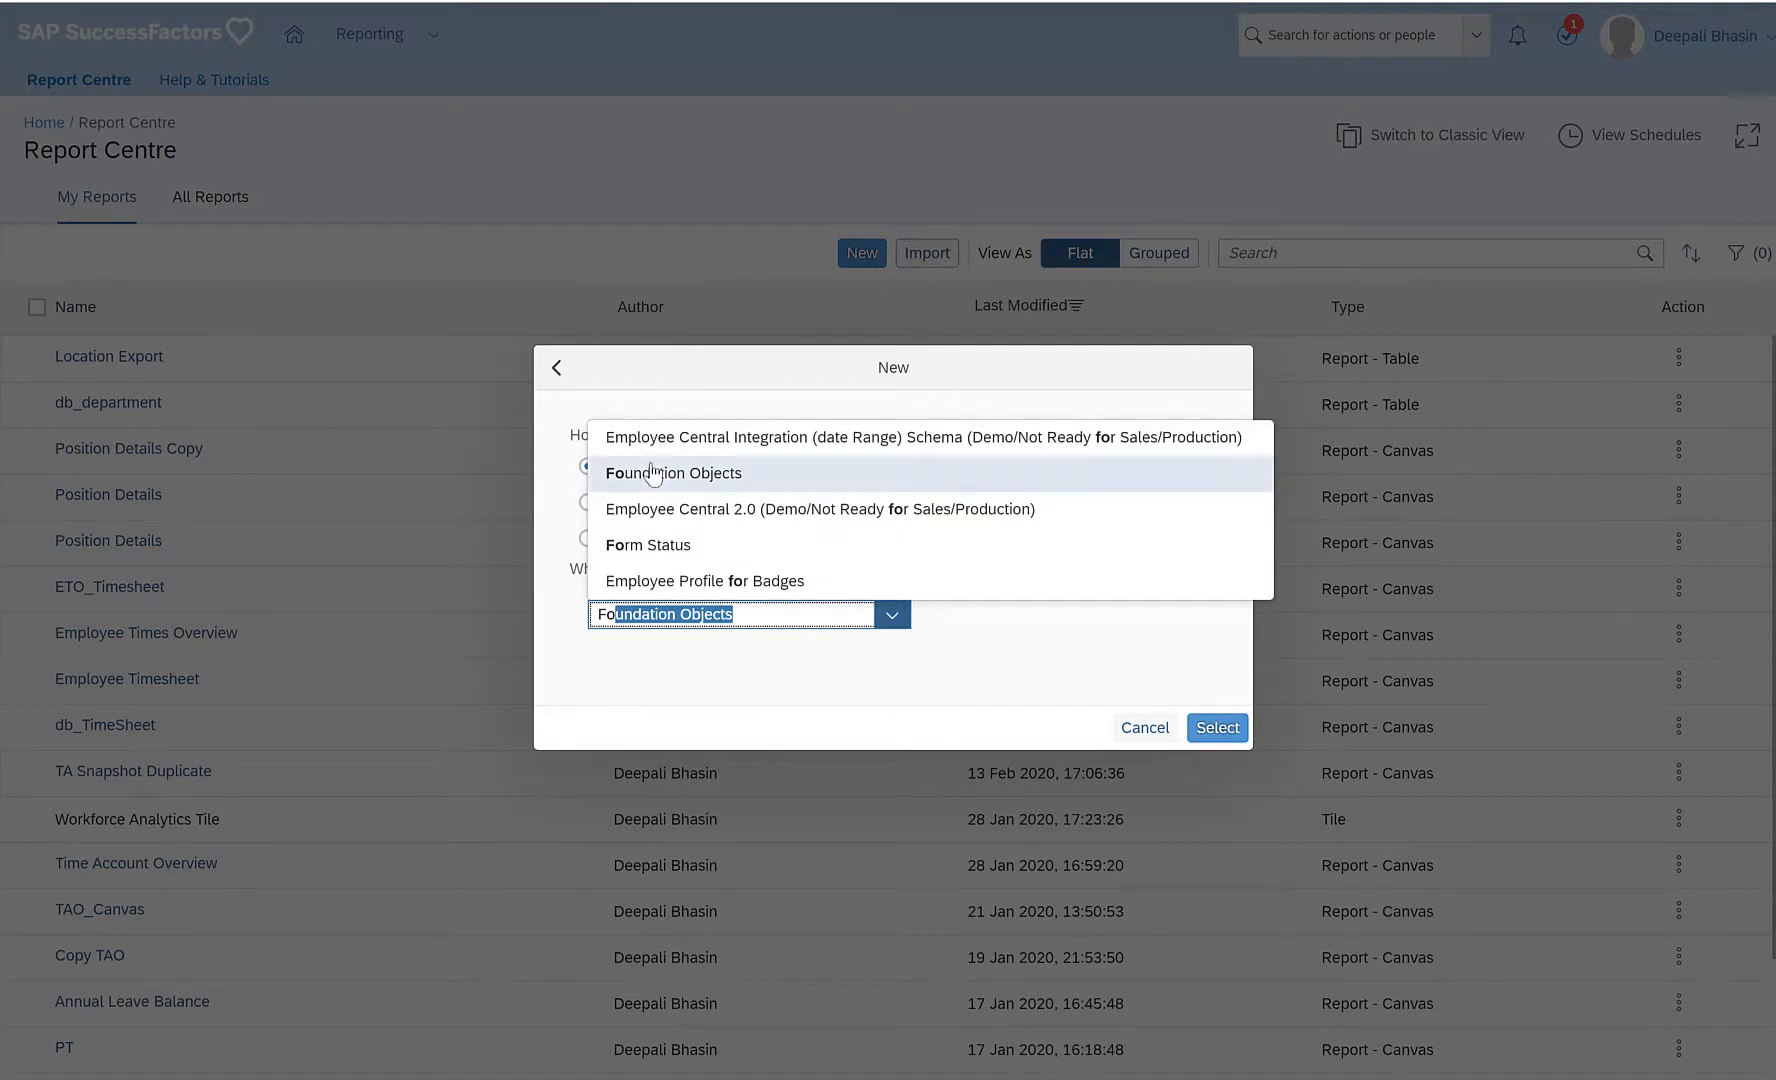
left_click(673, 473)
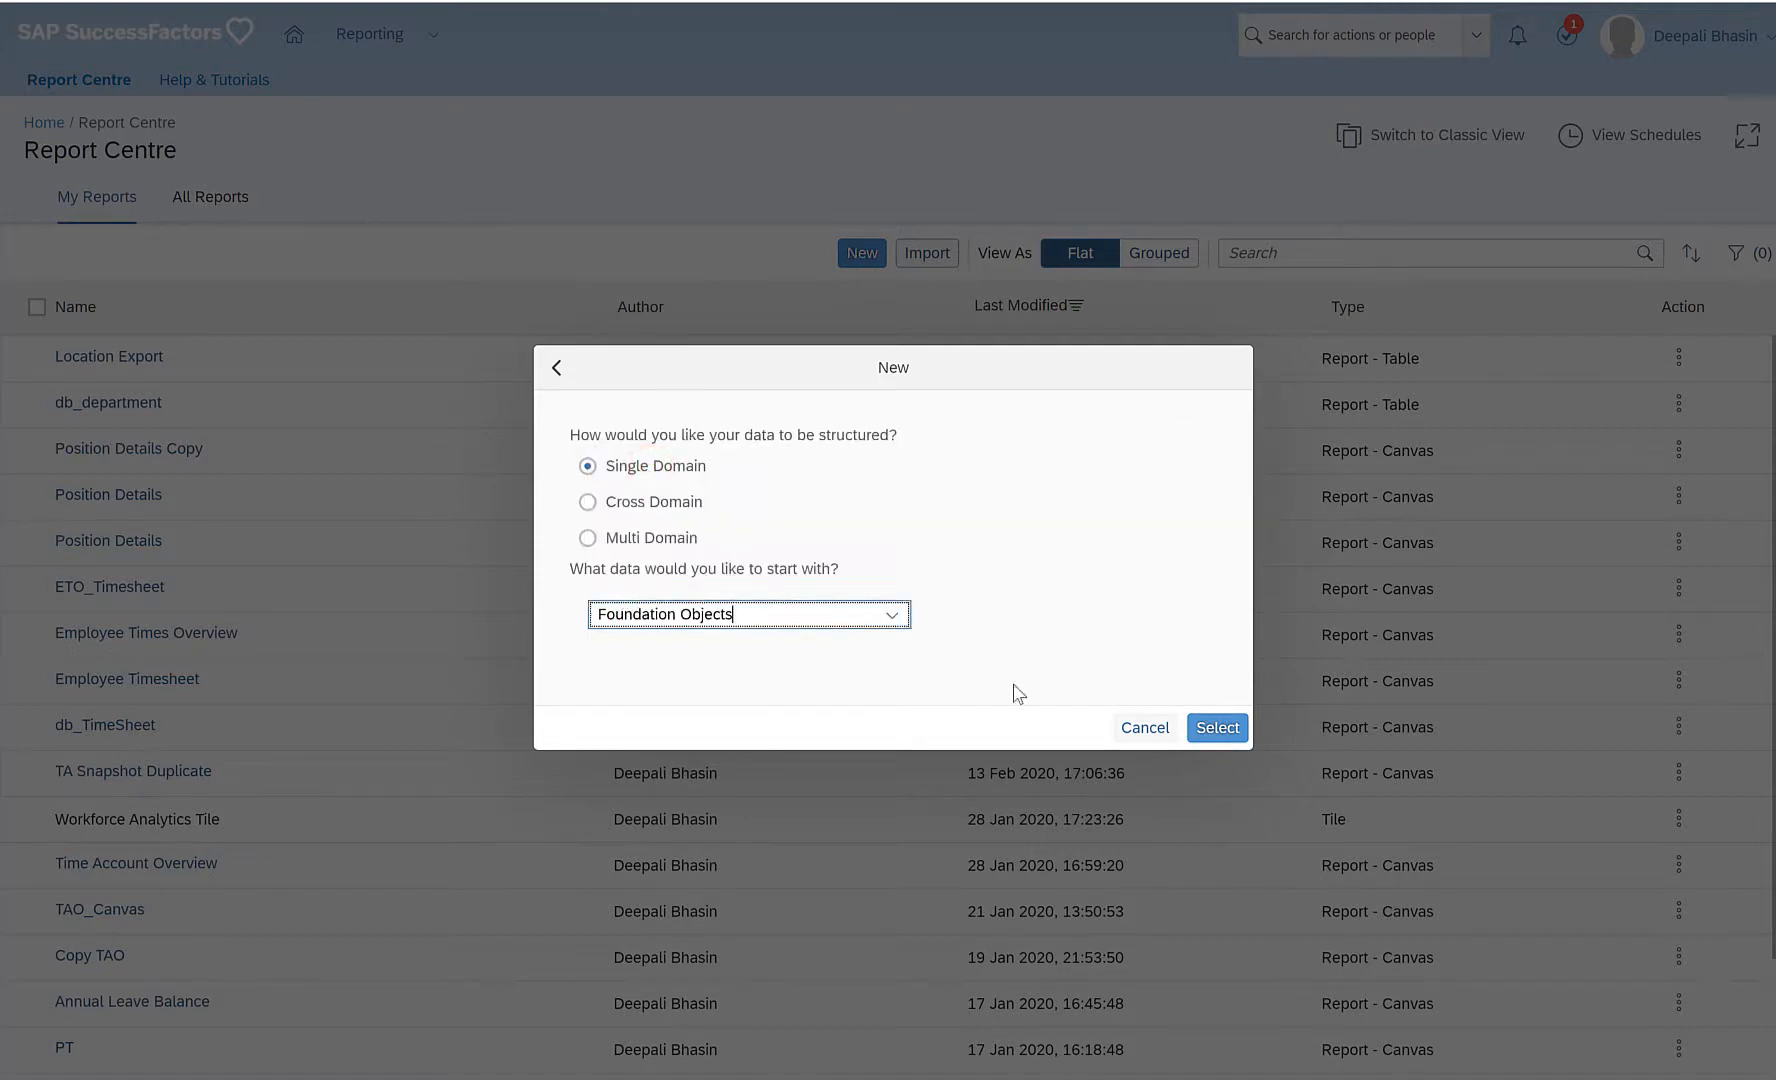
left_click(1216, 727)
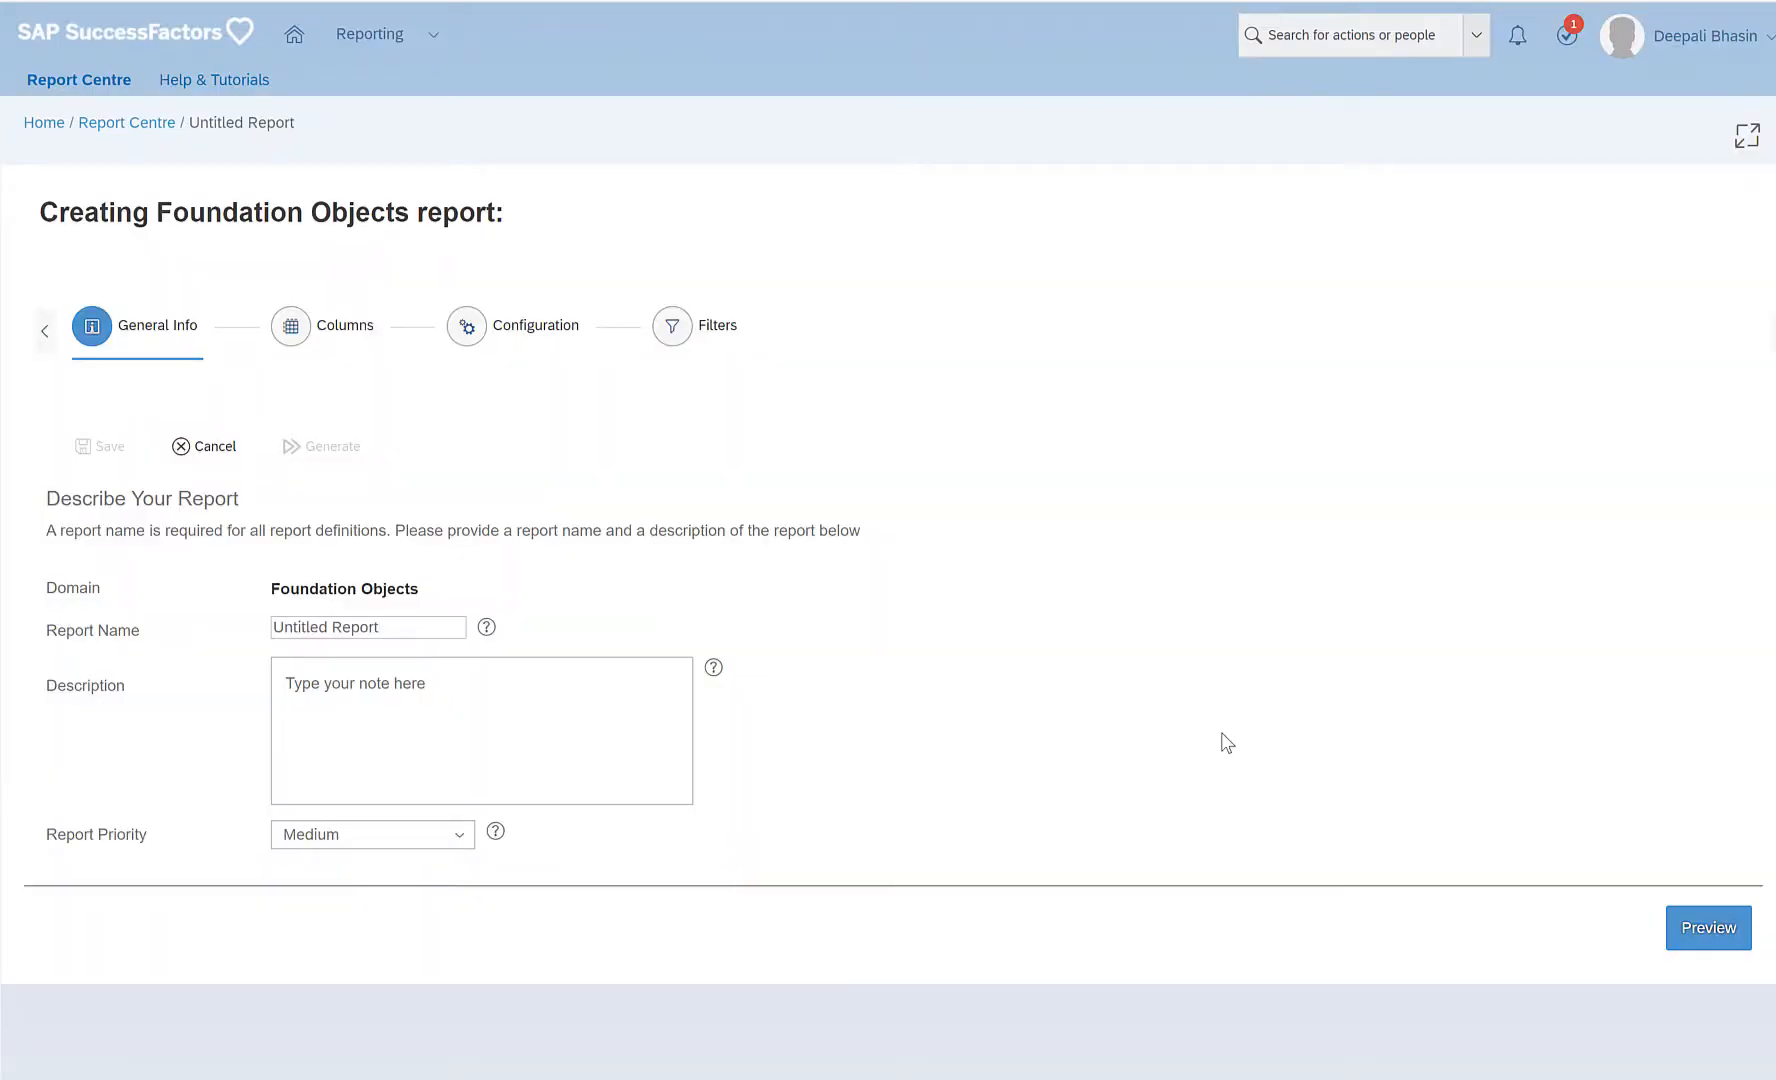
mouse_move(724, 550)
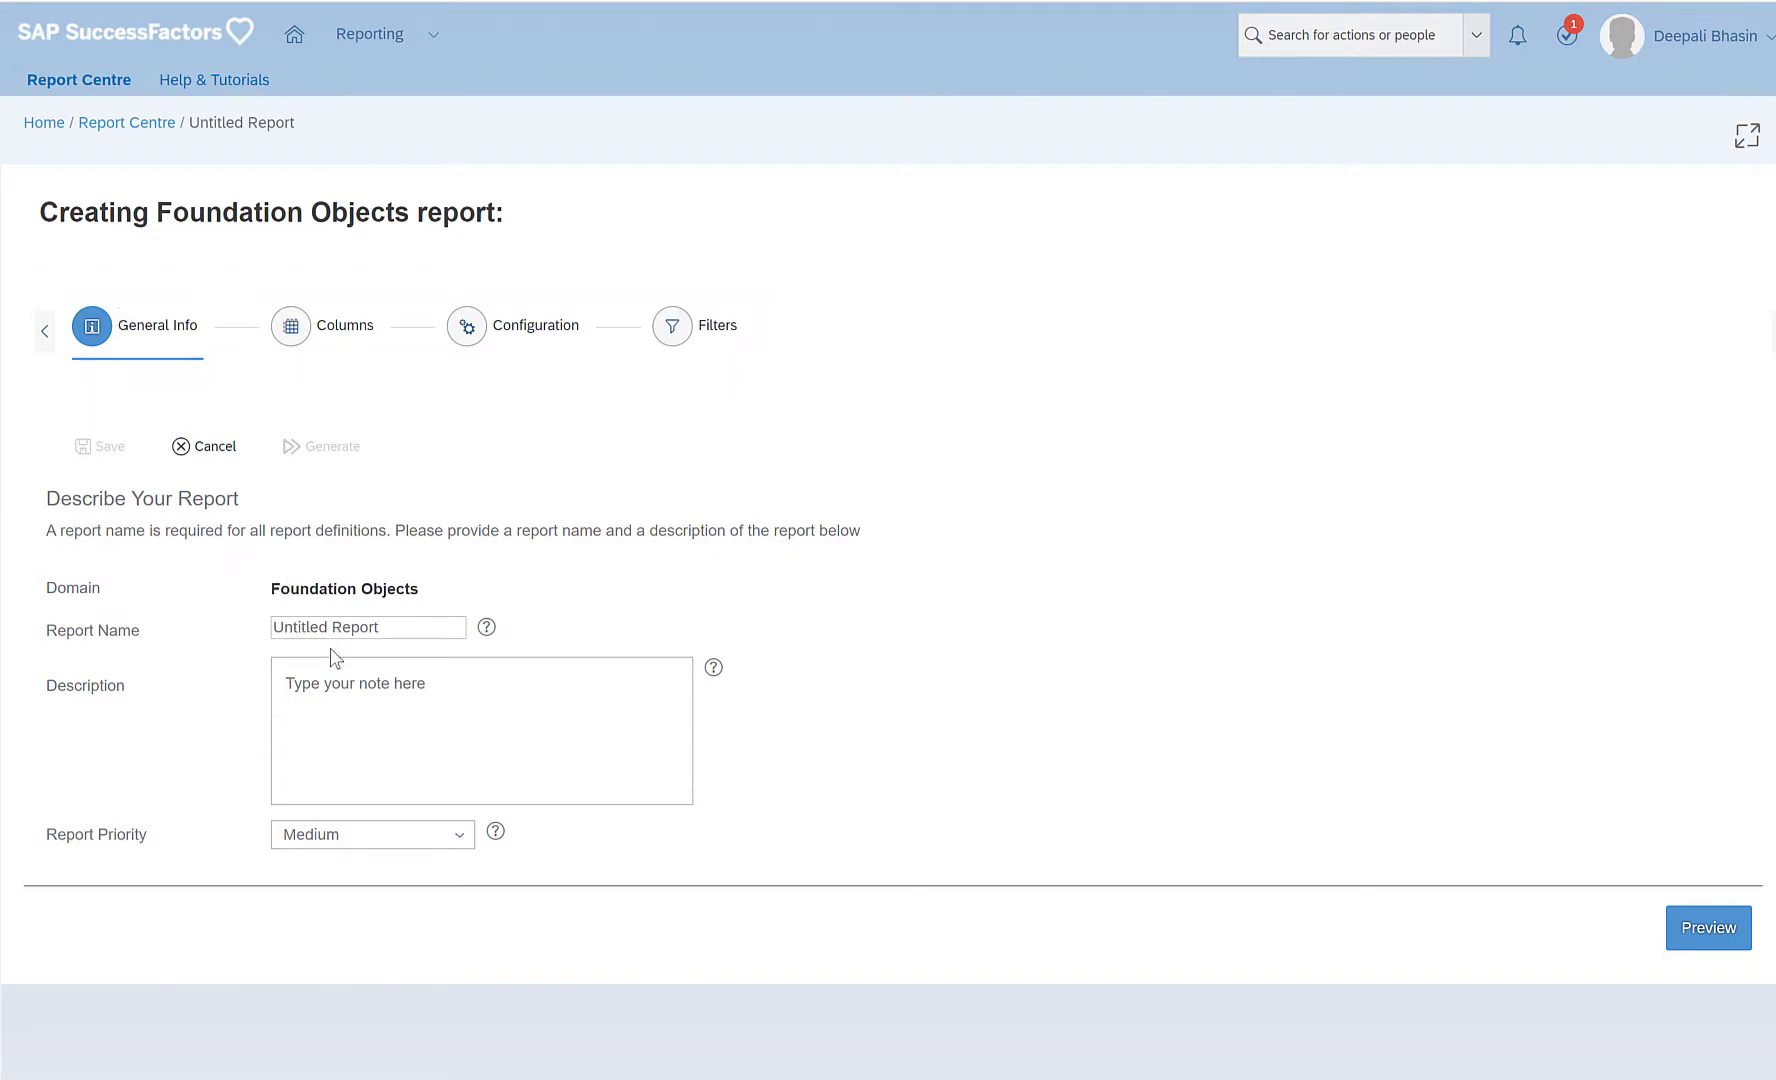
Enter db_location_data as report name and description, leaving priority at Medium.
left_click(367, 627)
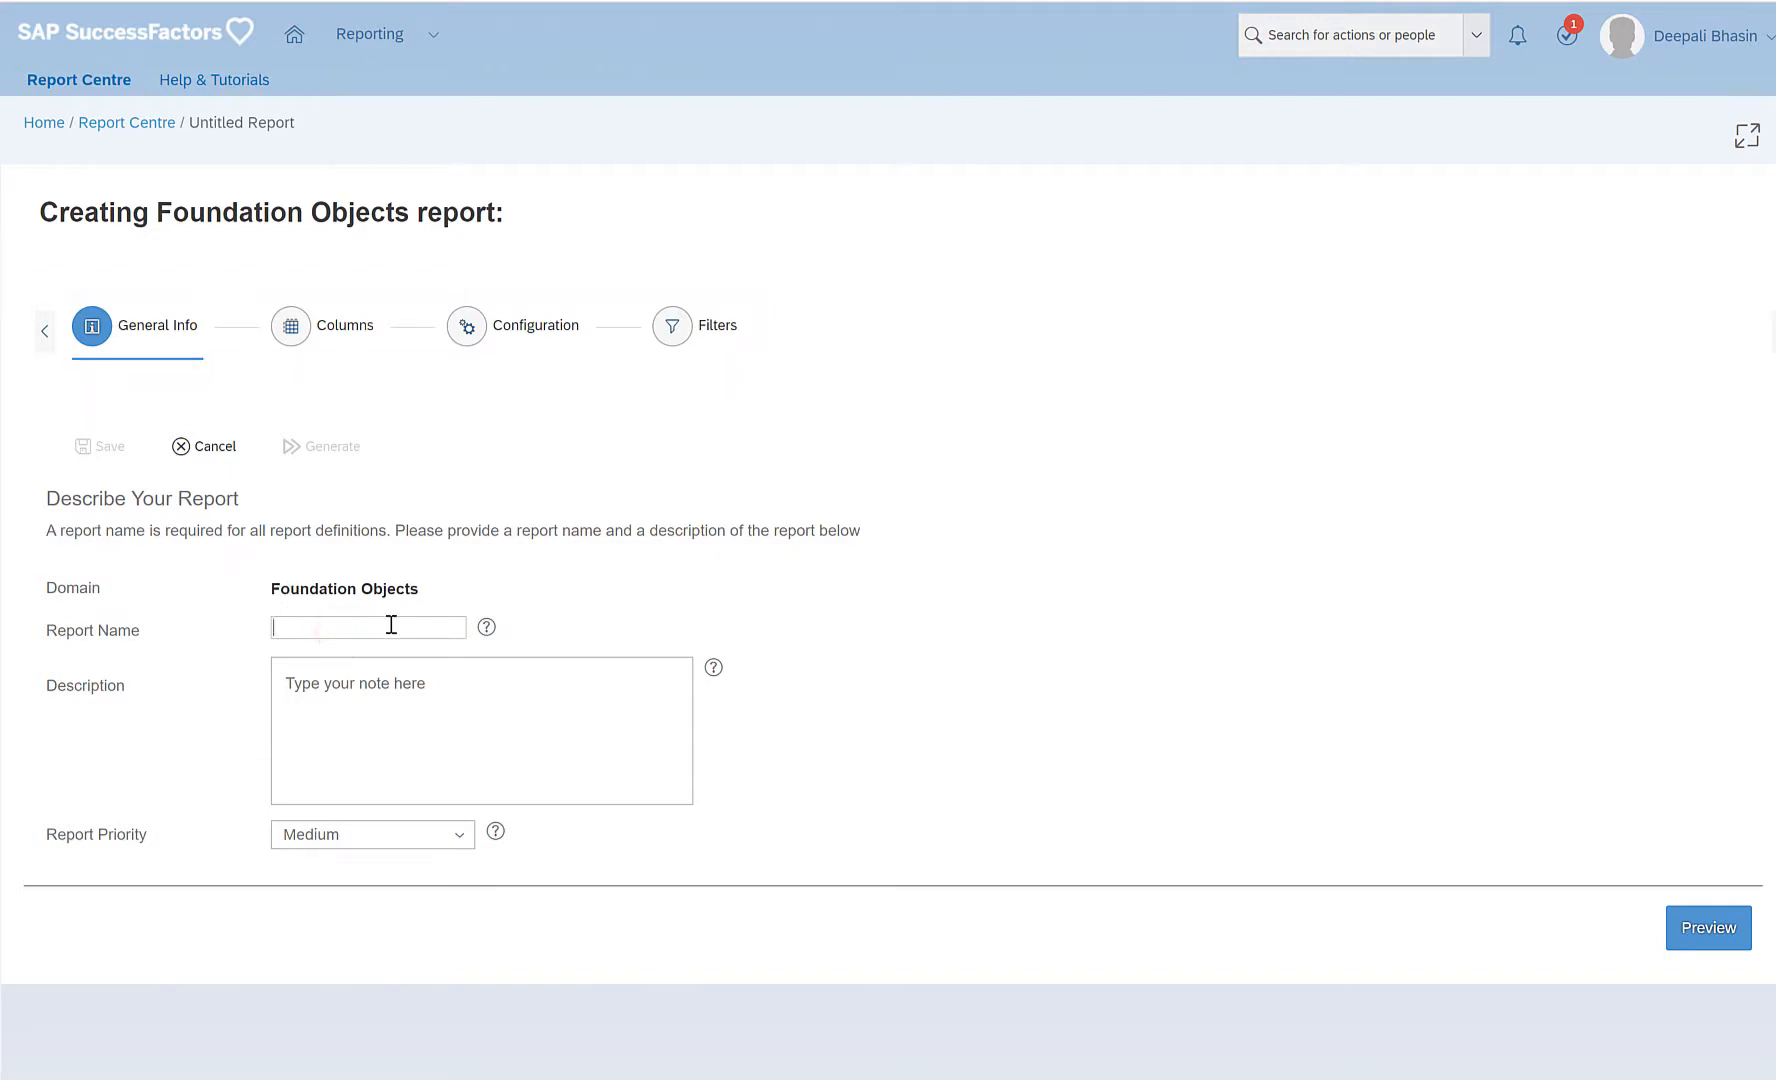
type("db_location_data")
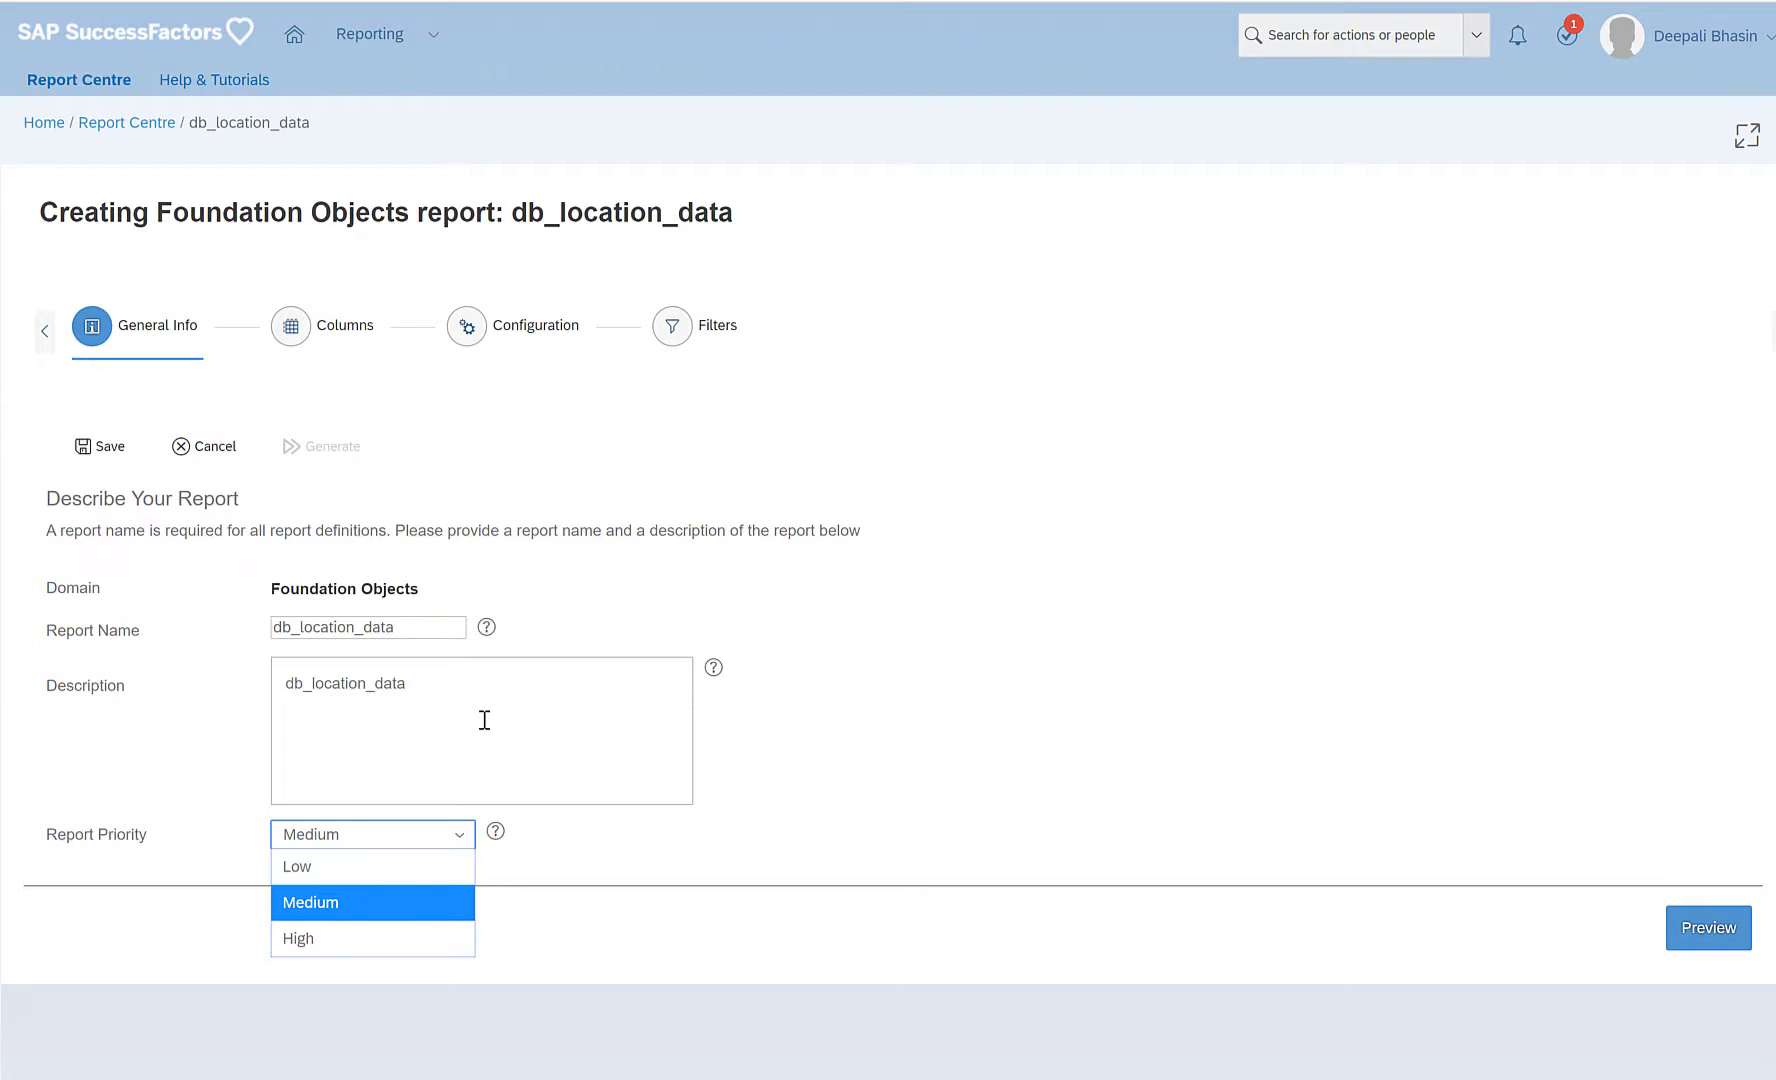
left_click(309, 902)
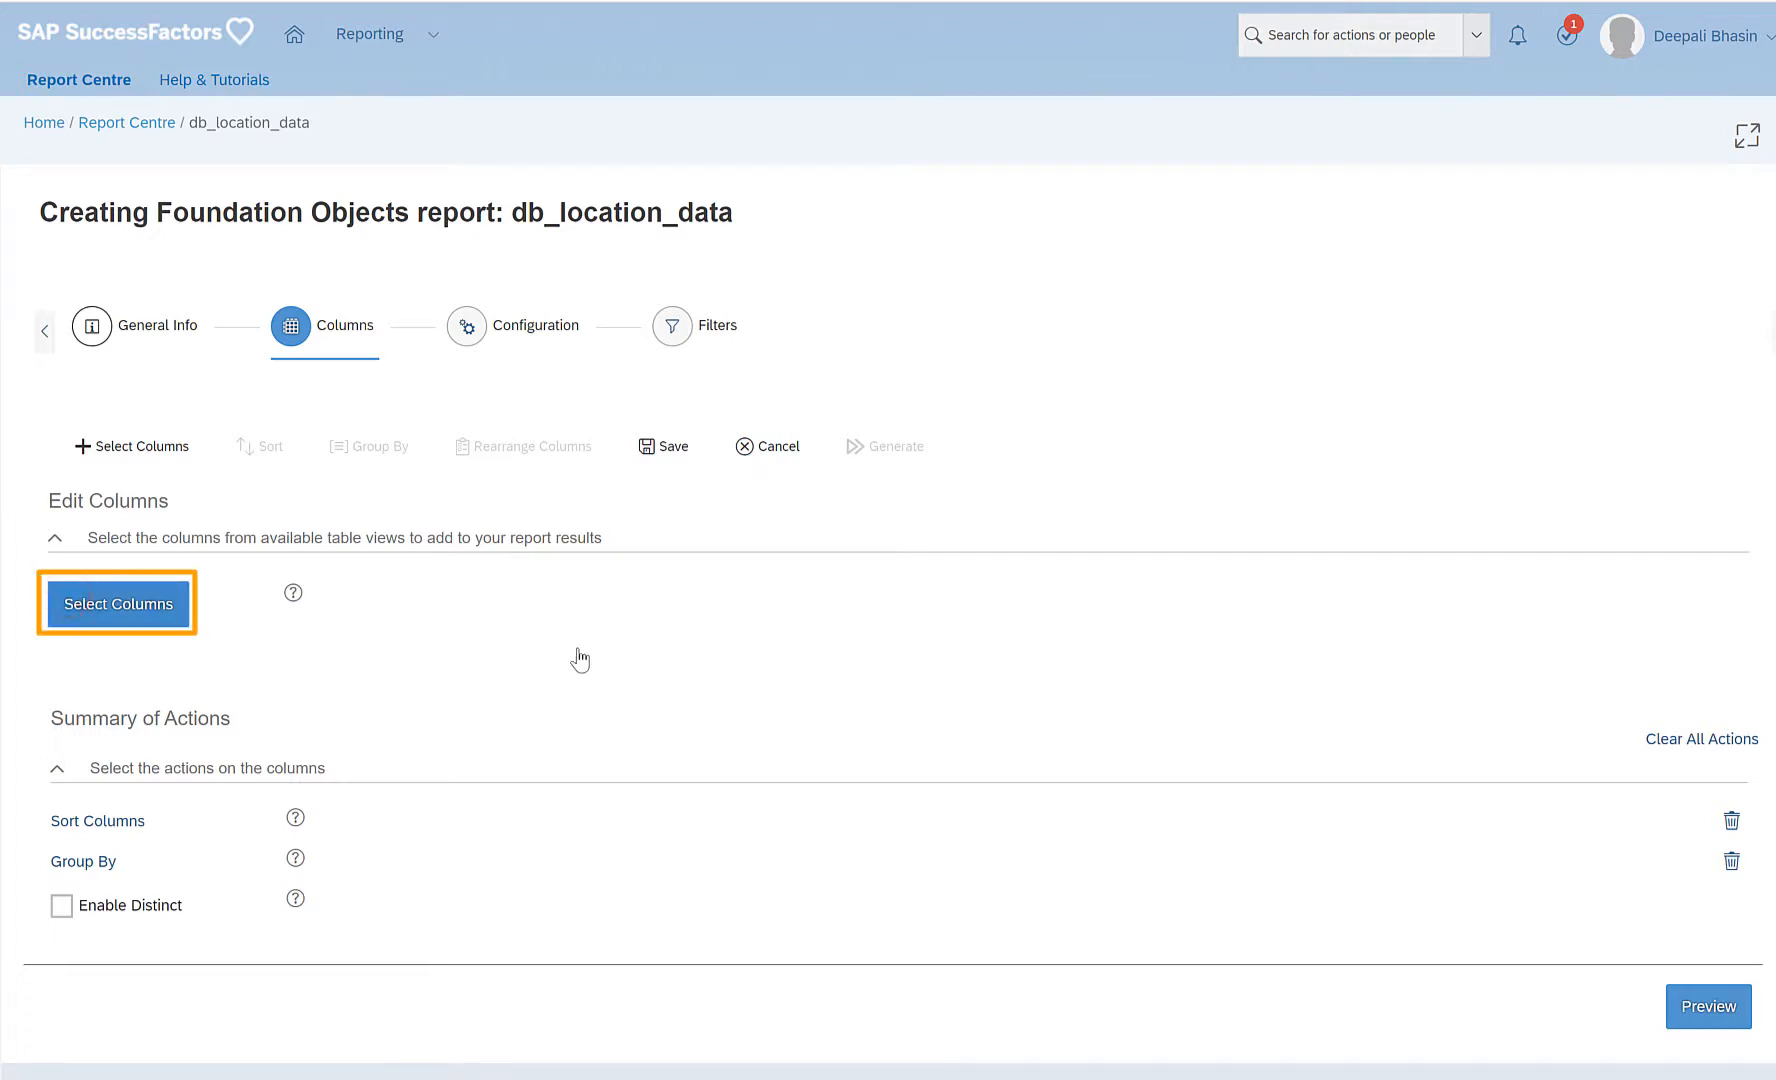
Add Location columns externalCode, start-date, end-date, status, name, description, timezone, standardHours.
left_click(116, 603)
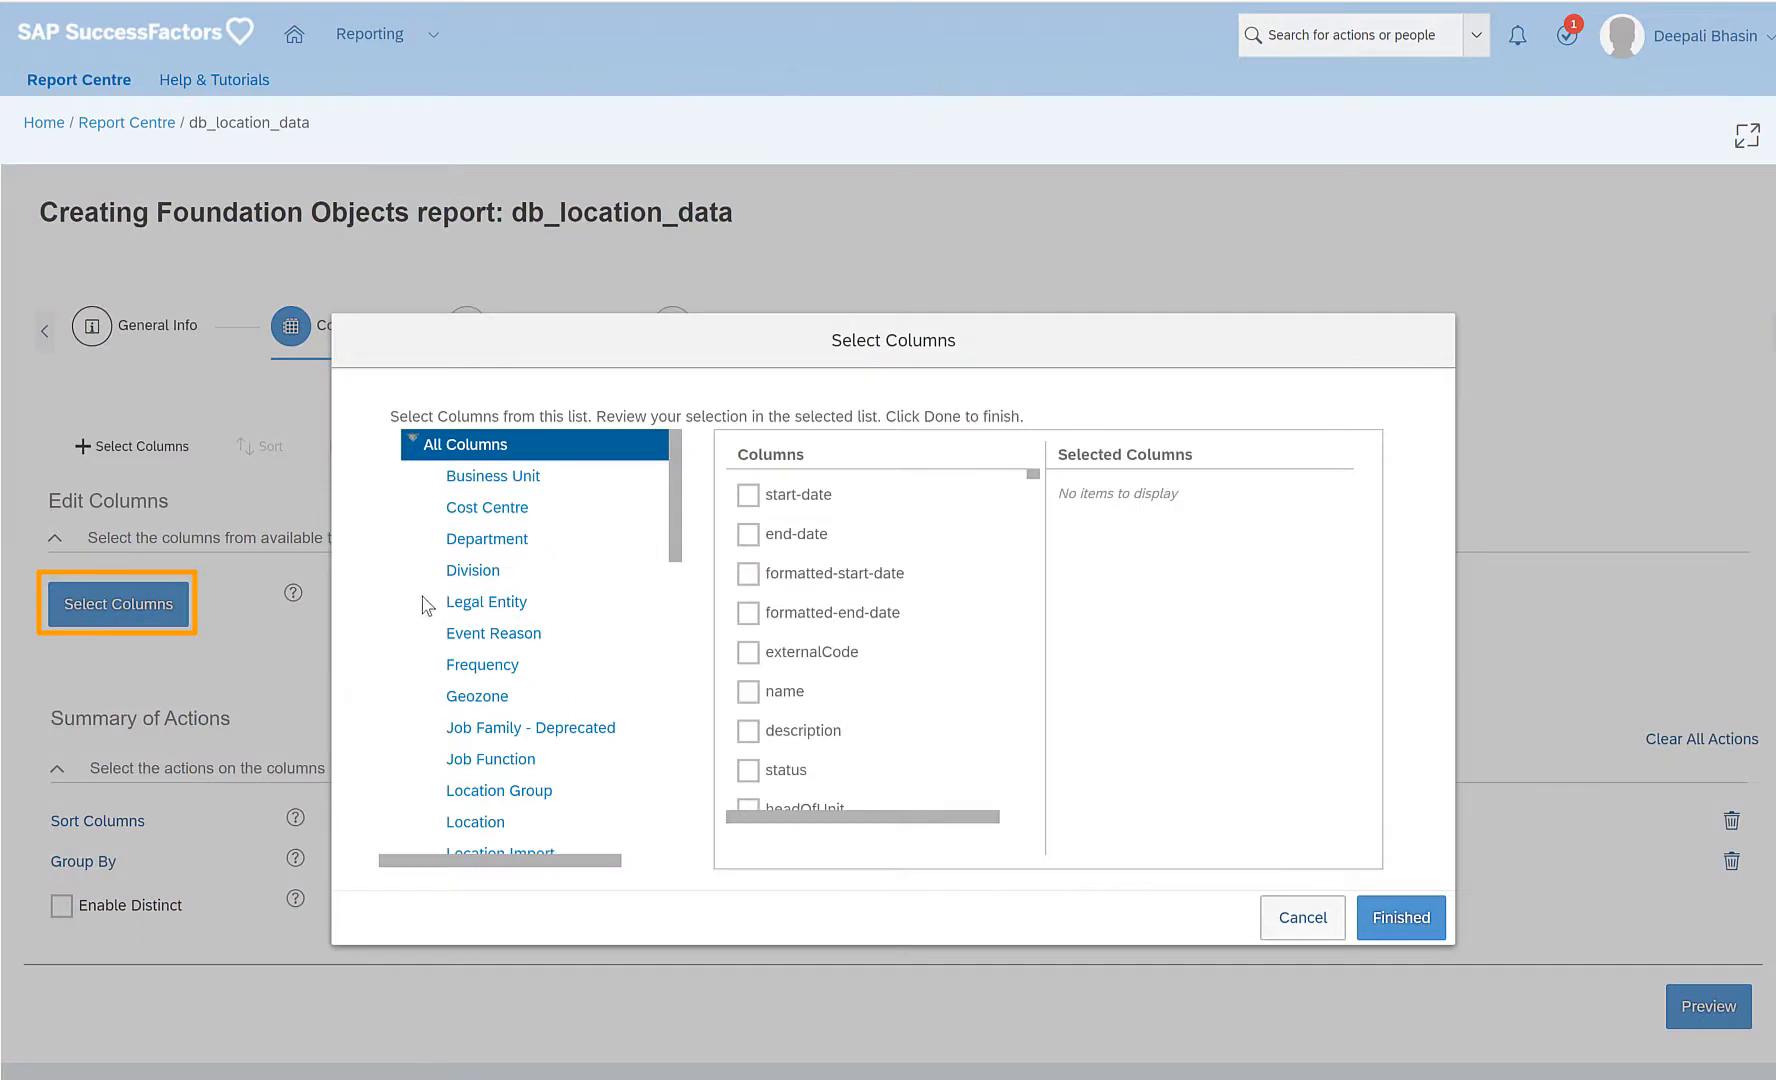
mouse_move(511, 562)
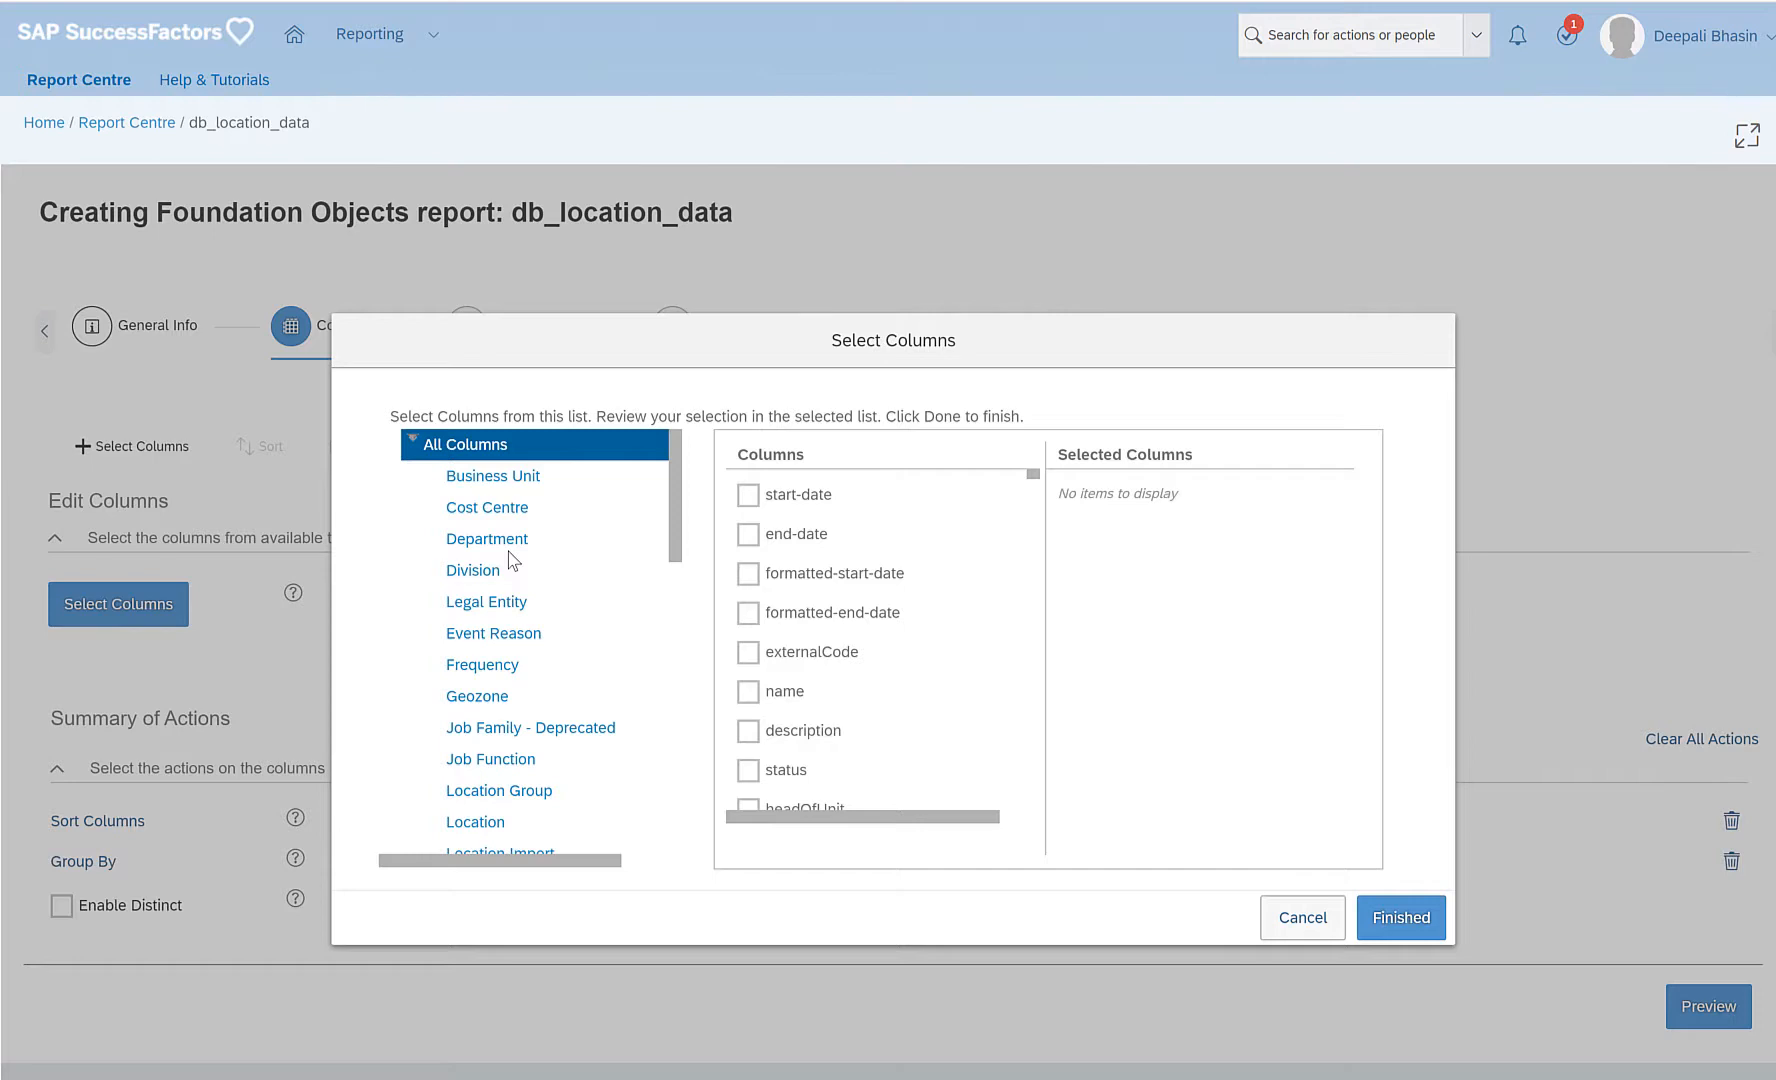
mouse_move(634, 506)
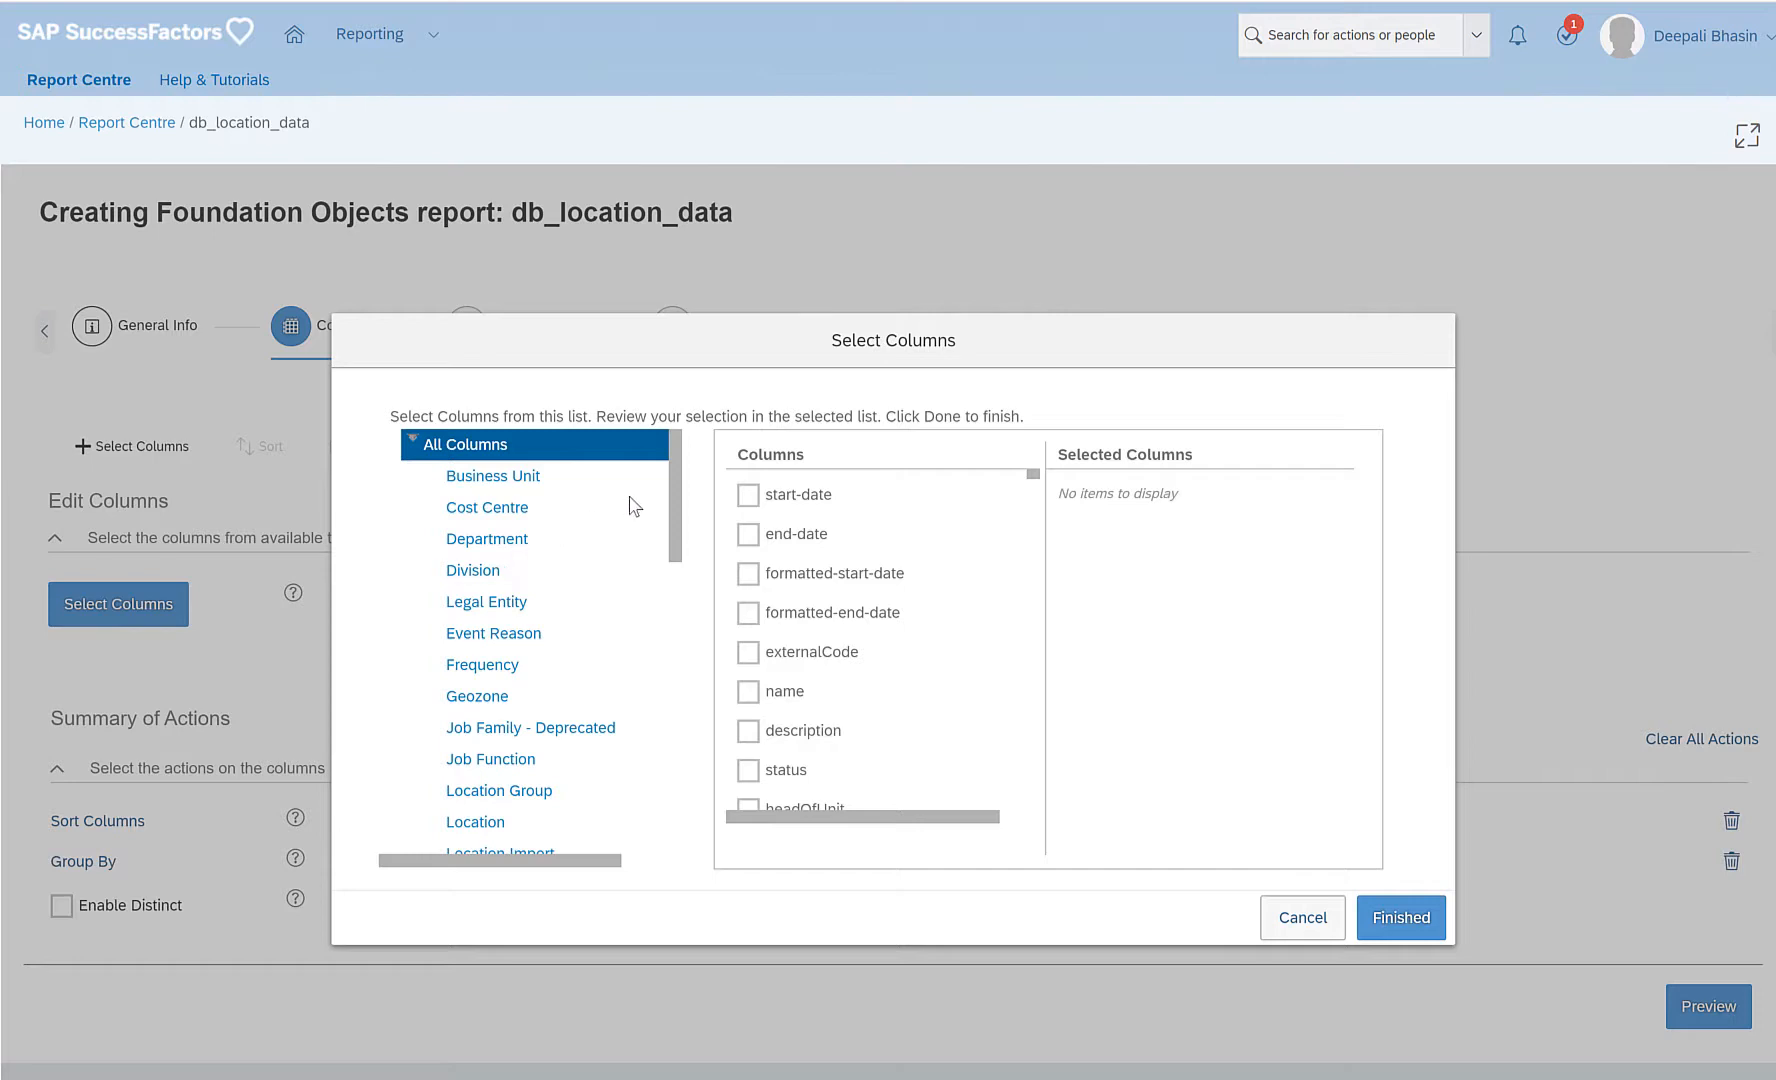
mouse_move(649, 516)
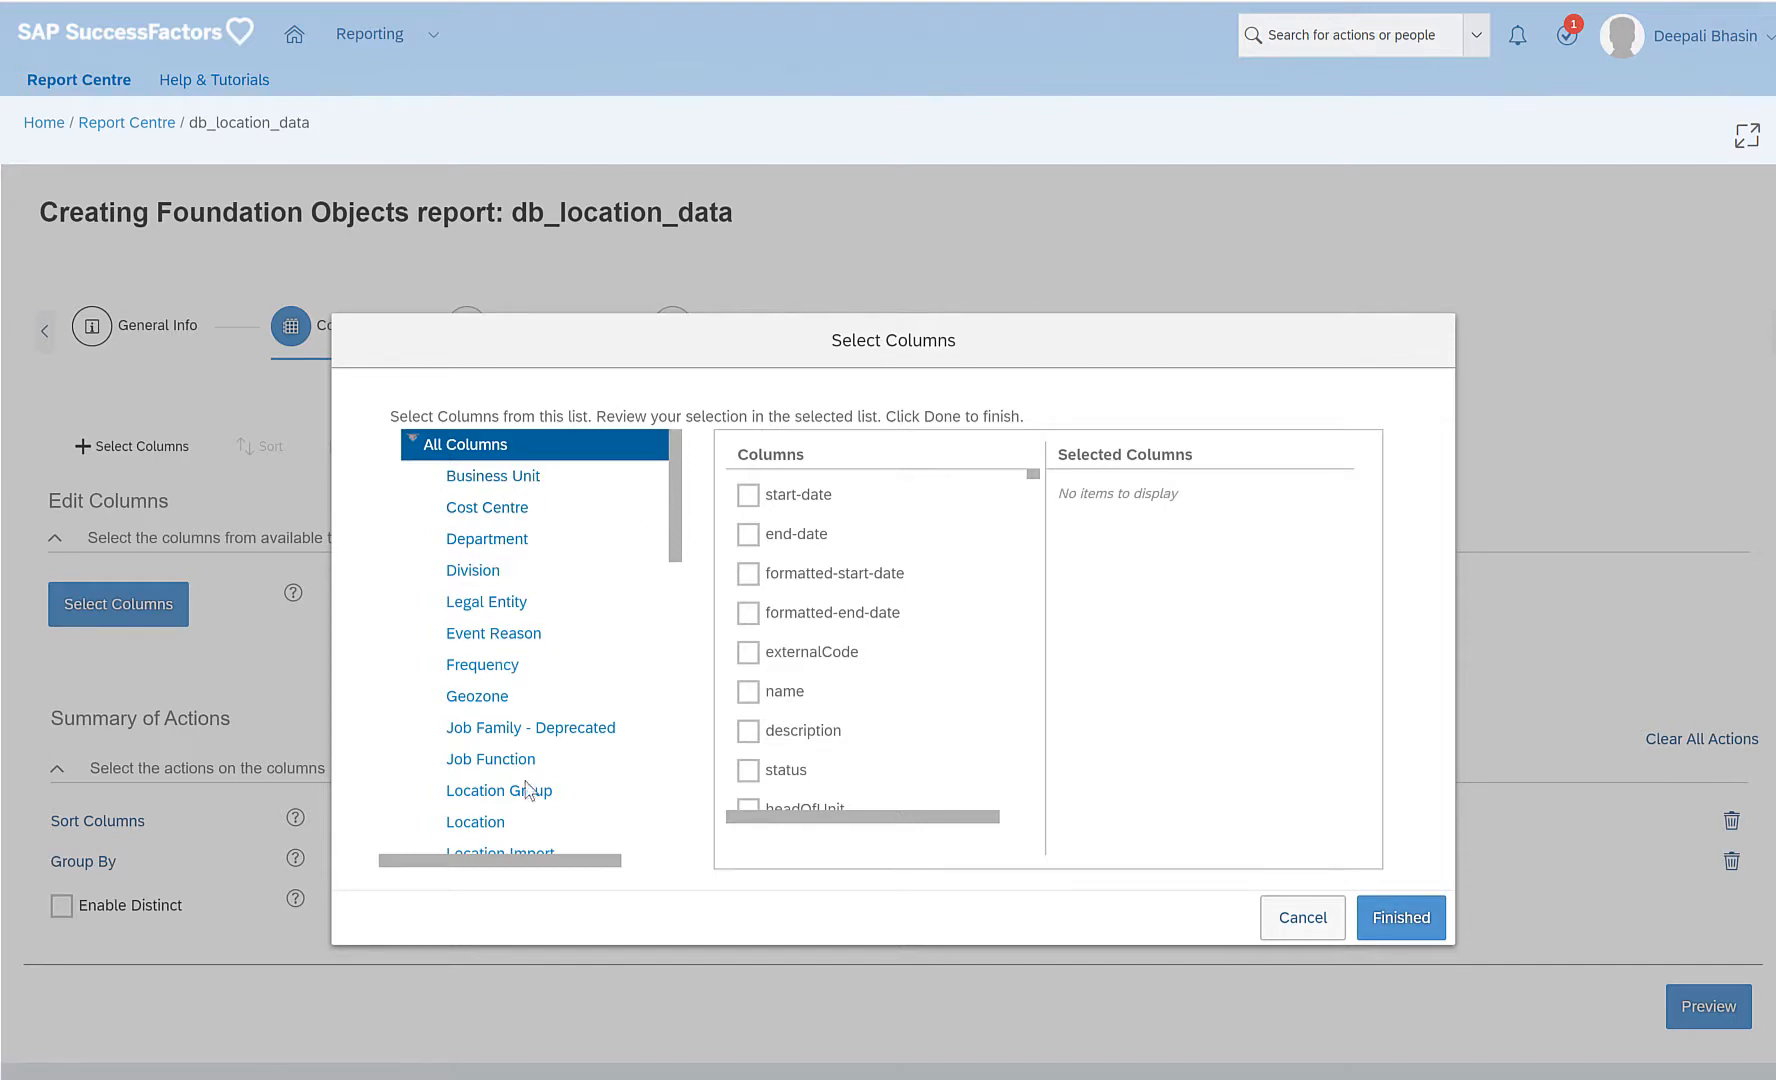
left_click(475, 821)
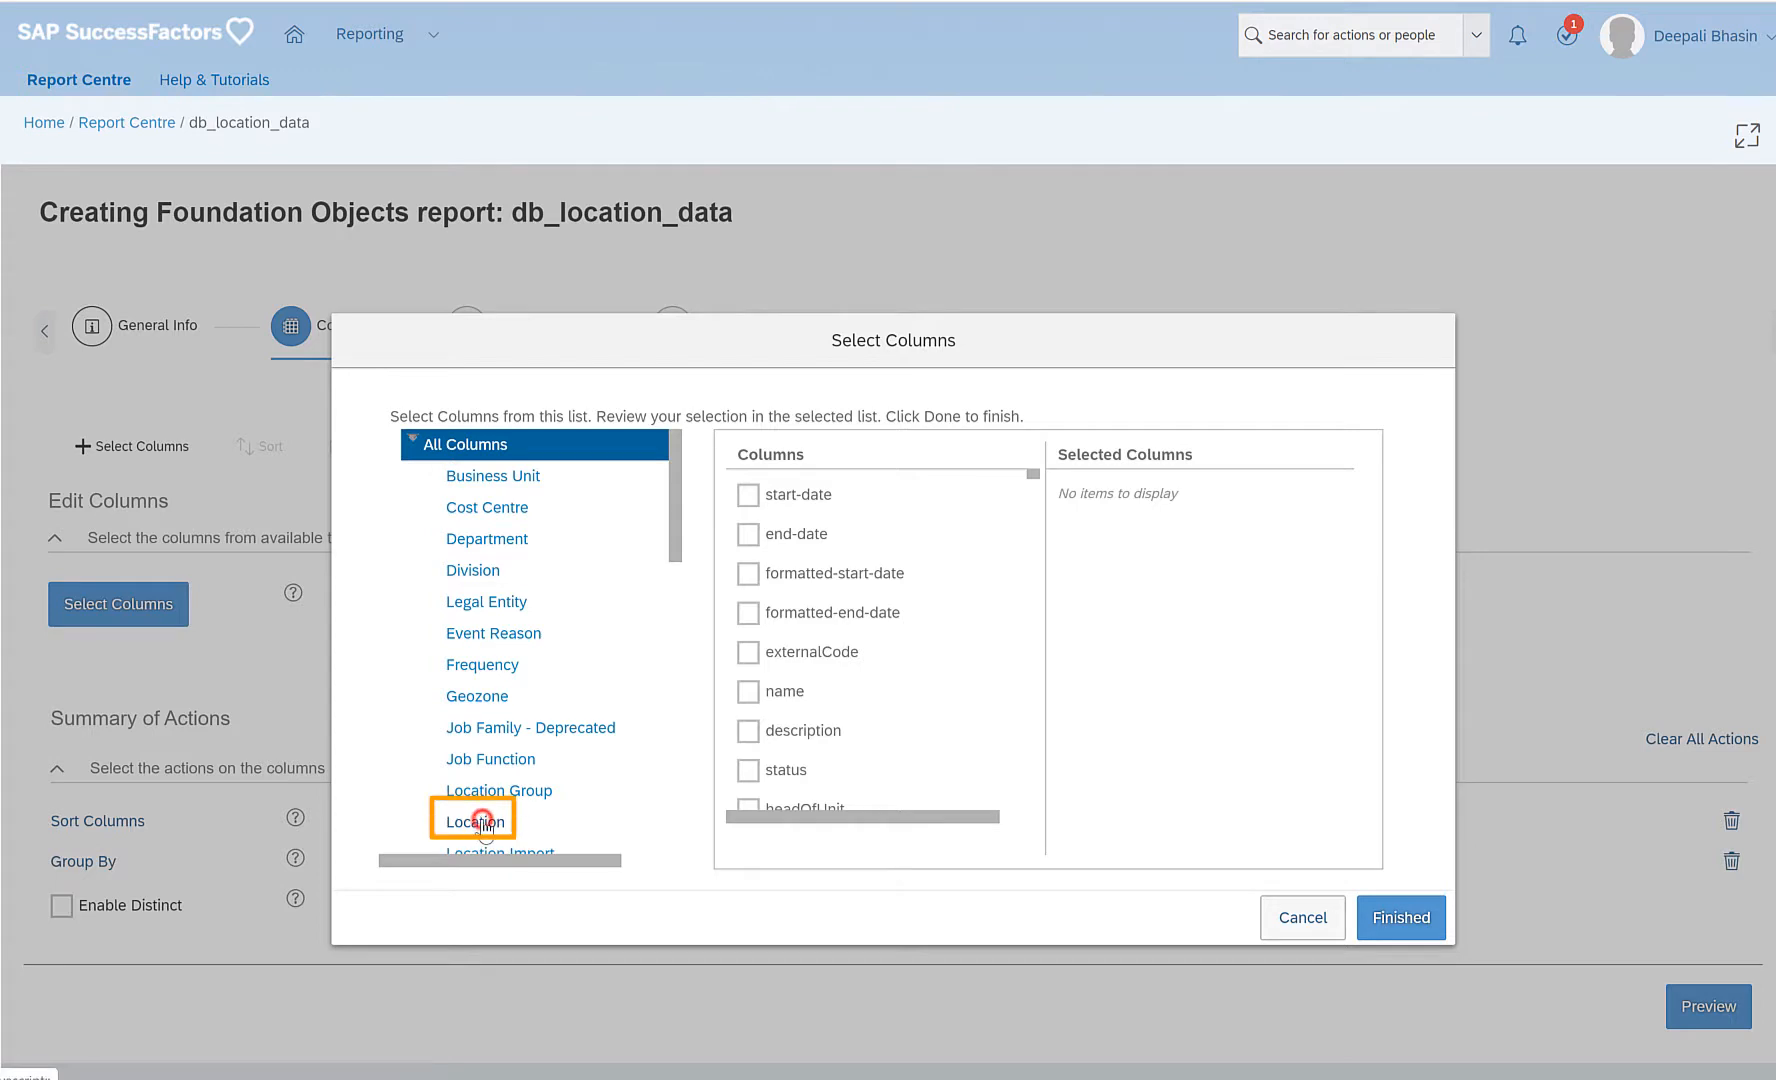
left_click(475, 821)
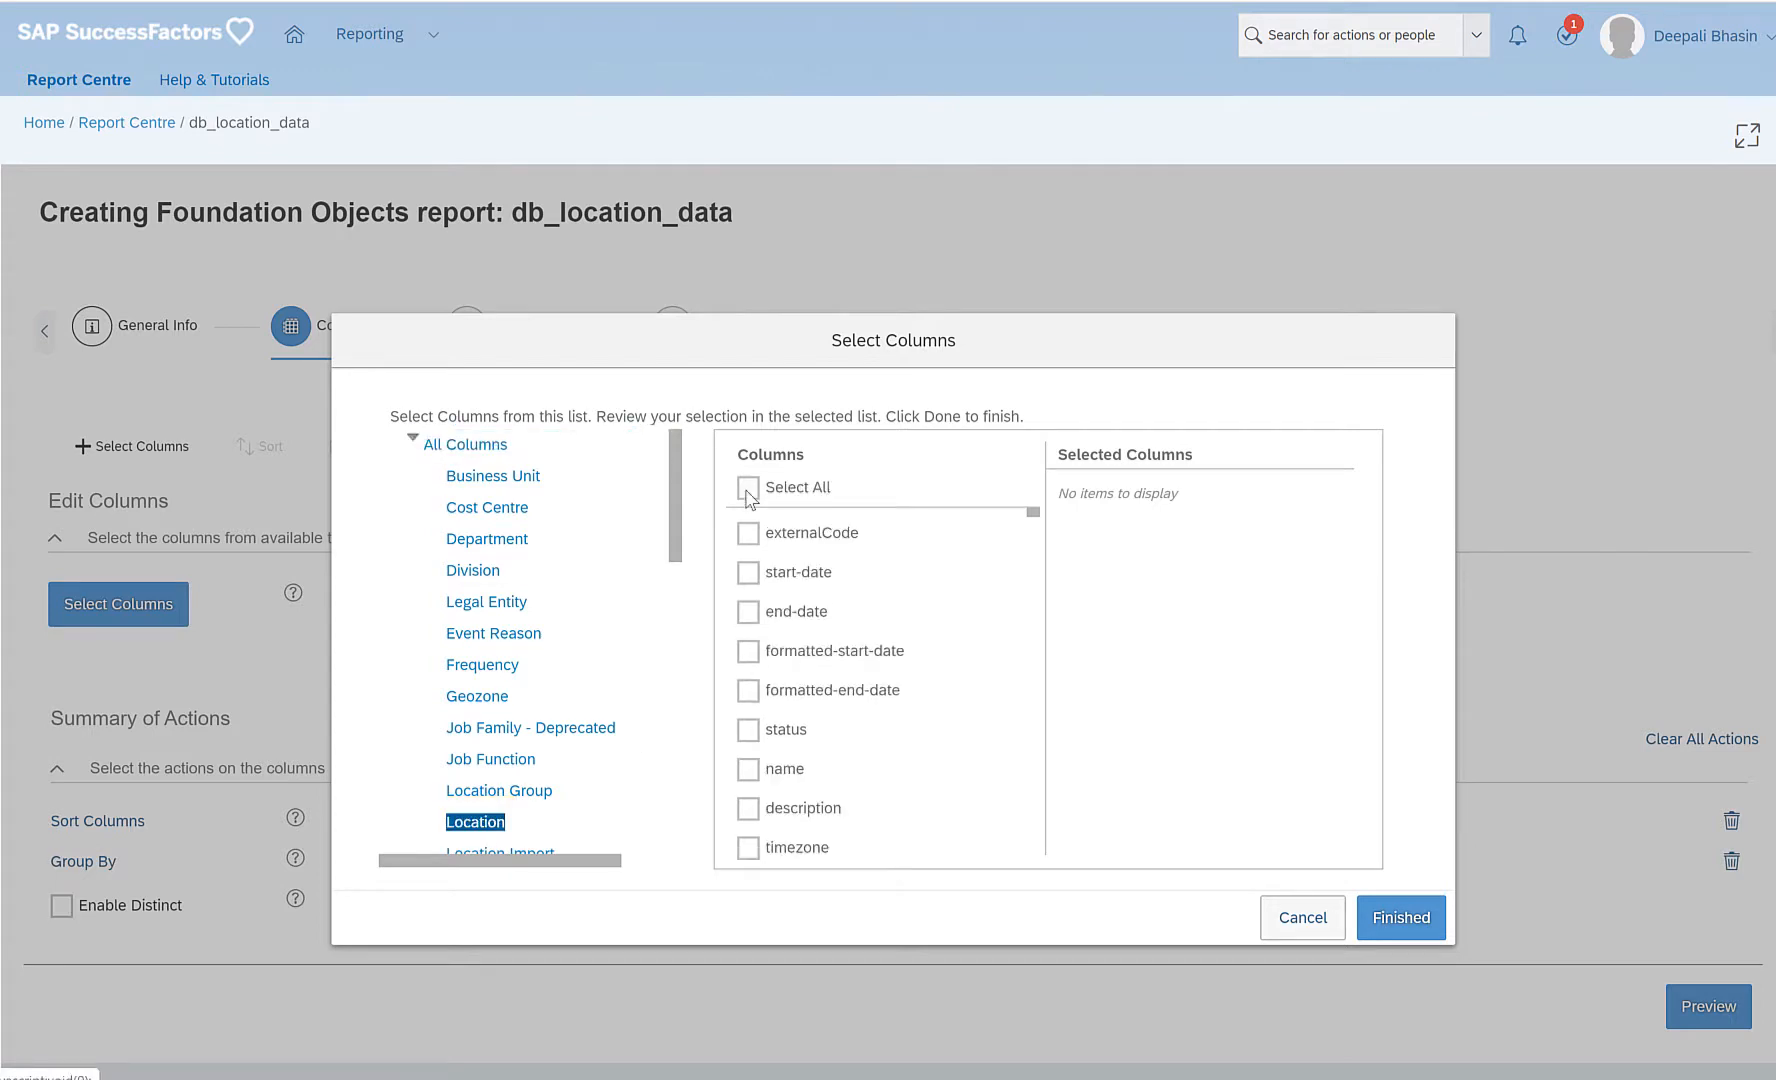
mouse_move(513, 540)
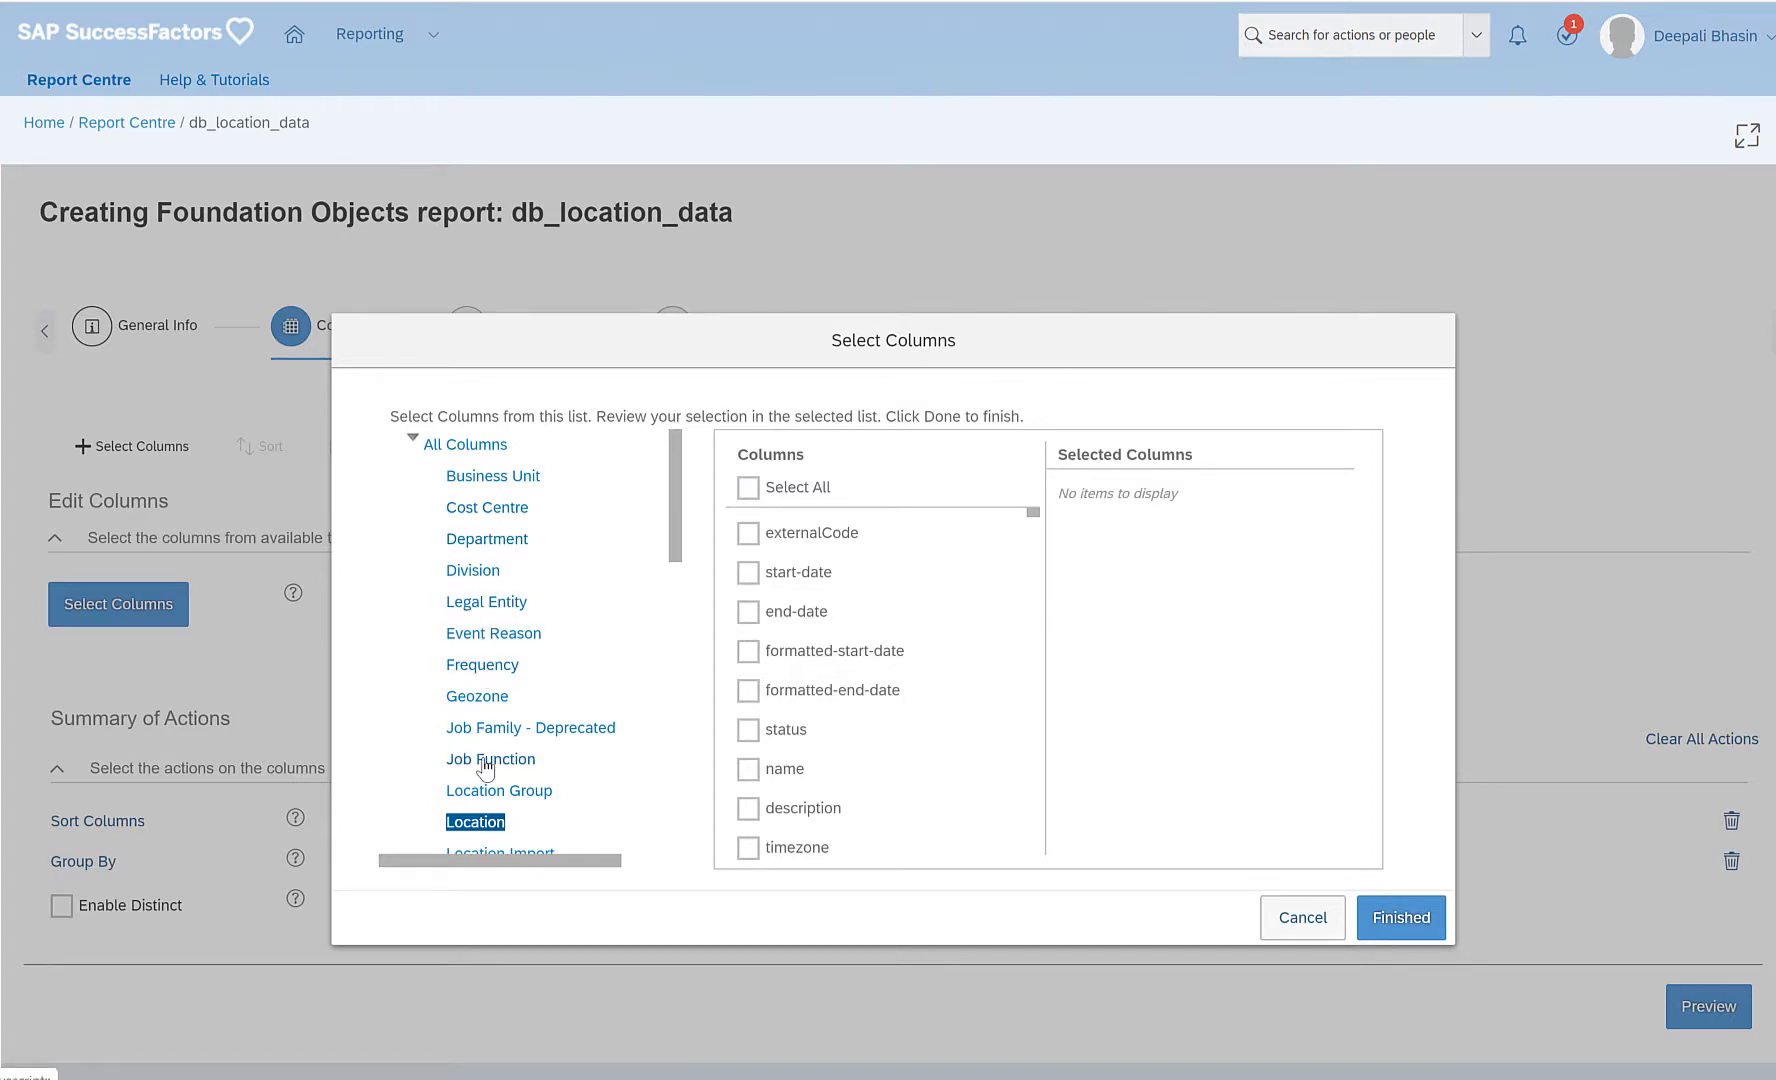
mouse_move(770, 572)
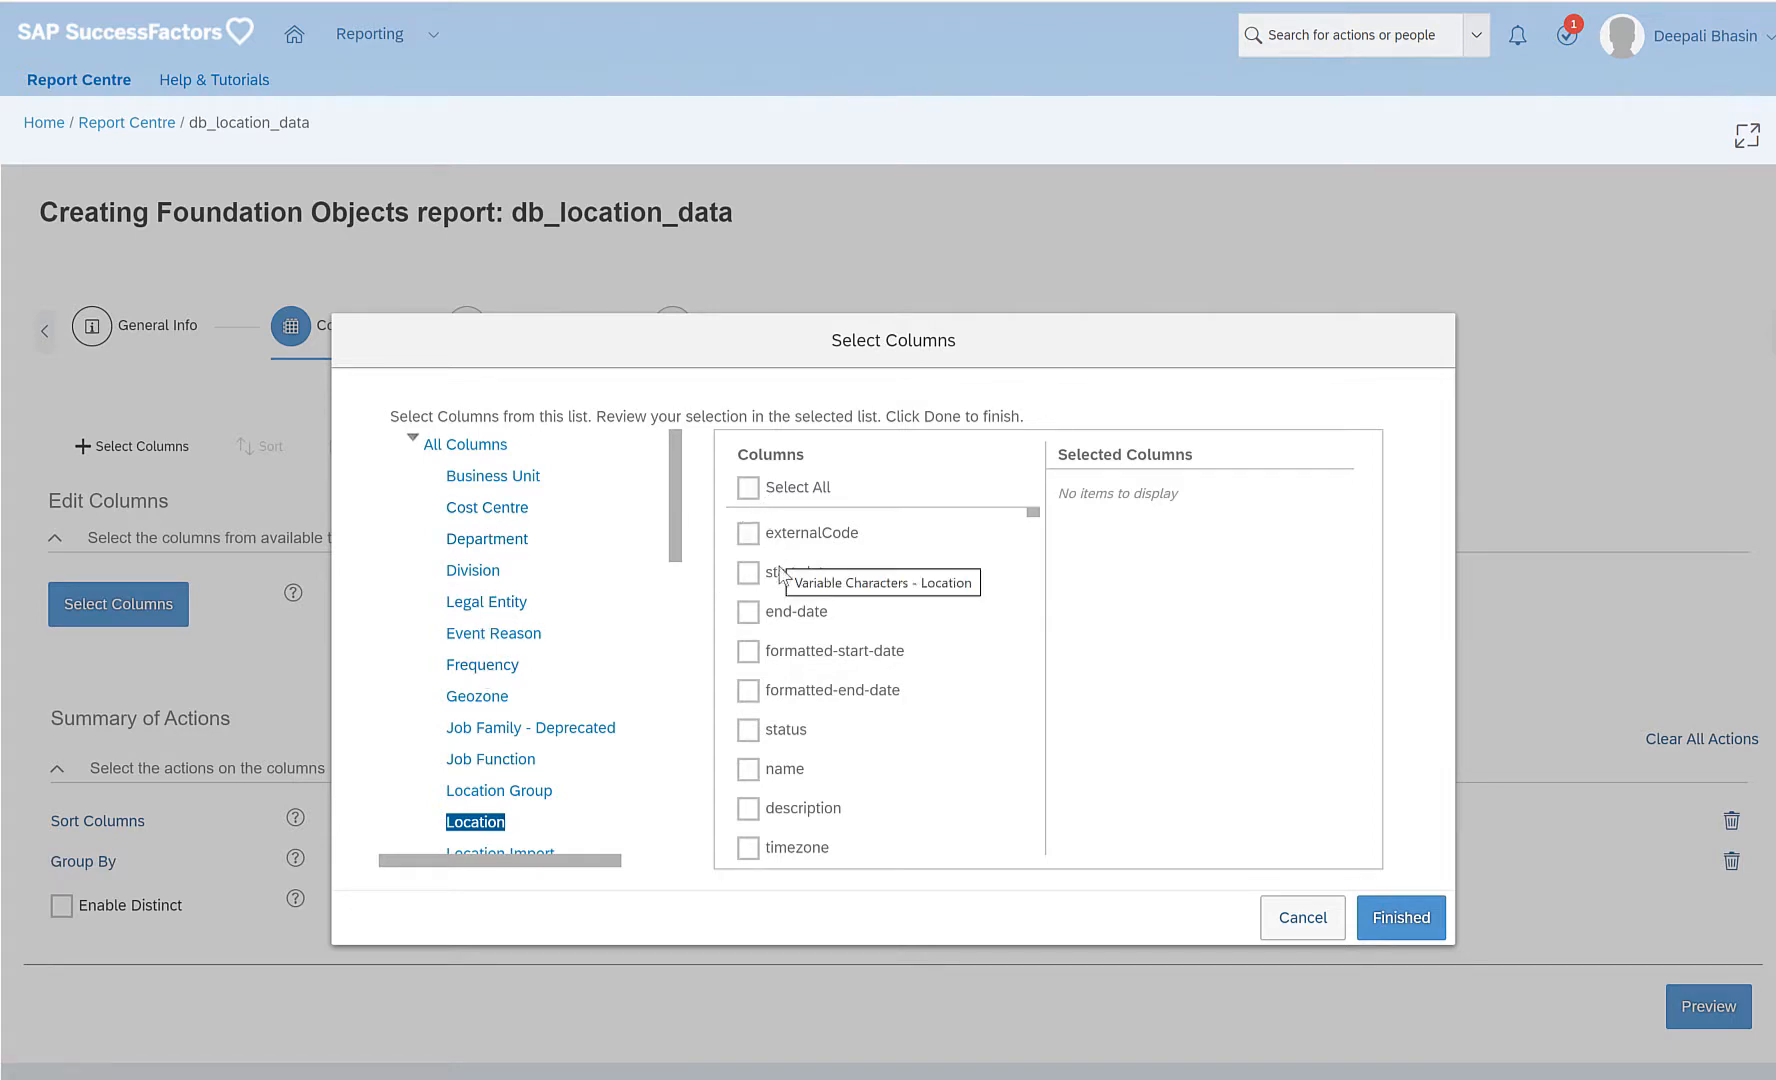
mouse_move(827, 651)
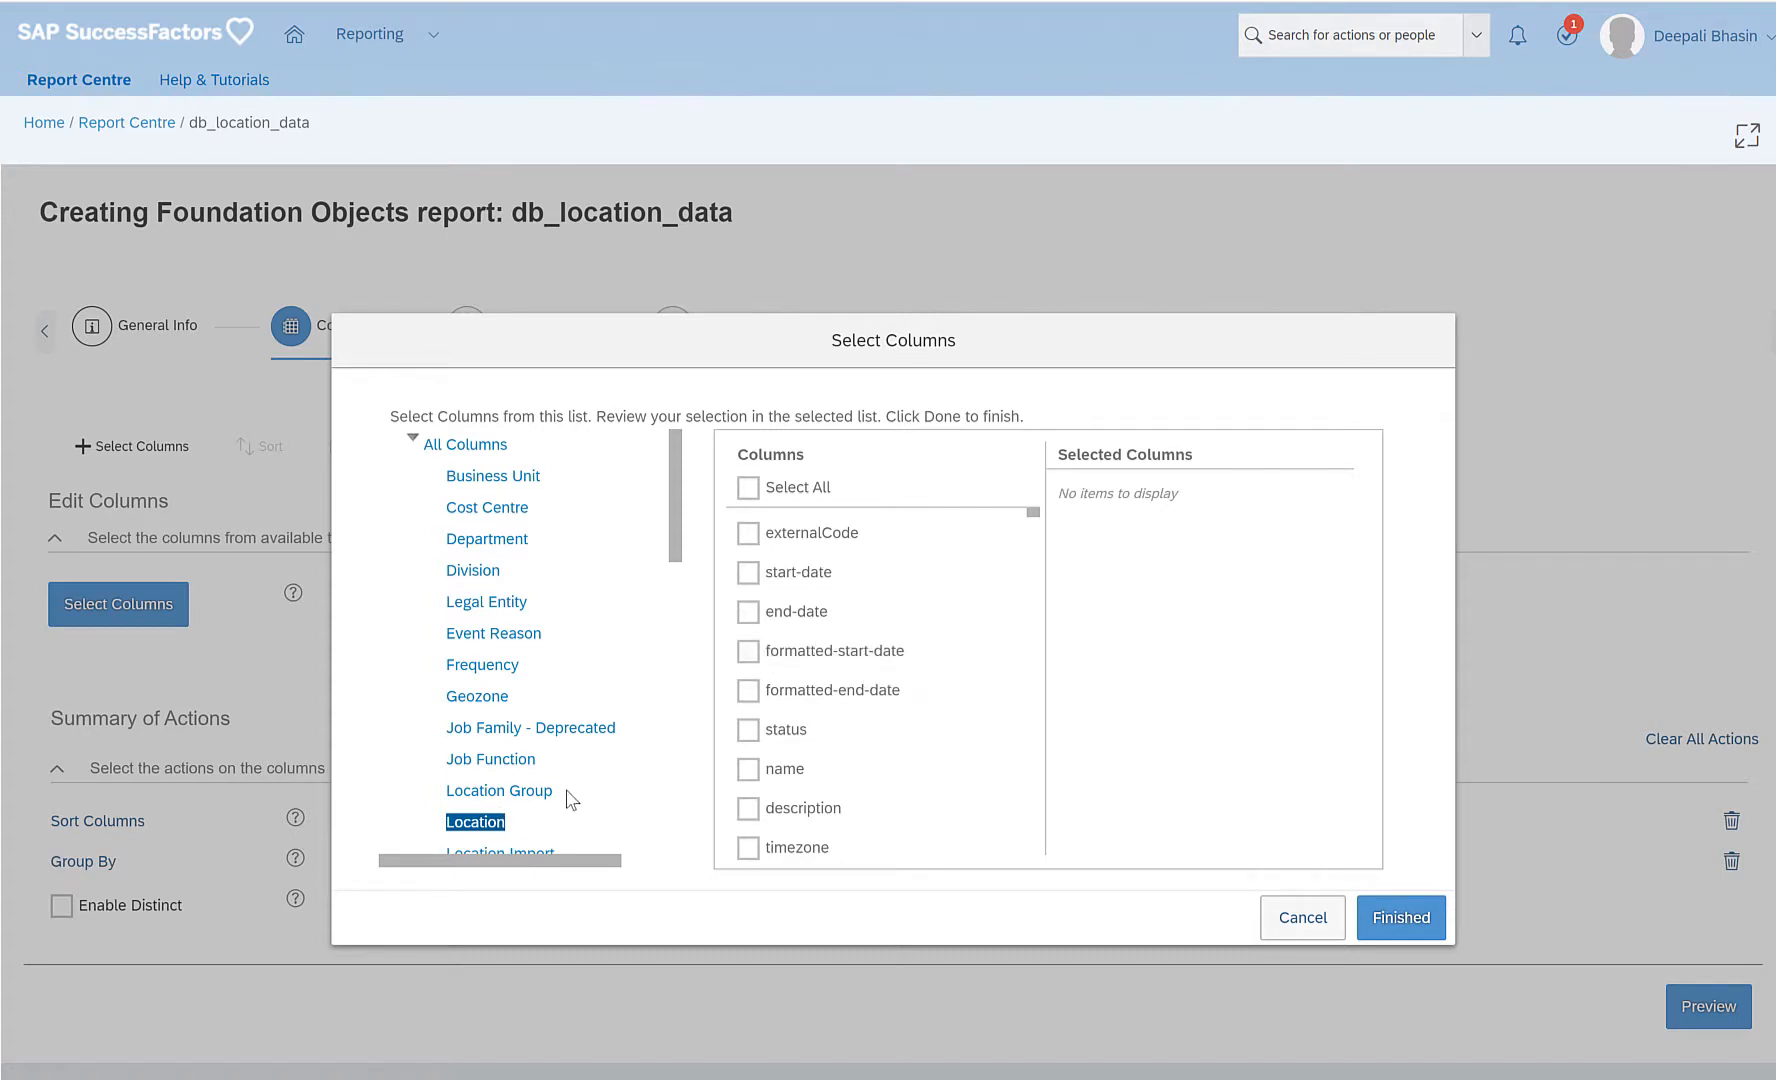
scroll("down", 3)
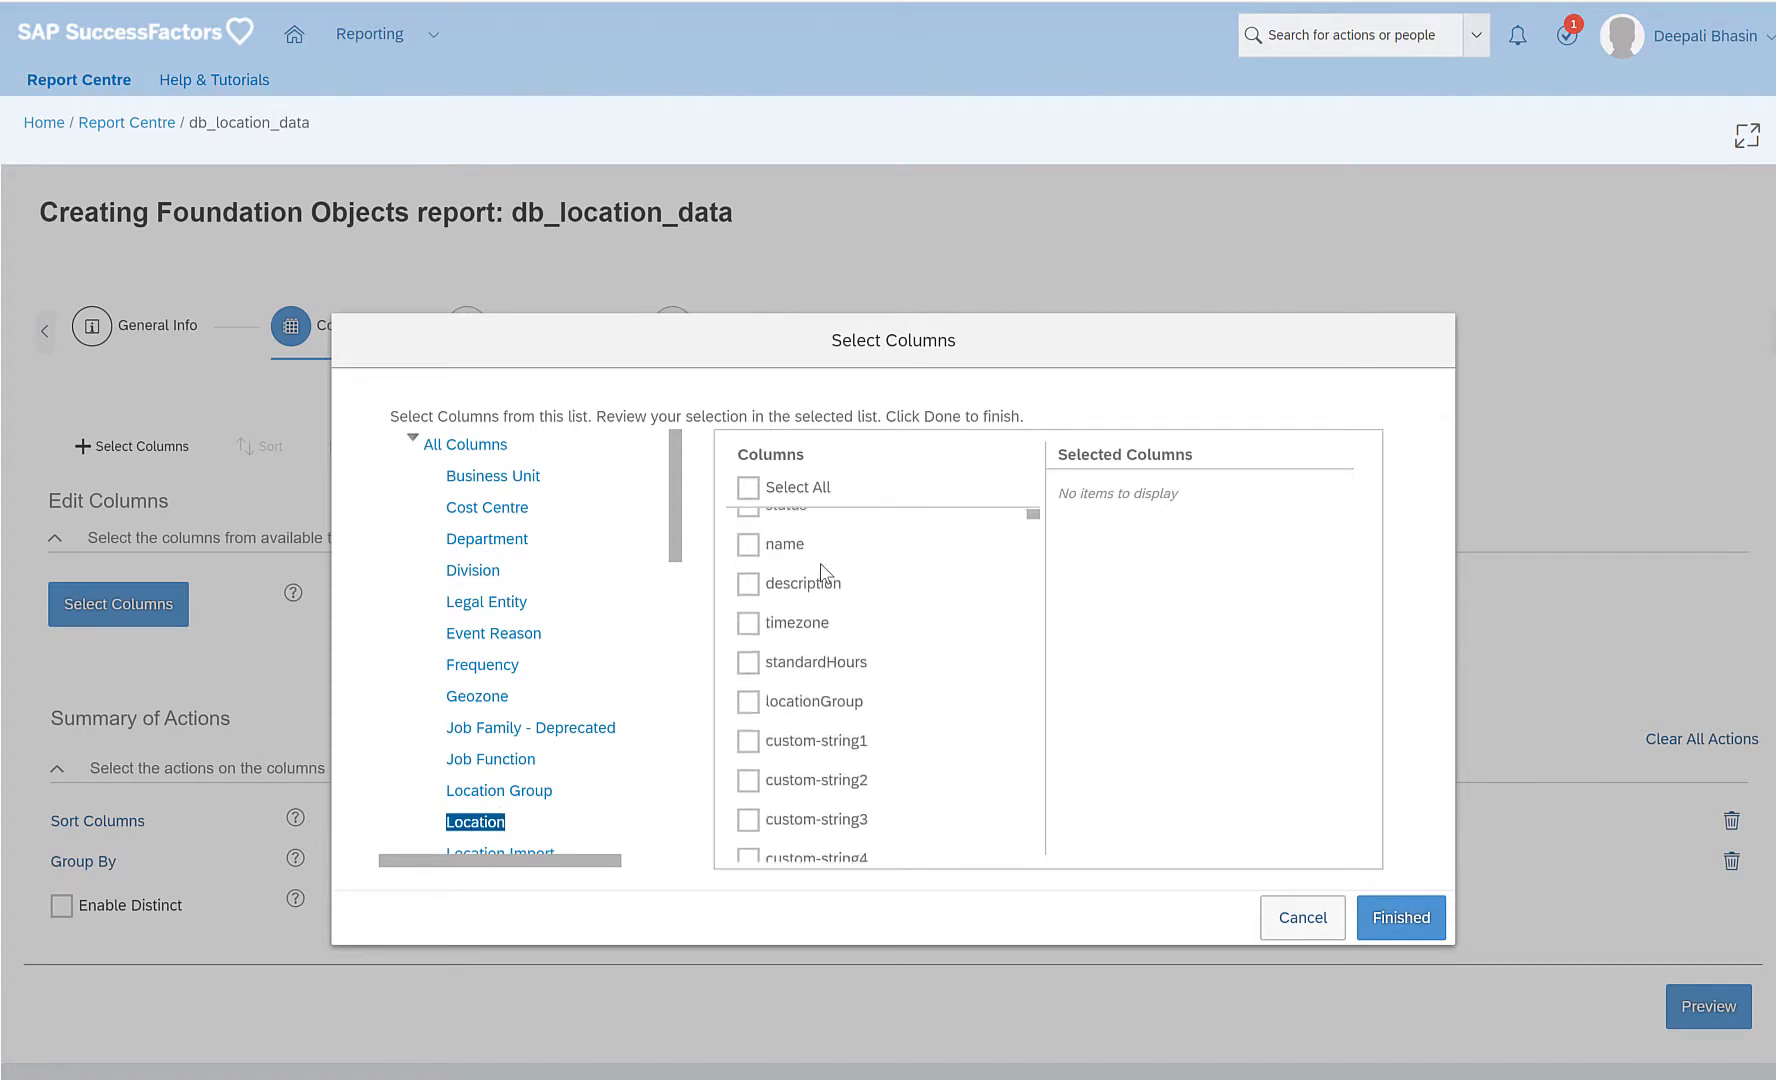
scroll("down", 3)
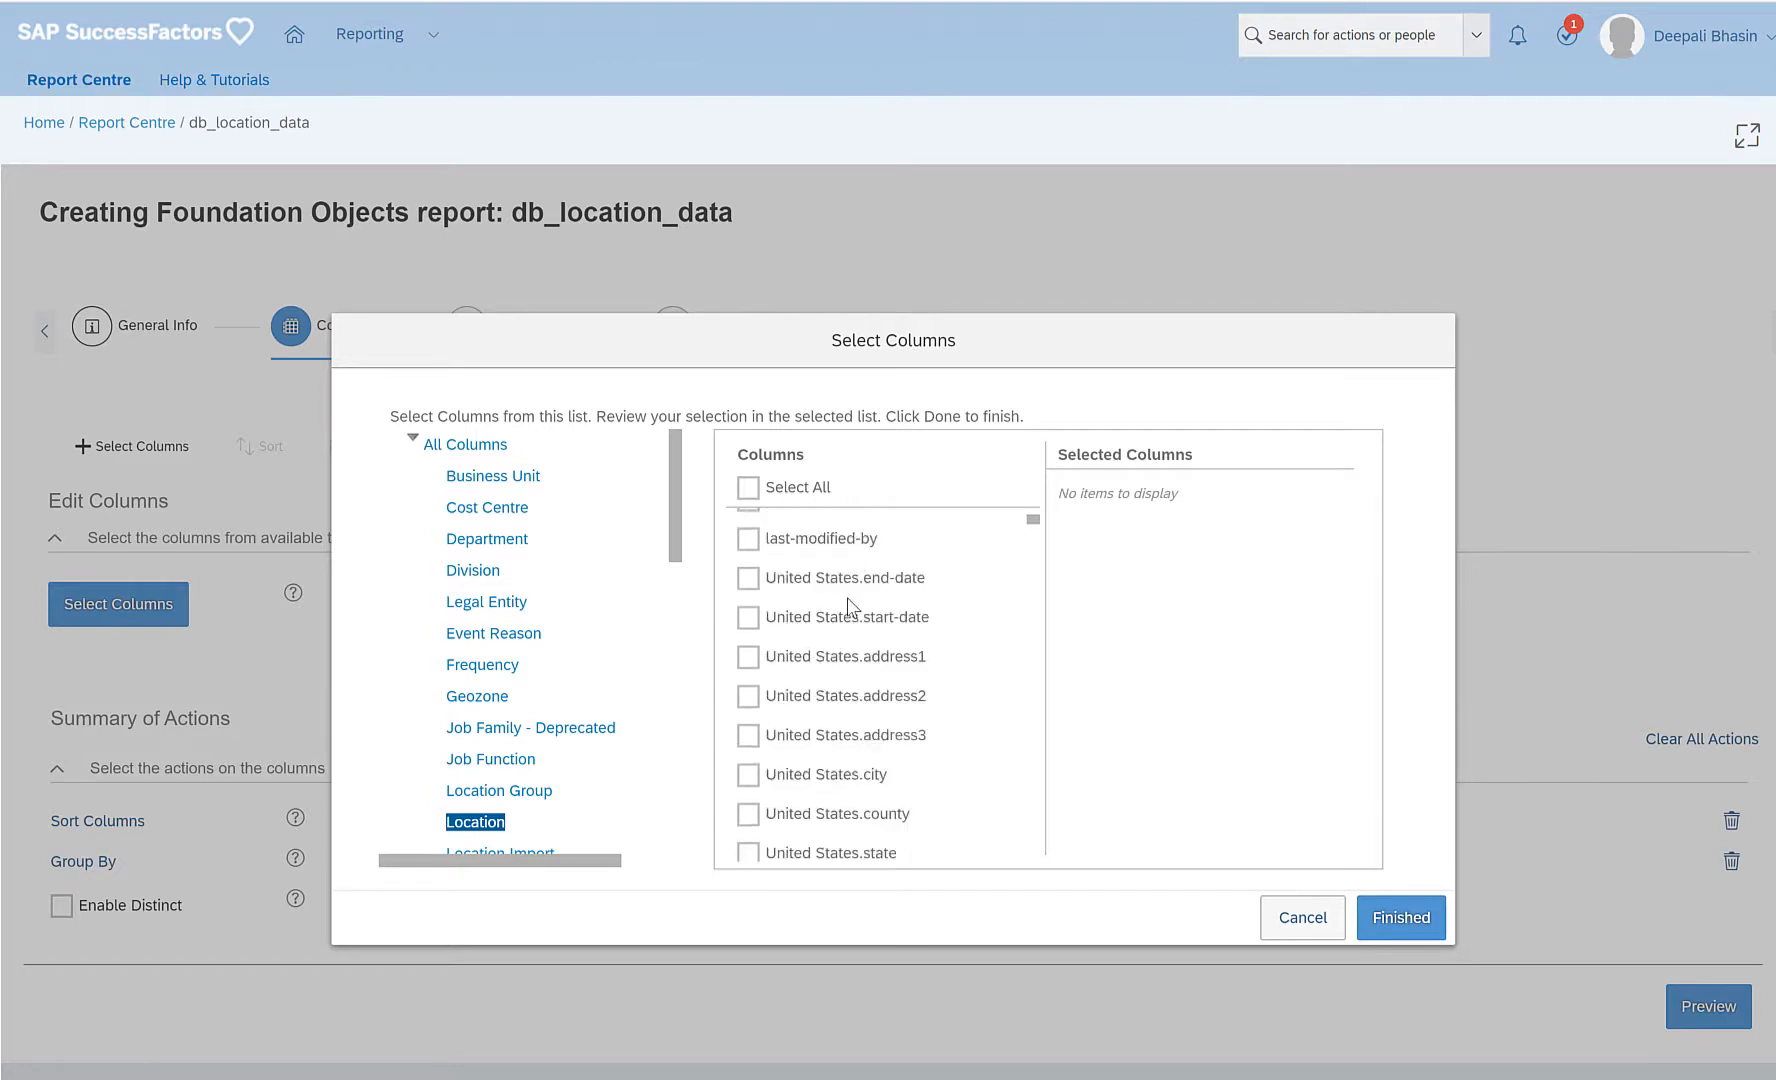
scroll("down", 3)
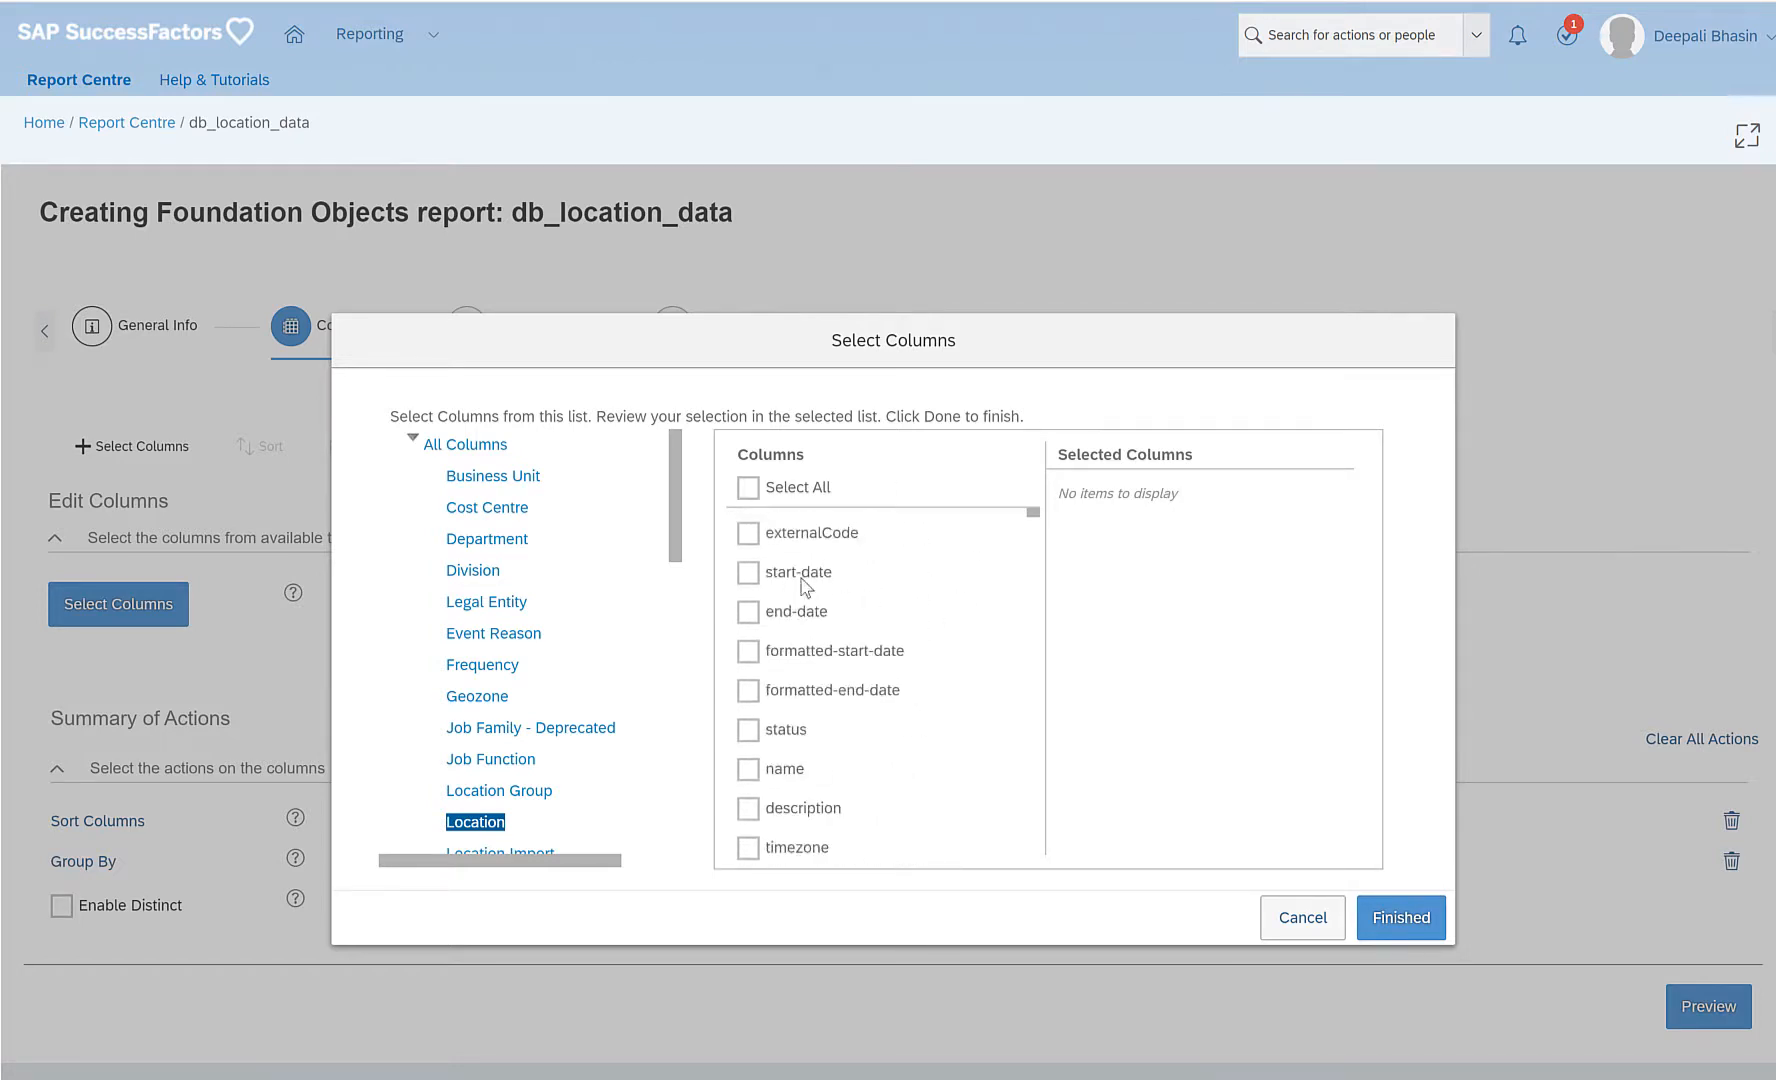
left_click(746, 532)
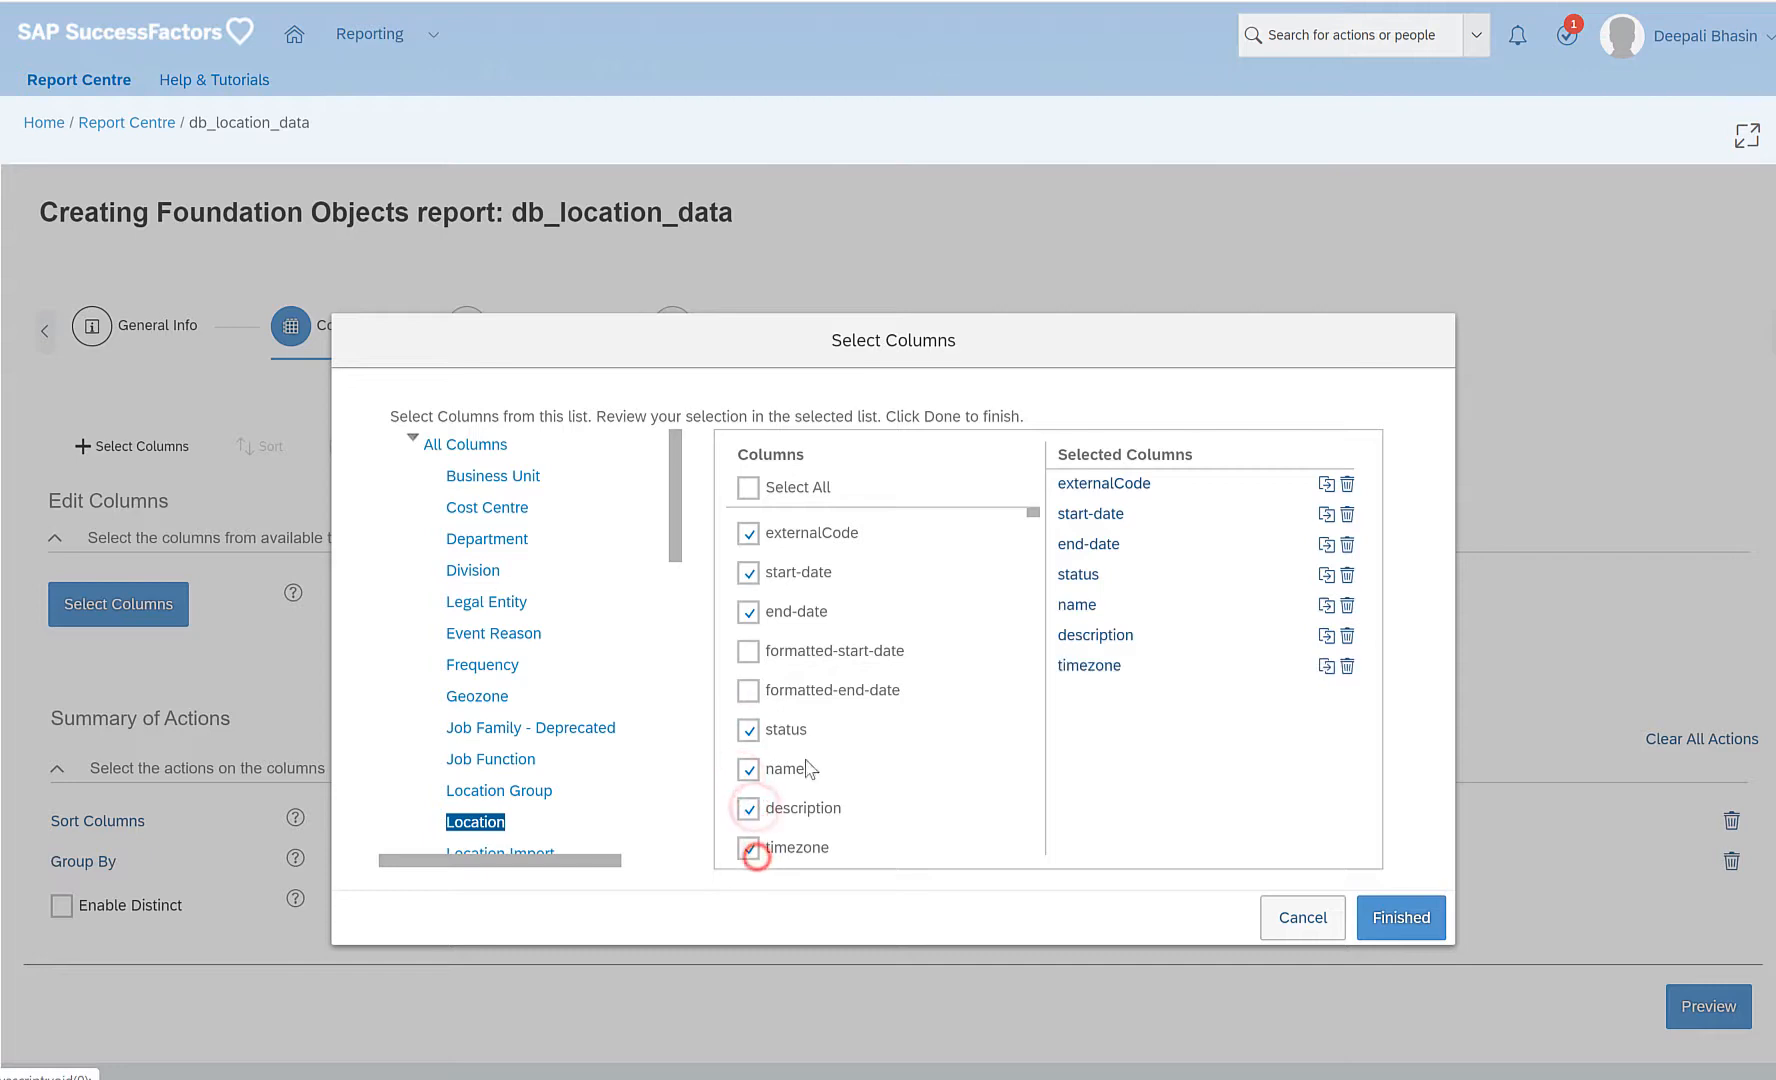
scroll("down", 3)
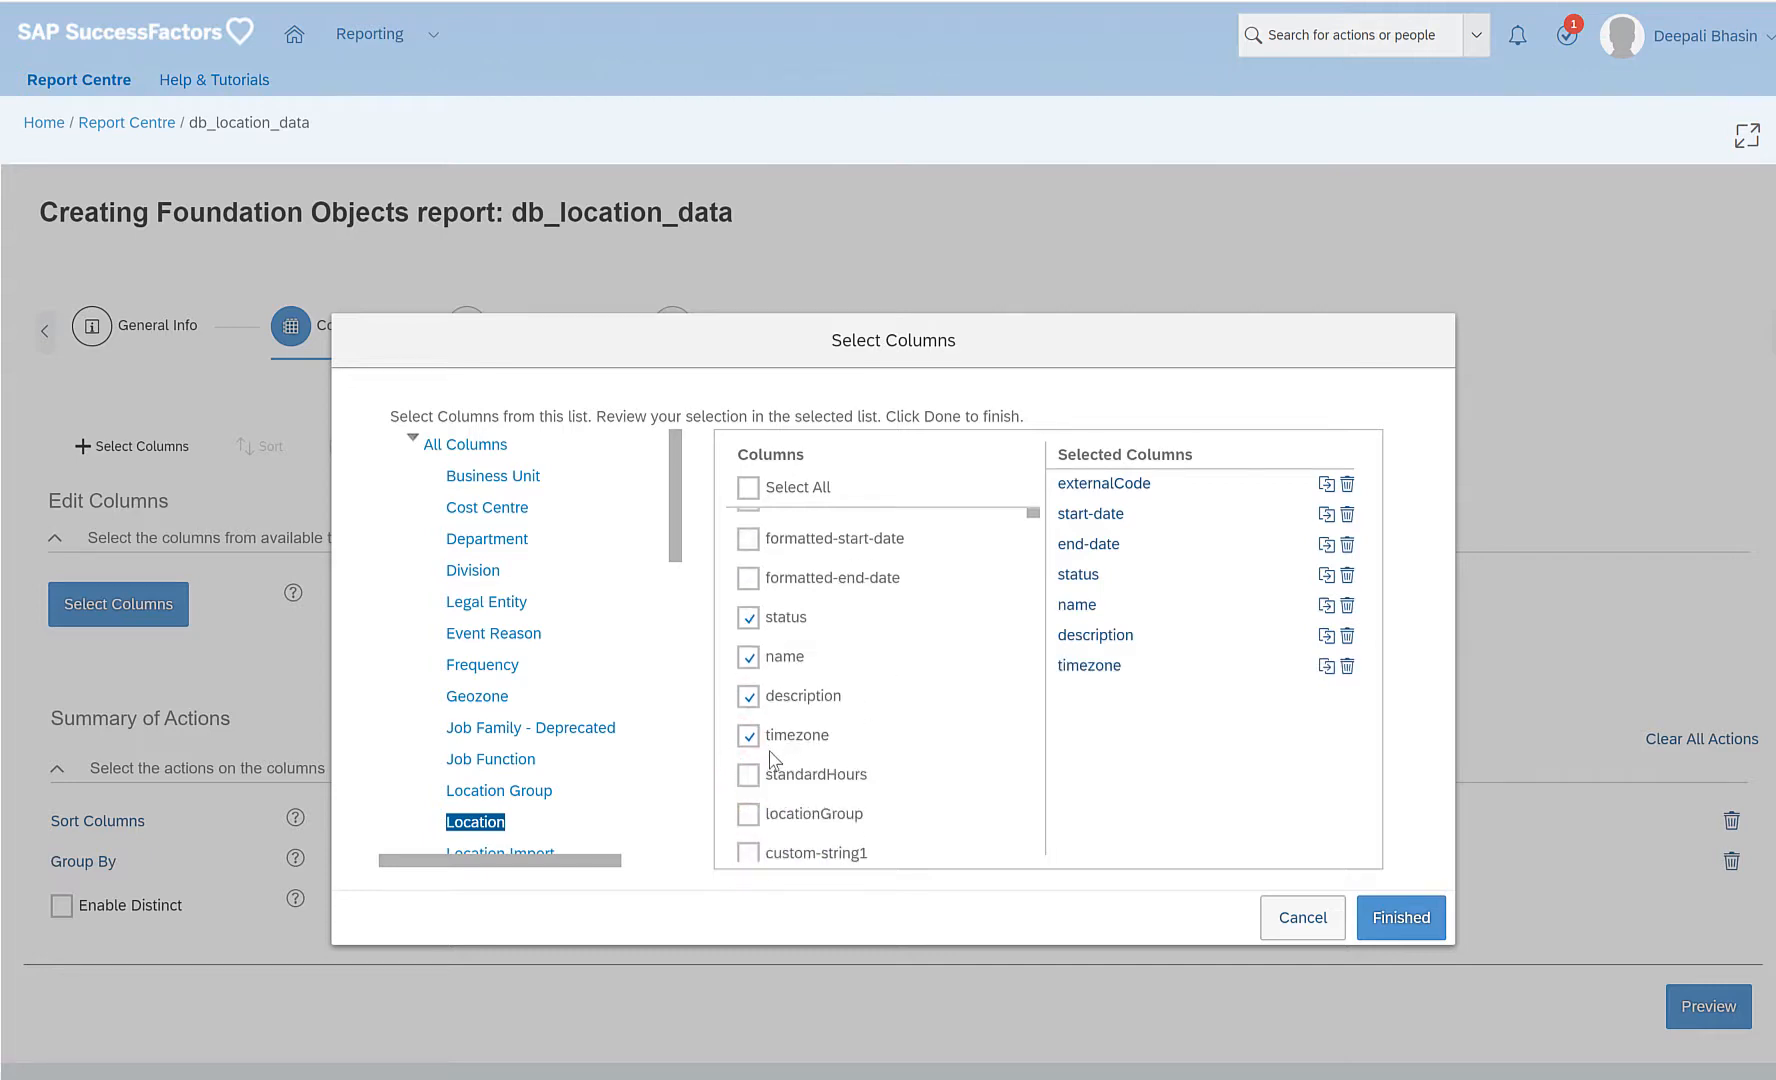
left_click(746, 774)
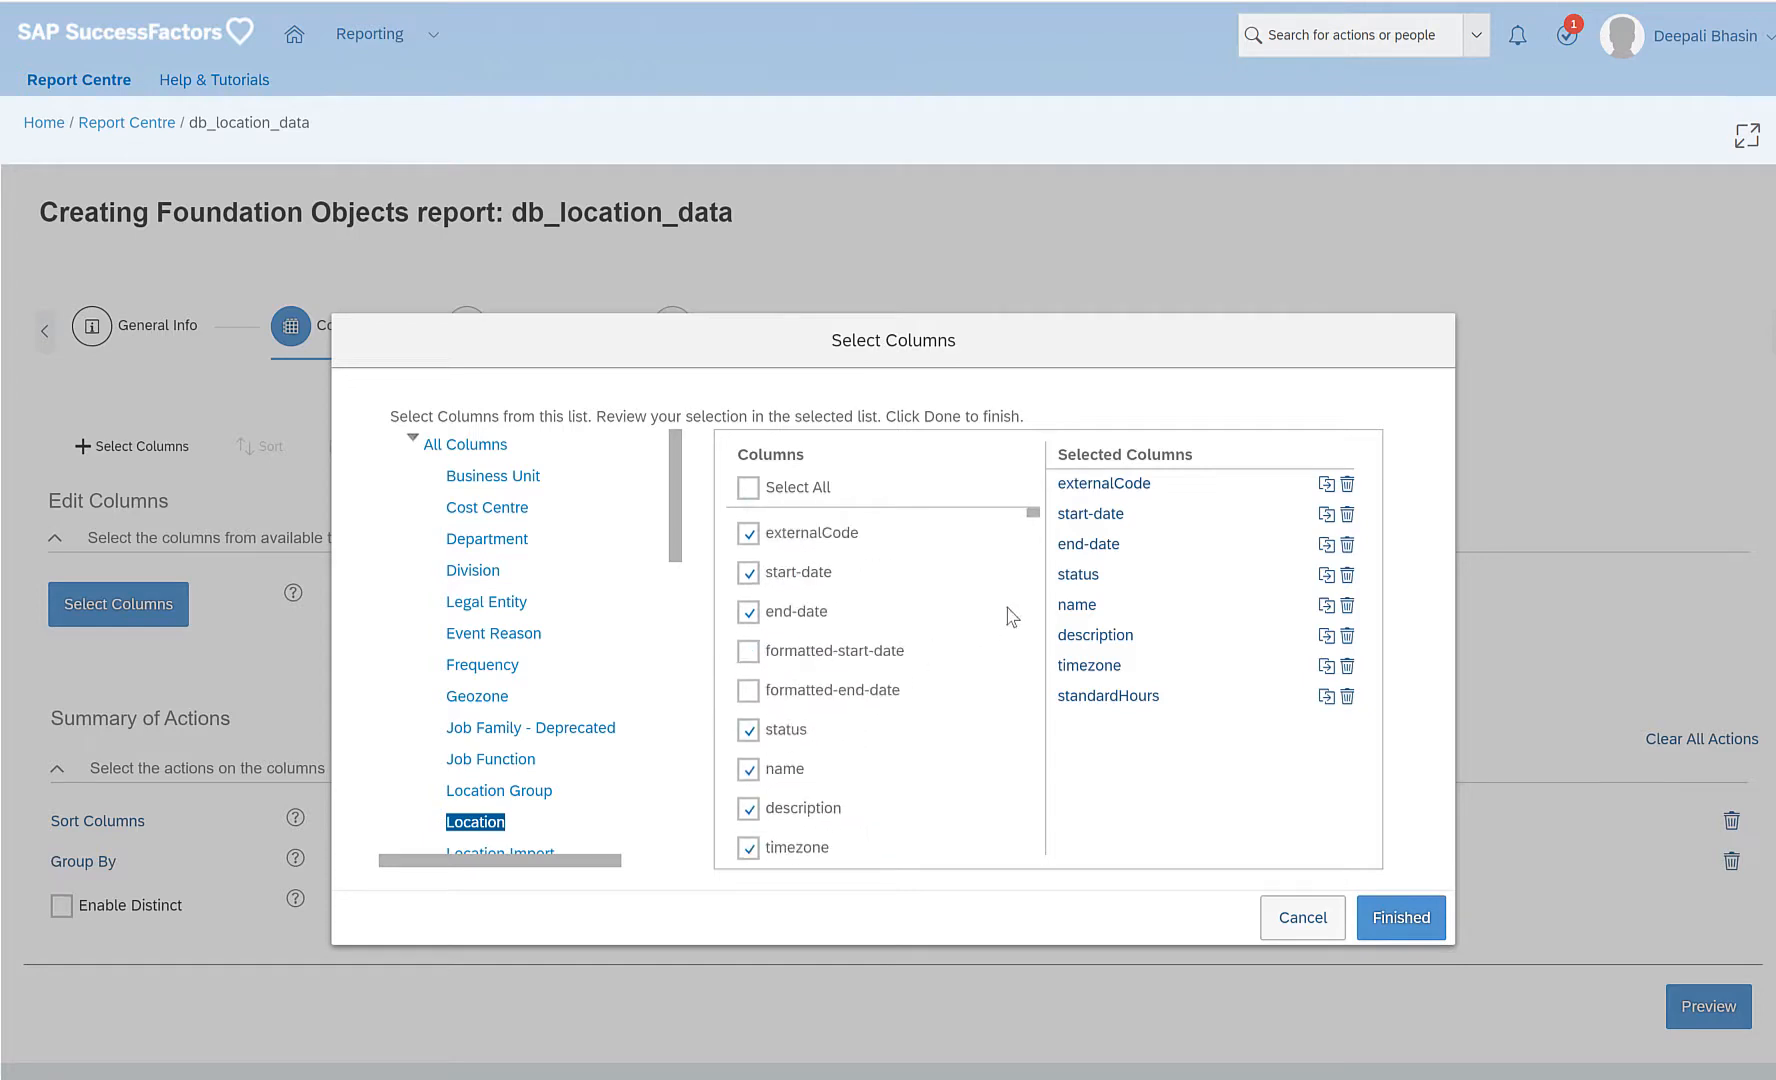
mouse_move(1161, 612)
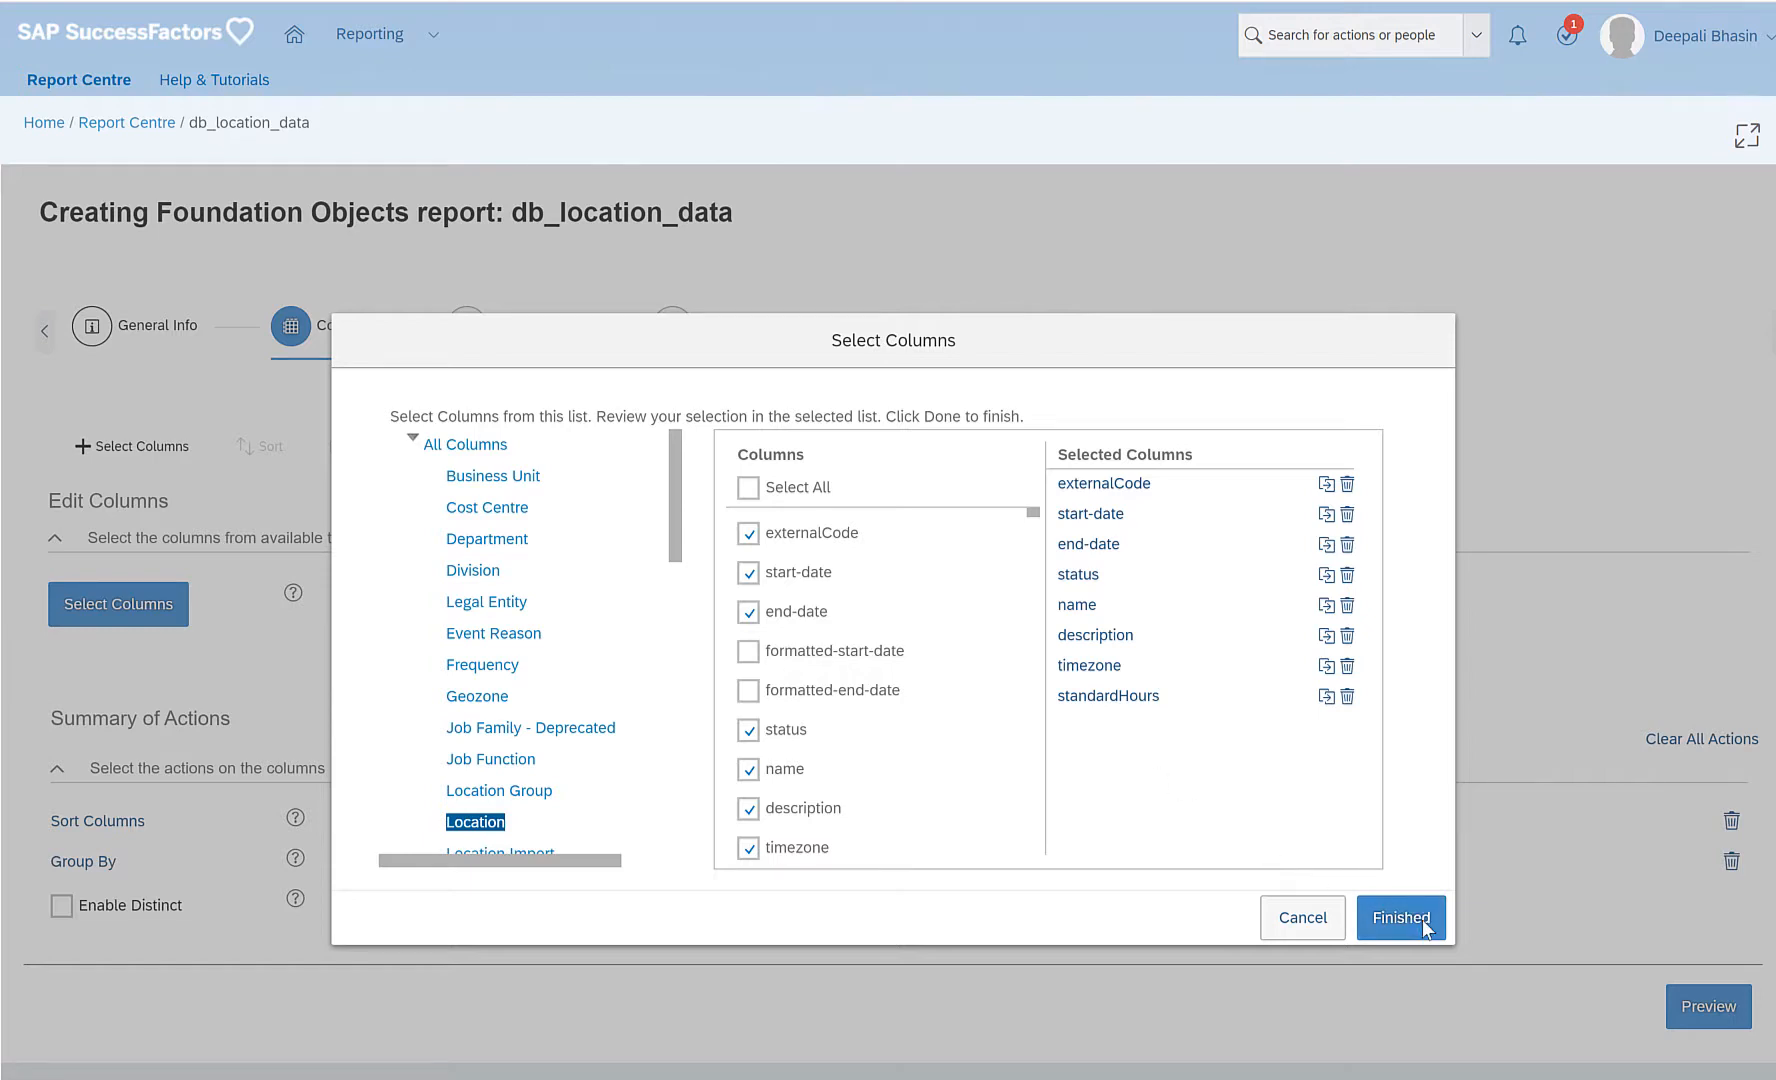
left_click(1400, 917)
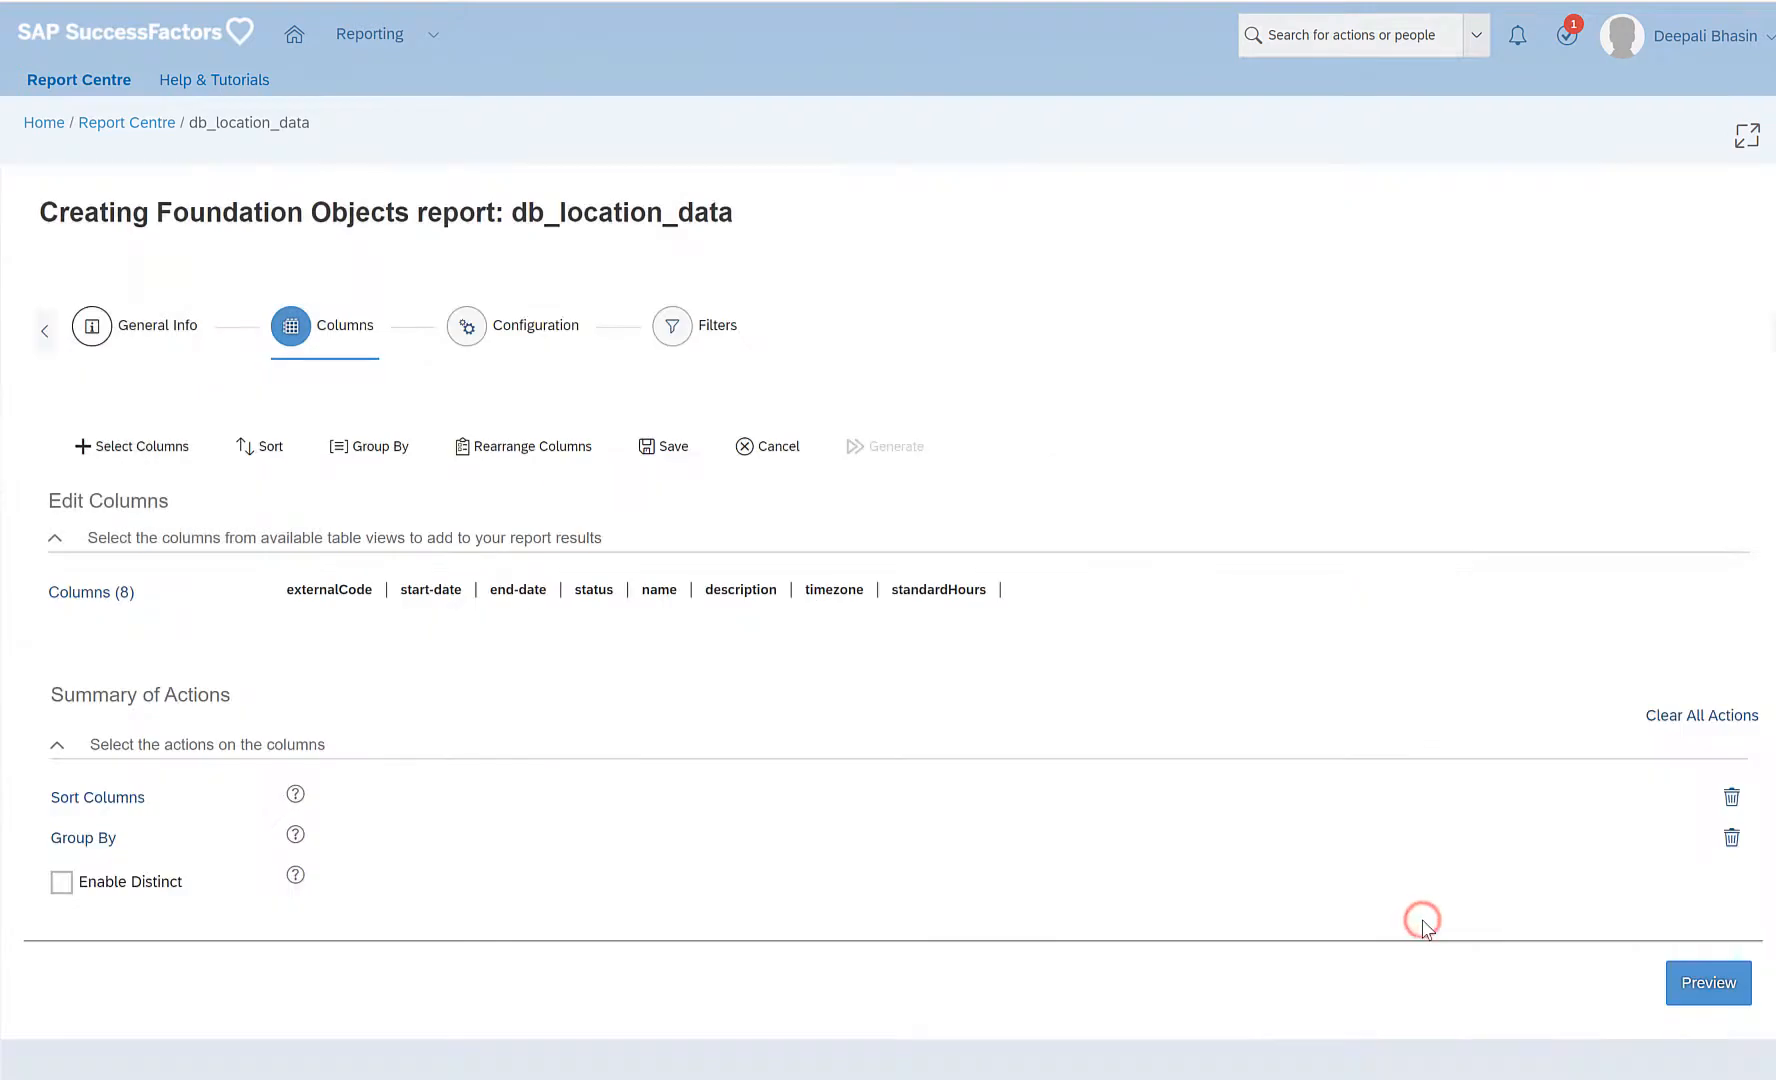
Go to the Configuration step and close the empty DataType Configuration dialog unchanged.
left_click(514, 326)
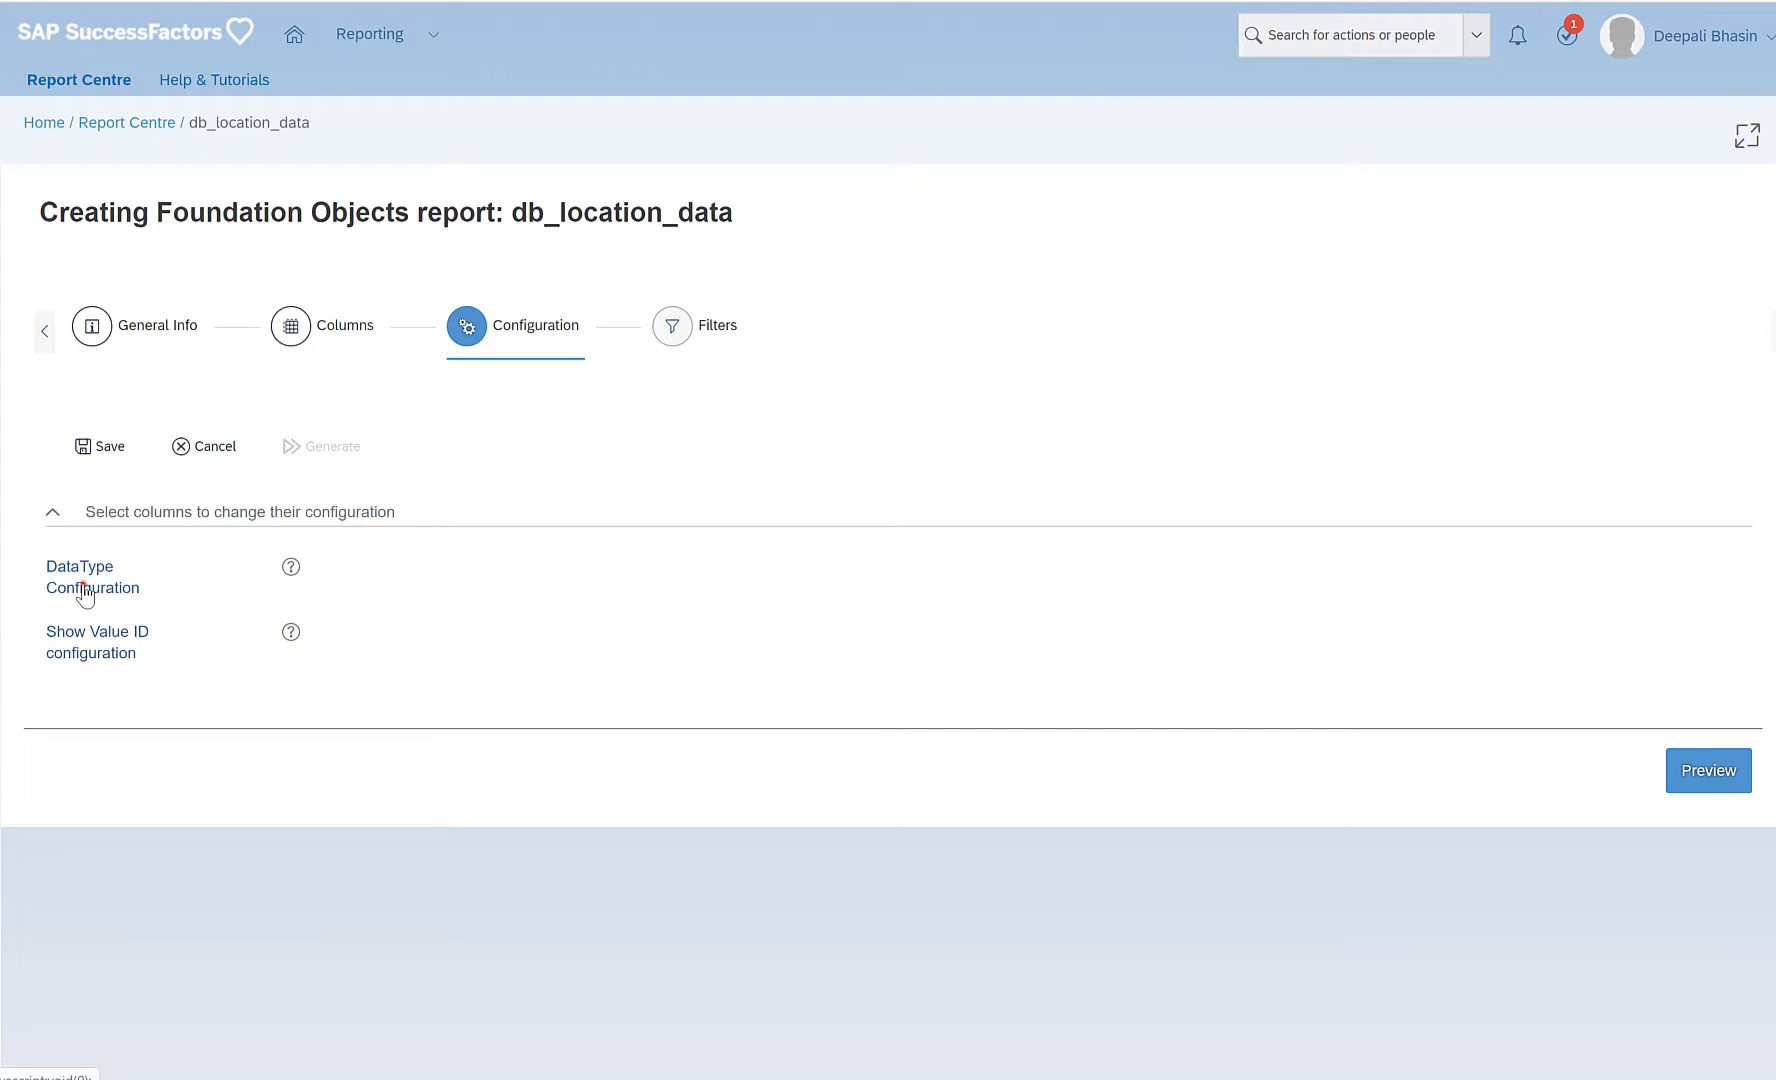
left_click(92, 577)
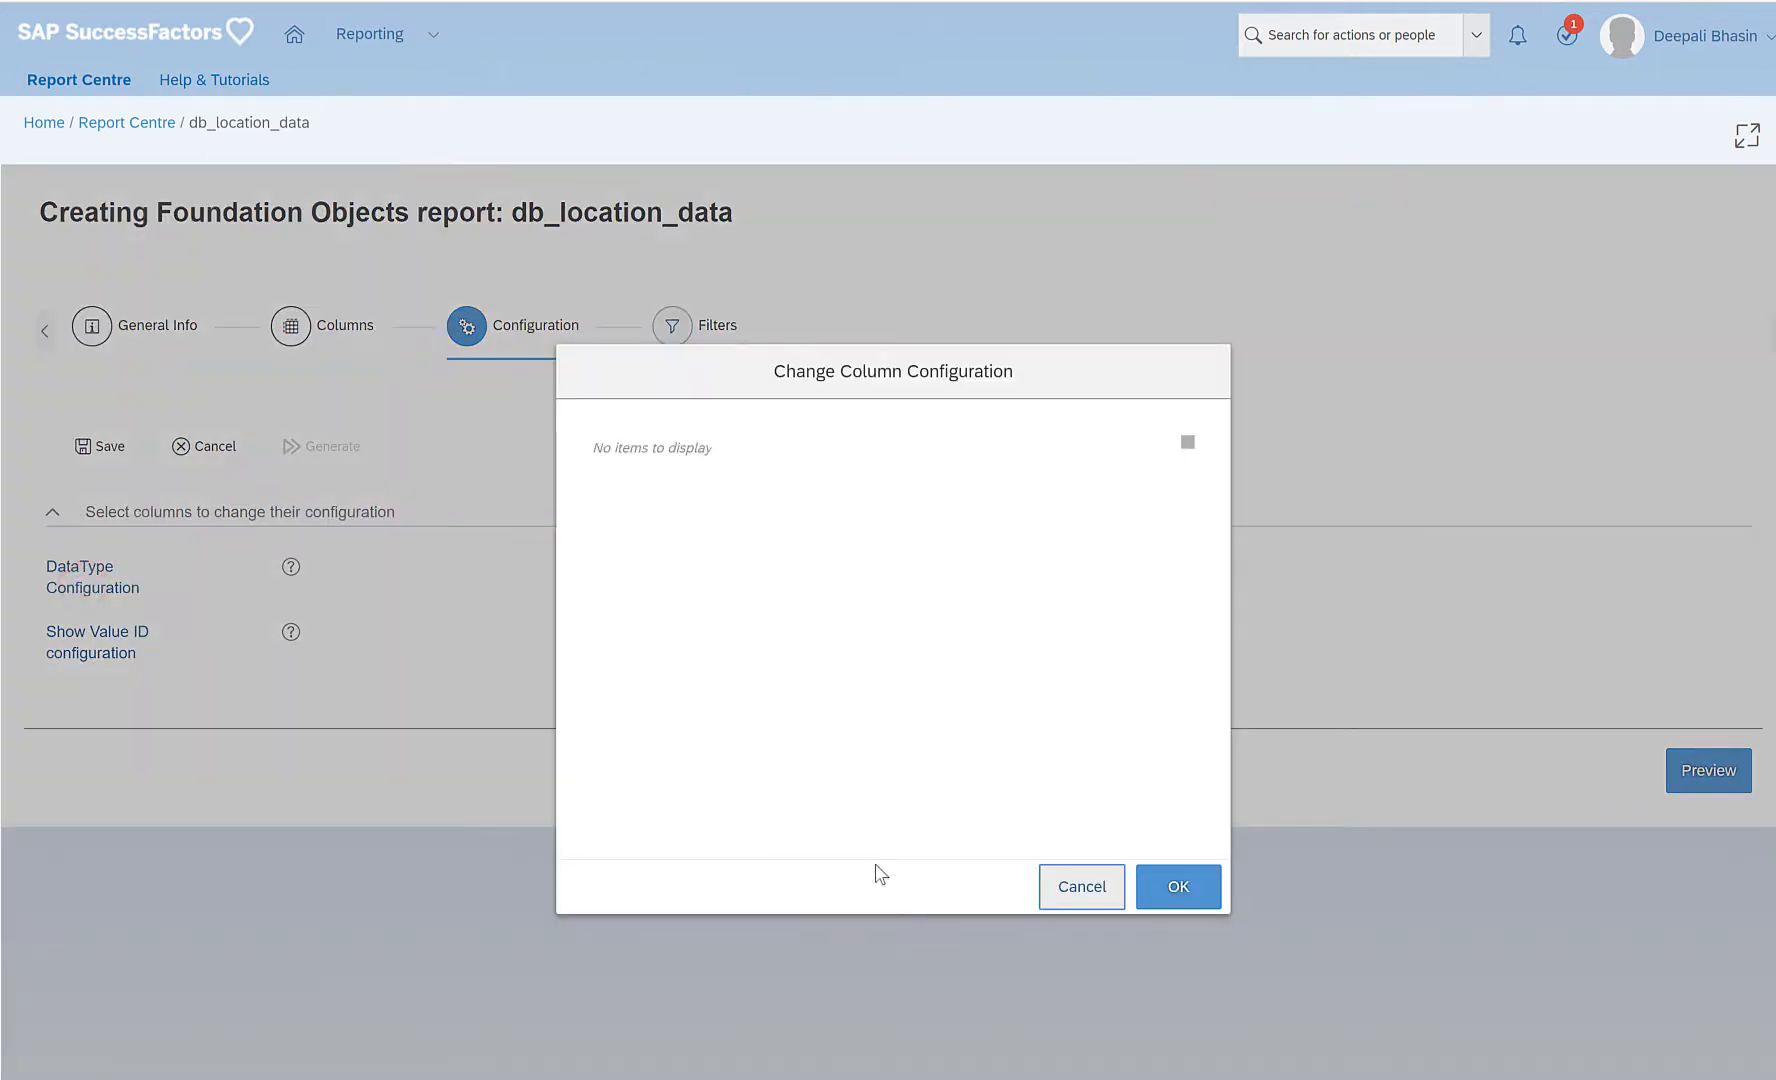
left_click(1177, 886)
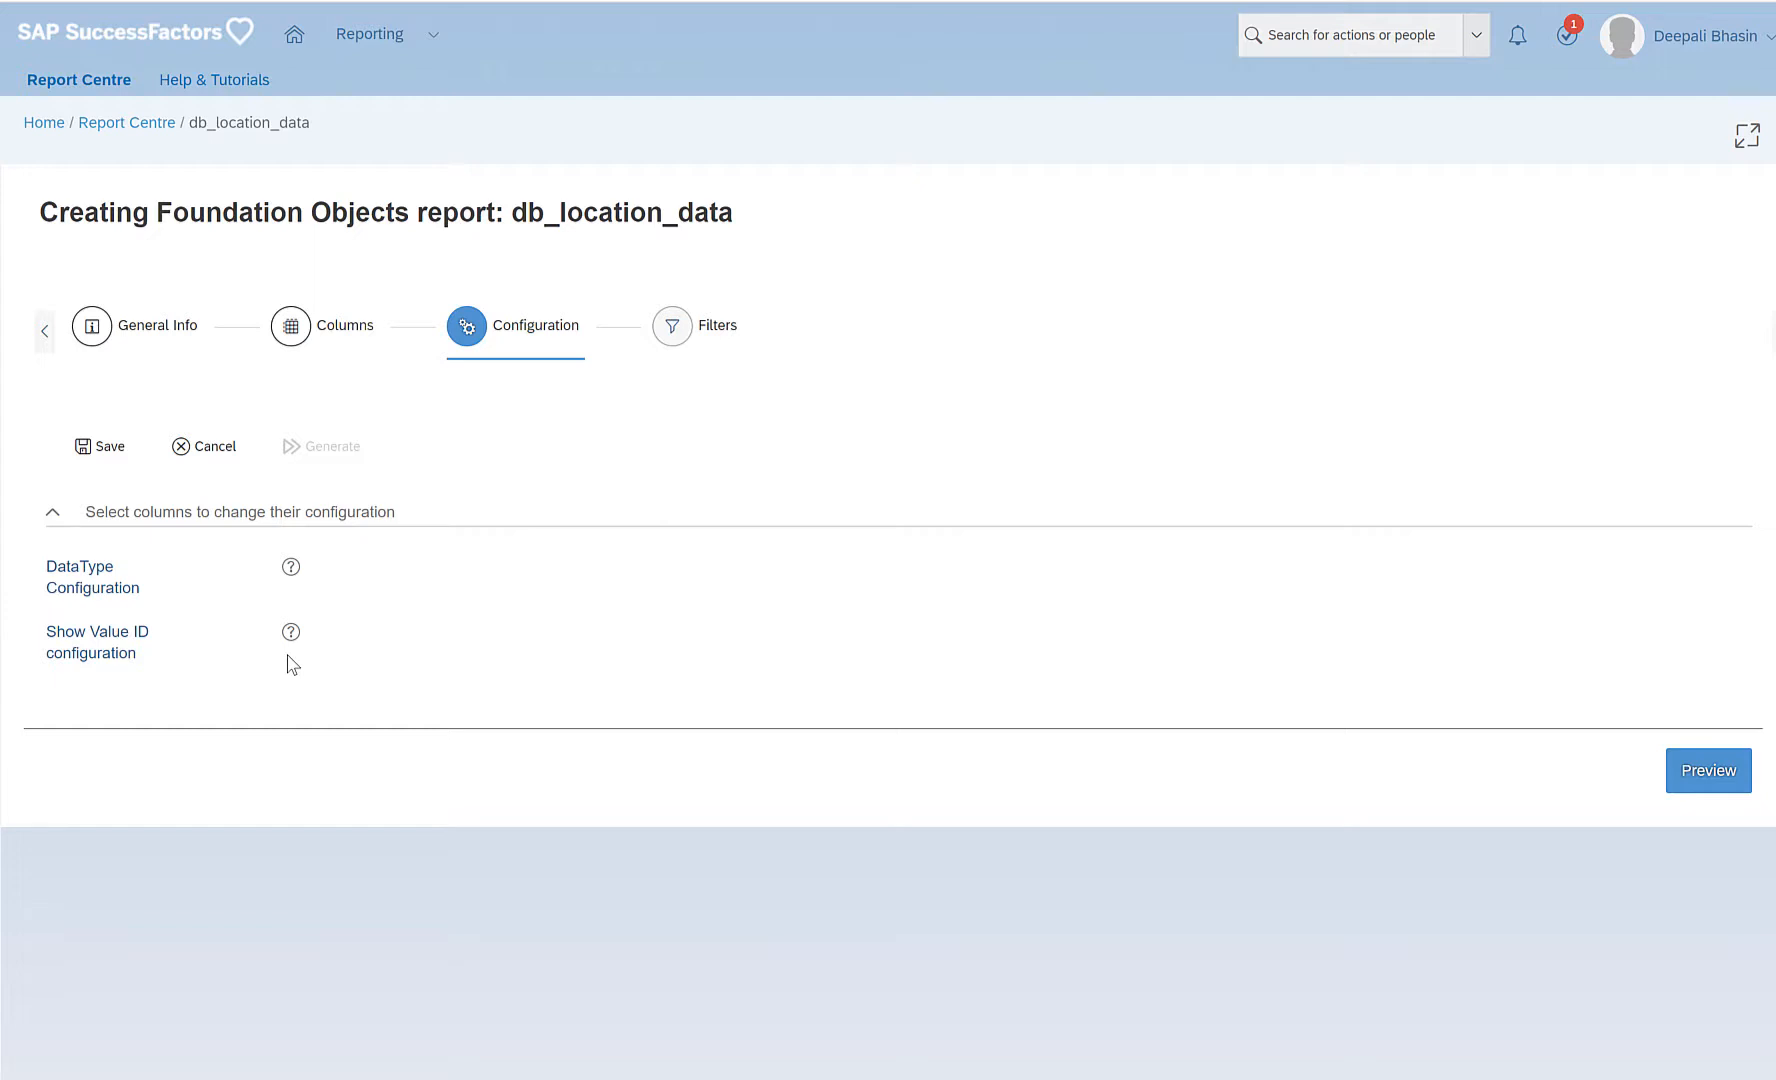
On the Filters step, add Location end-date as a filter criterion.
left_click(672, 326)
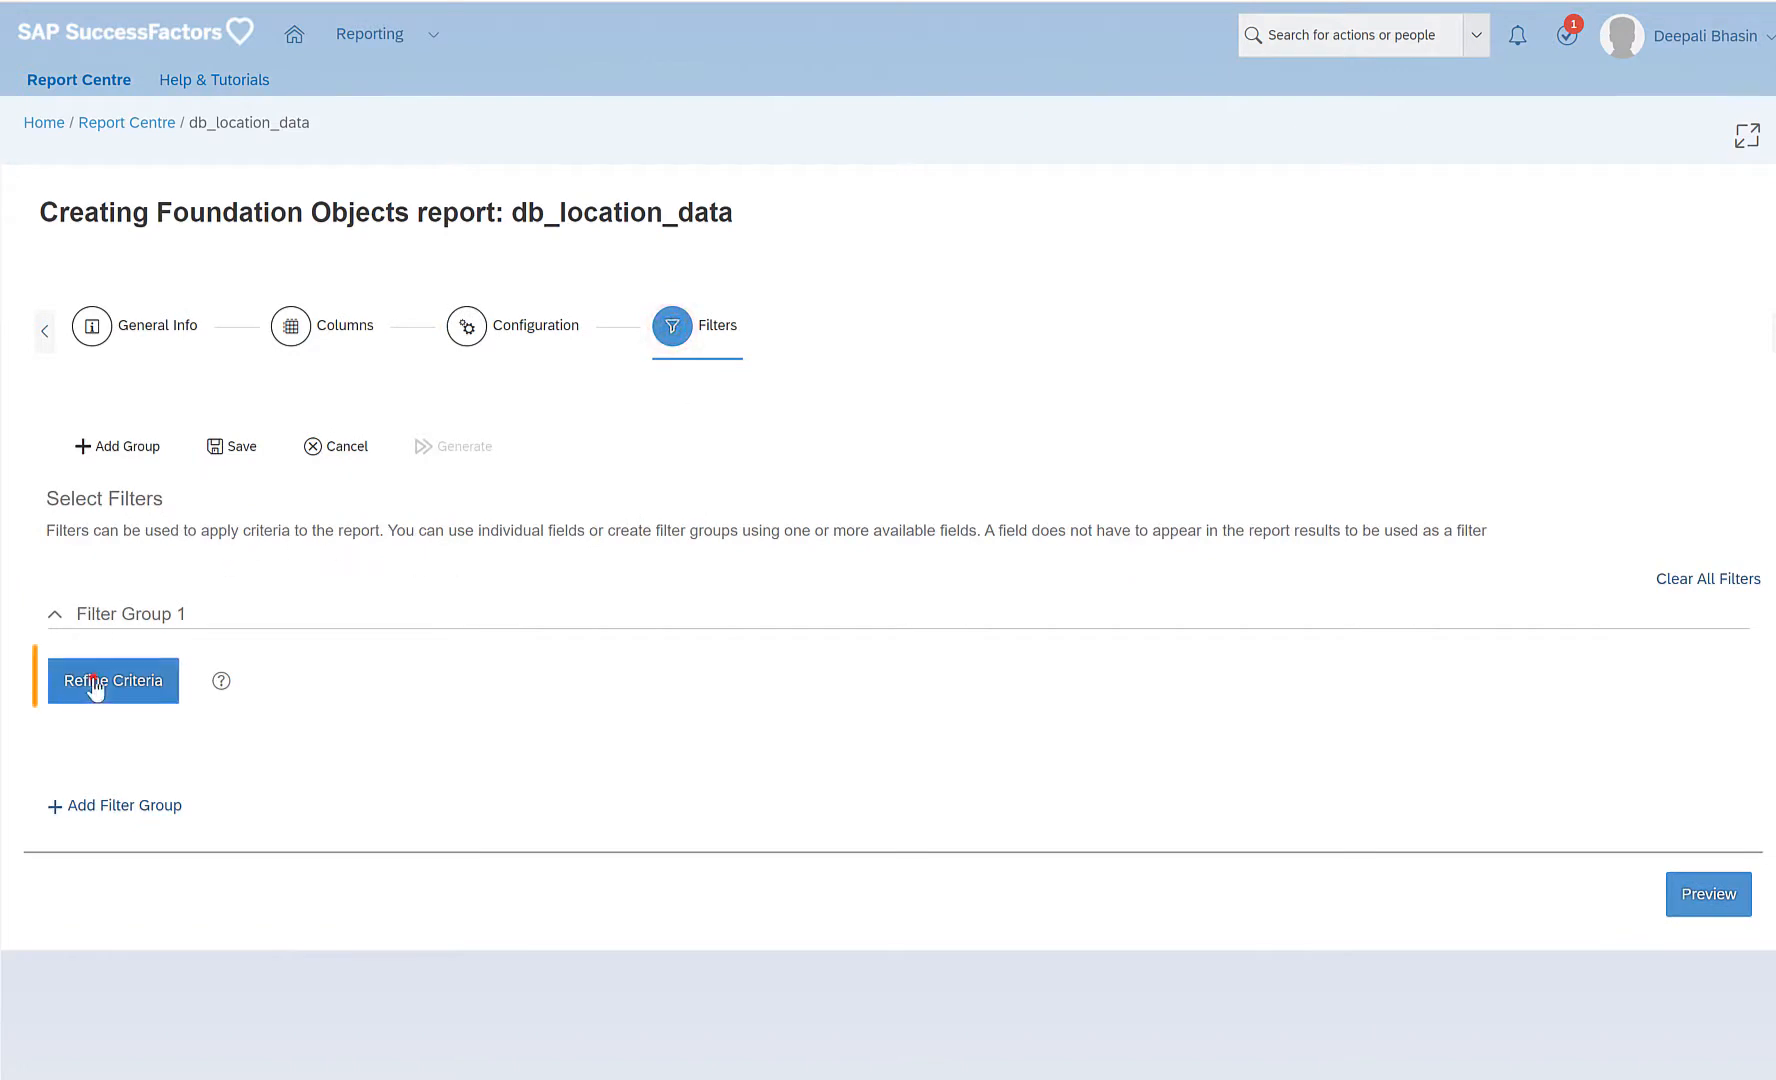
left_click(112, 680)
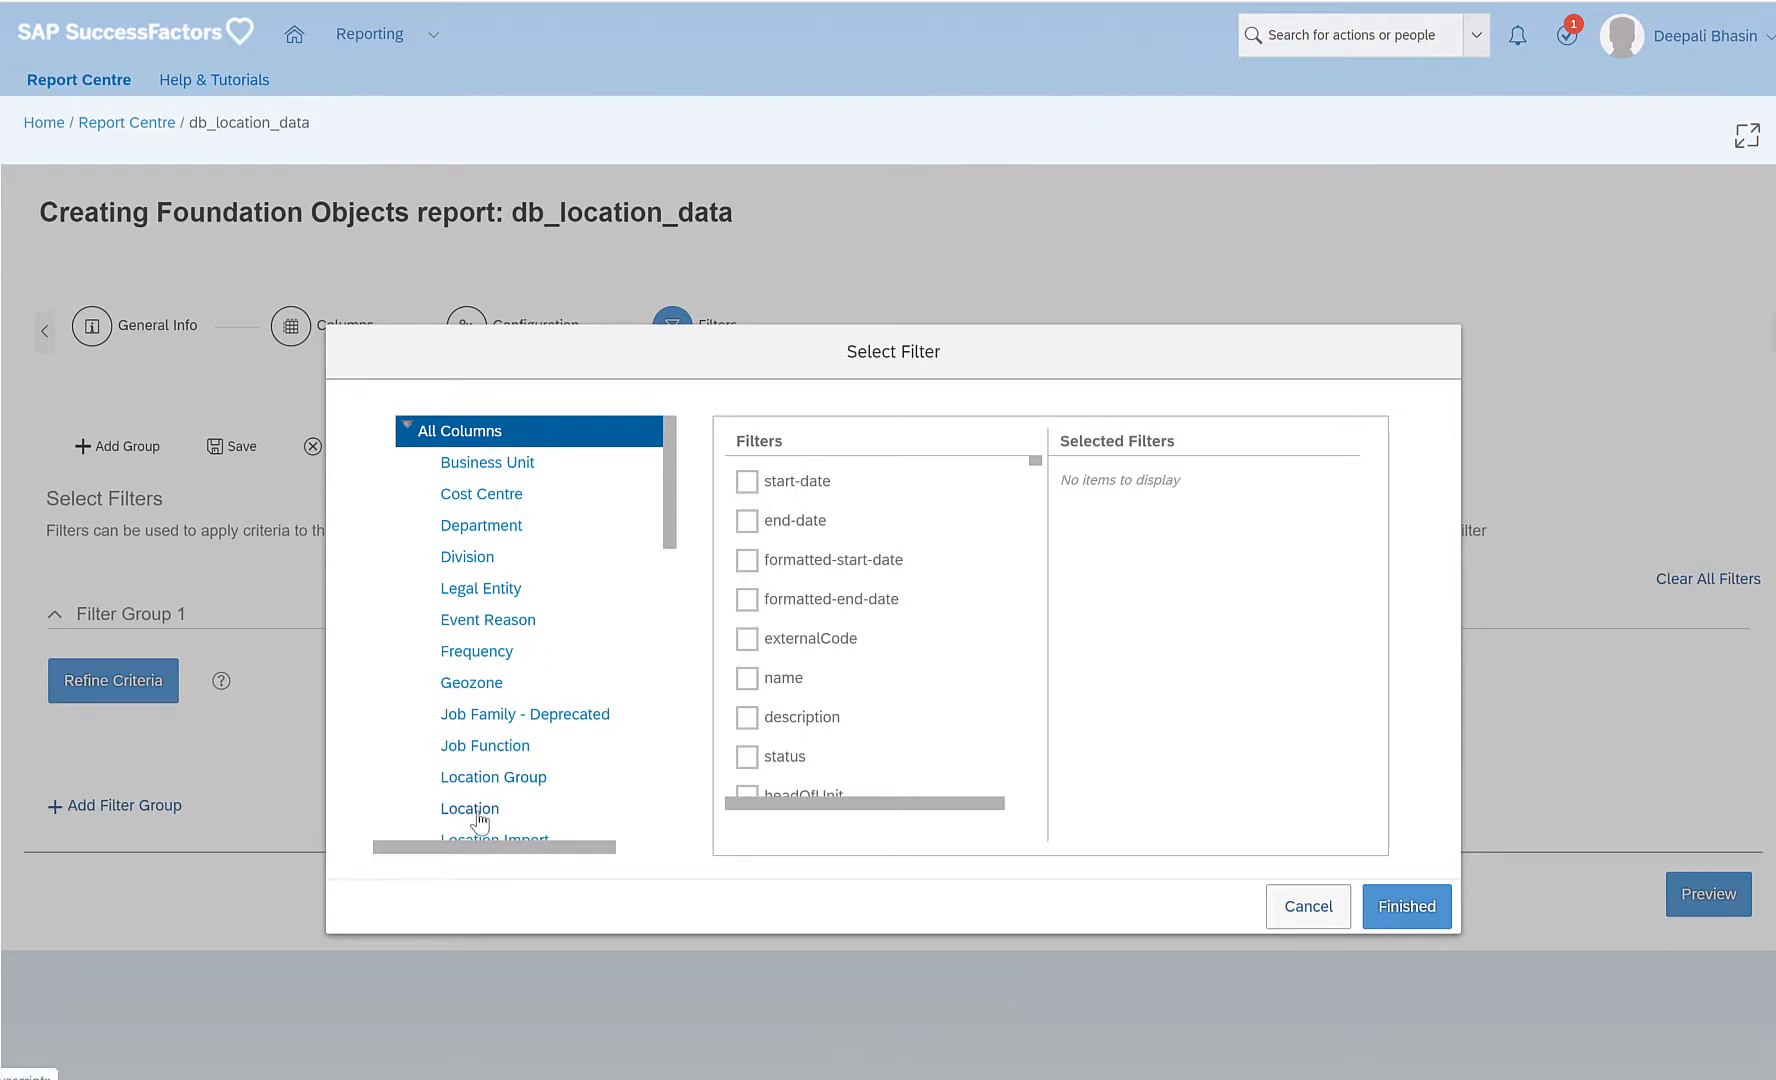
left_click(469, 808)
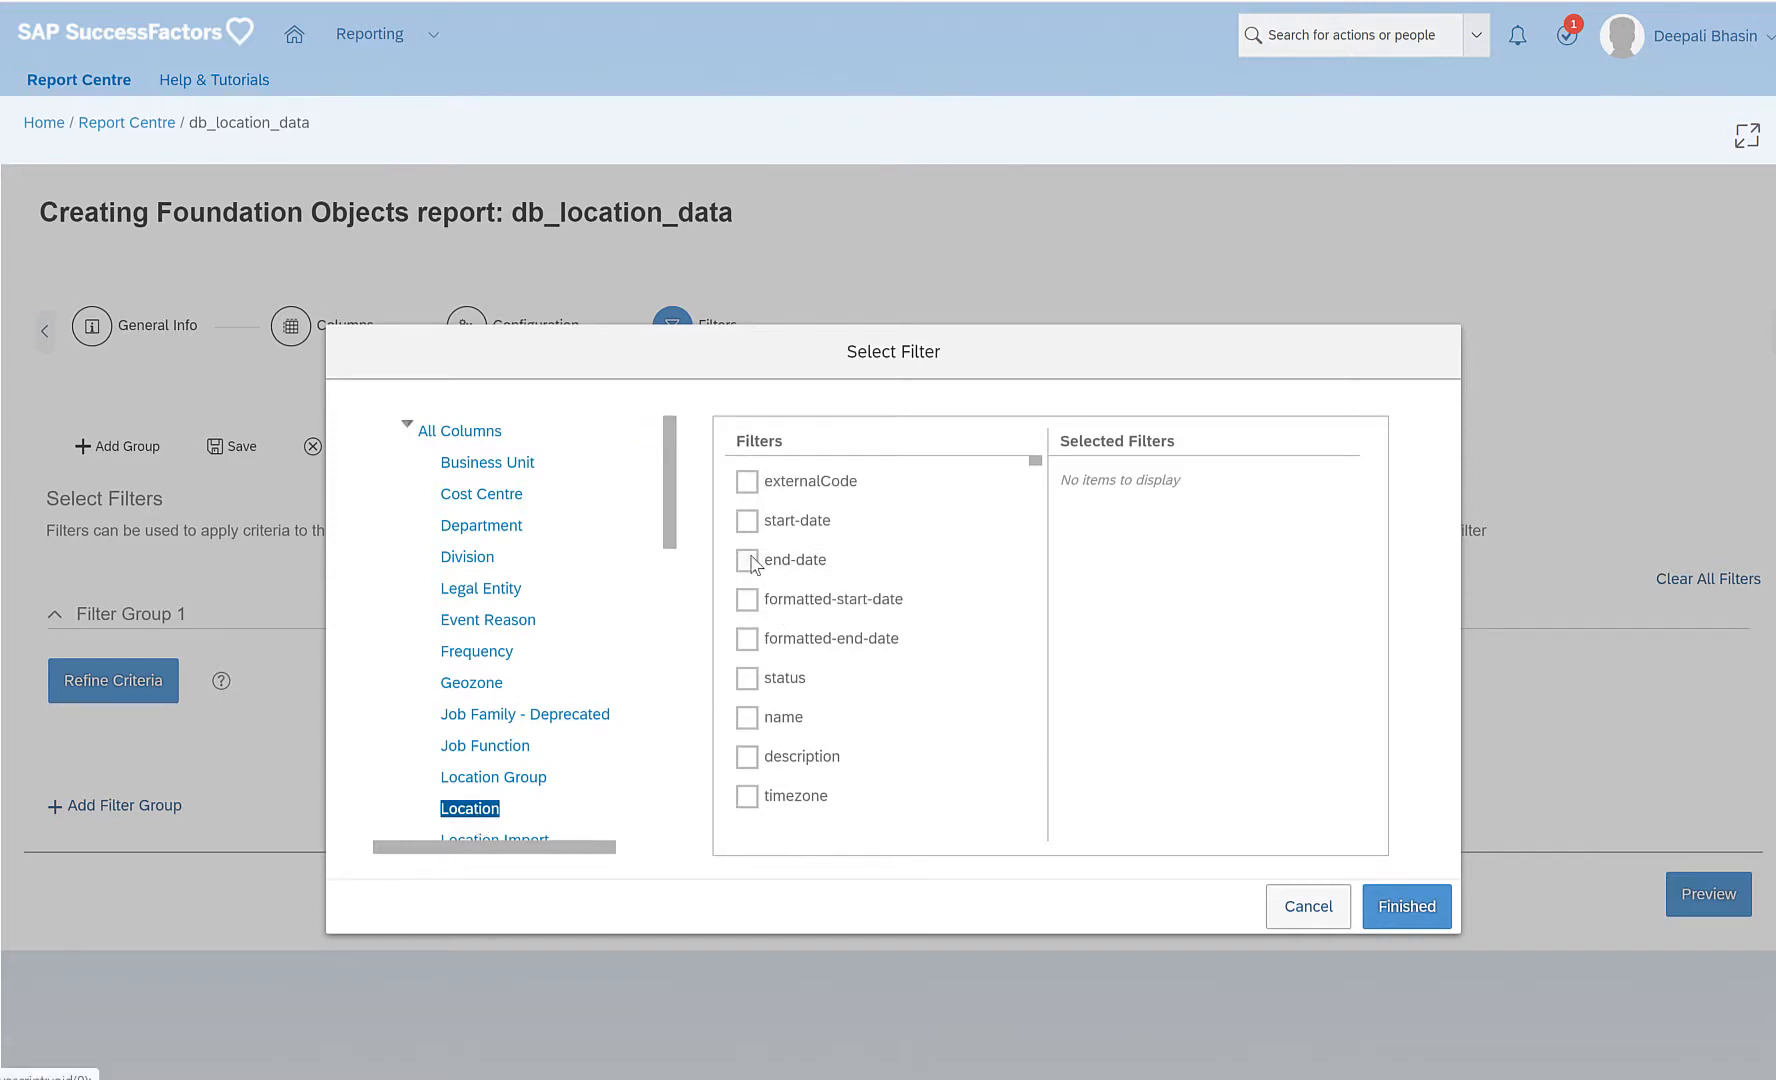
left_click(746, 559)
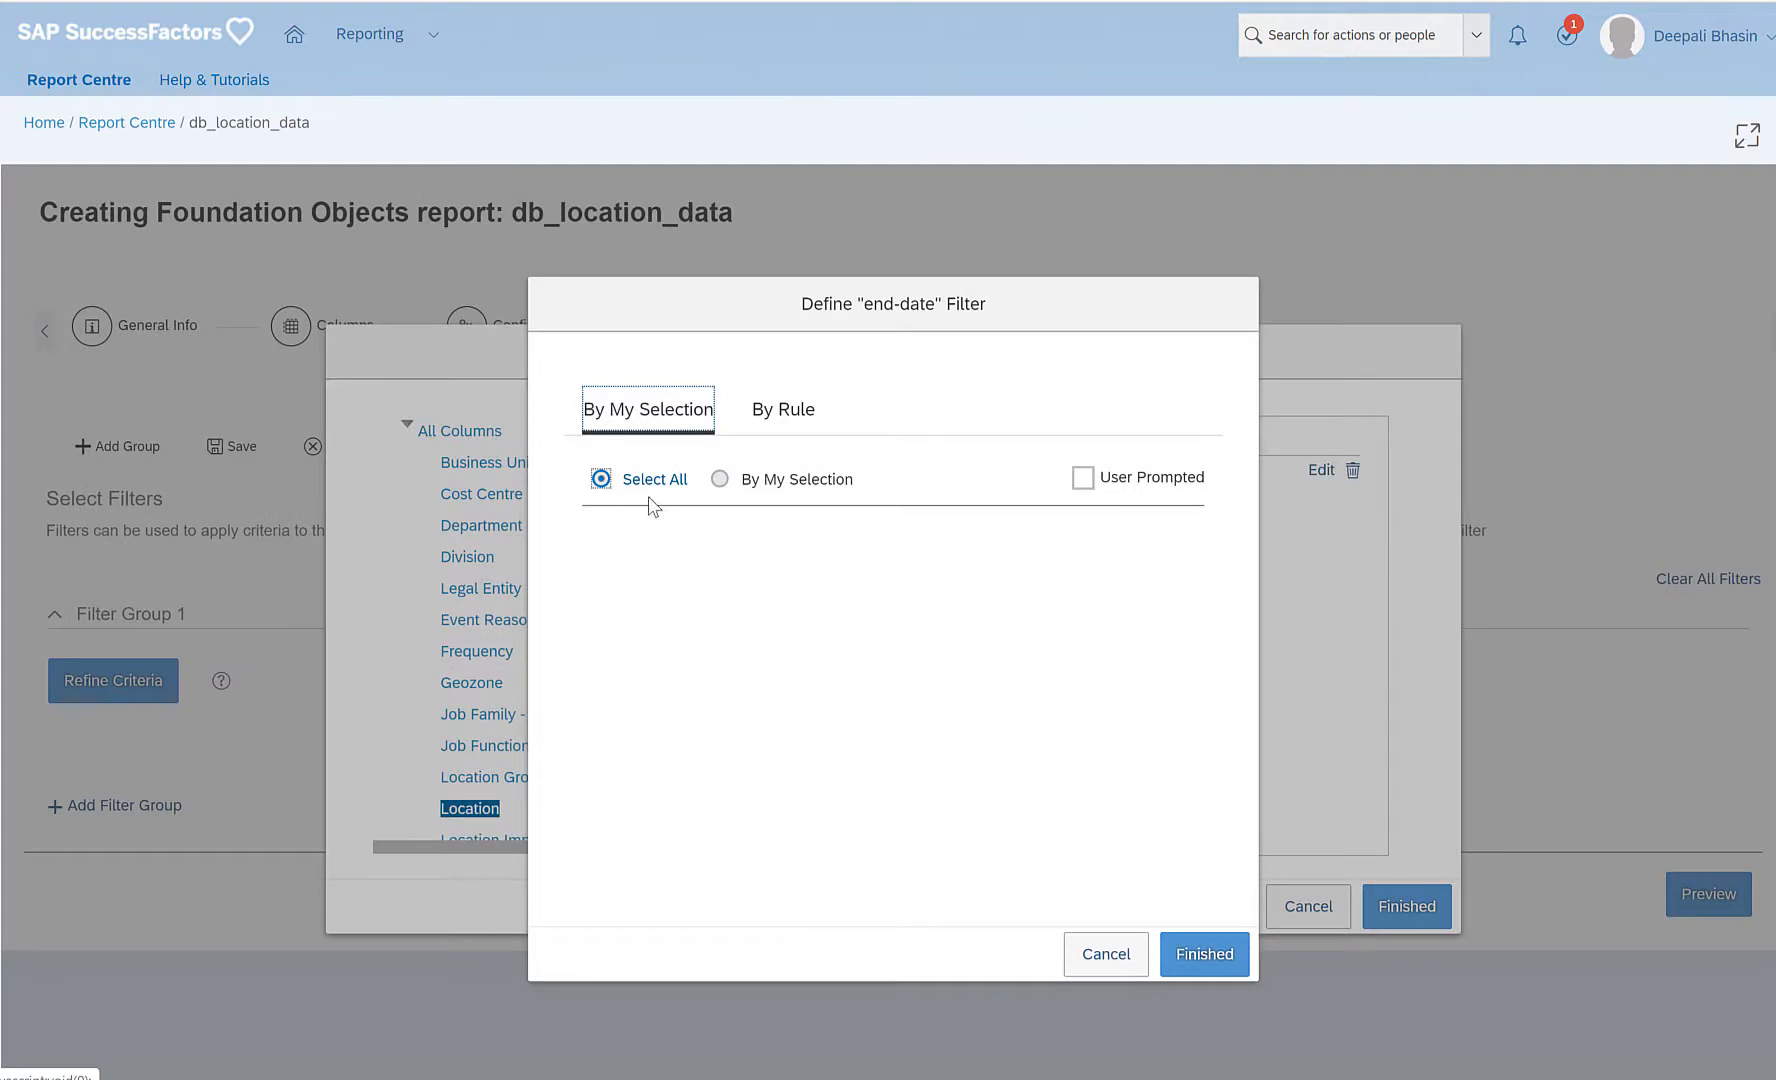
Switch the end-date filter from By My Selection to the By Rule tab.
left_click(719, 478)
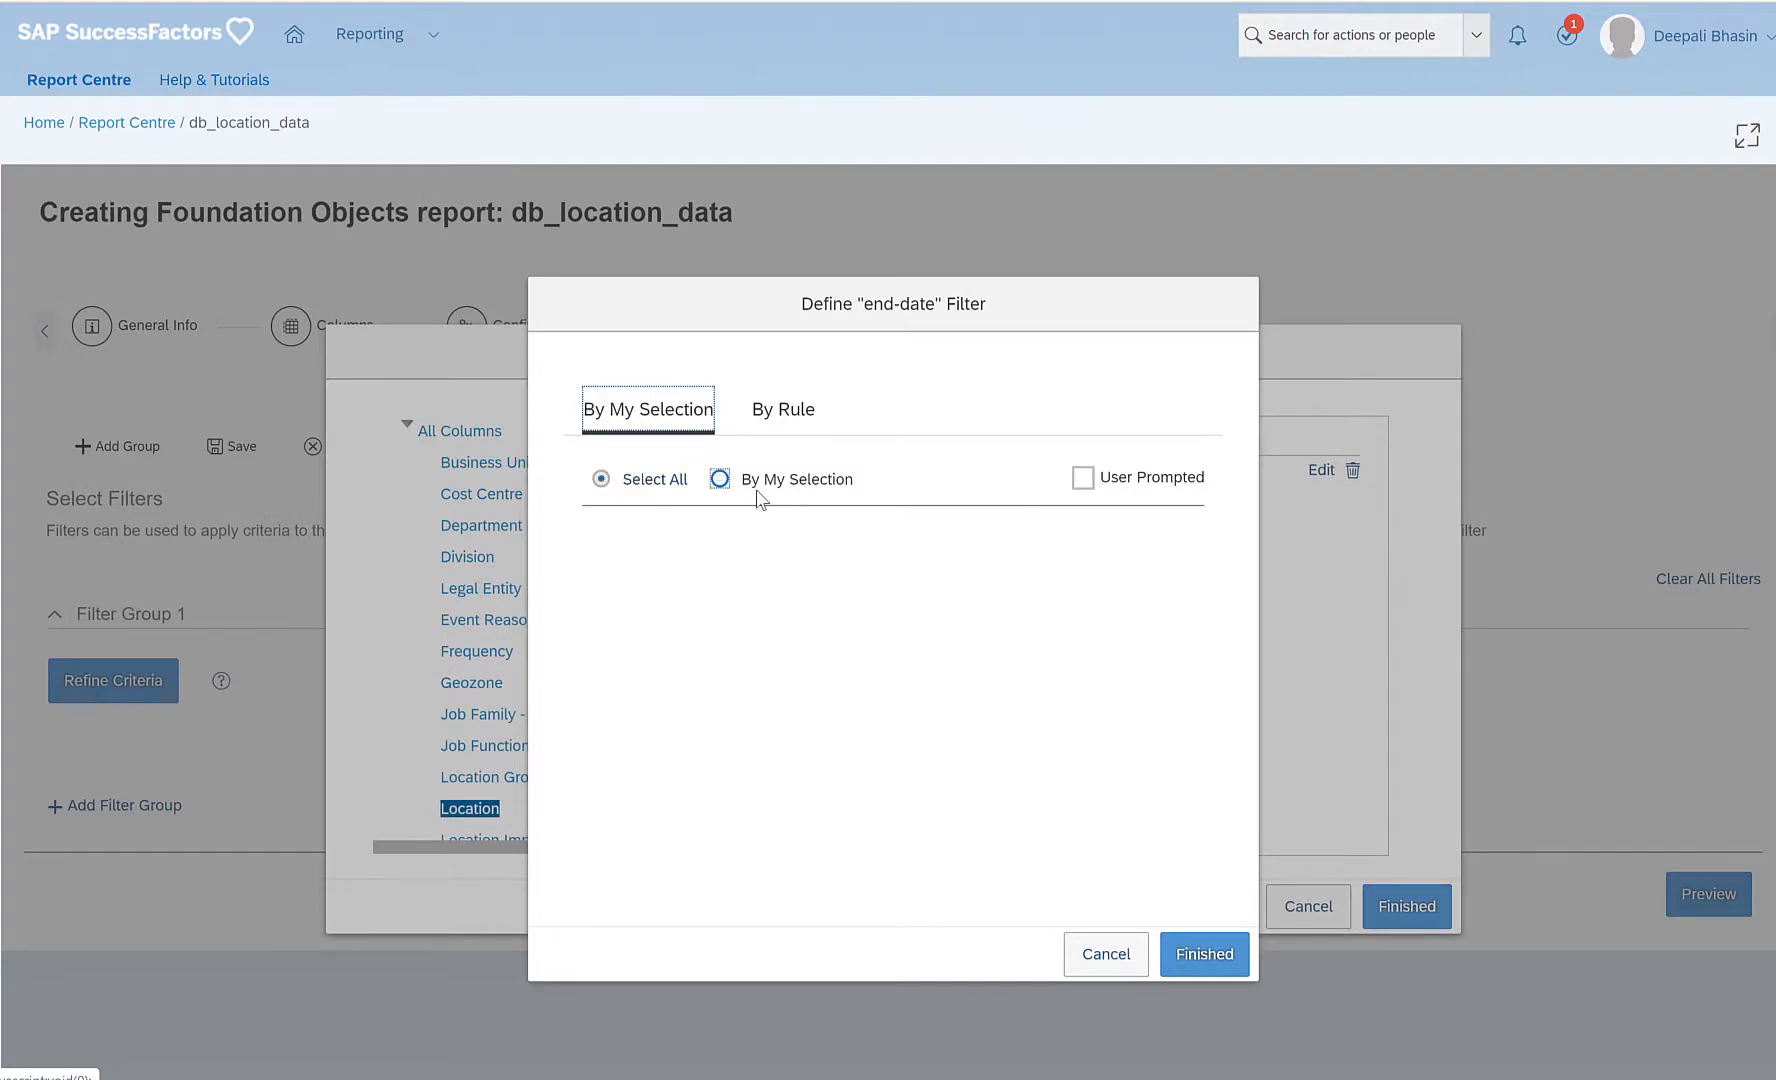
left_click(718, 478)
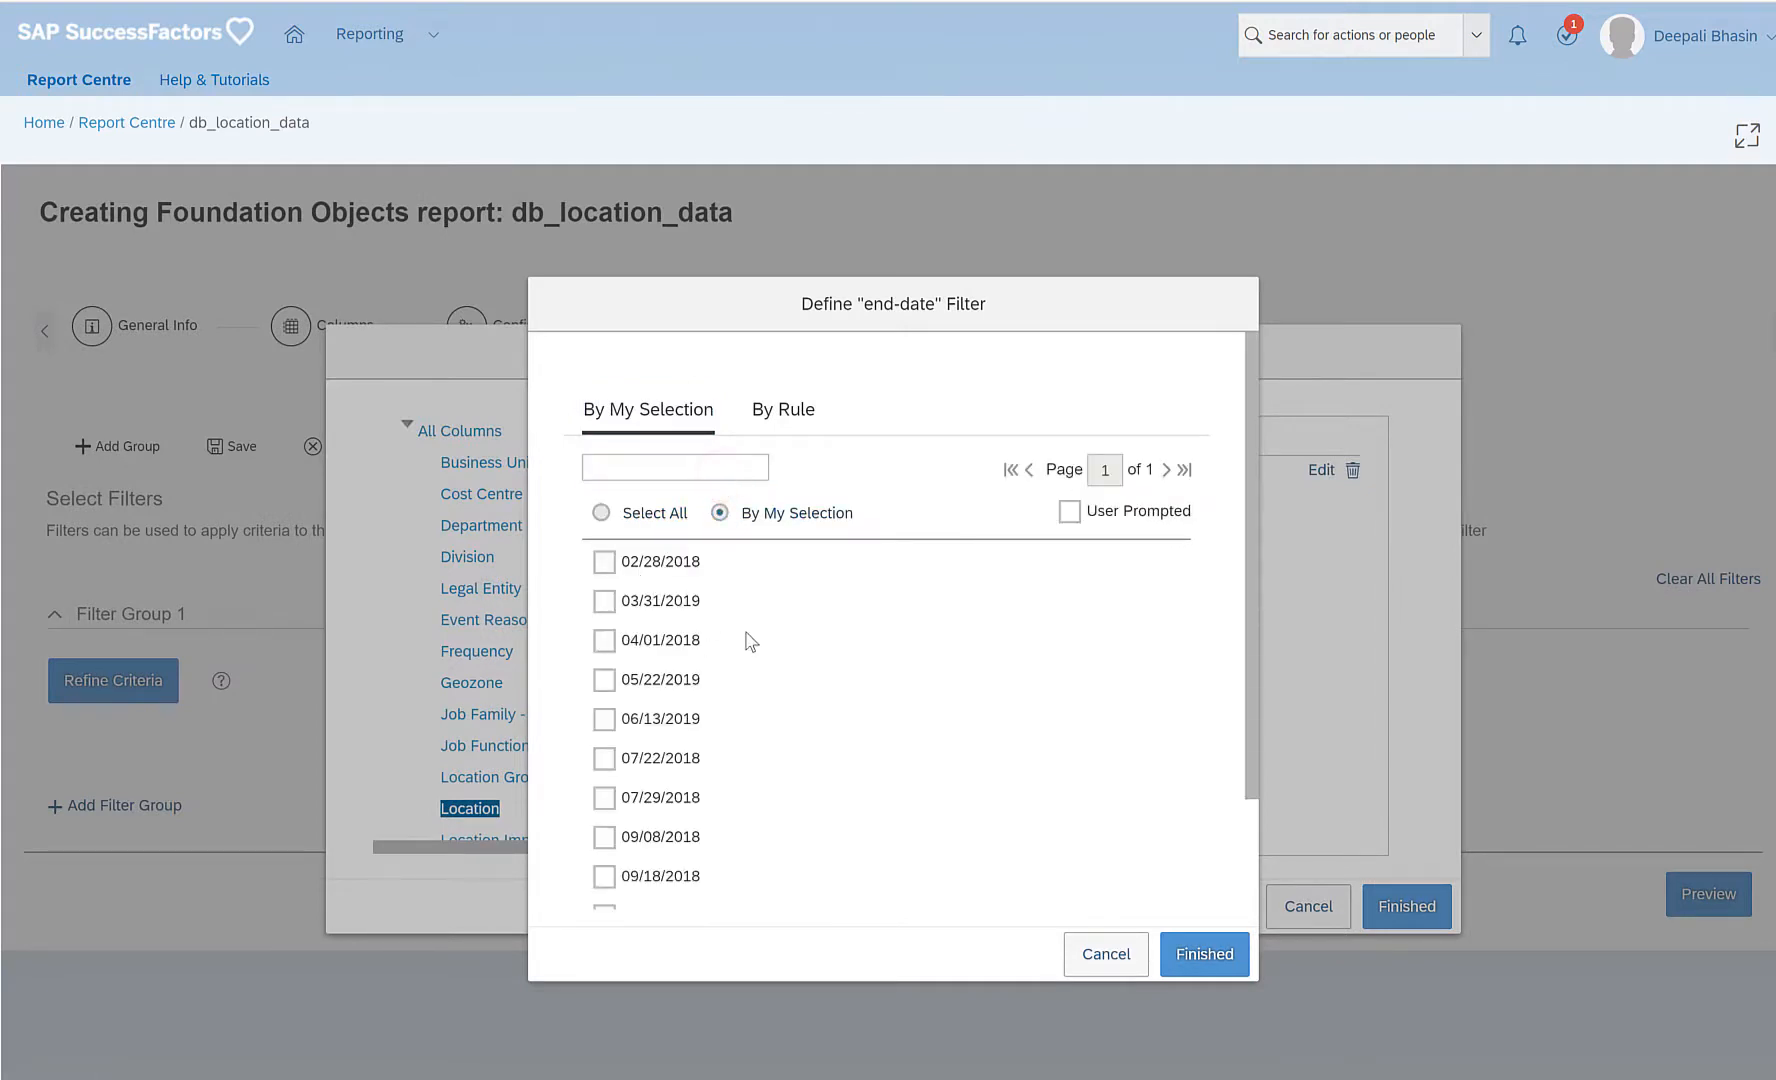
scroll("down", 3)
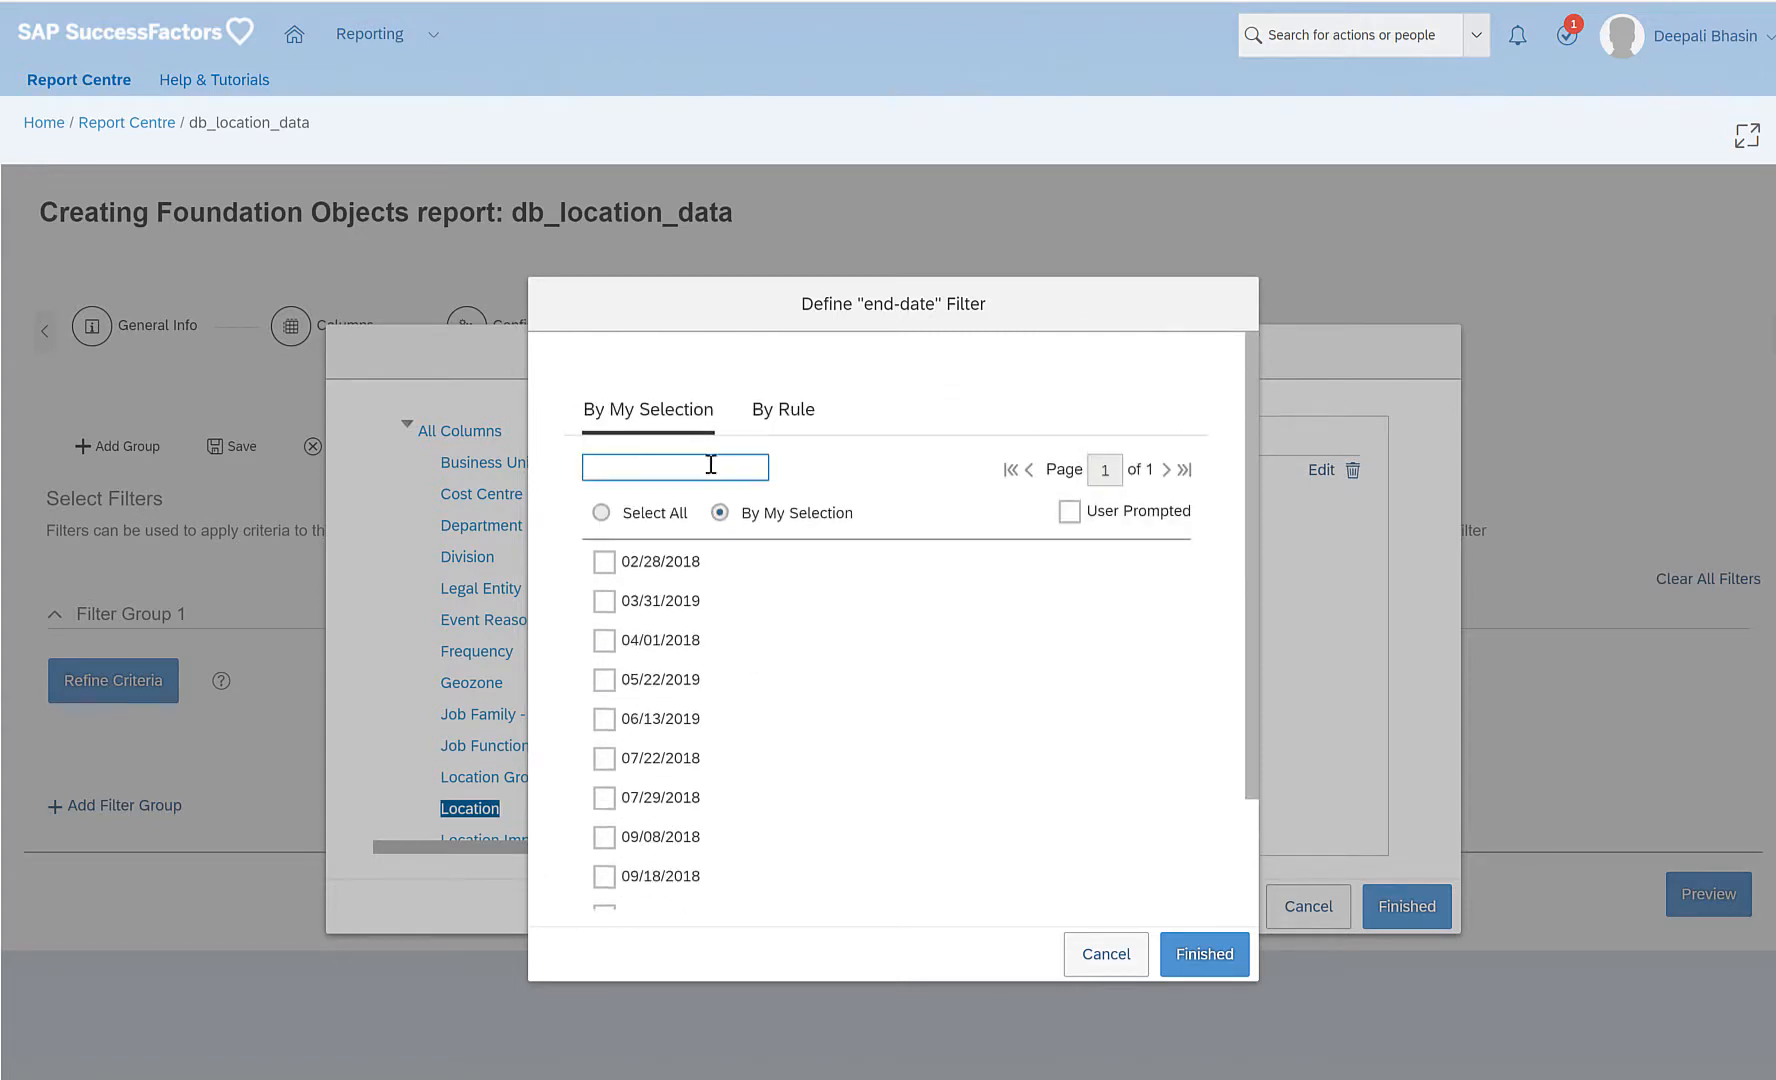
left_click(782, 410)
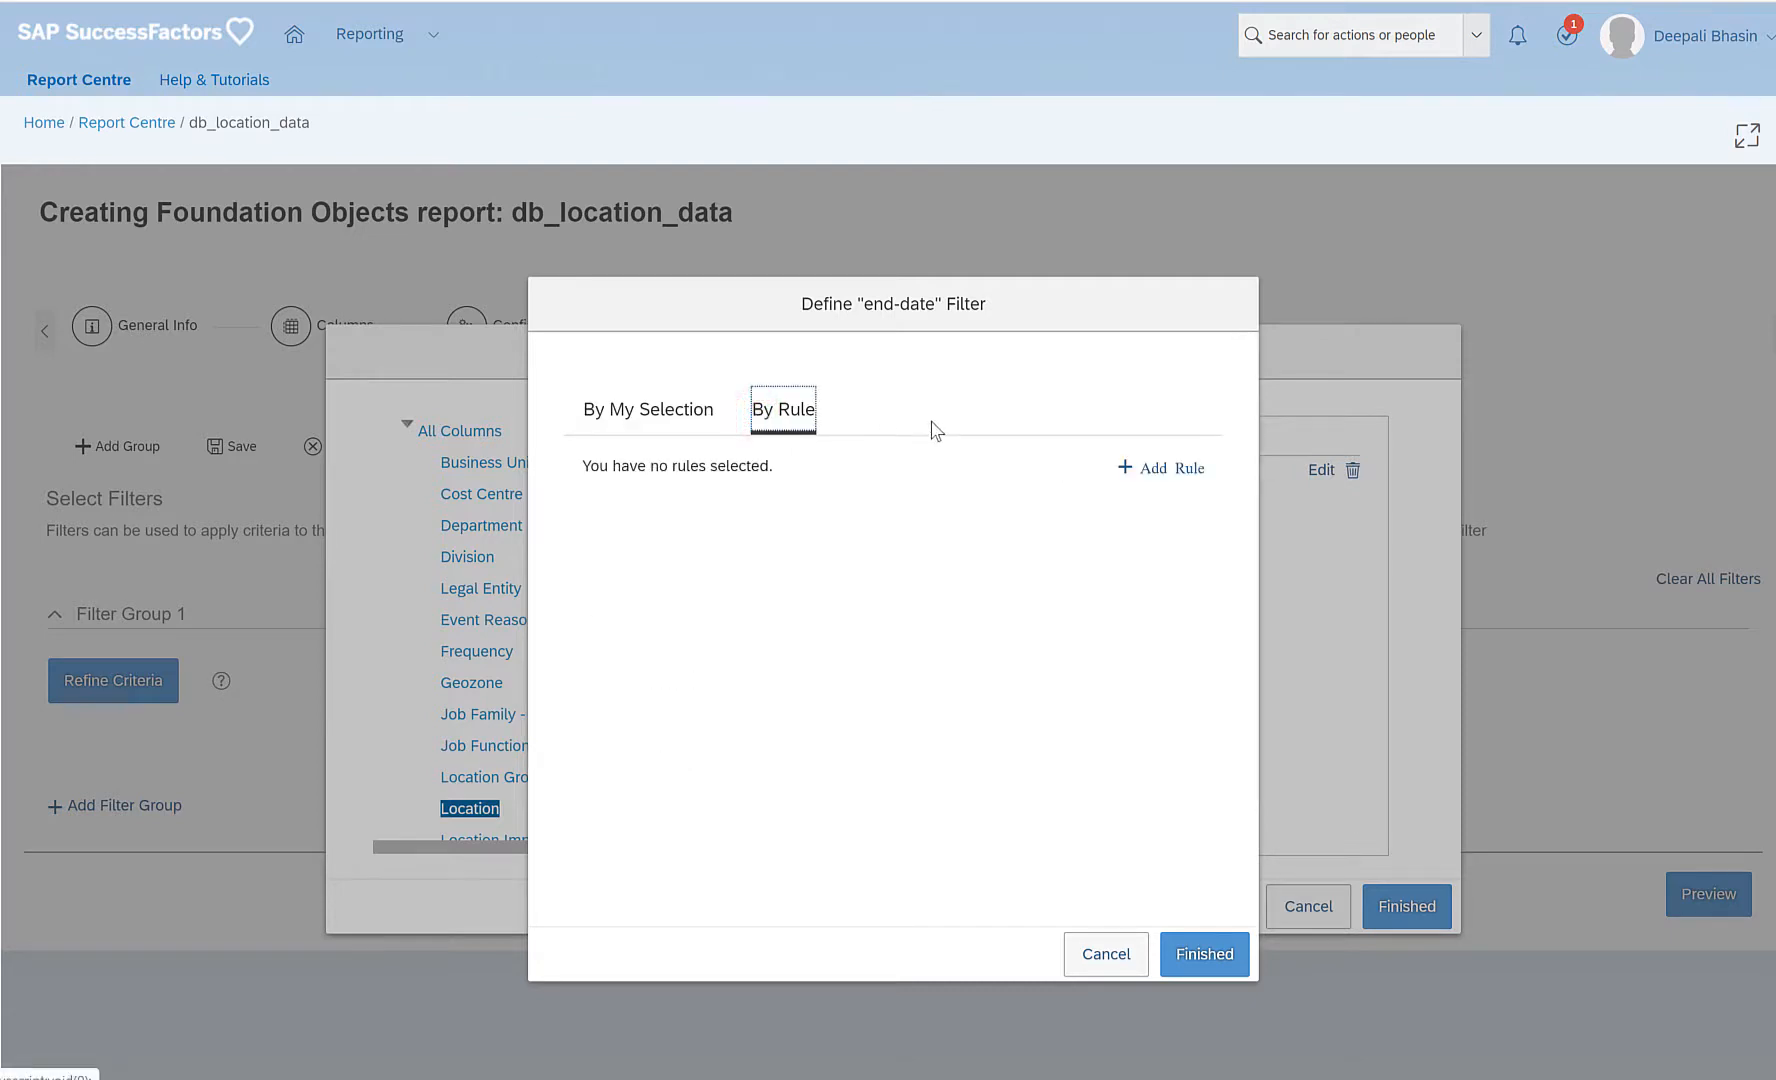
mouse_move(1143, 480)
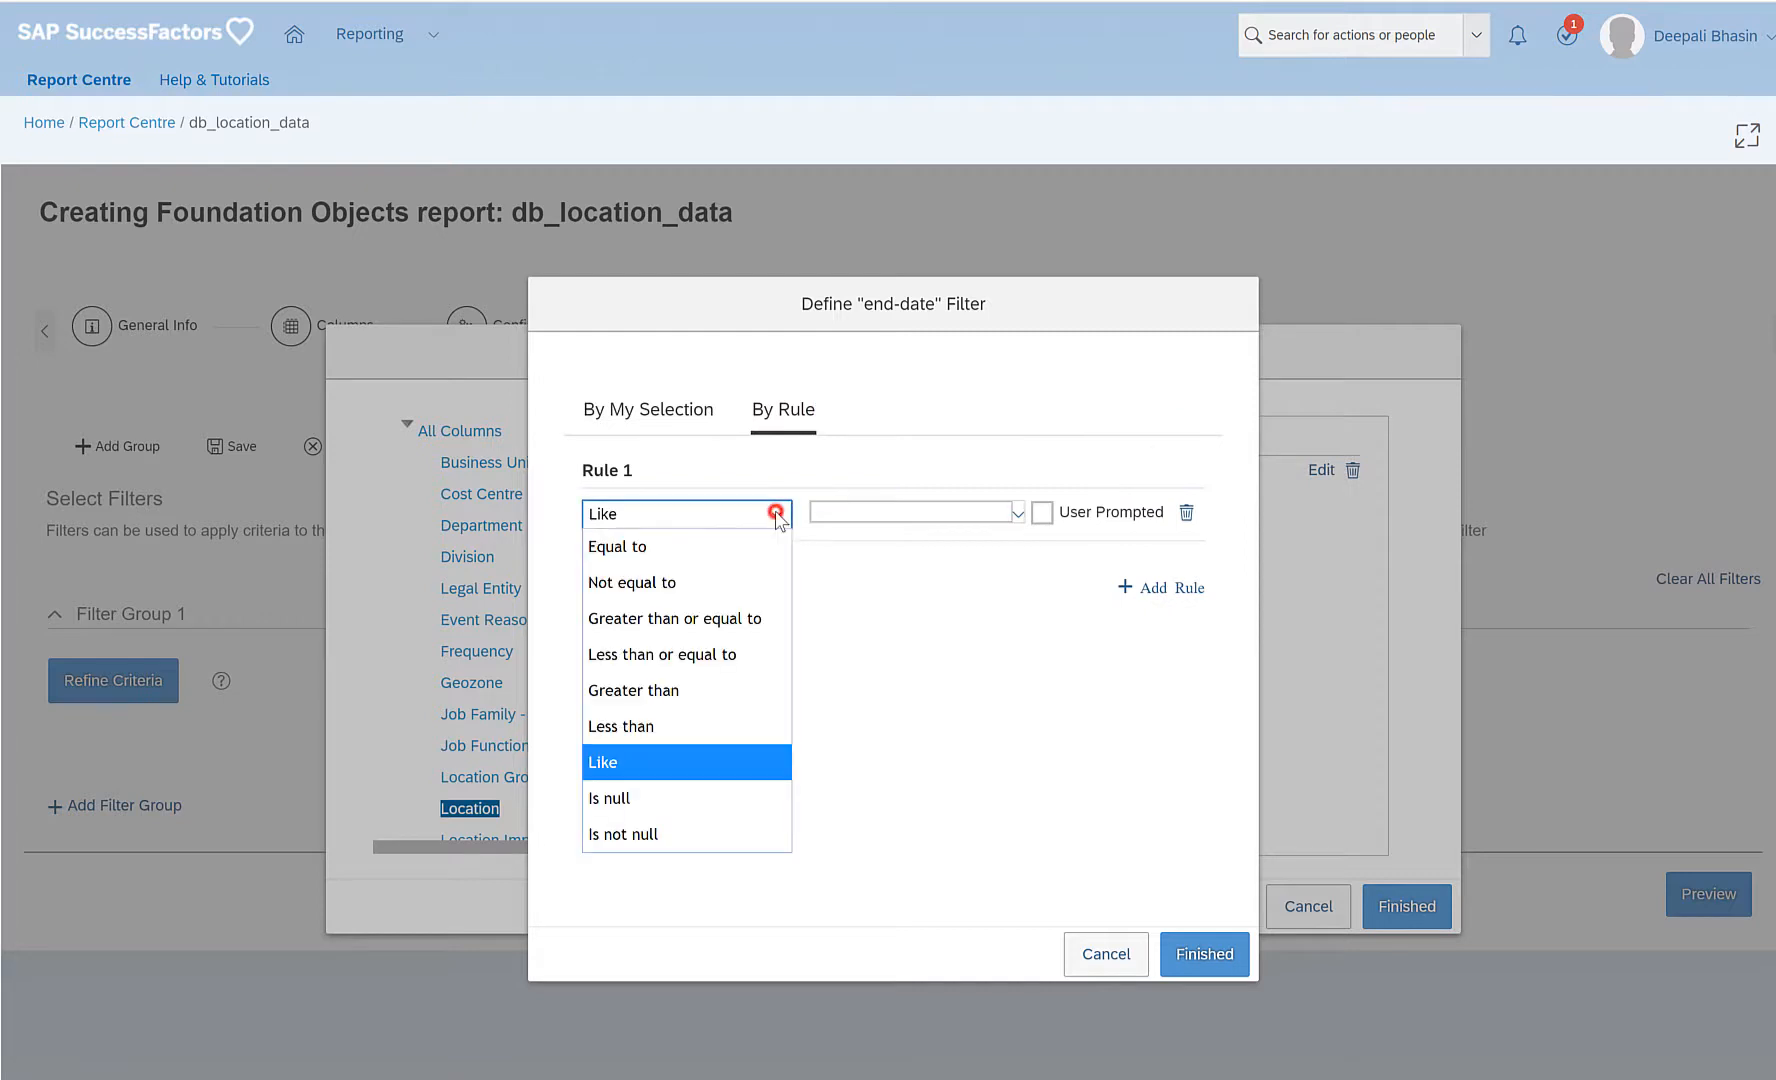
mouse_move(699, 551)
type("02/28/2018")
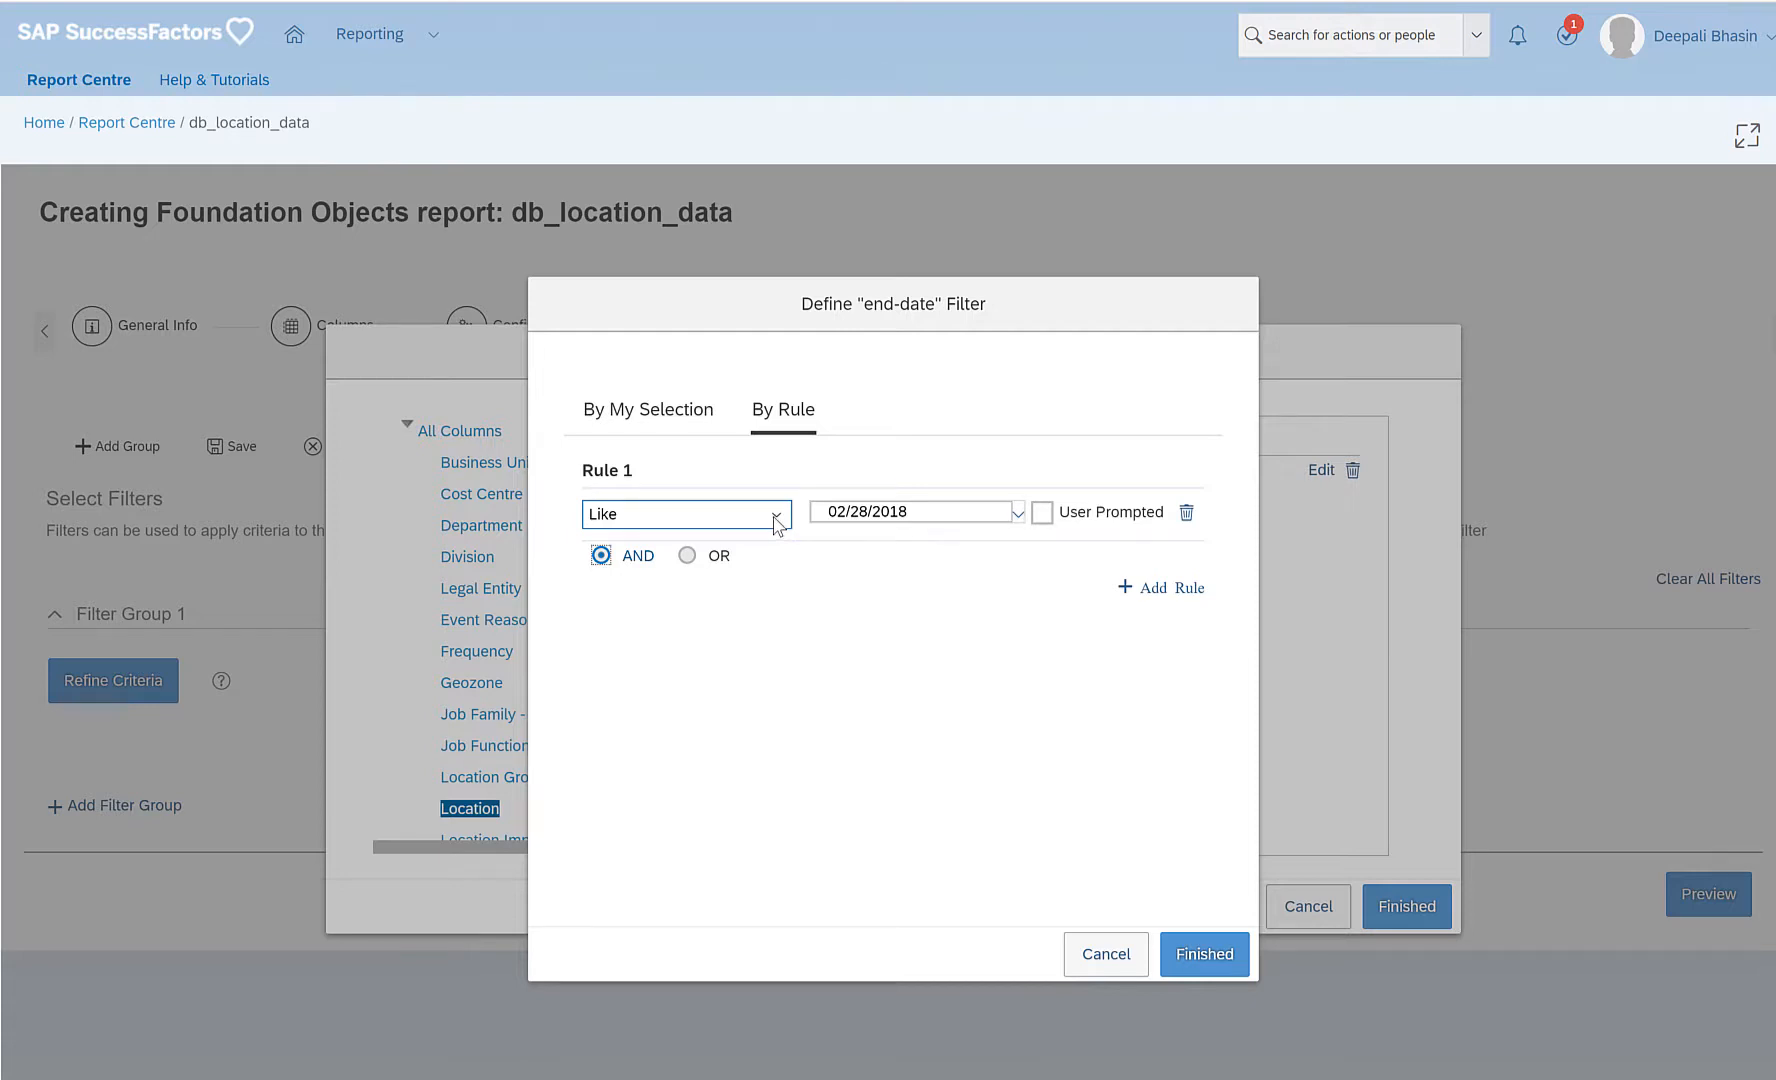
Set the end-date filter rule to Equal to 12/31/9999 and confirm it.
left_click(685, 513)
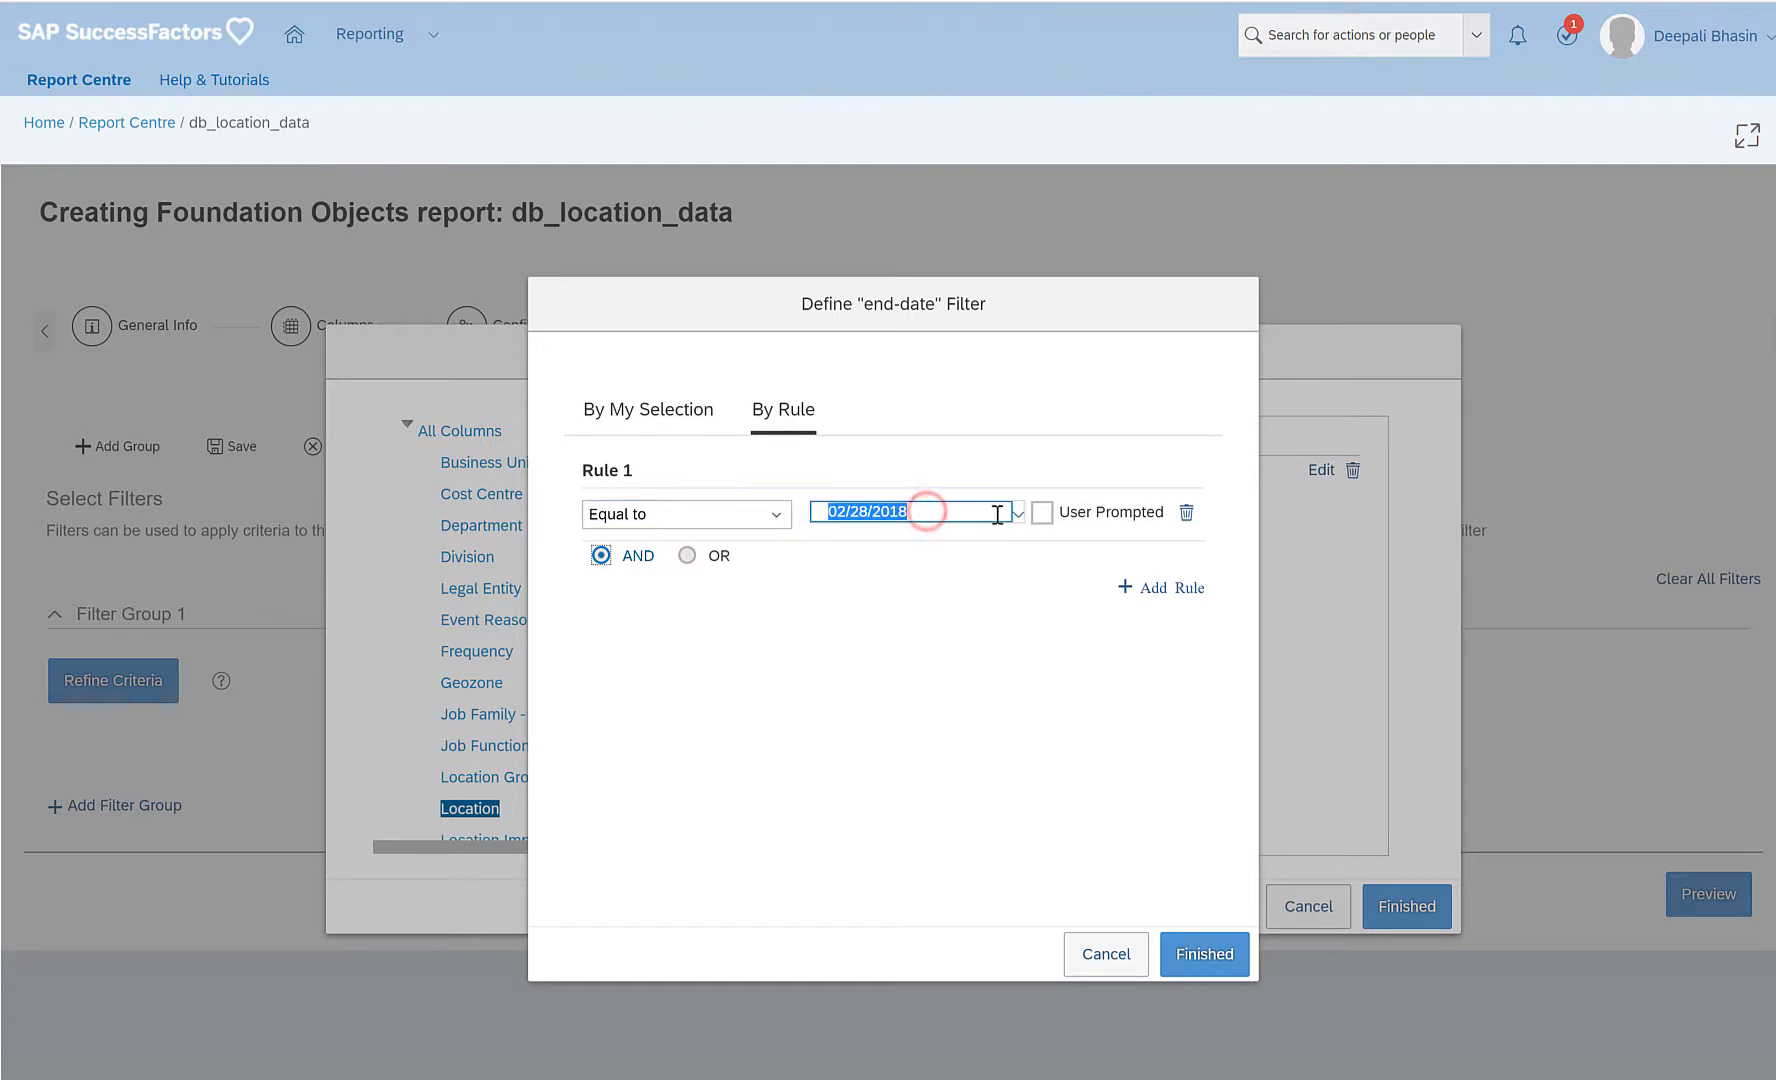
left_click(1015, 513)
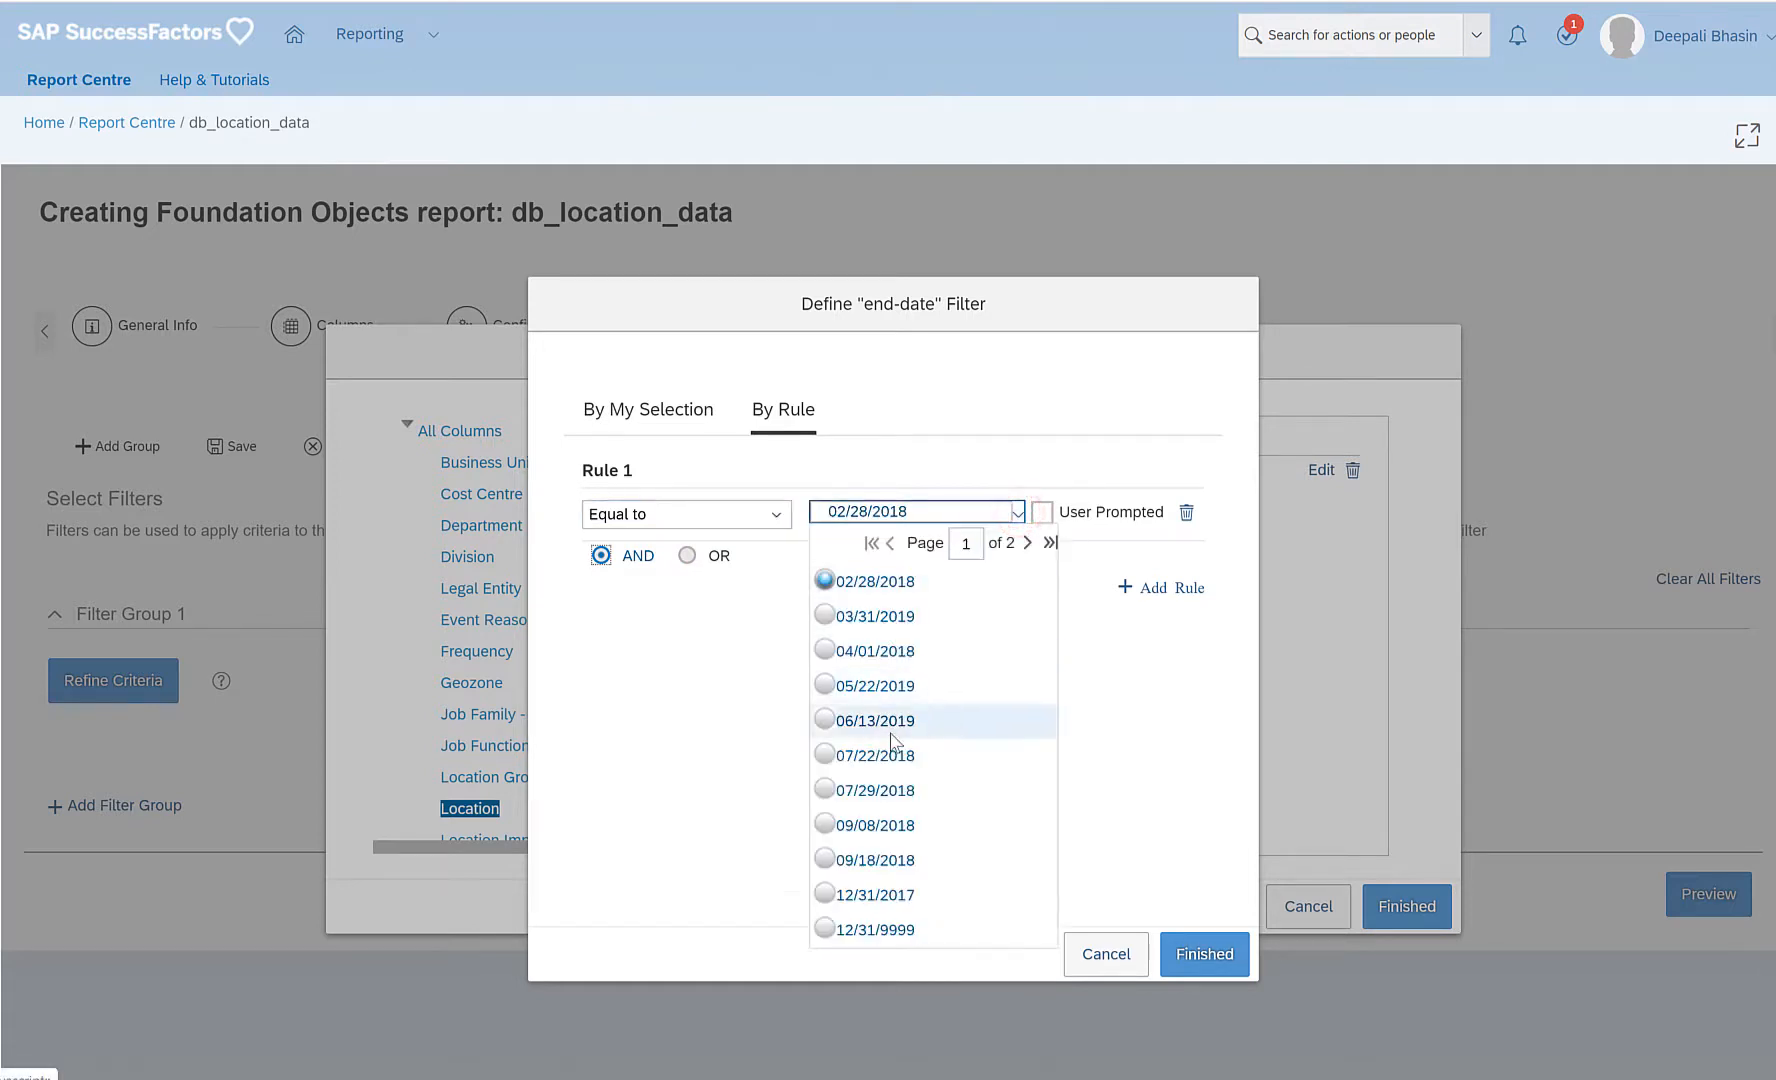
left_click(874, 929)
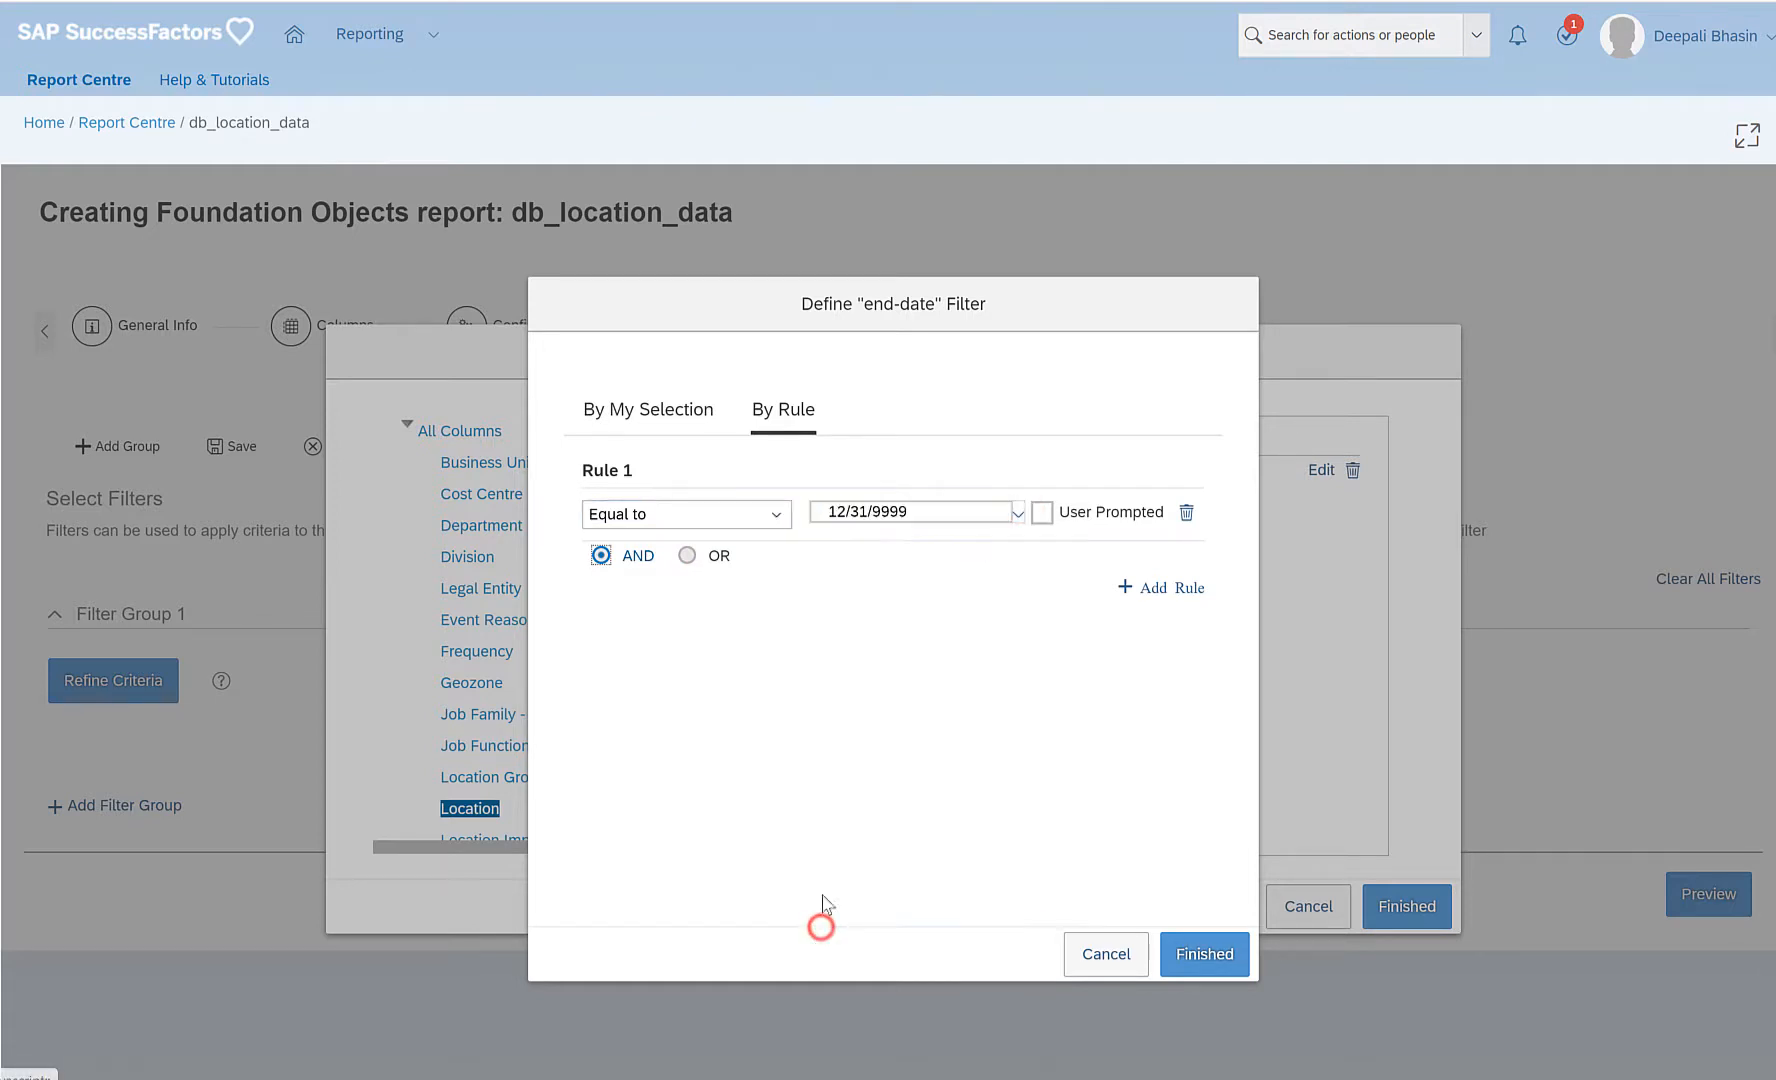
left_click(915, 512)
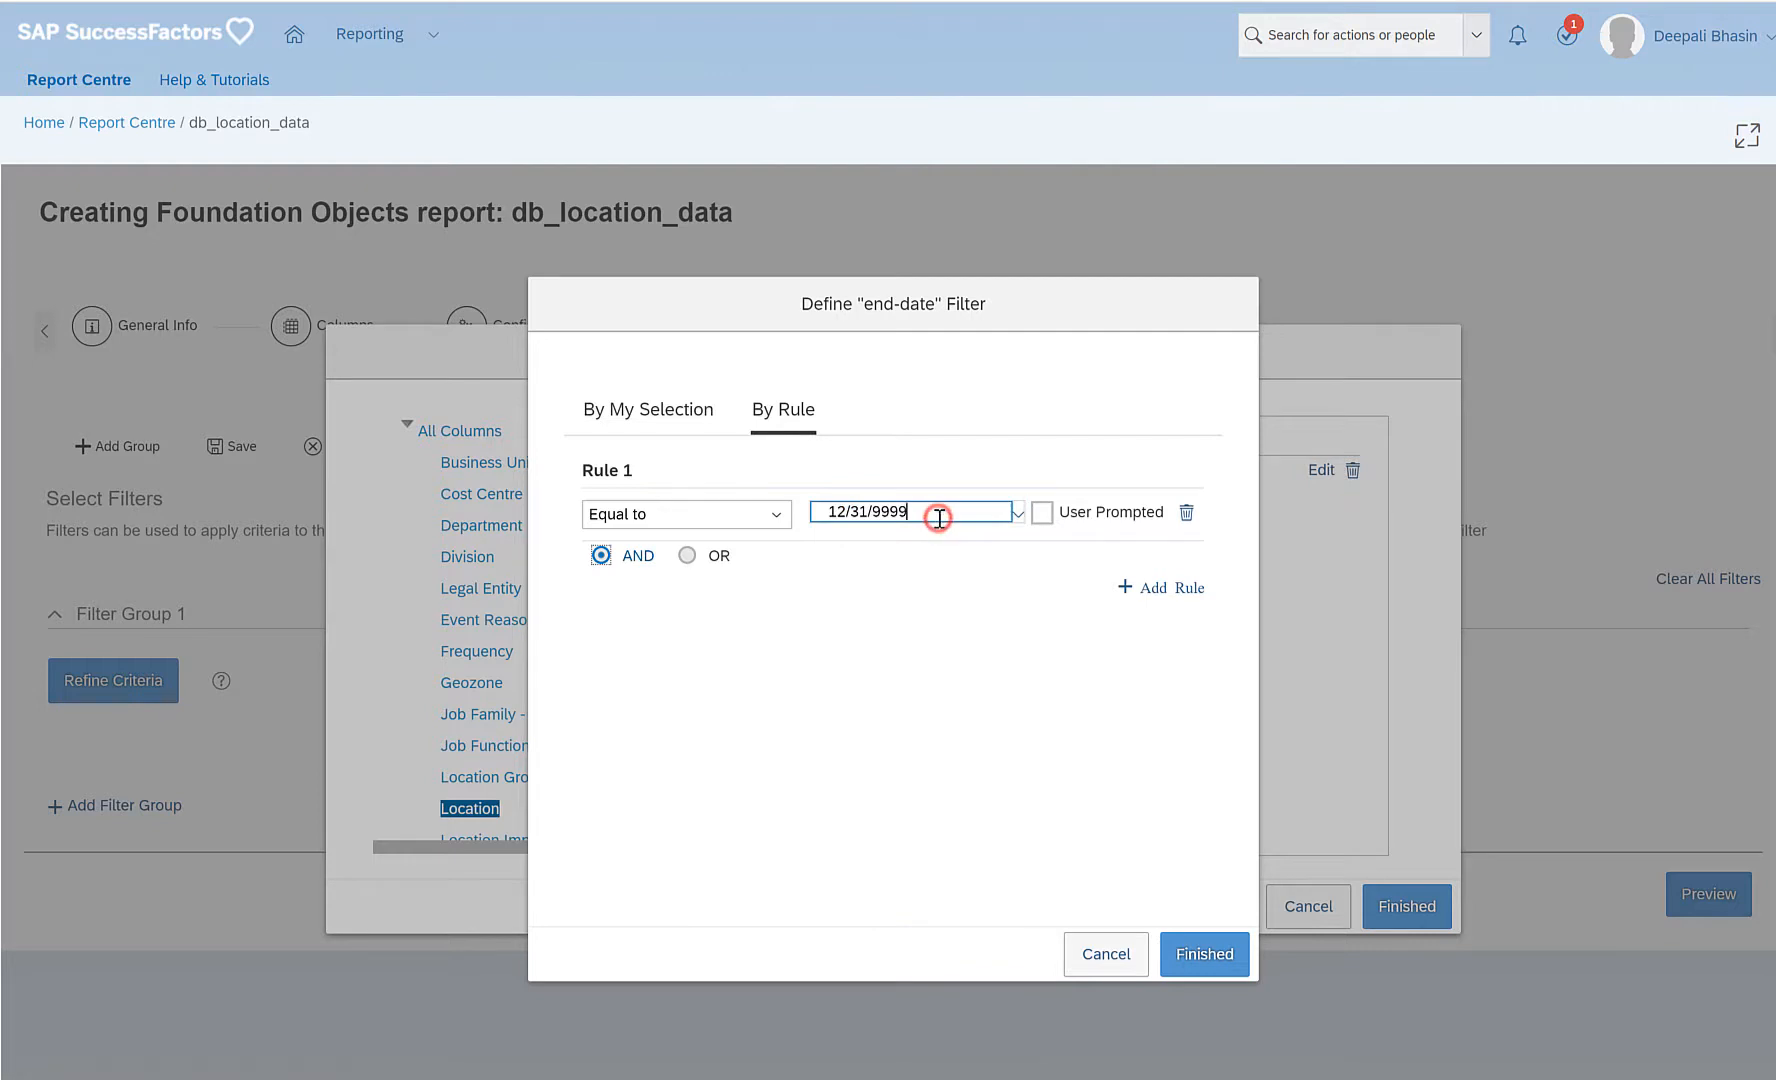
mouse_move(826, 547)
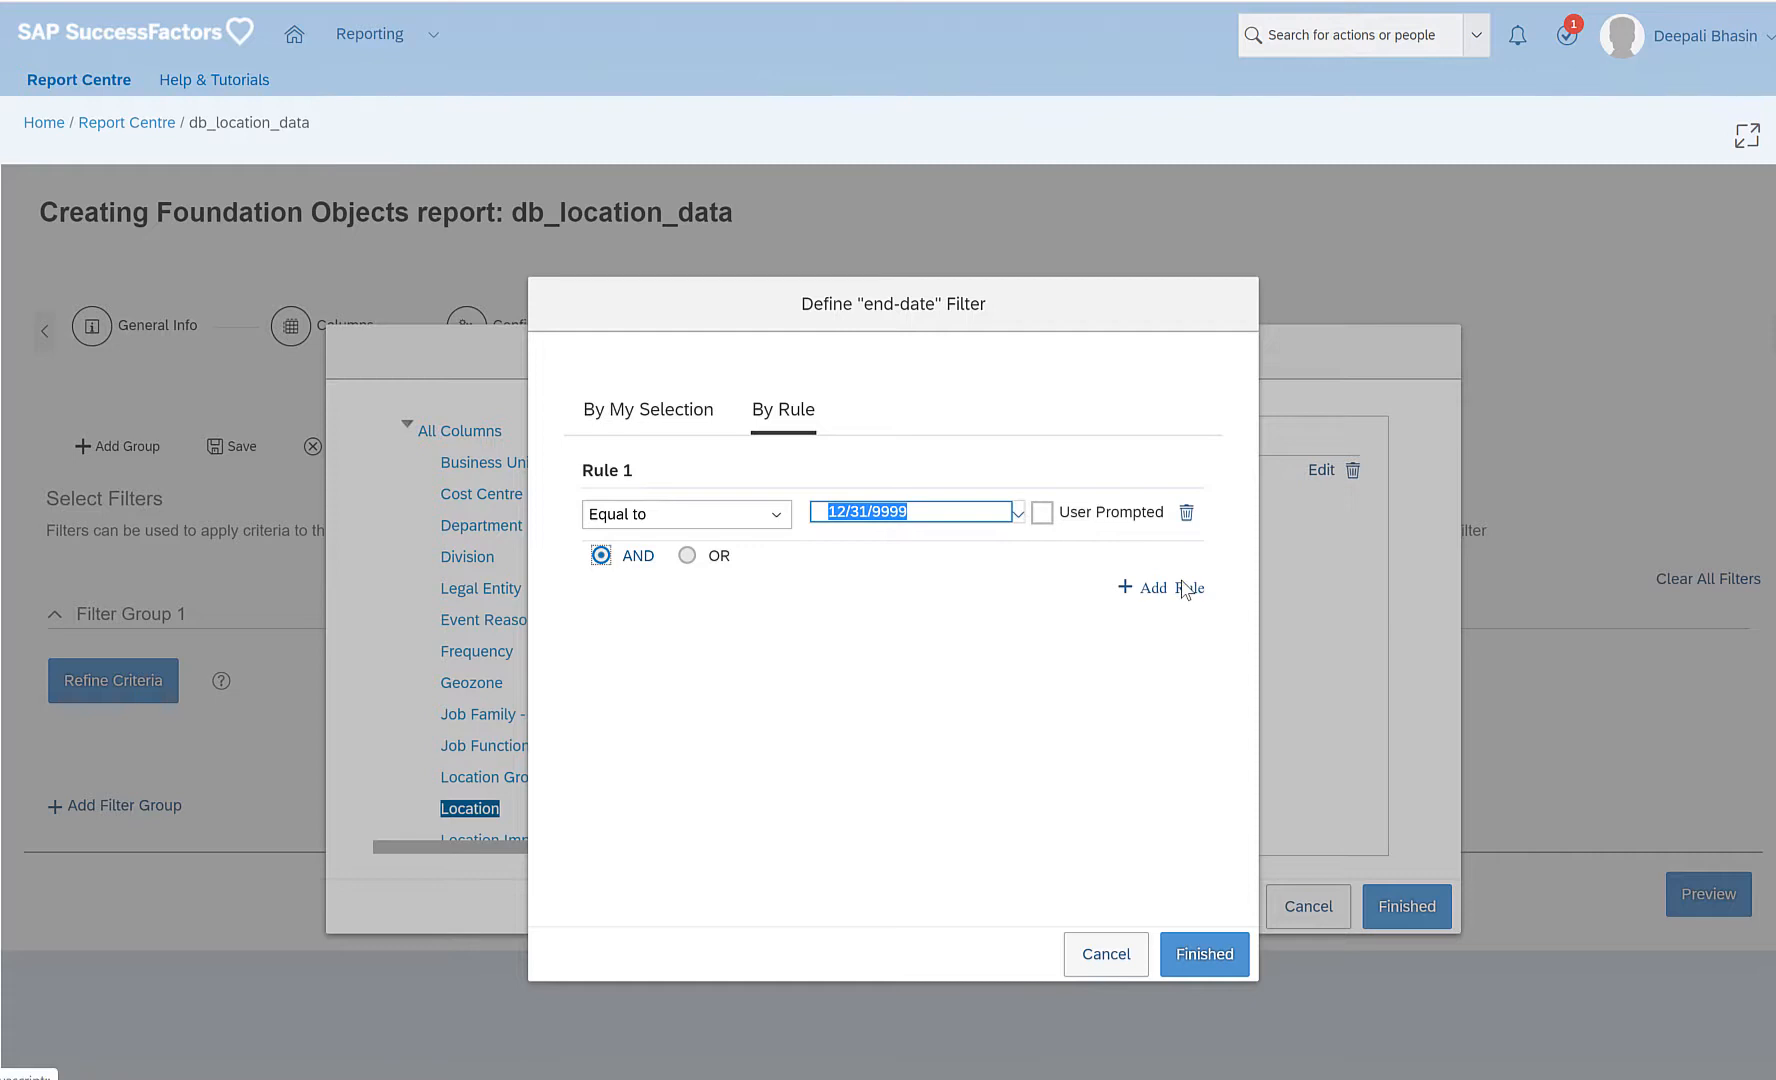
mouse_move(1162, 789)
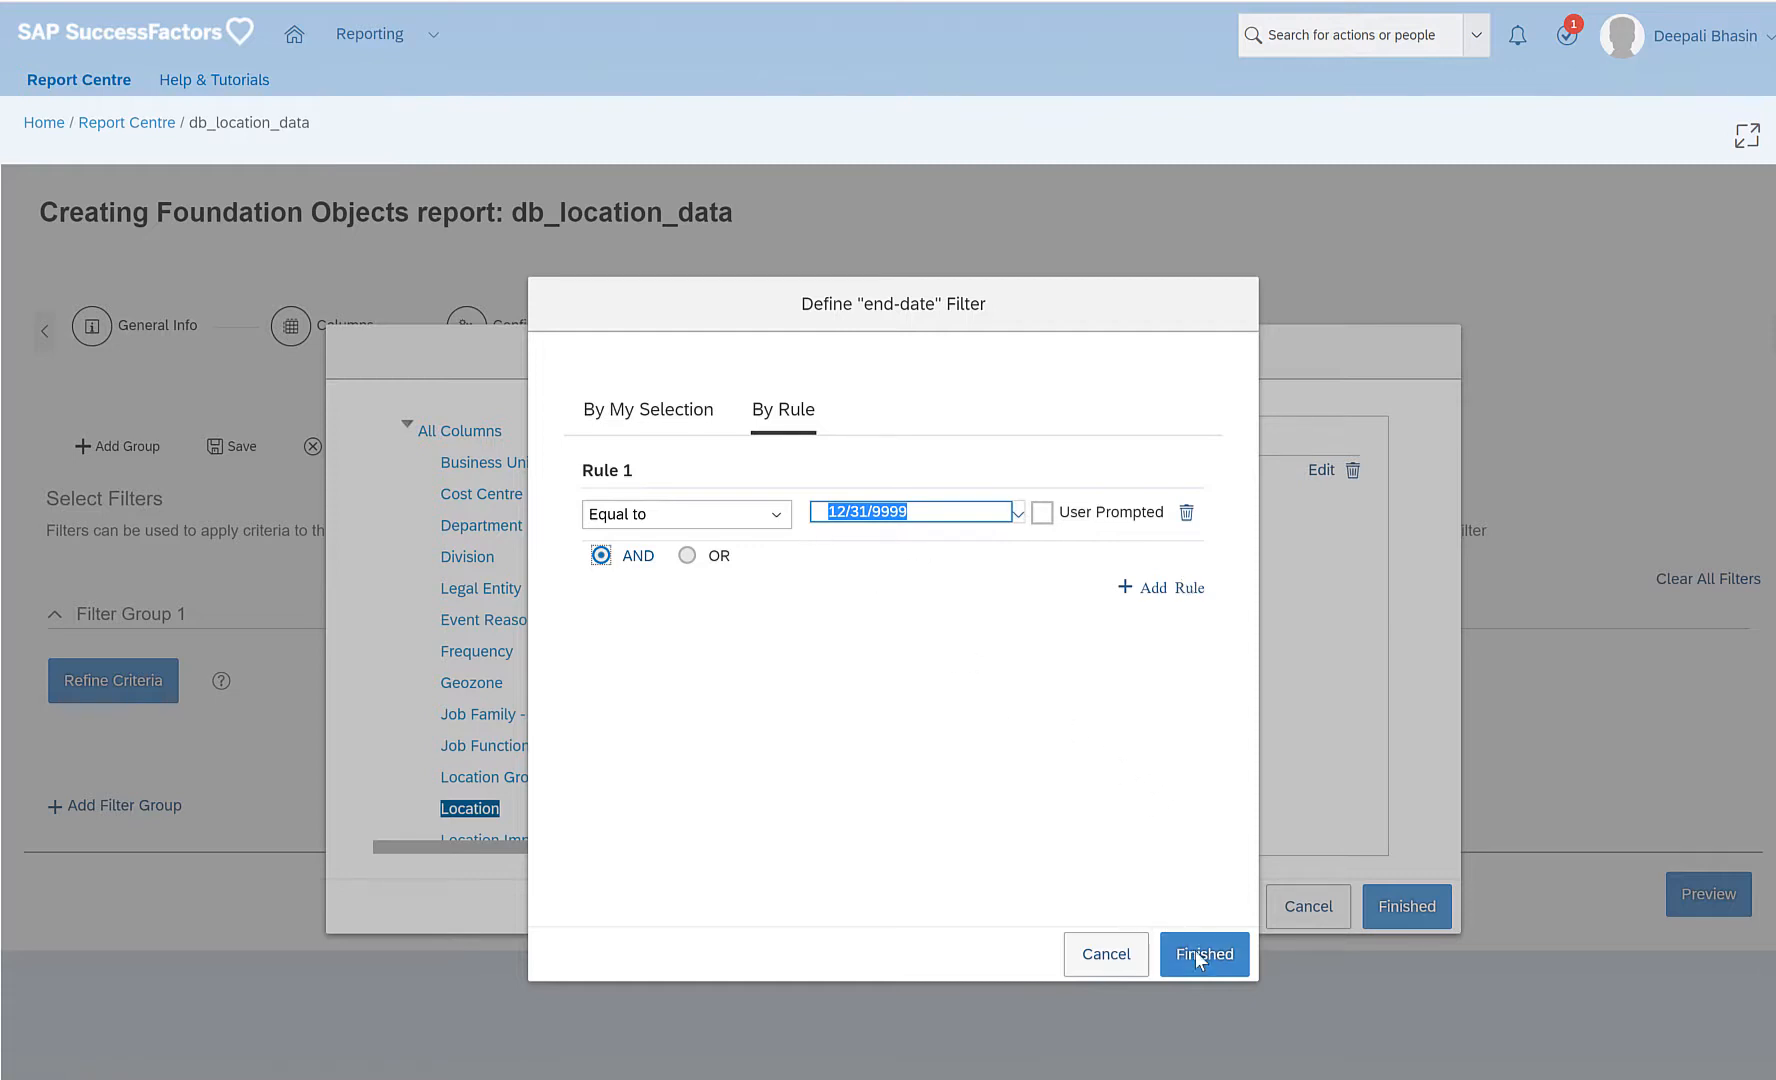
left_click(1203, 954)
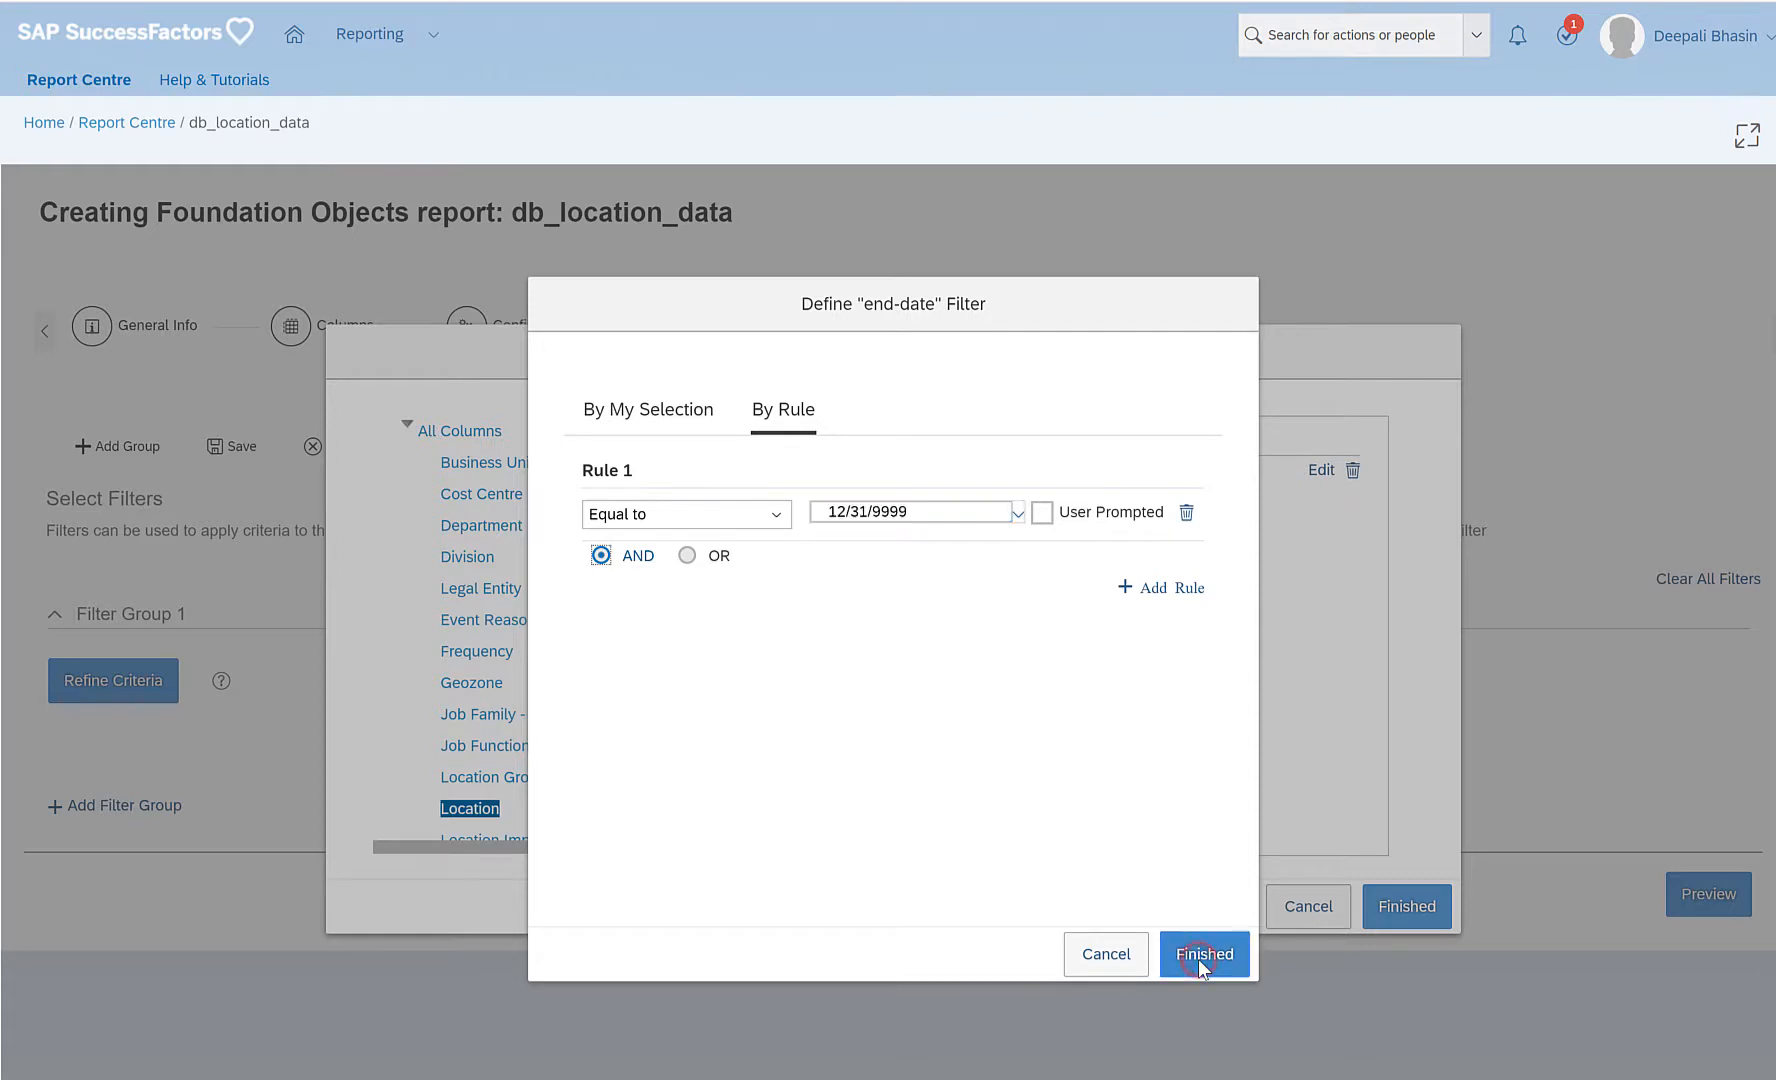
left_click(1203, 954)
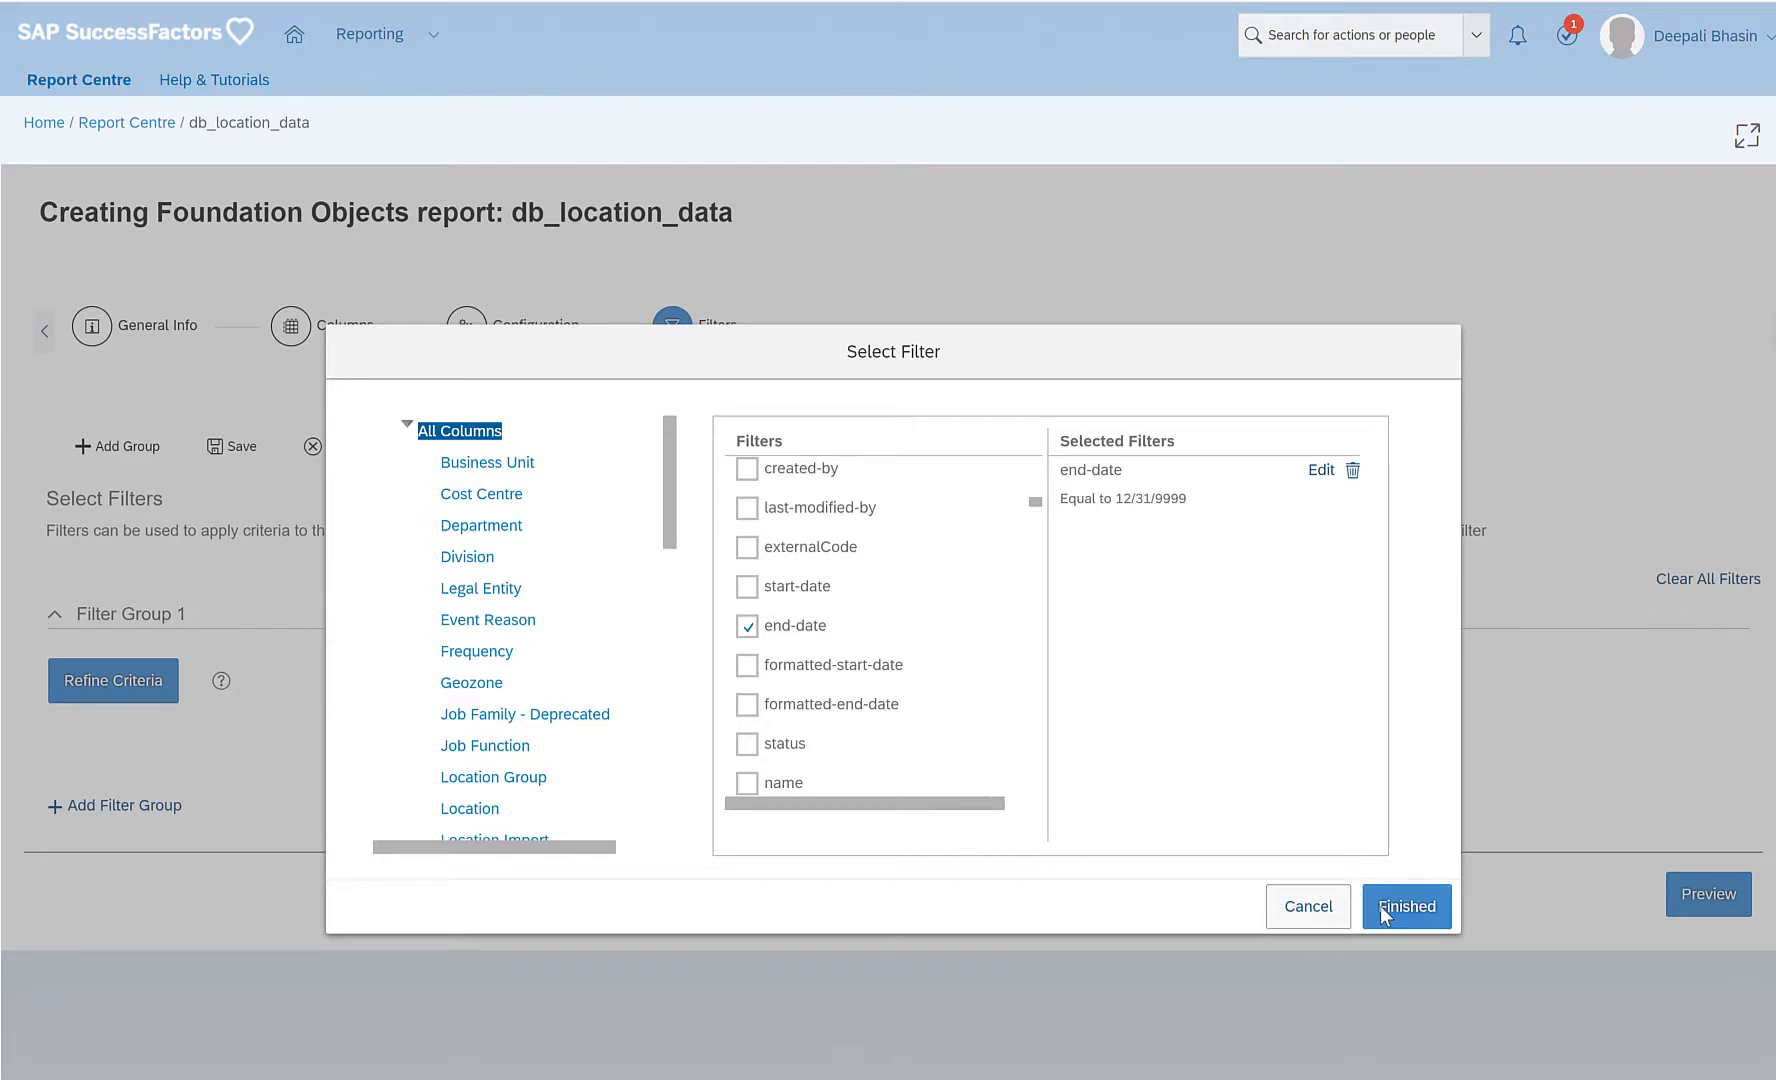
Apply the end-date Equal to 12/31/9999 filter and save the db_location_data report.
left_click(1406, 906)
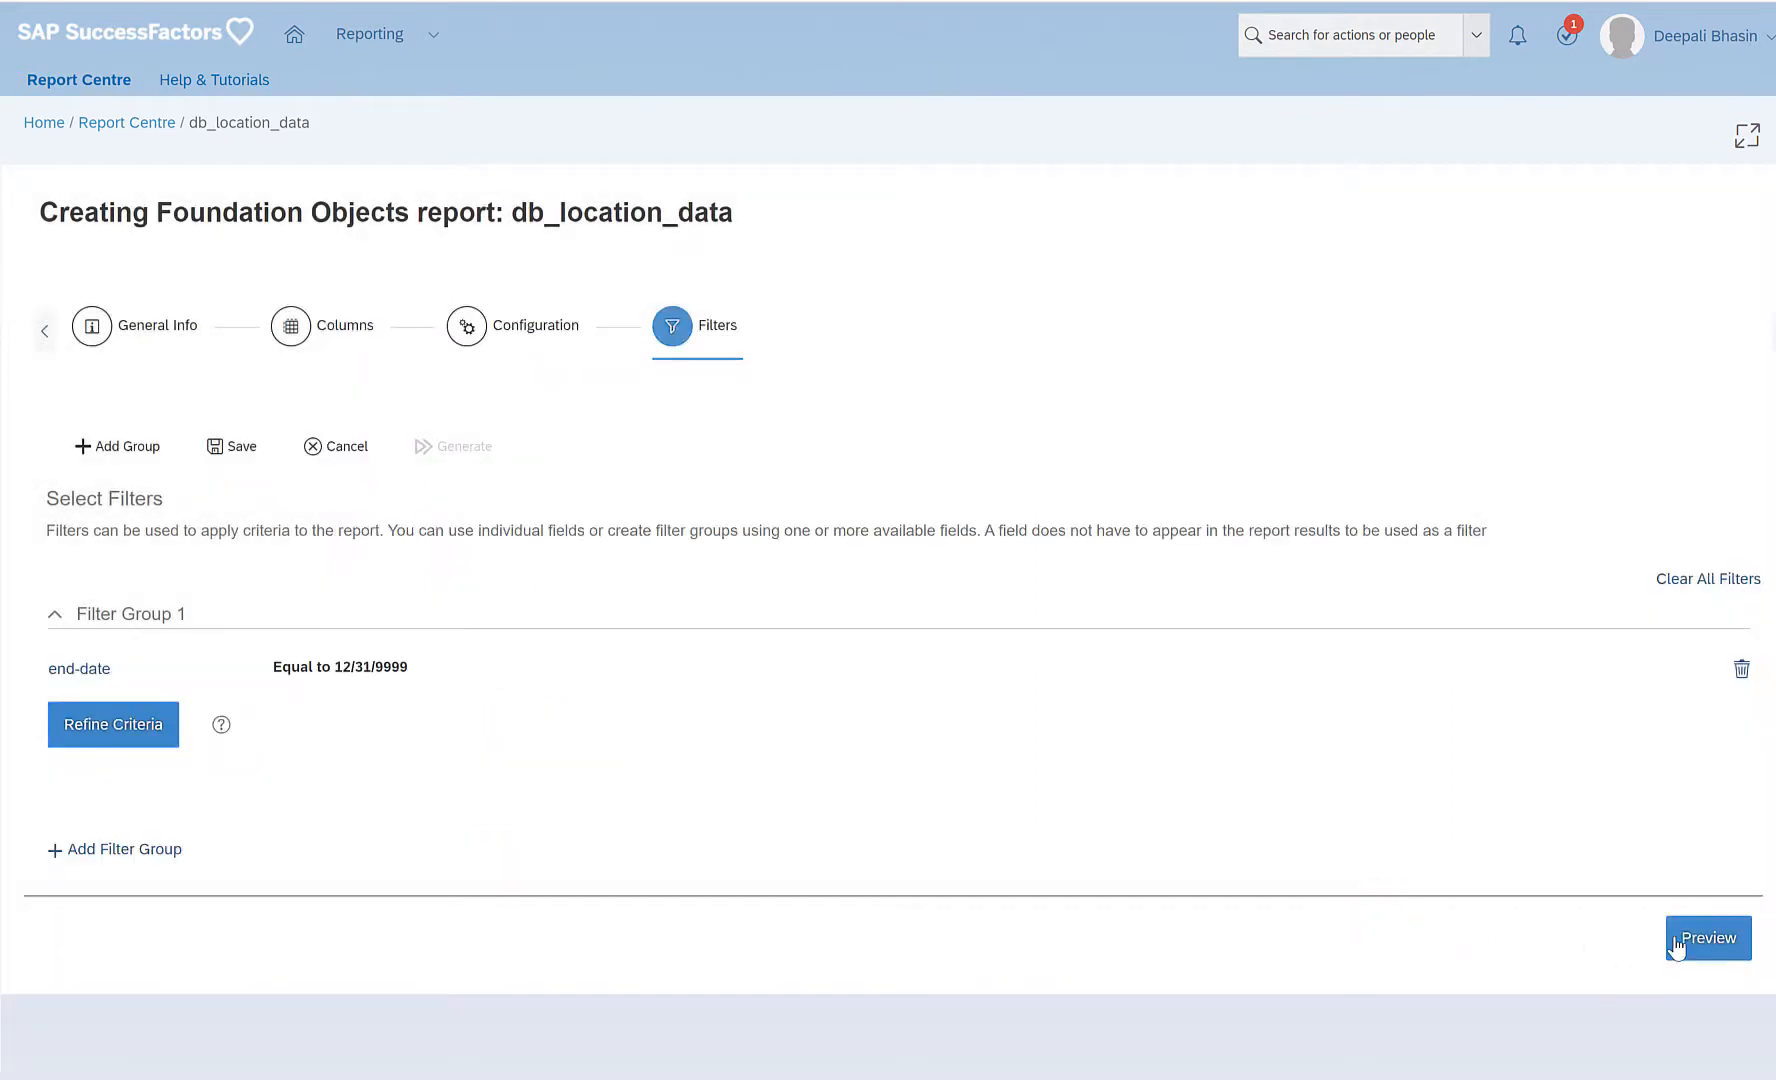
left_click(239, 446)
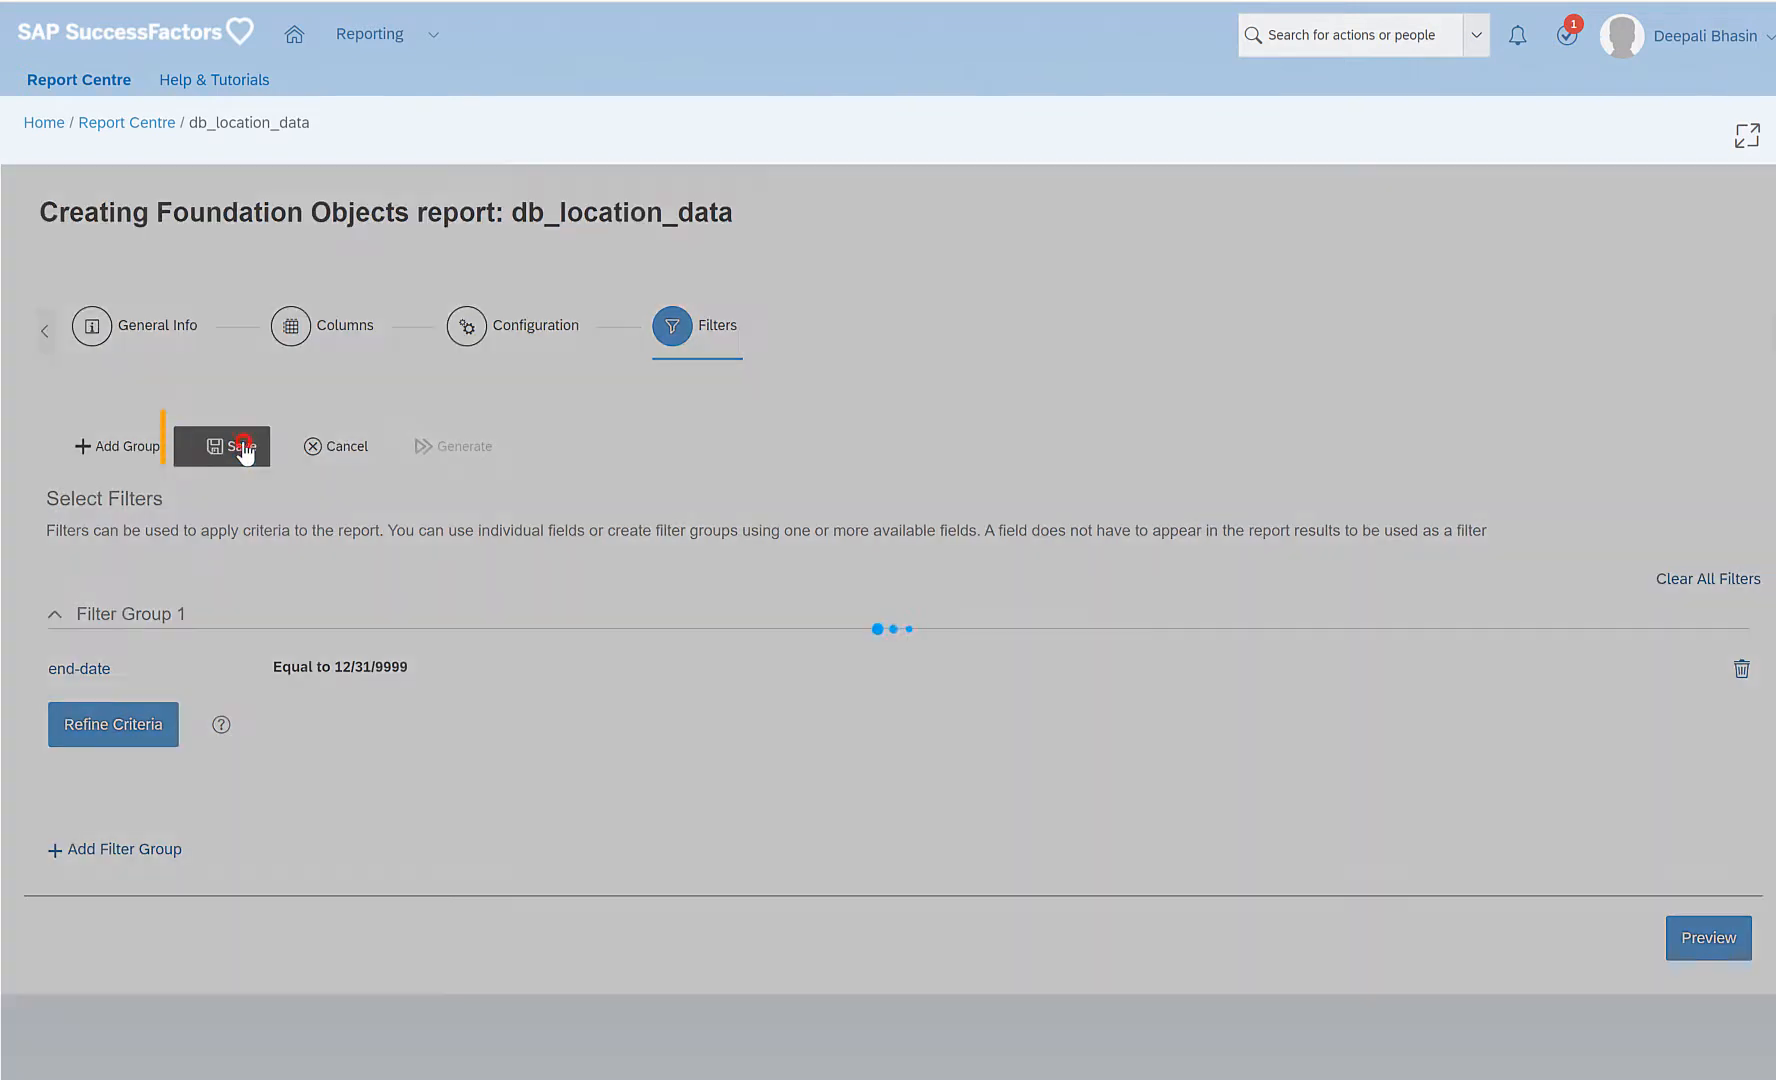
left_click(222, 445)
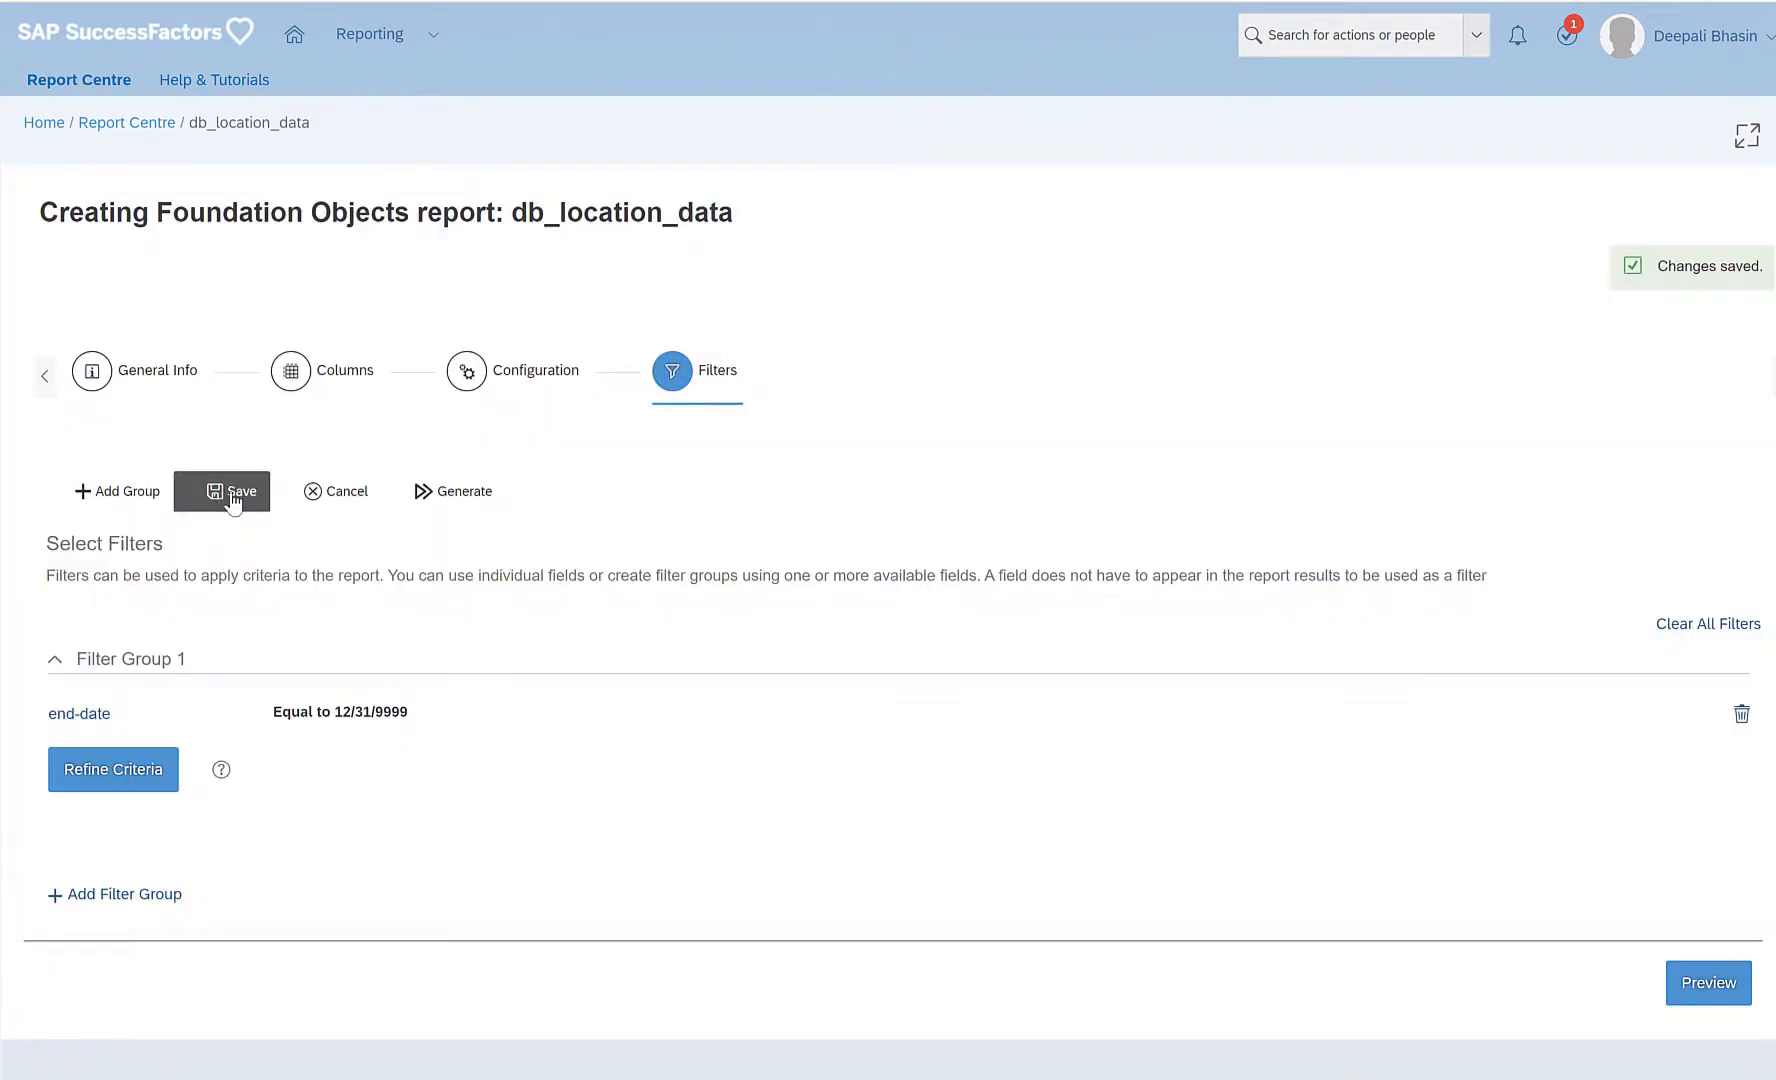
mouse_move(1625, 281)
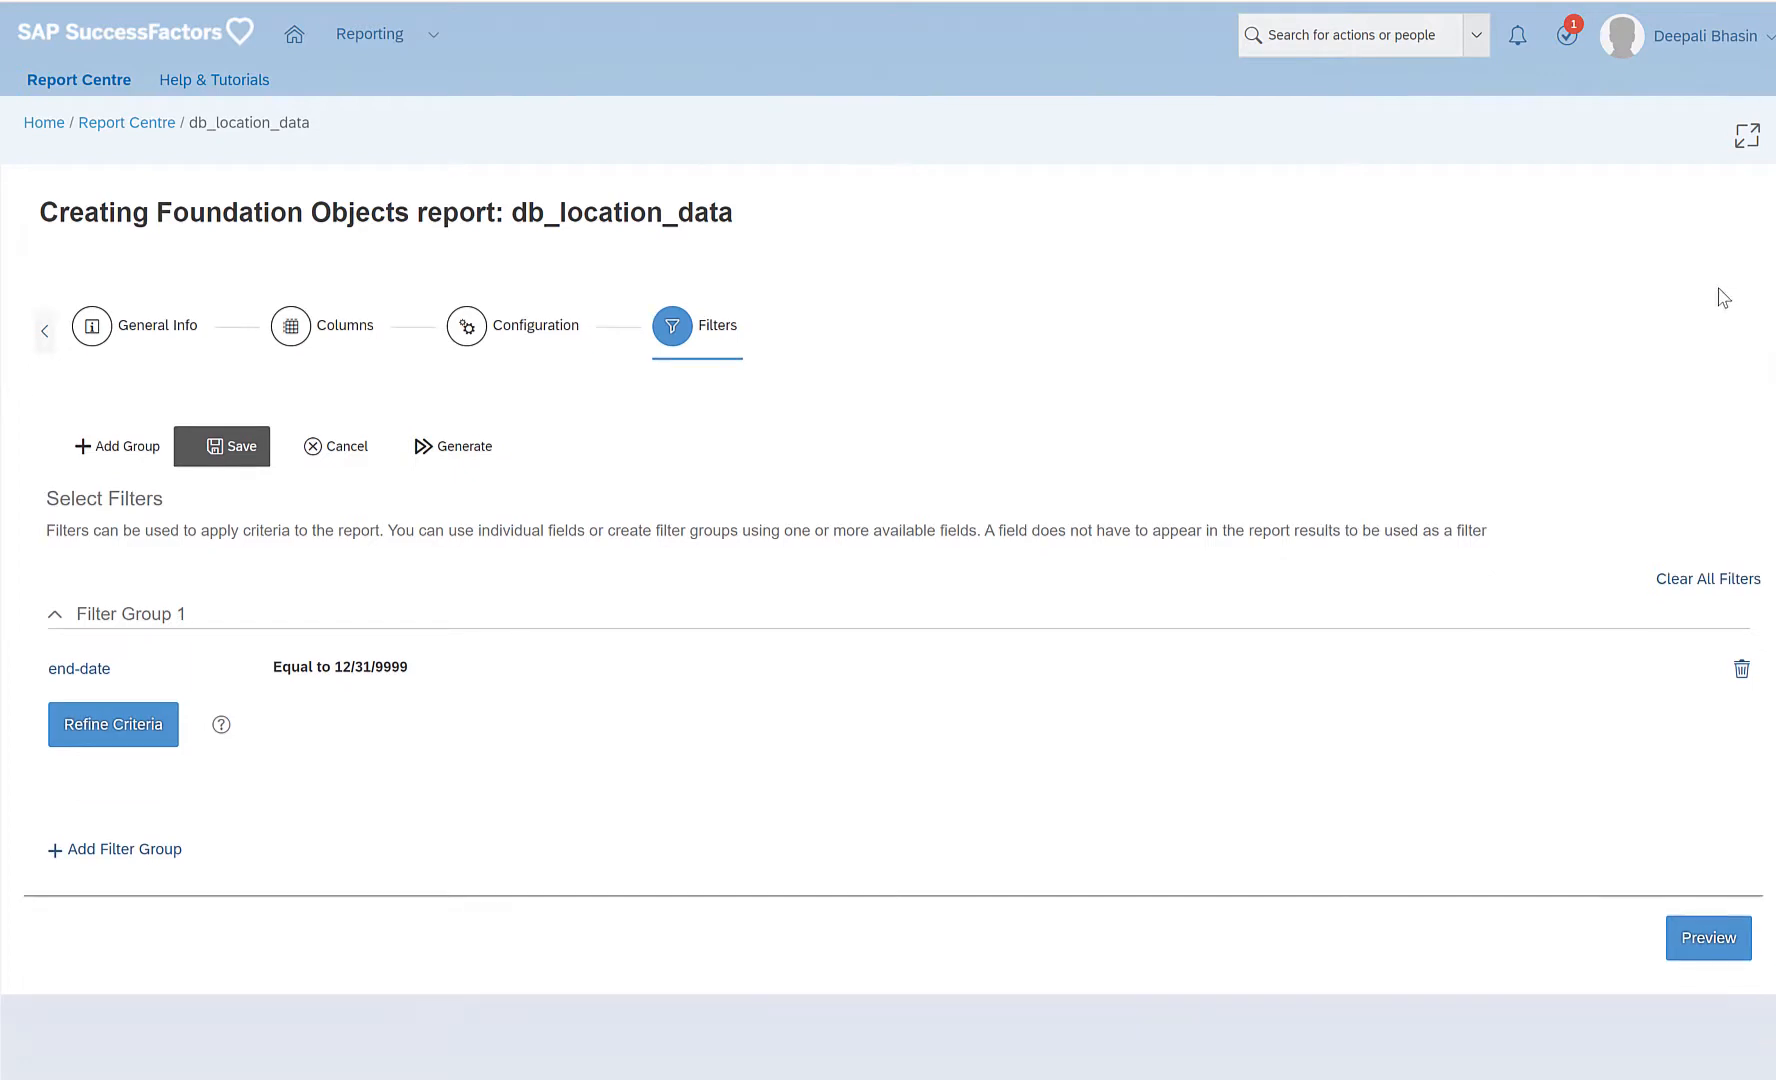
mouse_move(453, 445)
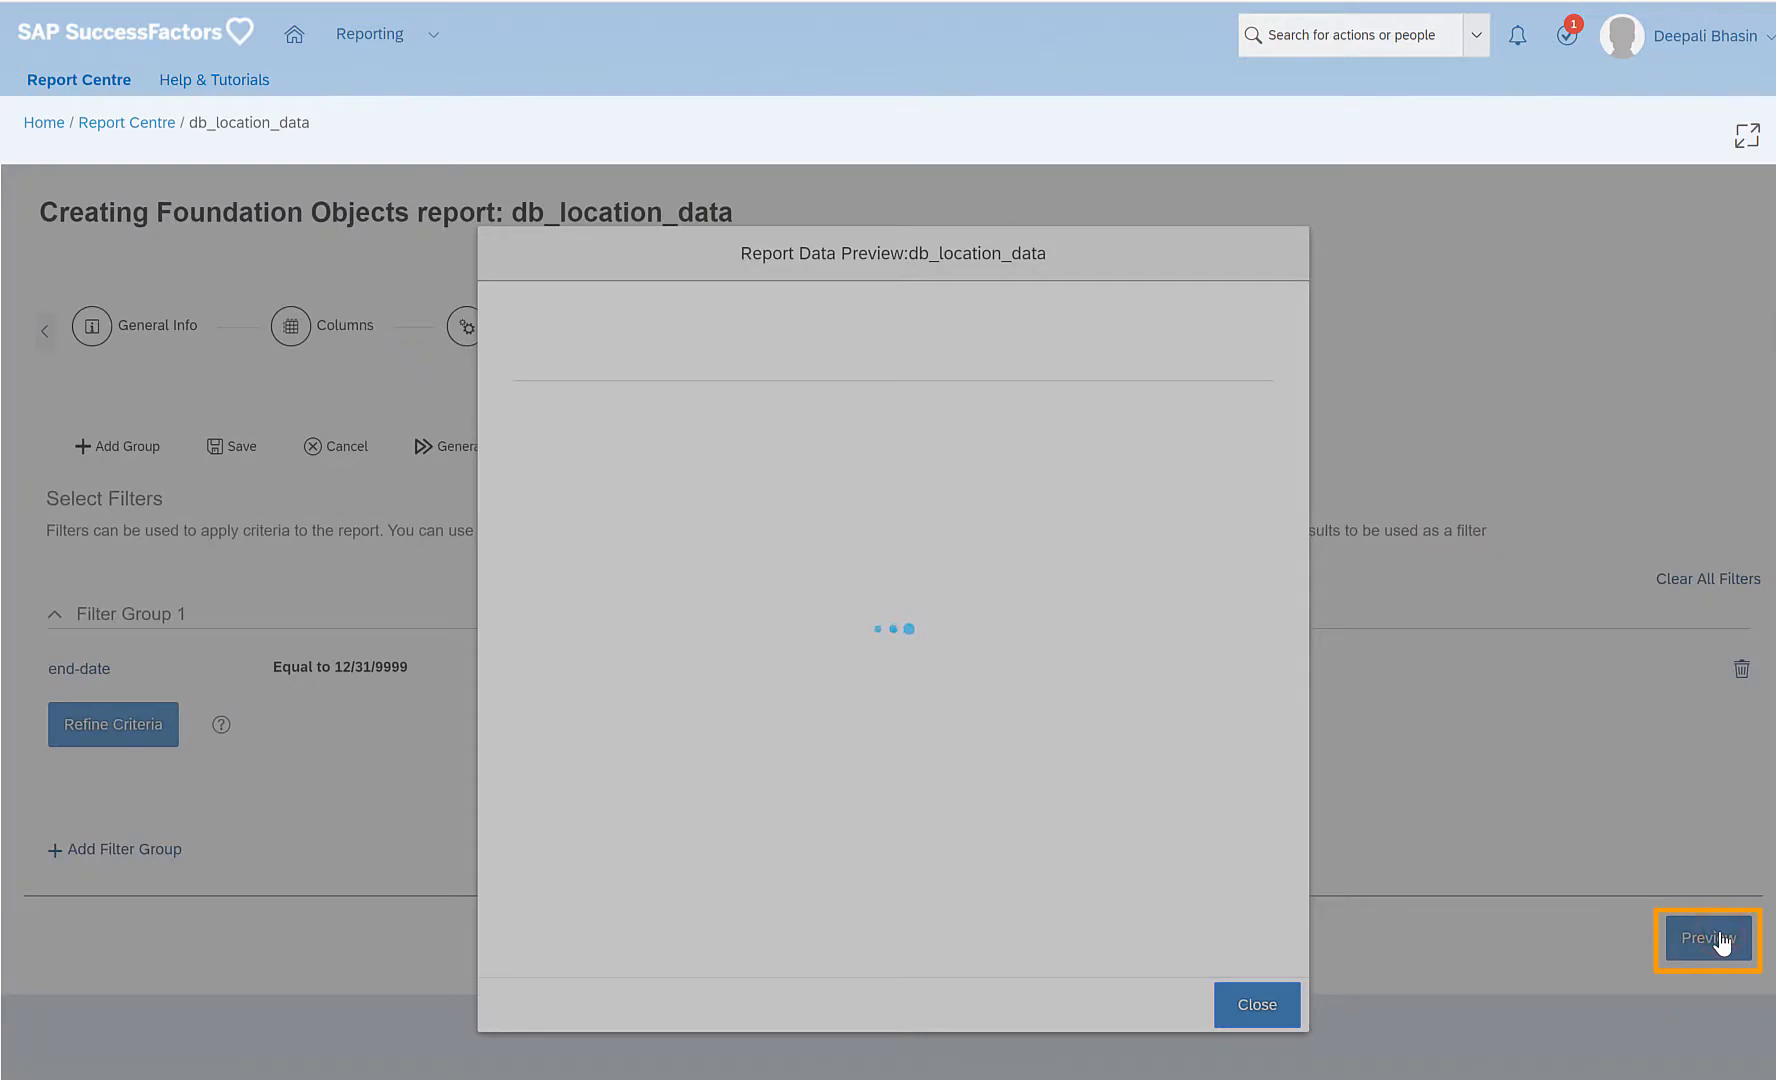
Preview the report data and scroll through rows confirming each end date is 12/31/9999.
left_click(1708, 937)
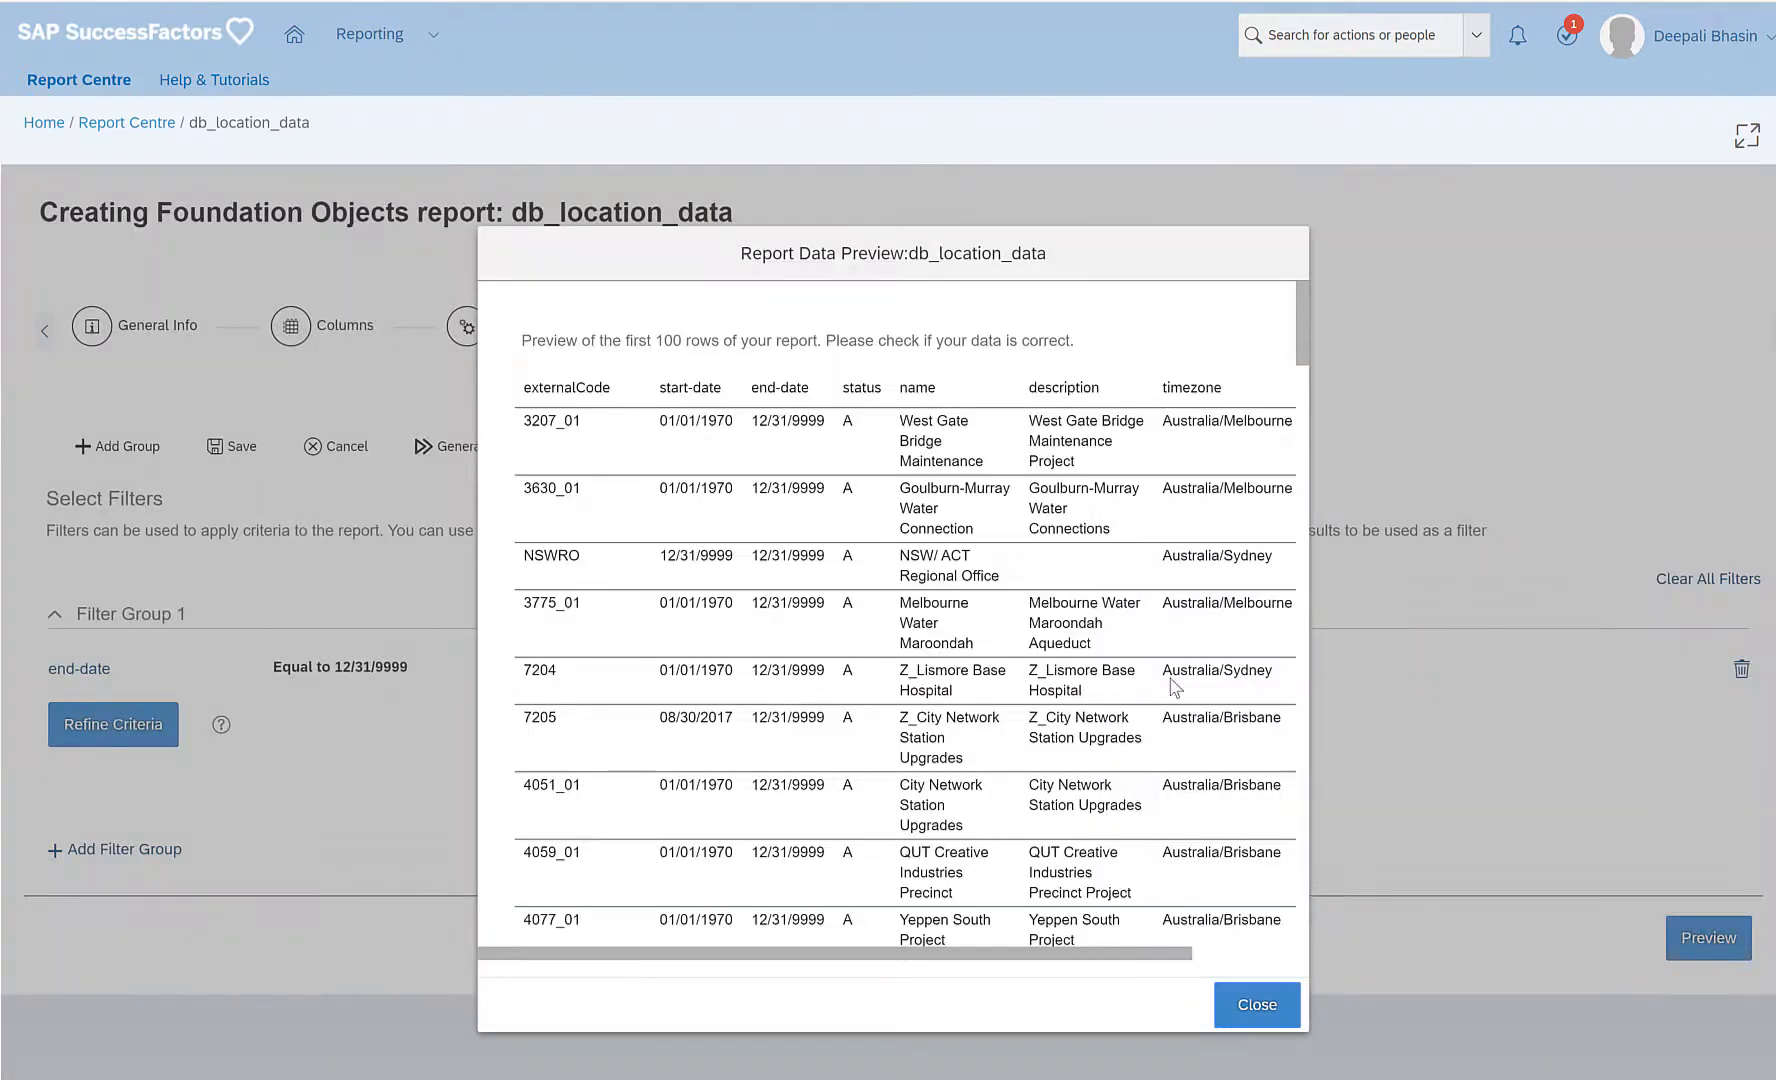
mouse_move(544, 415)
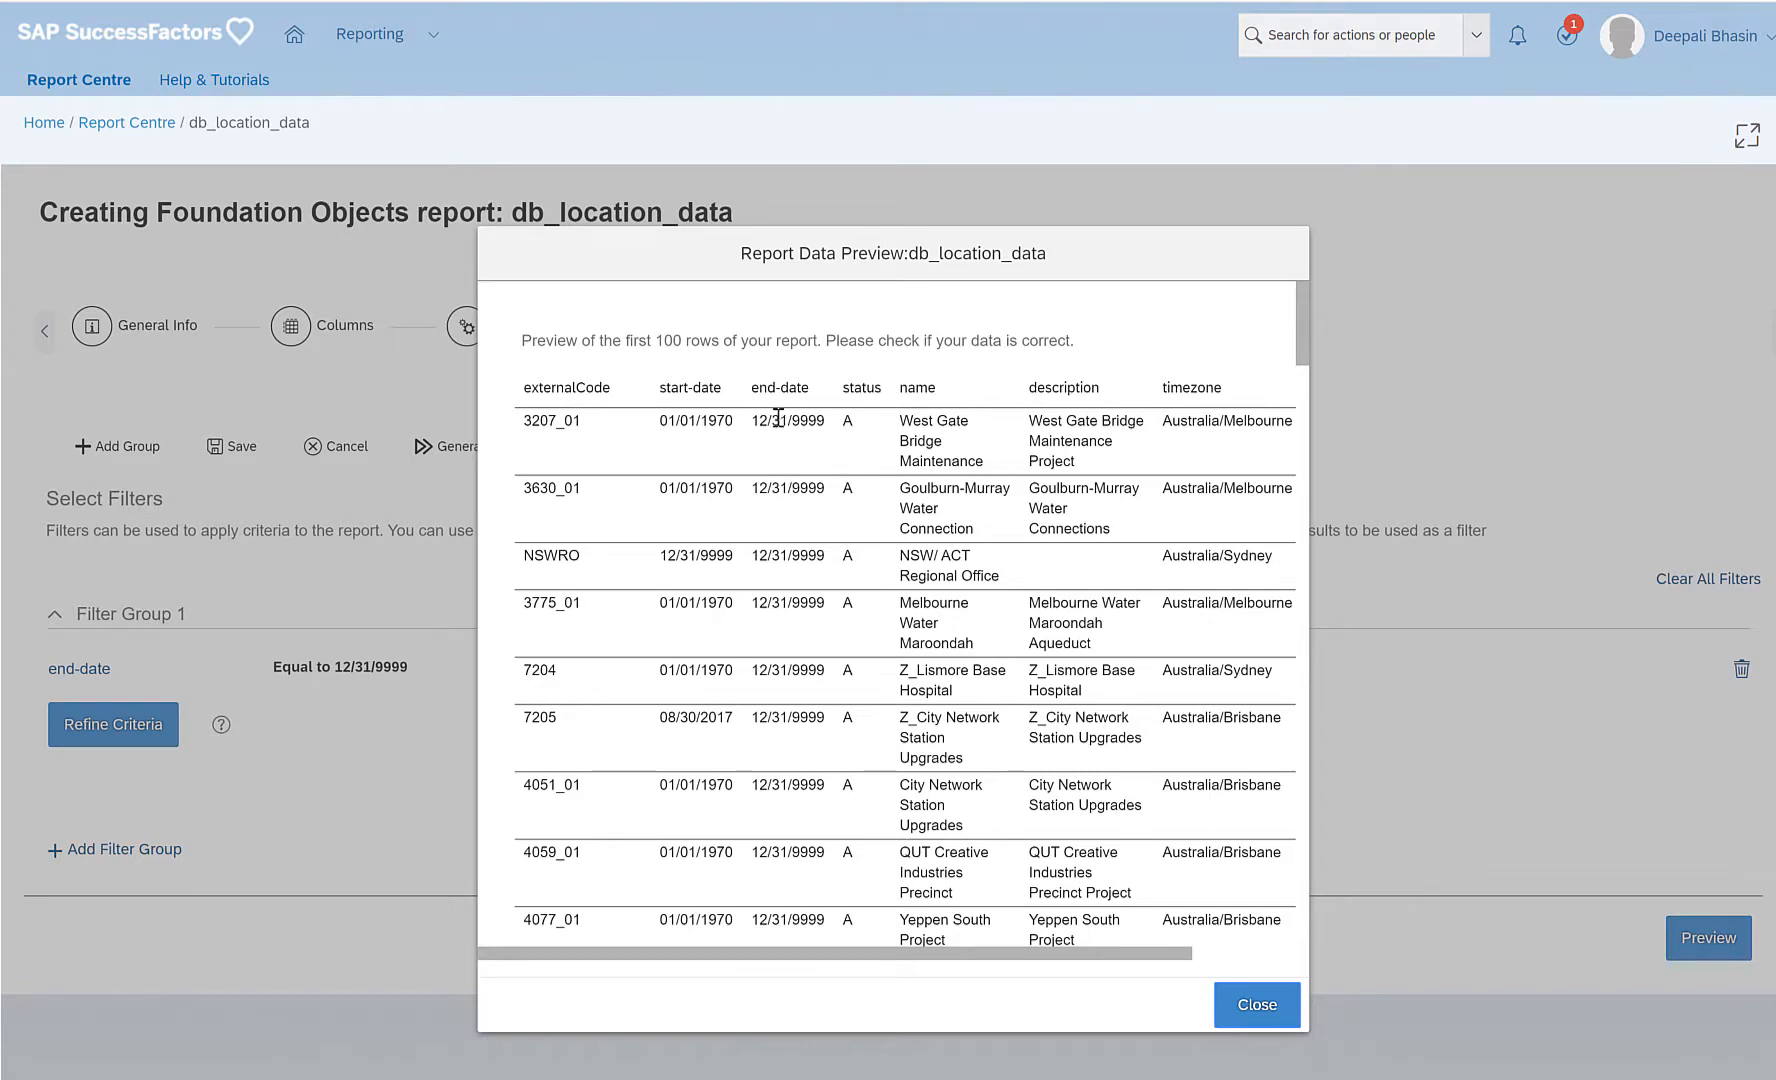
mouse_move(800, 442)
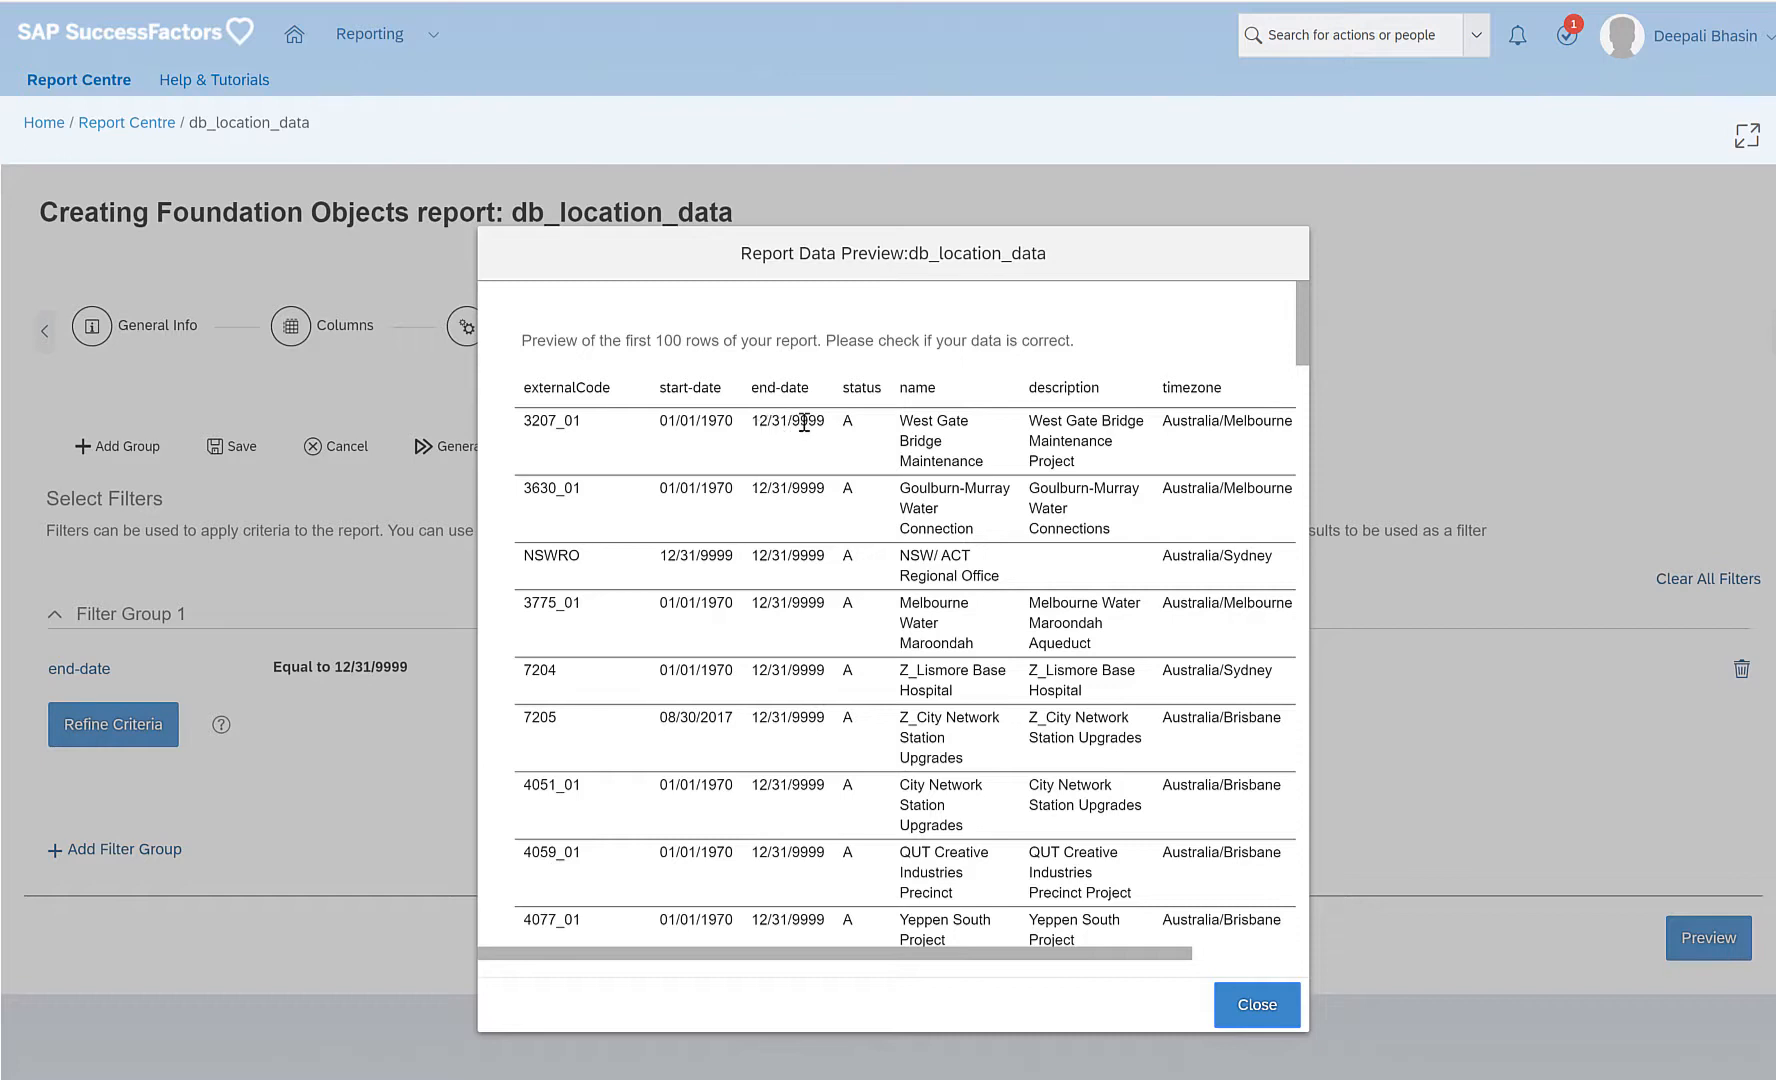
mouse_move(808, 490)
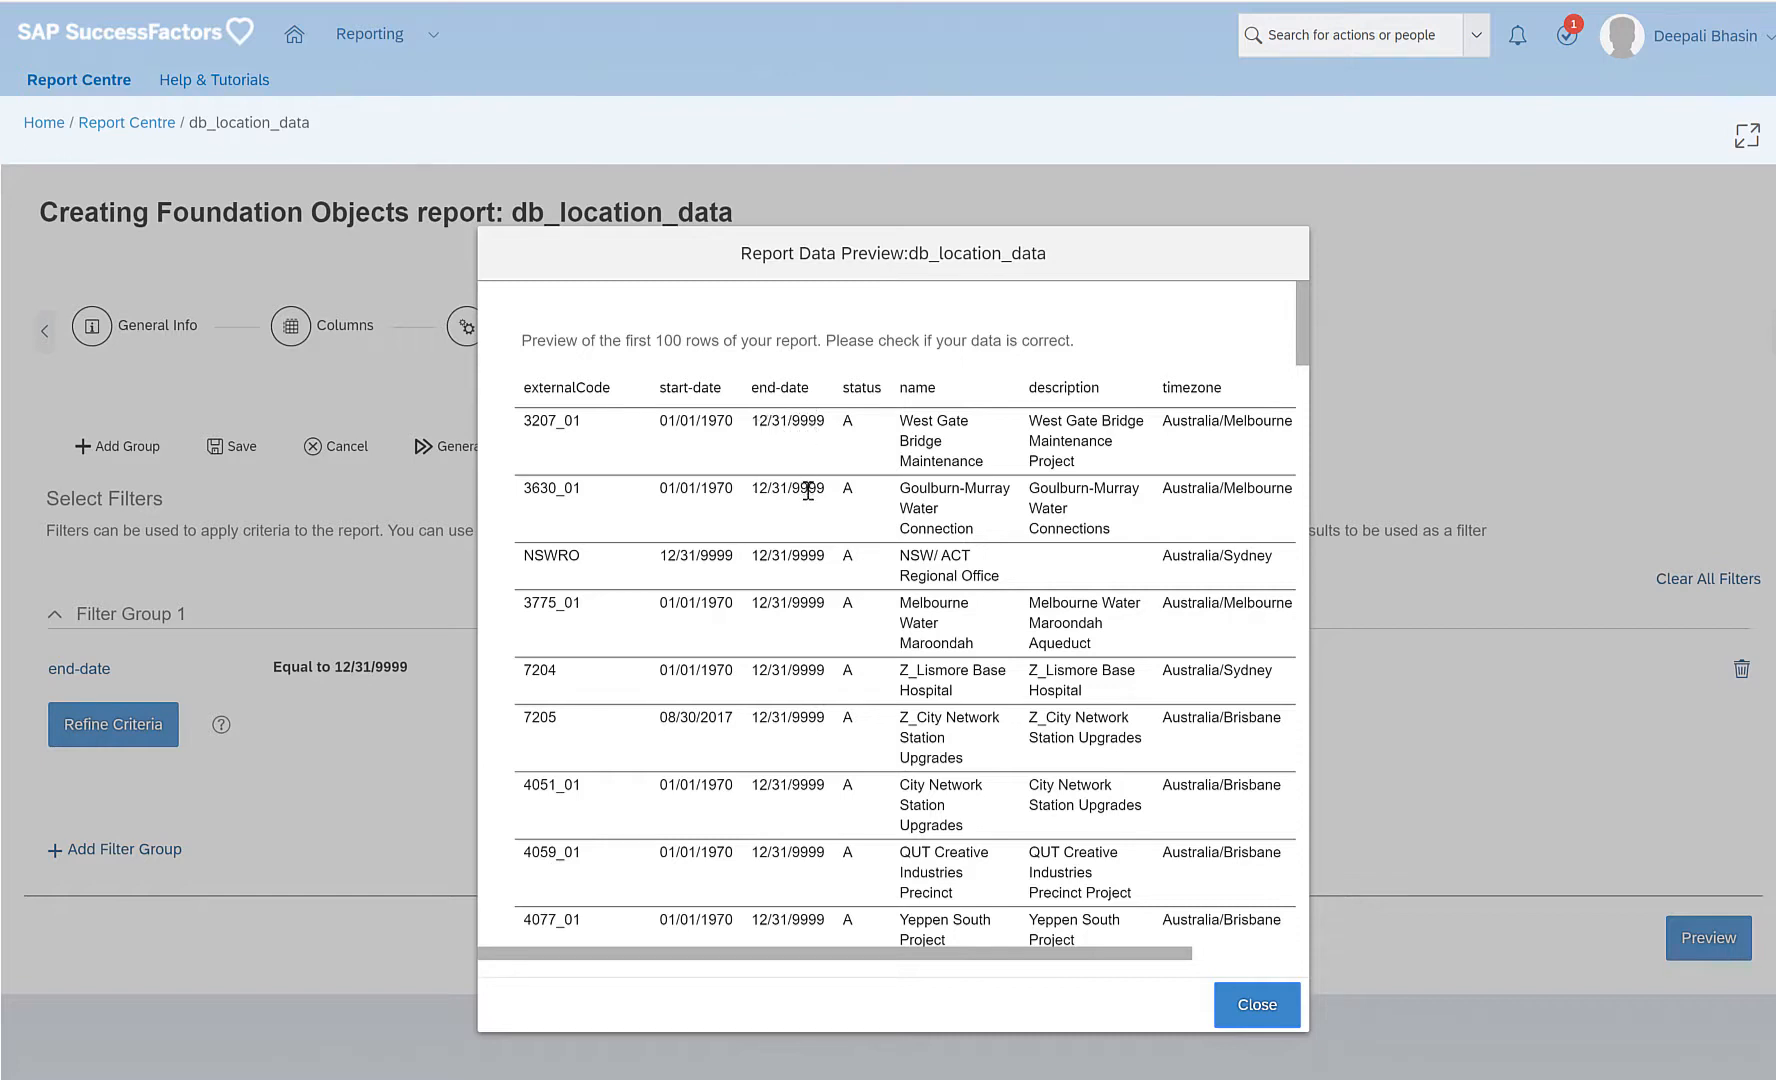
scroll("down", 3)
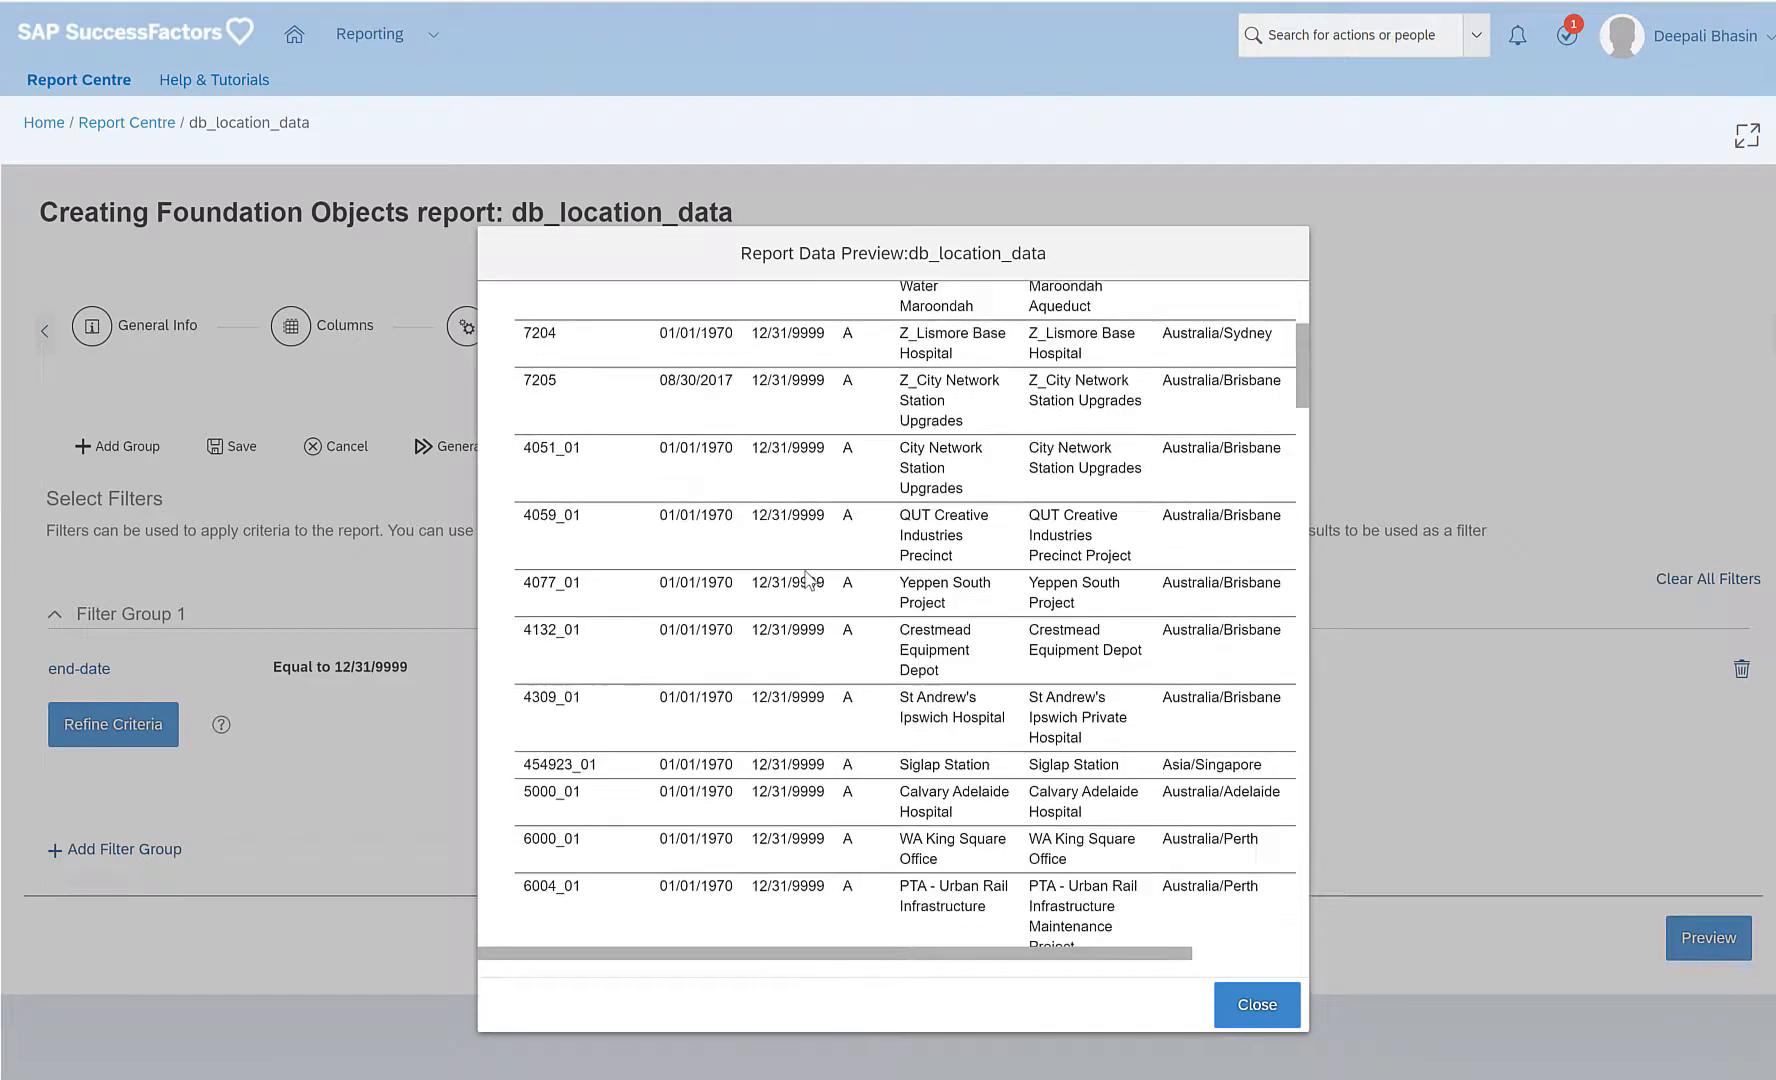
scroll("down", 3)
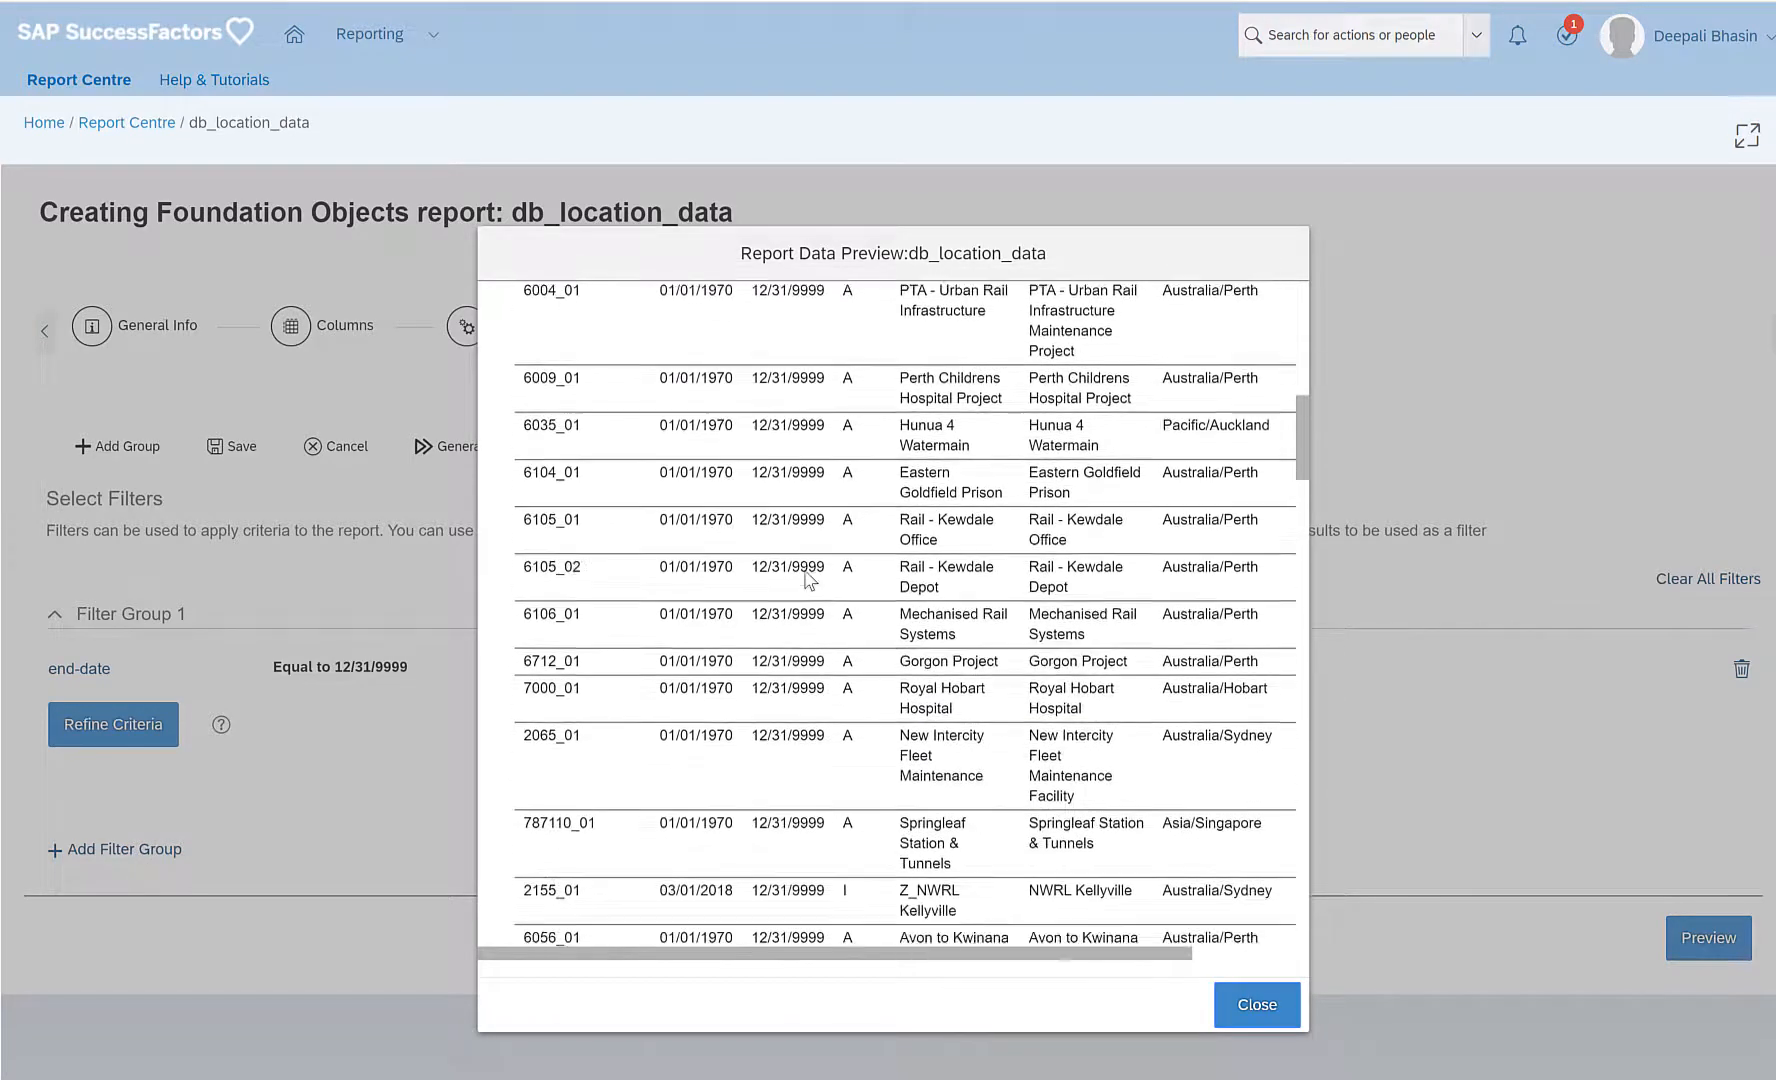
scroll("down", 3)
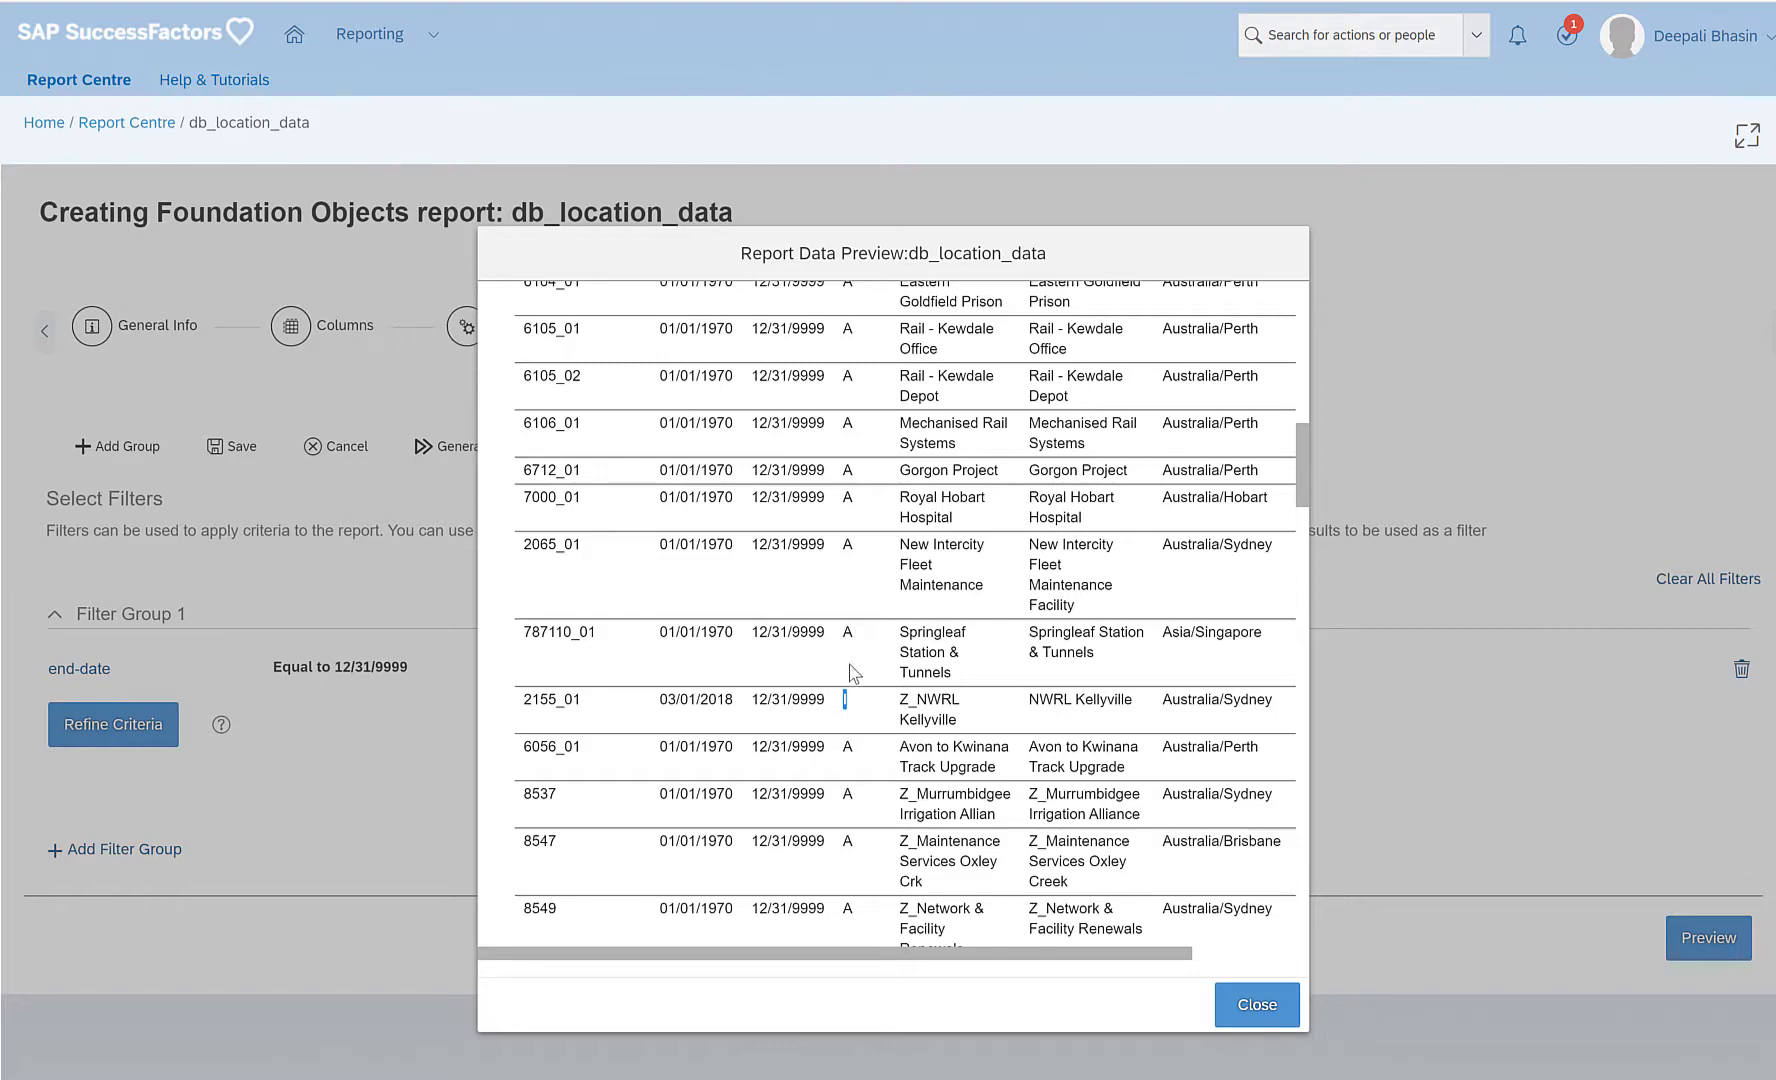
scroll("down", 3)
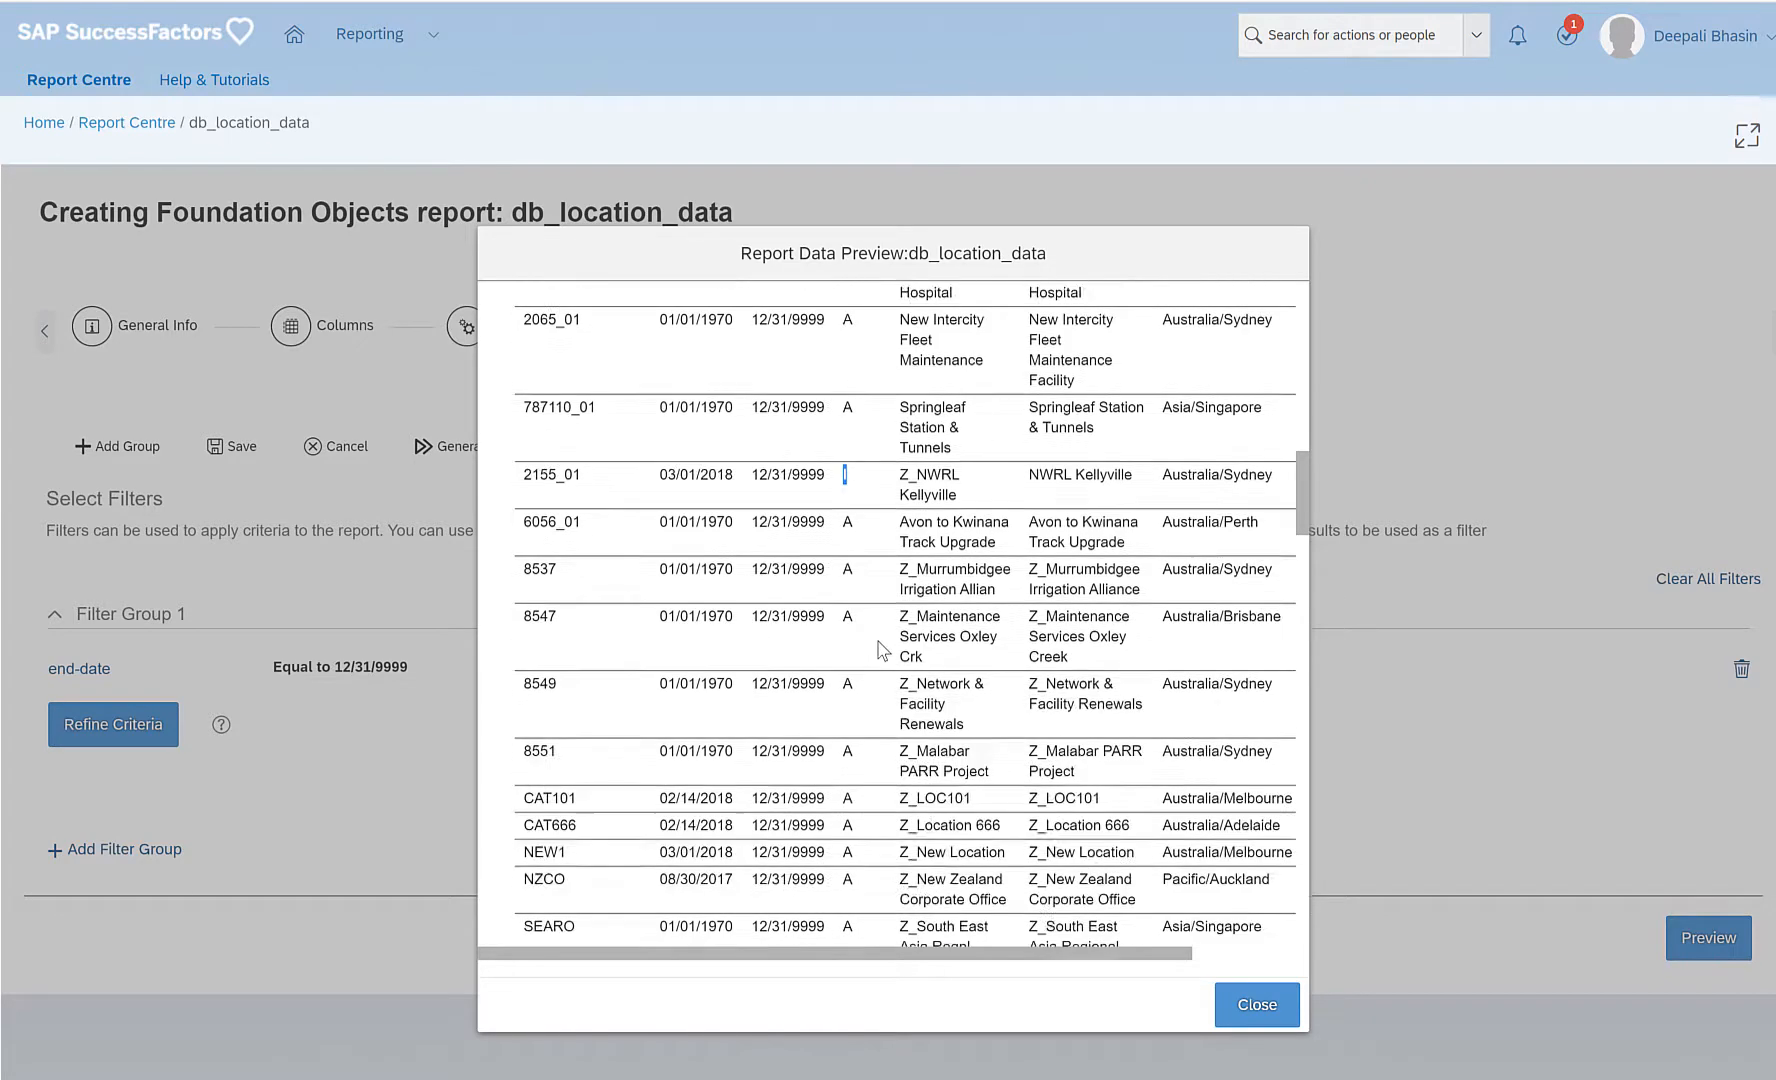
scroll("down", 3)
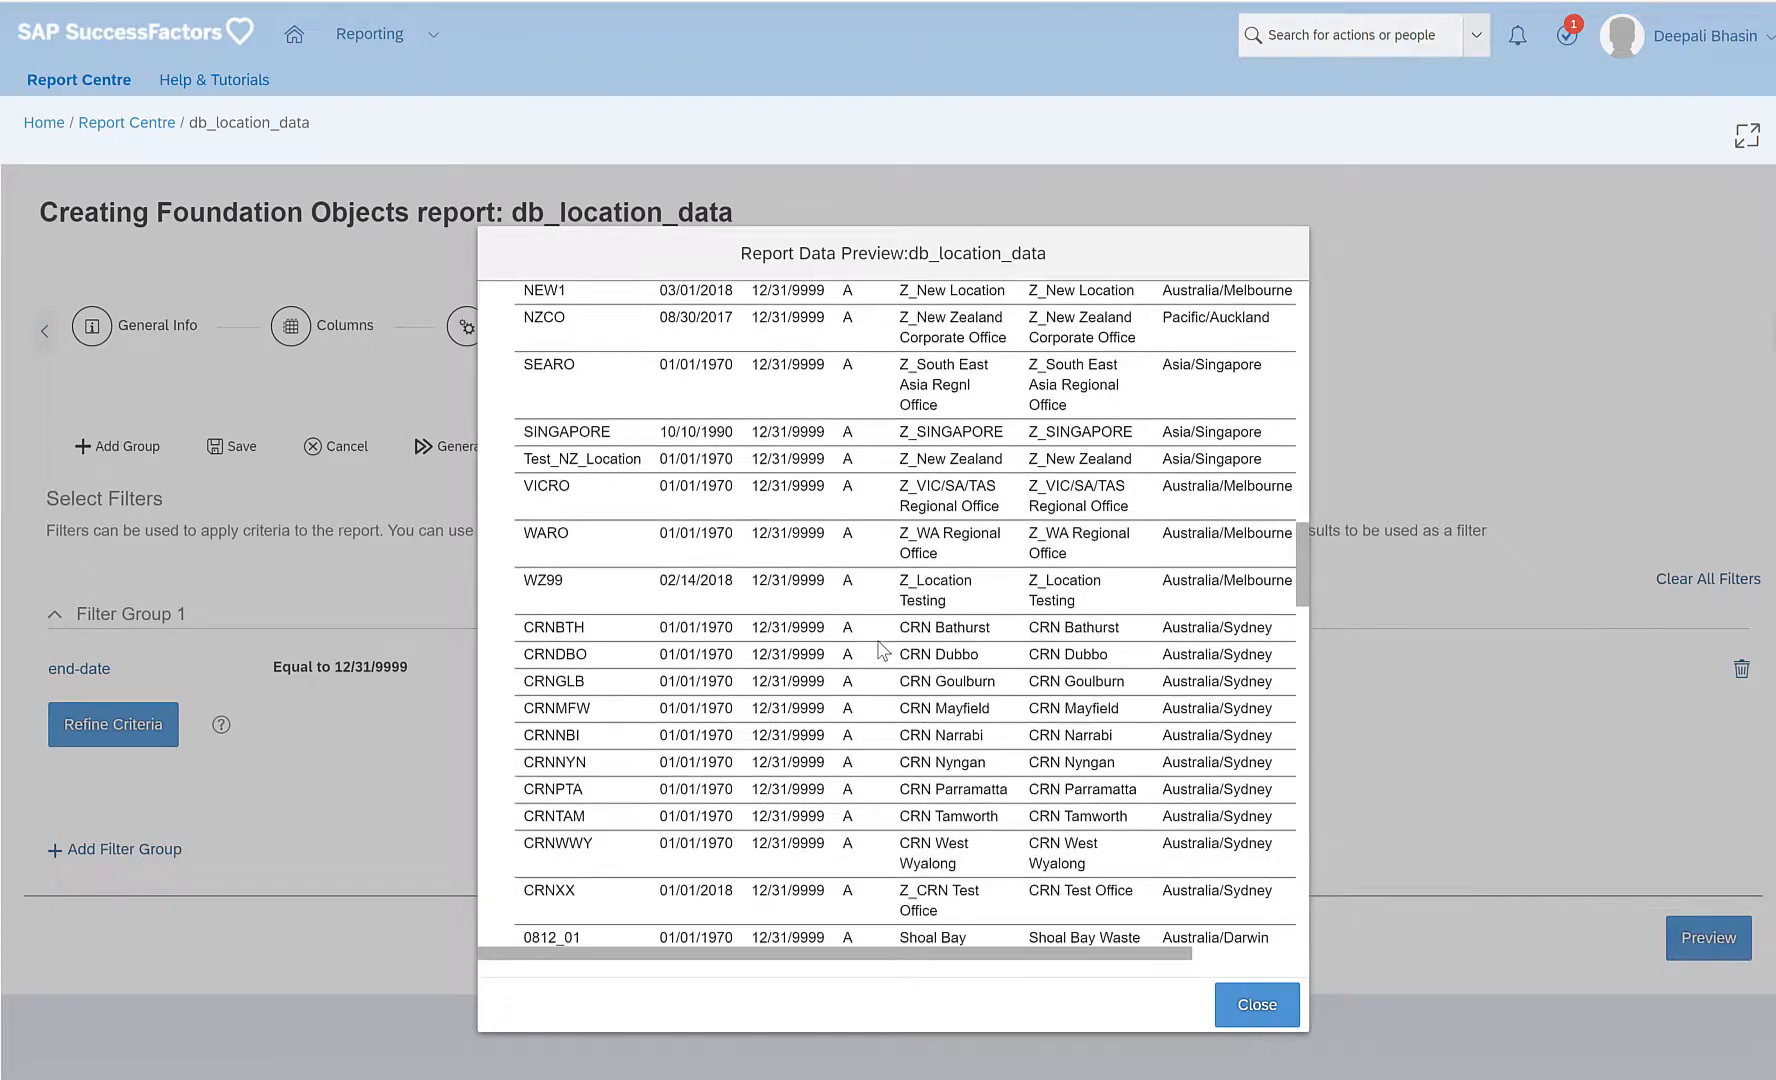
scroll("down", 3)
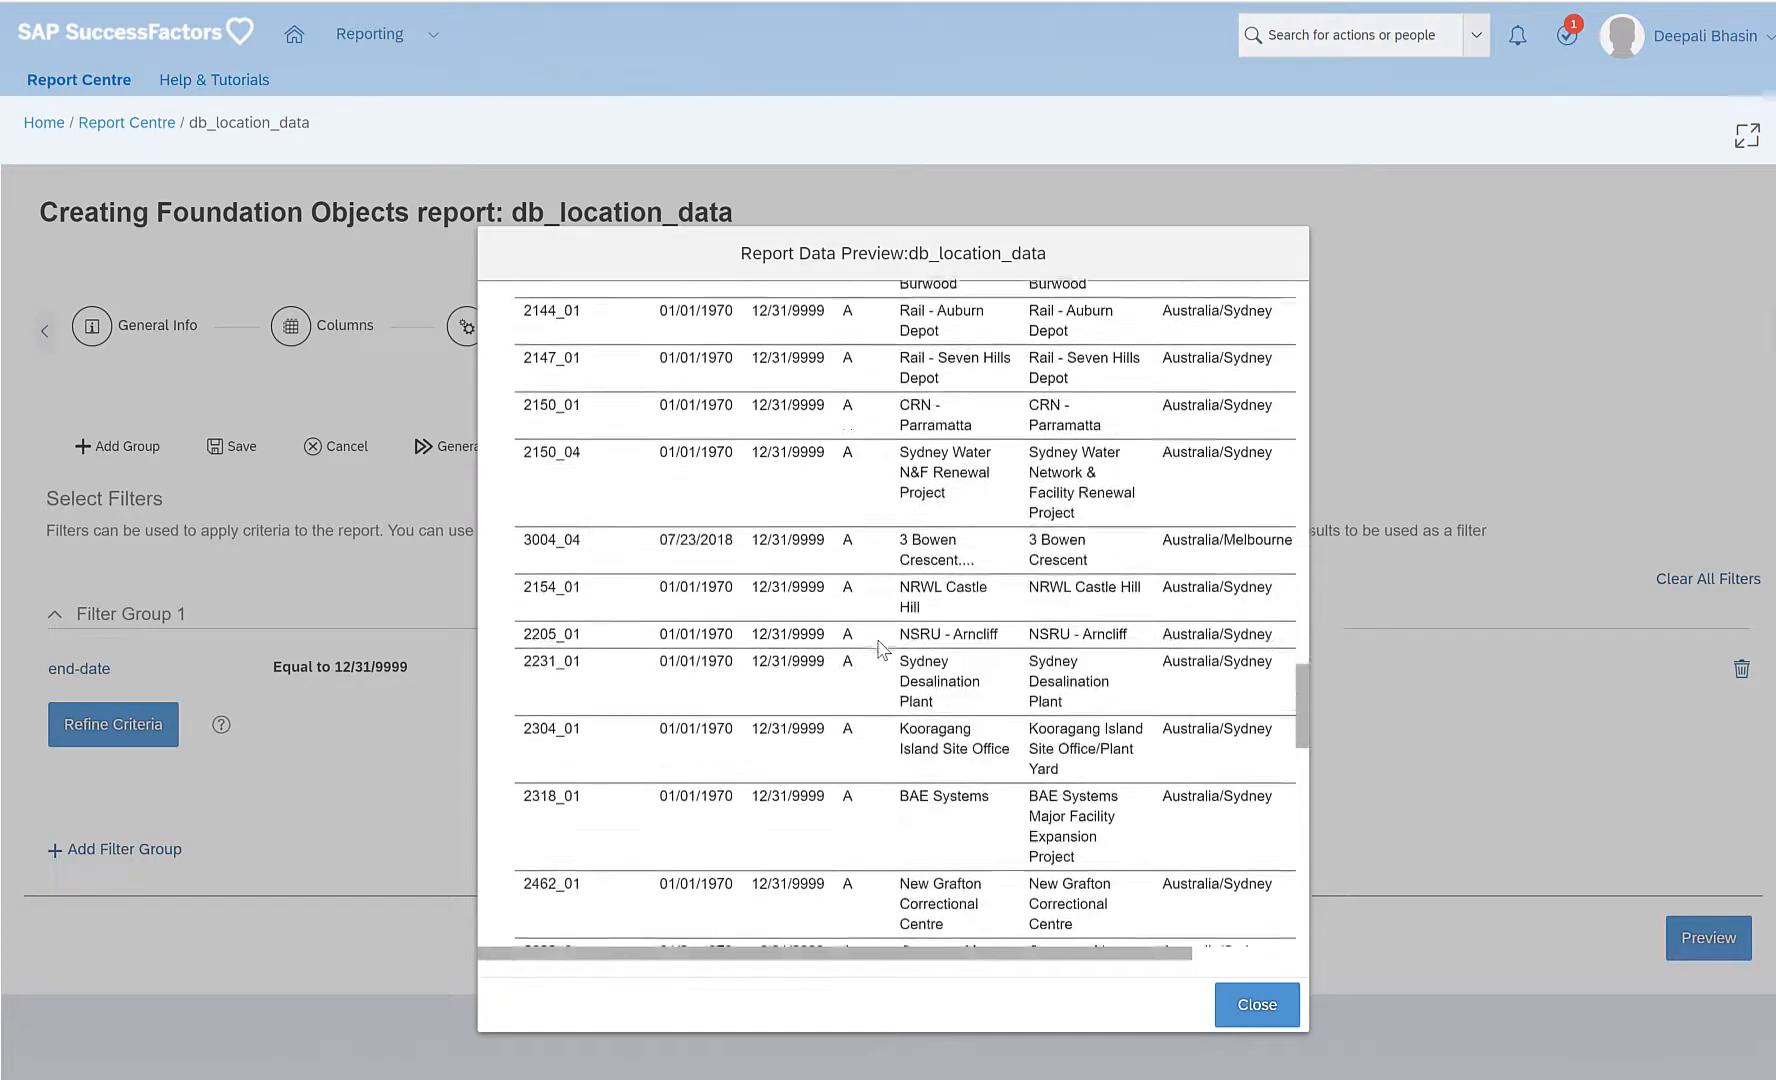
scroll("down", 3)
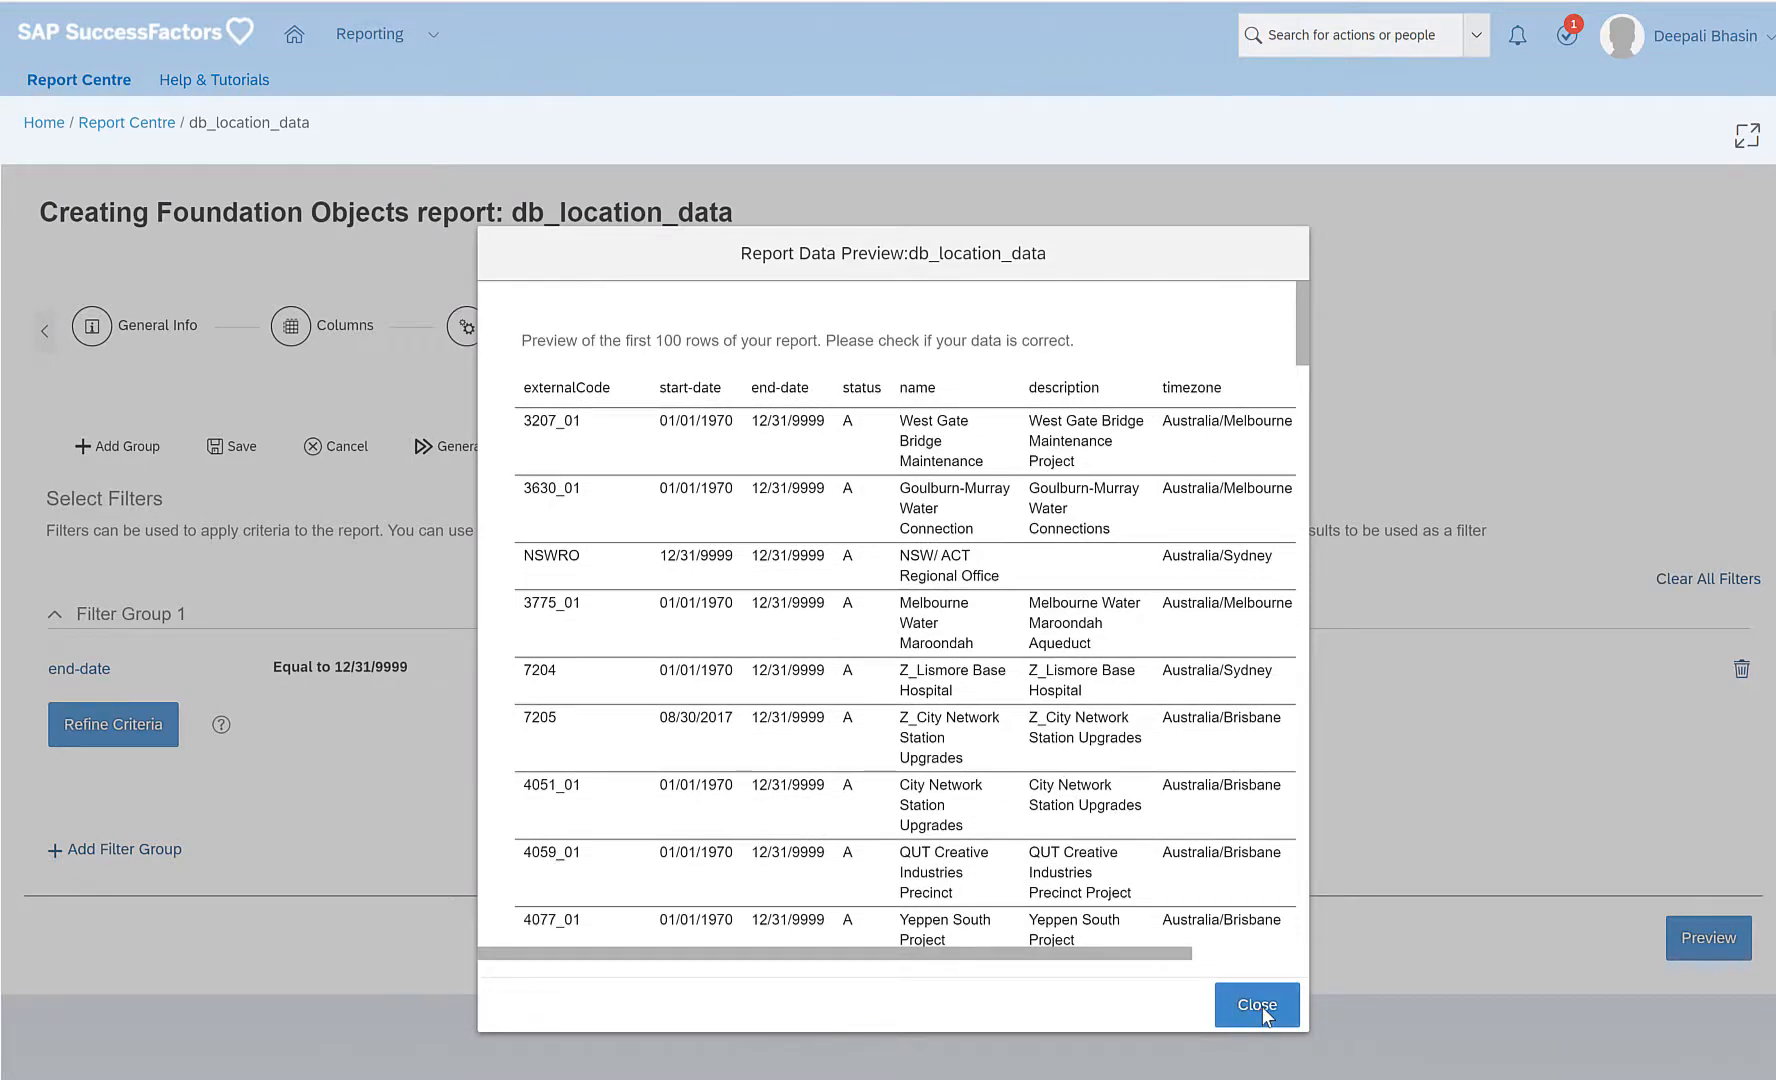
Close the preview and add status as a rule-based filter field.
left_click(1255, 1005)
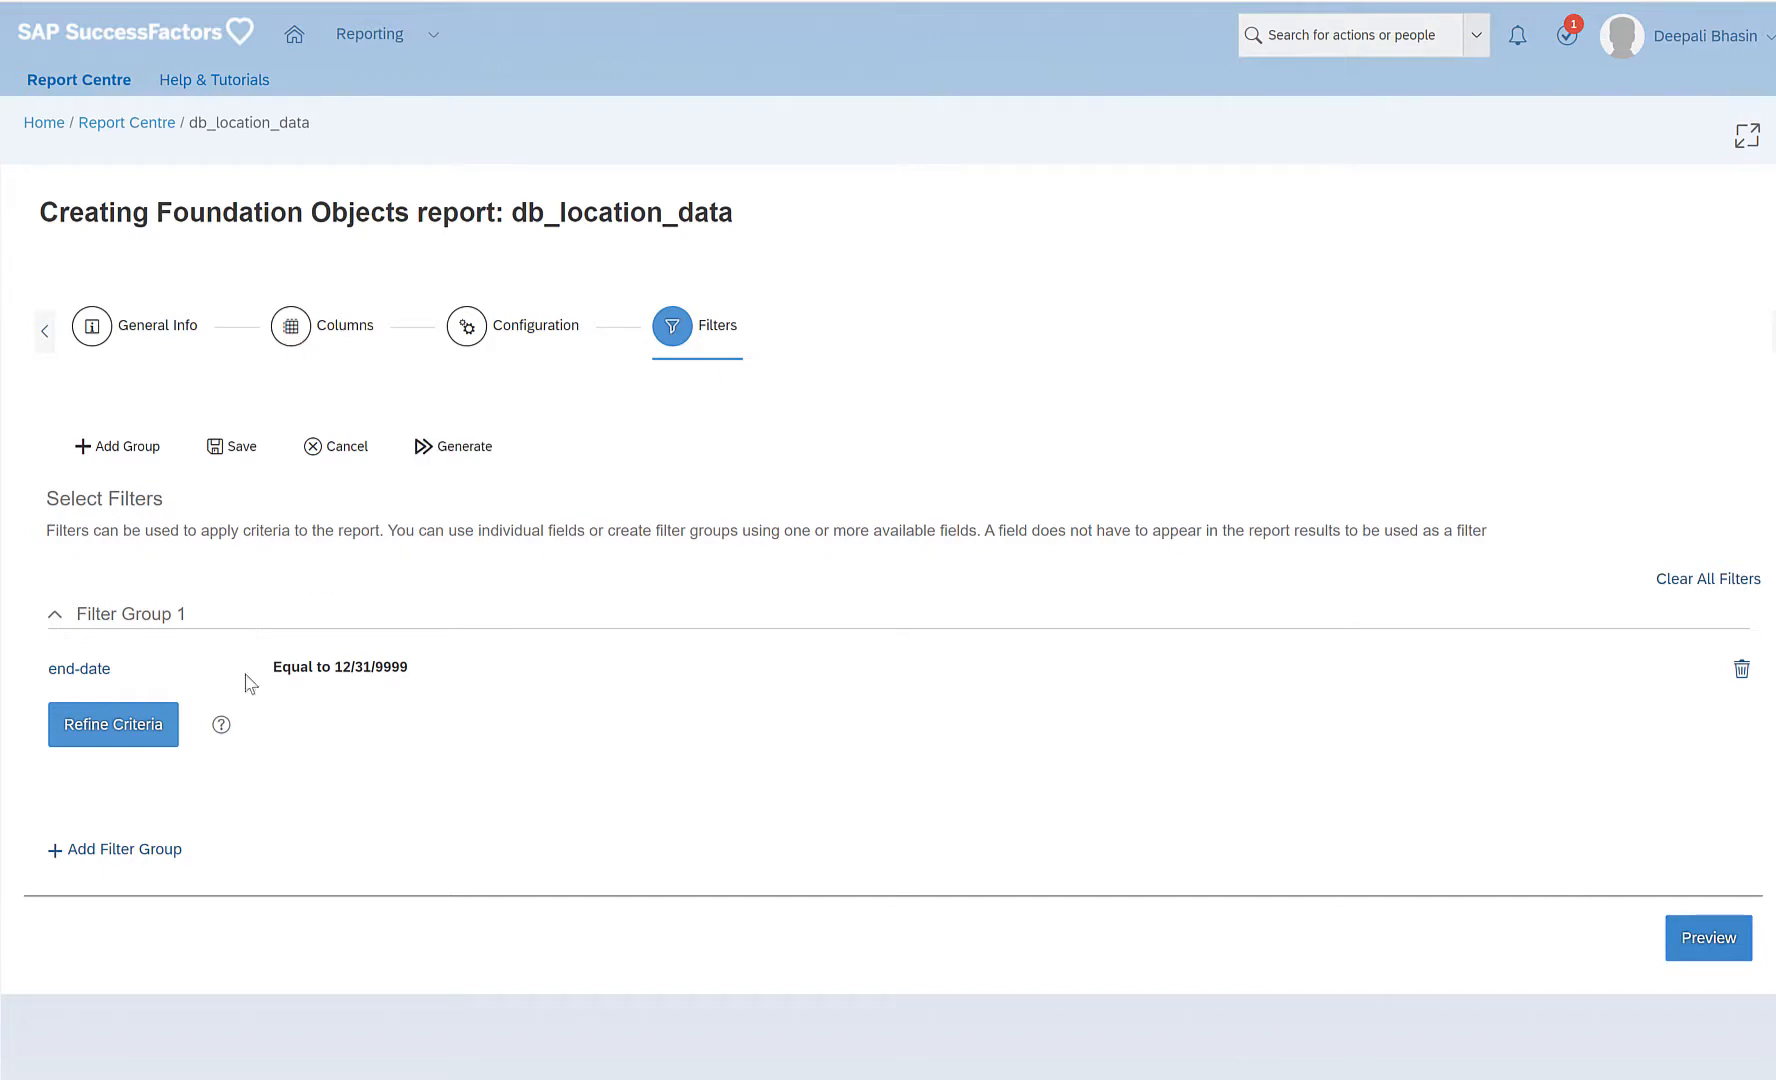
mouse_move(734, 669)
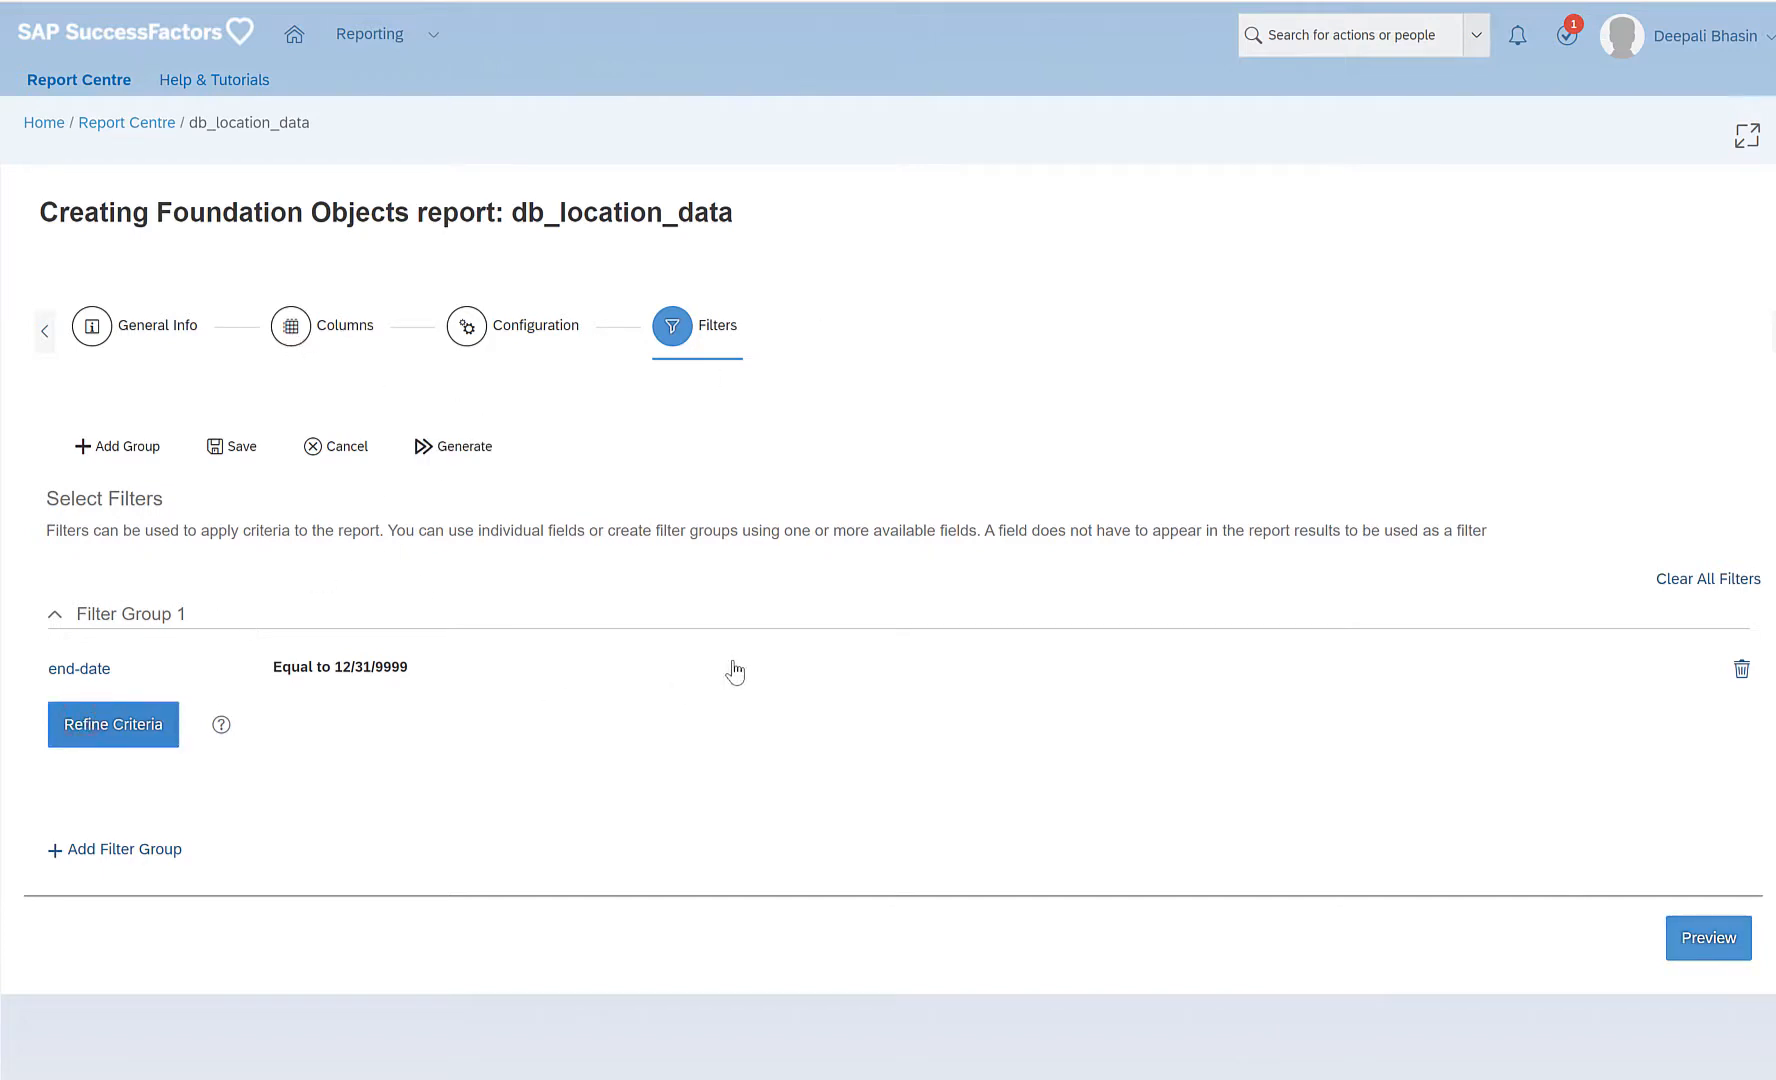
left_click(112, 725)
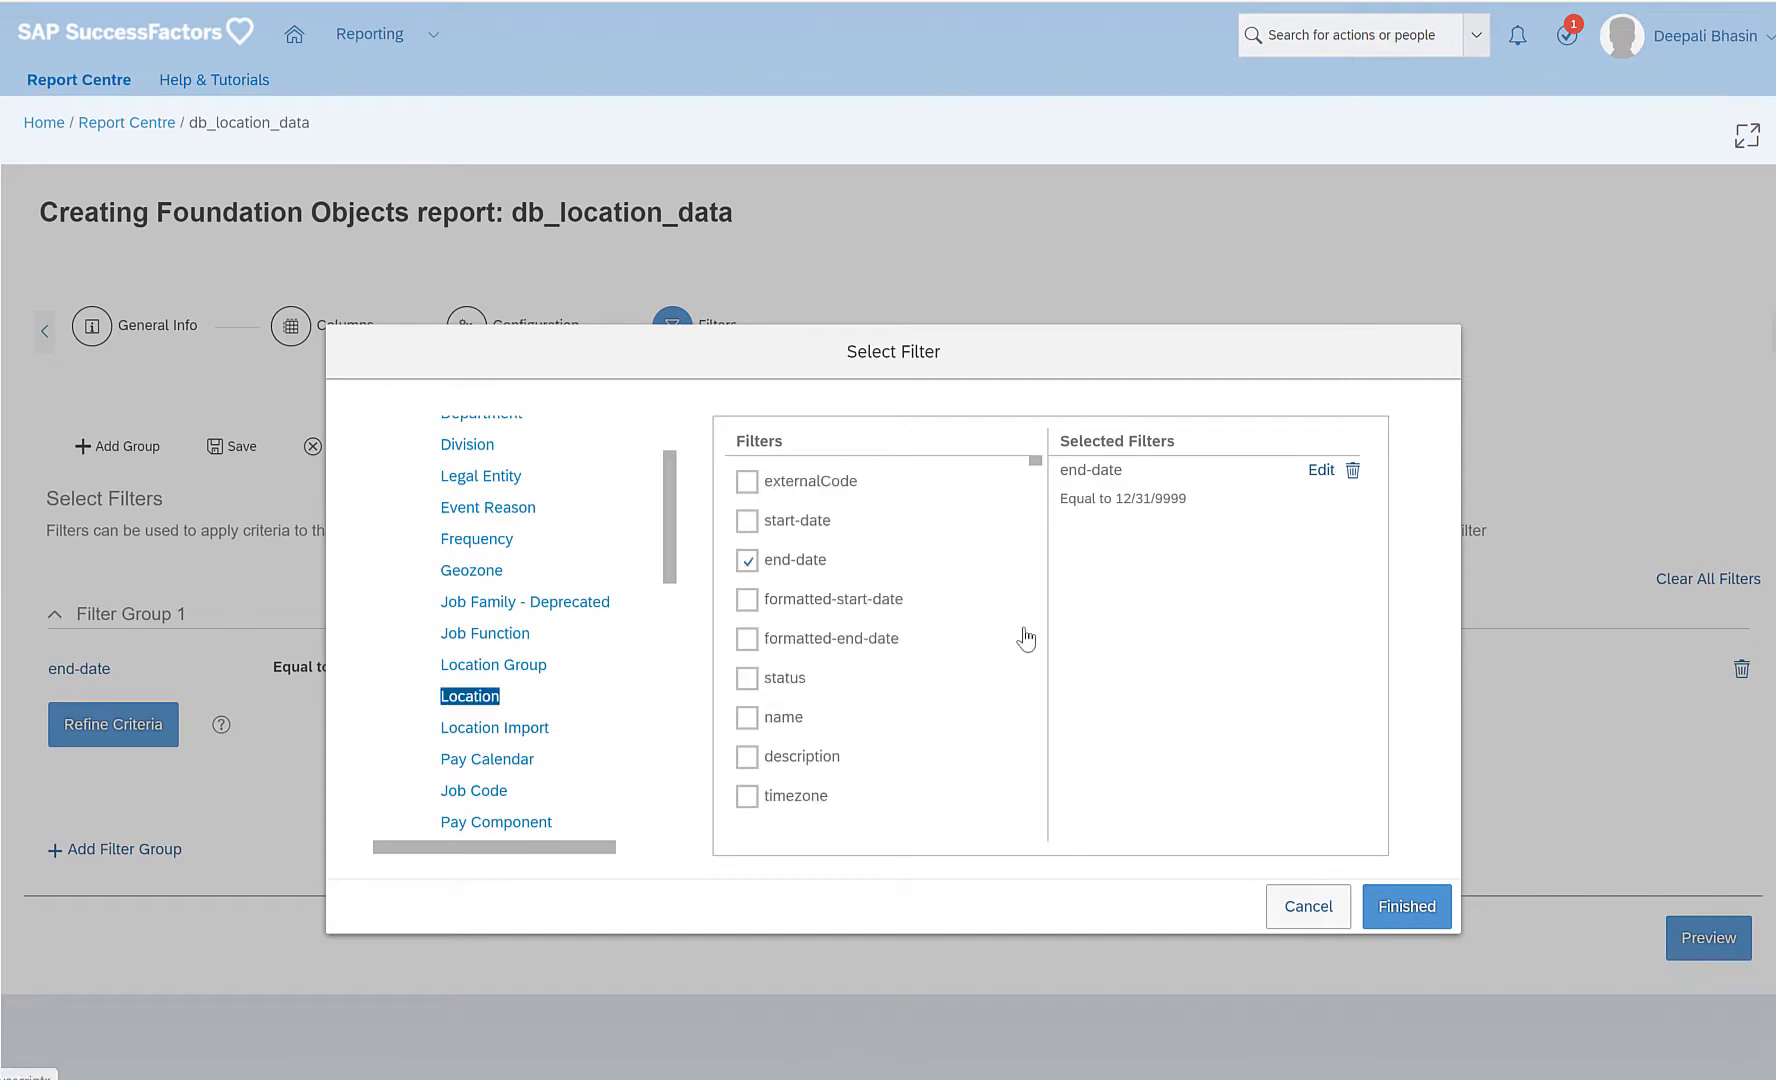
left_click(746, 678)
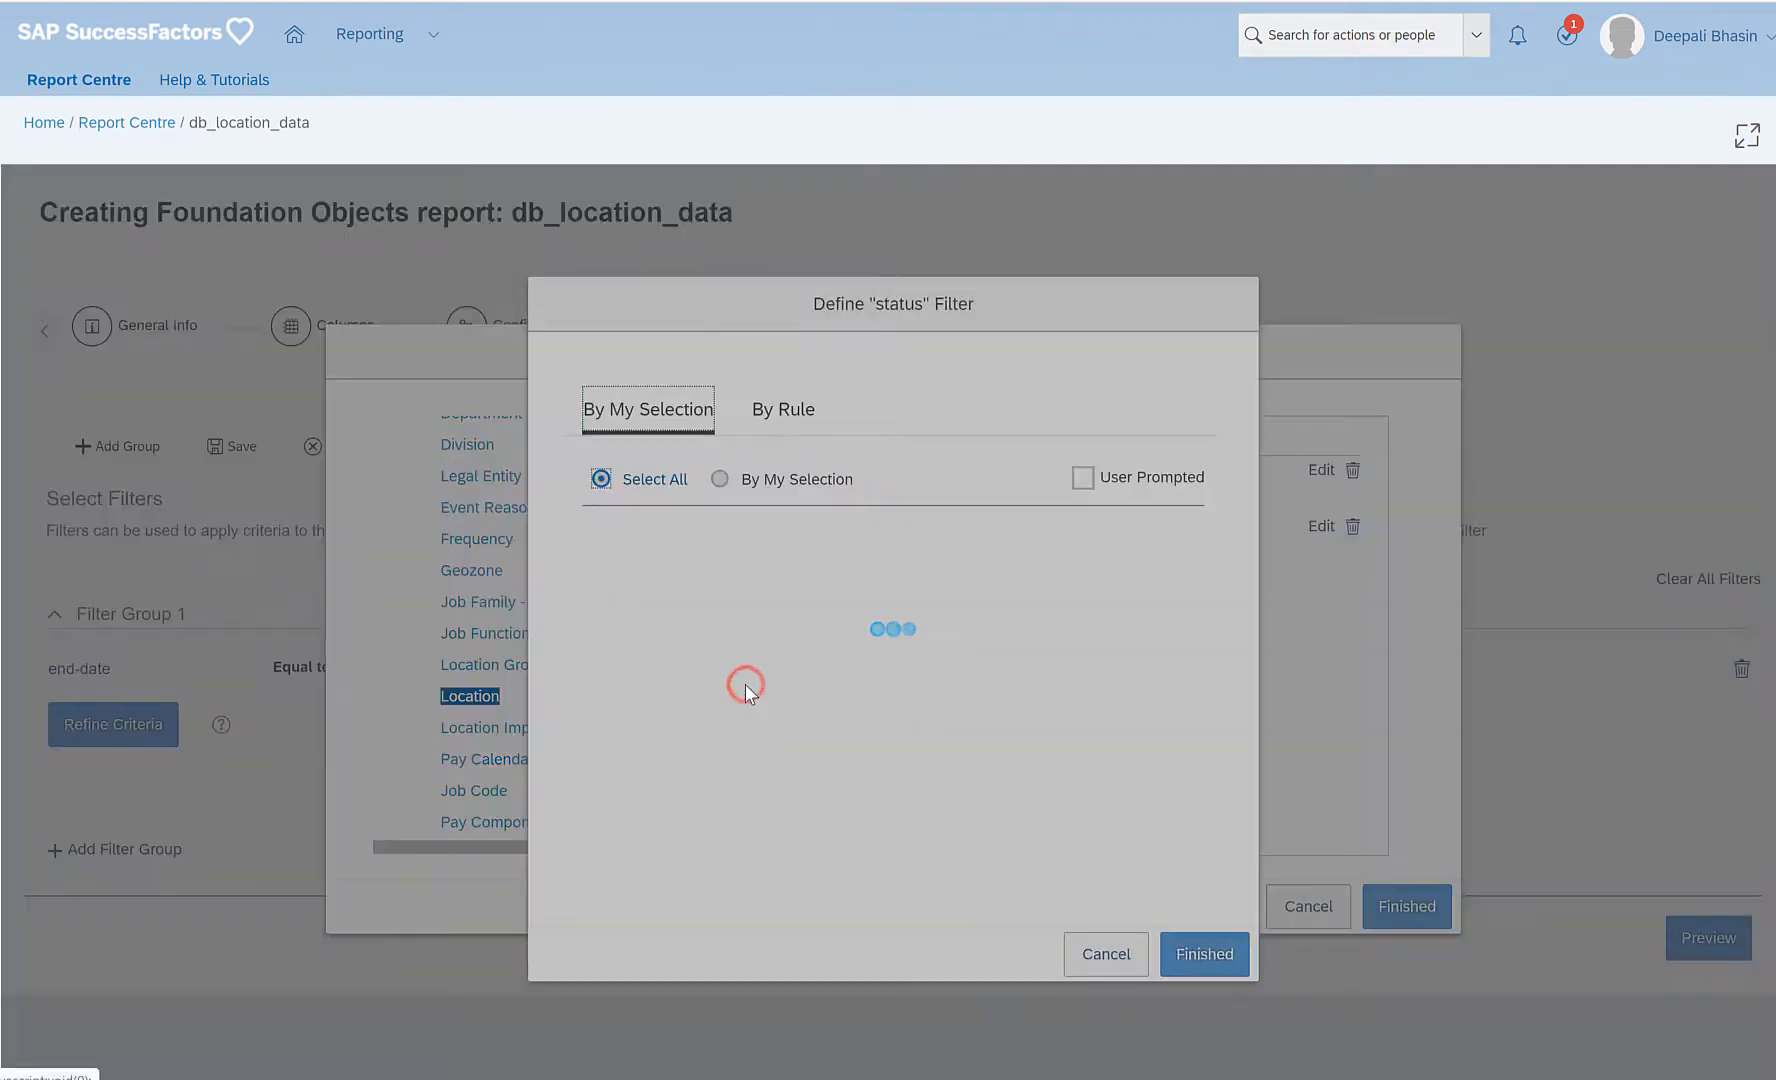
left_click(782, 409)
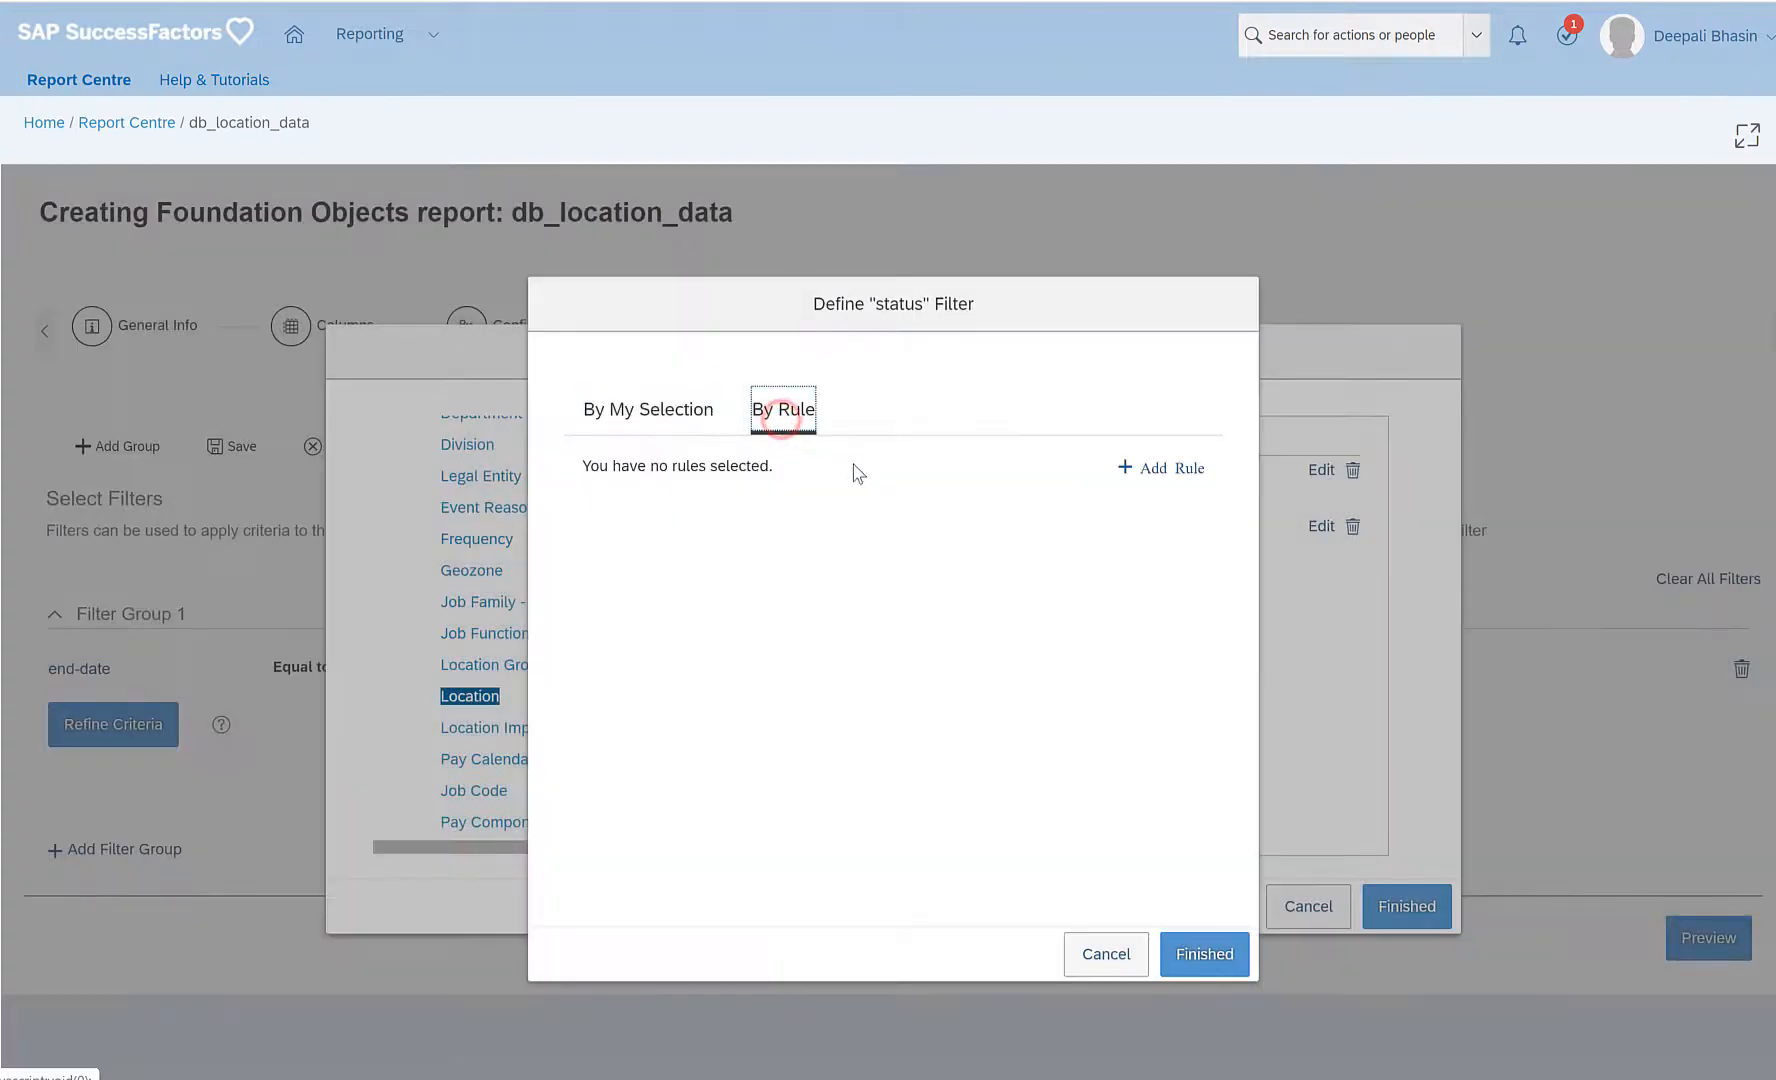
Give the status filter an Equal to A rule and confirm the report filters.
left_click(1171, 469)
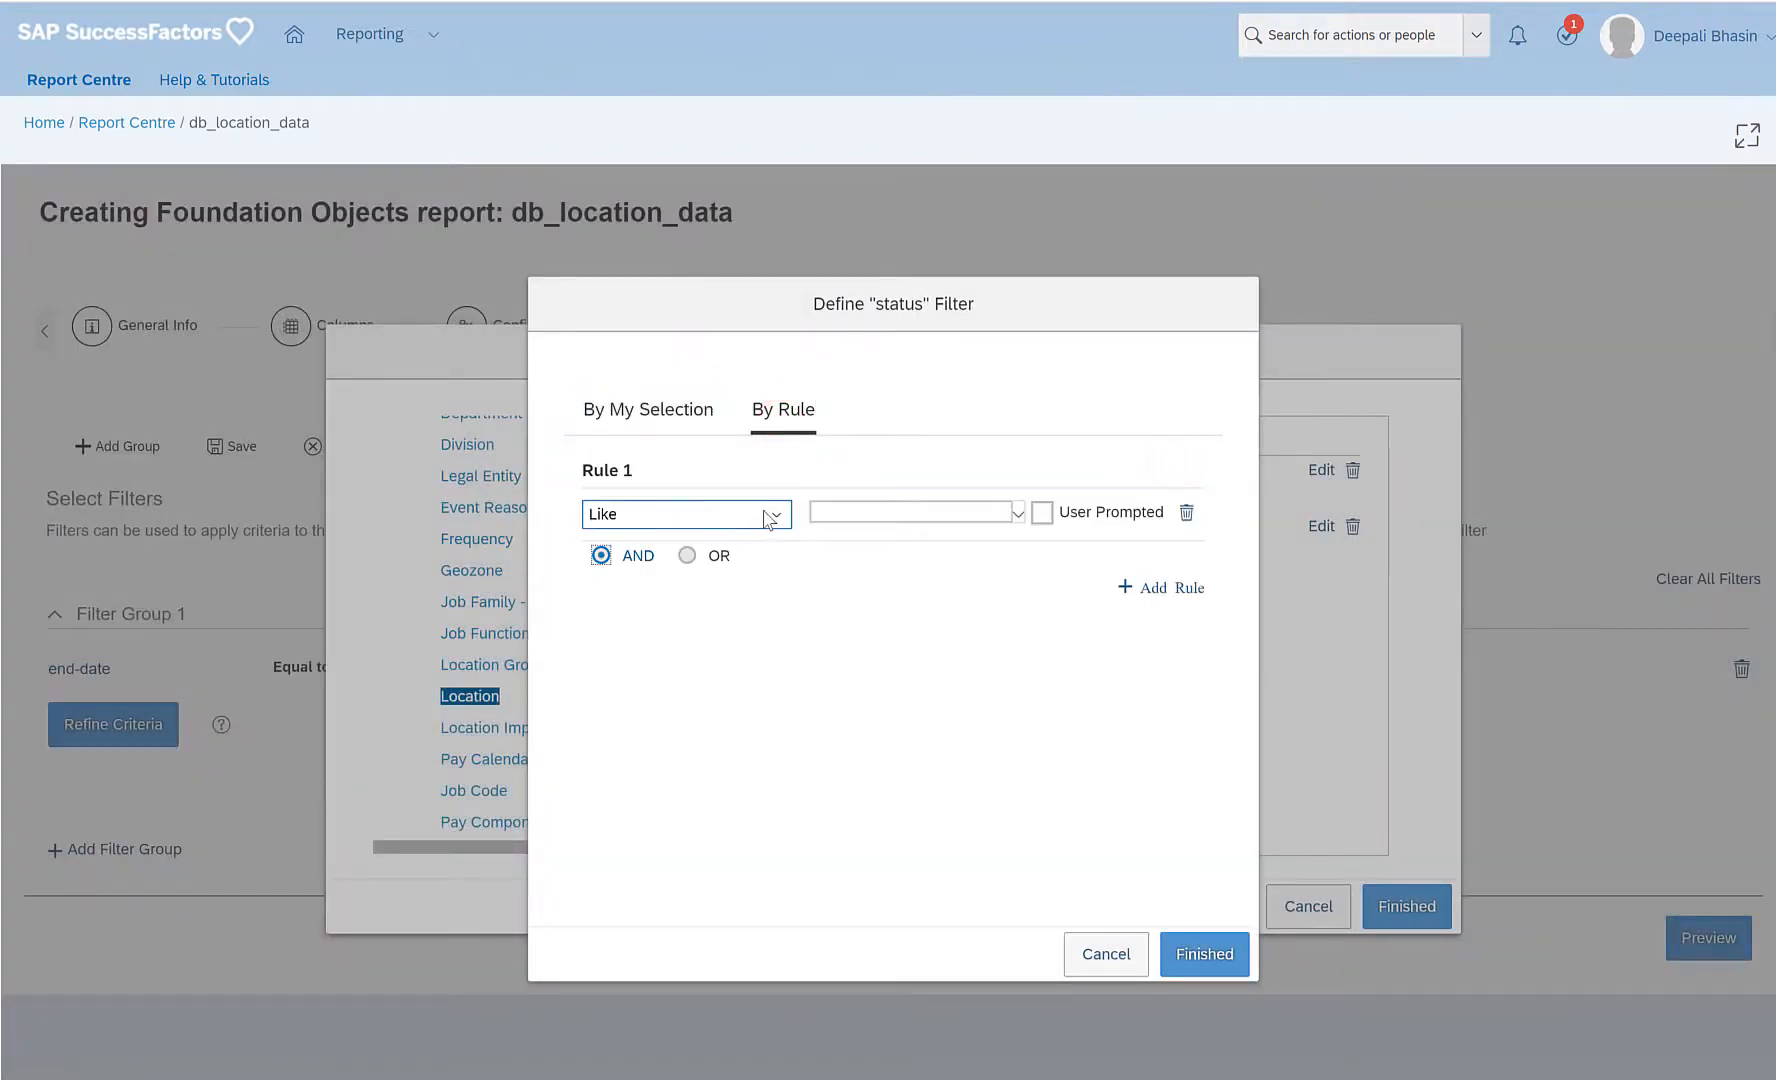
mouse_move(777, 518)
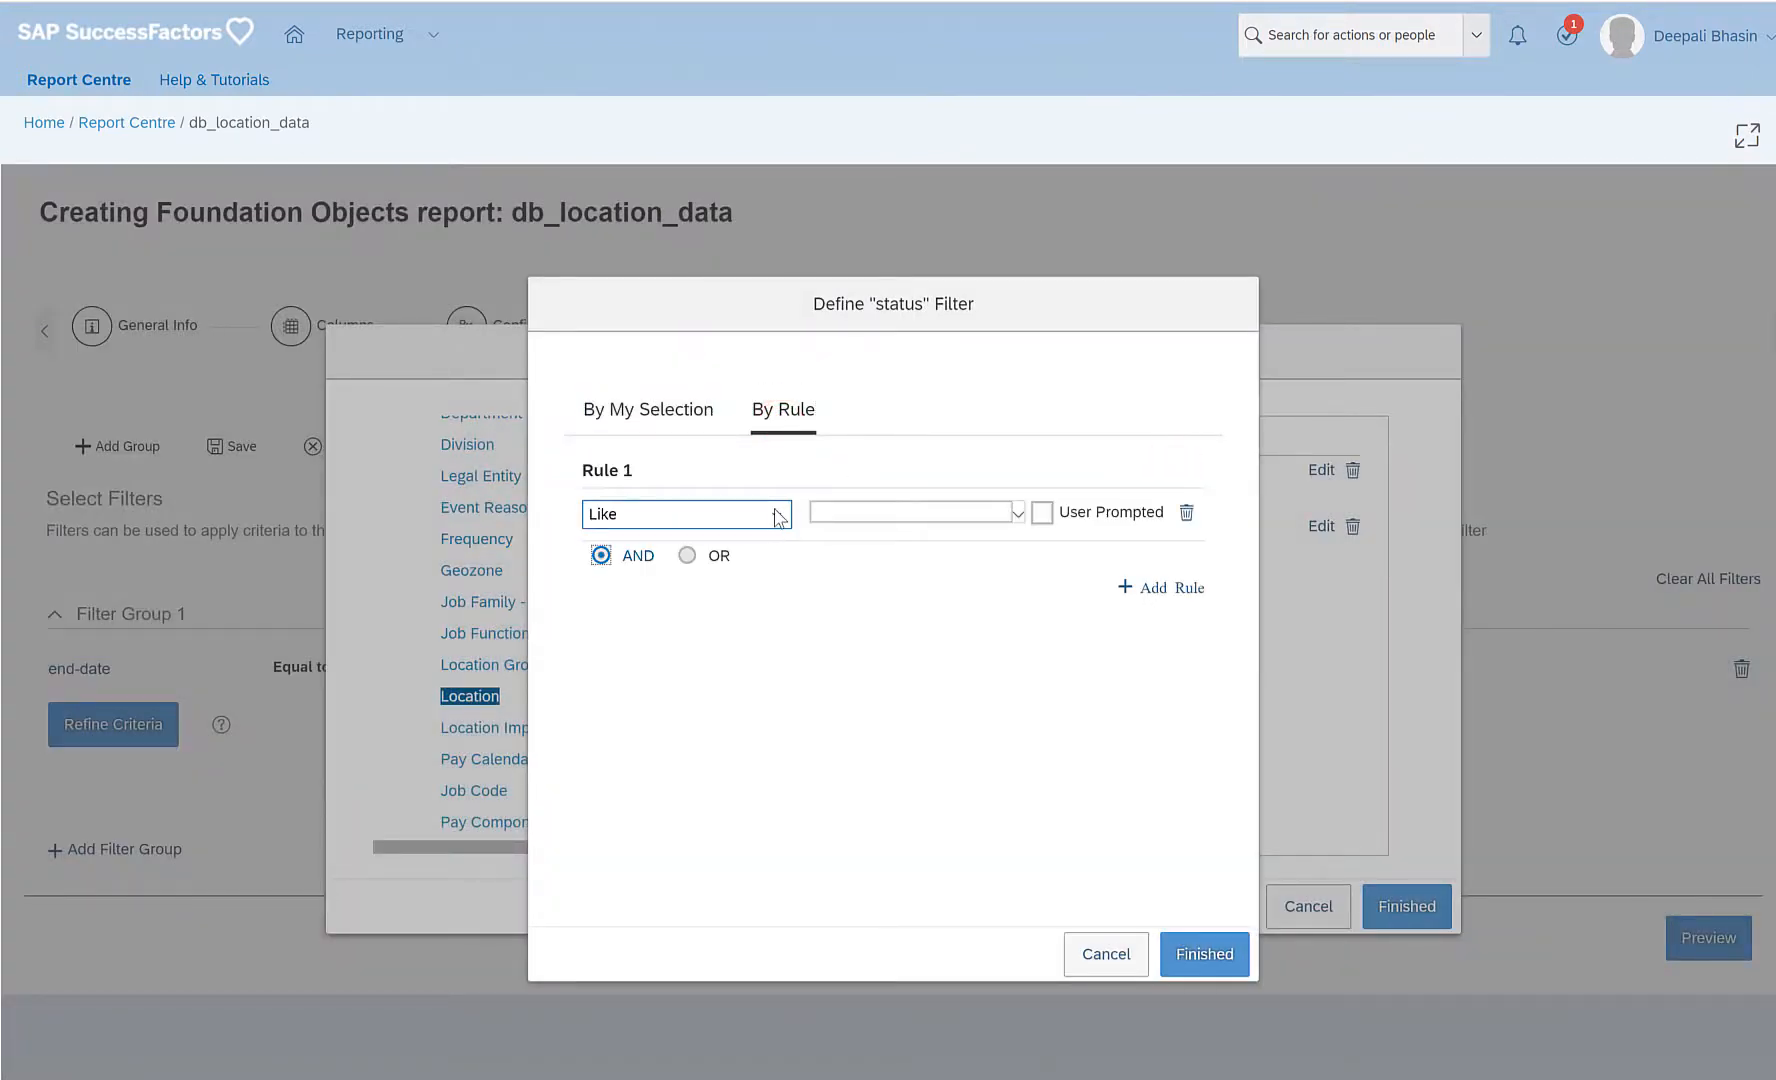
type("A")
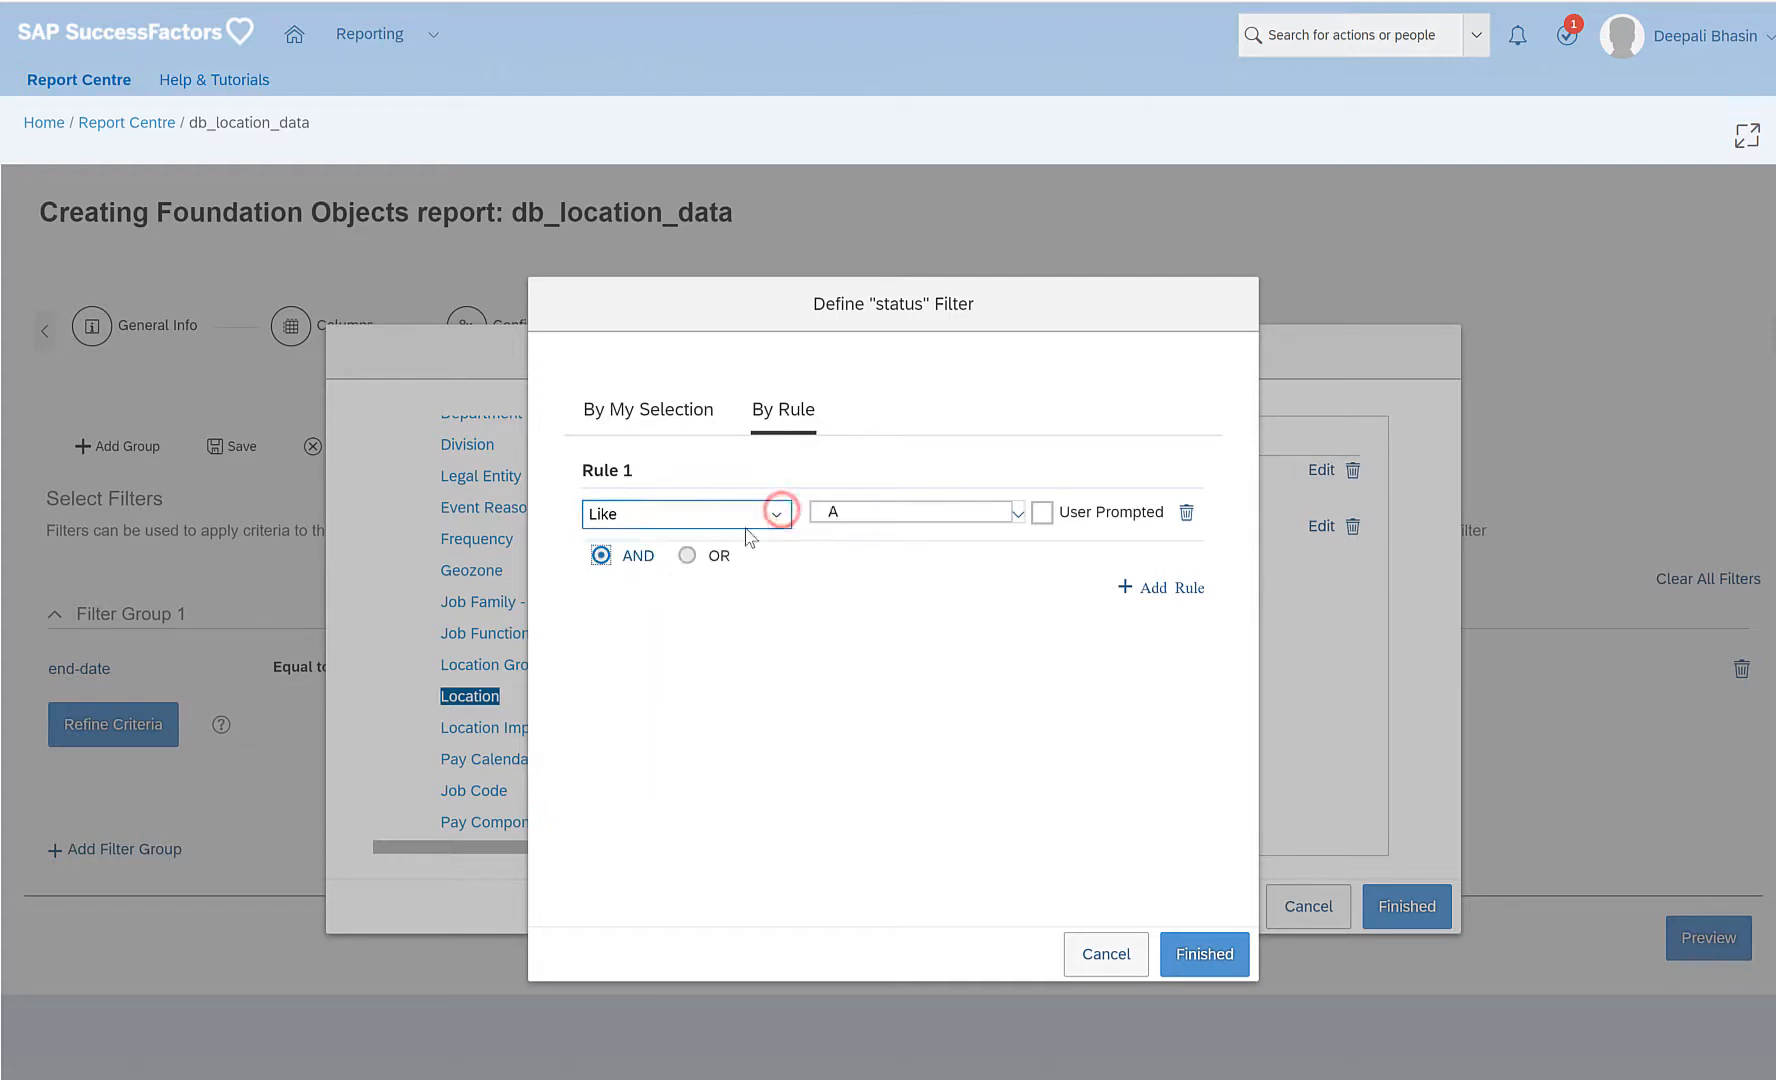
left_click(685, 513)
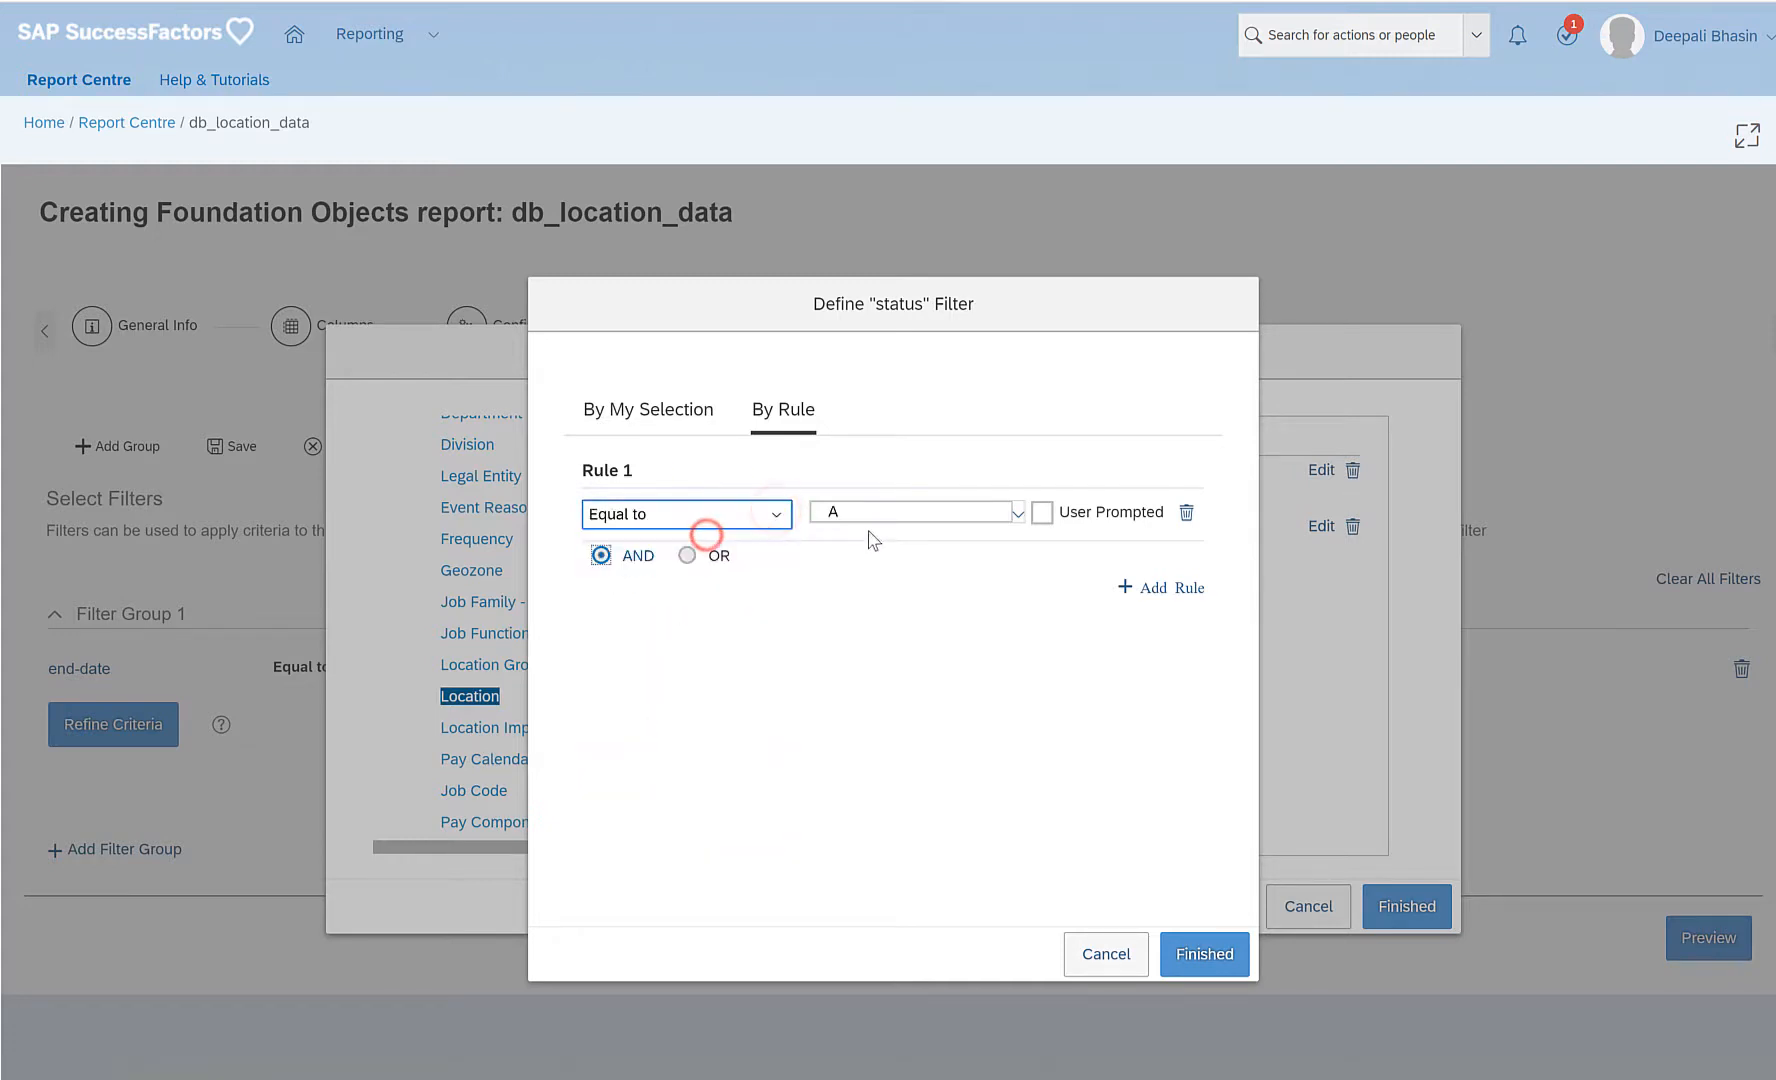
left_click(1016, 512)
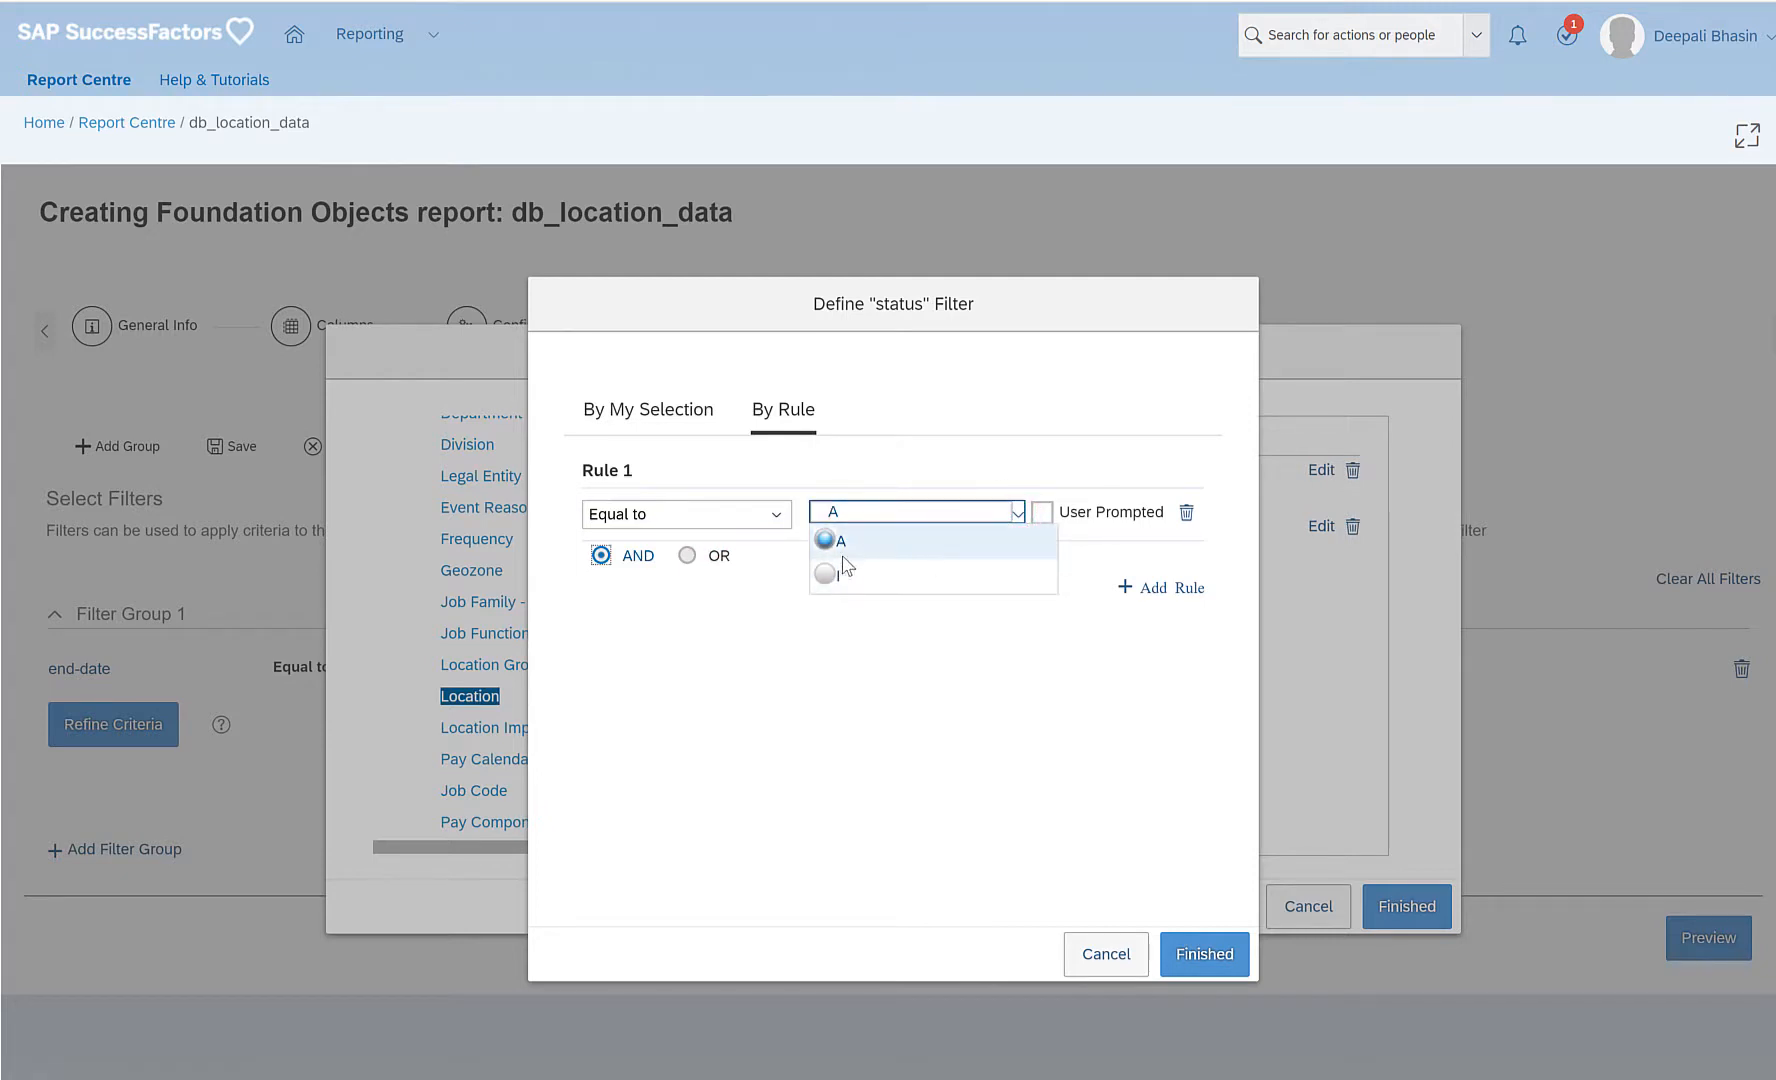
mouse_move(906, 563)
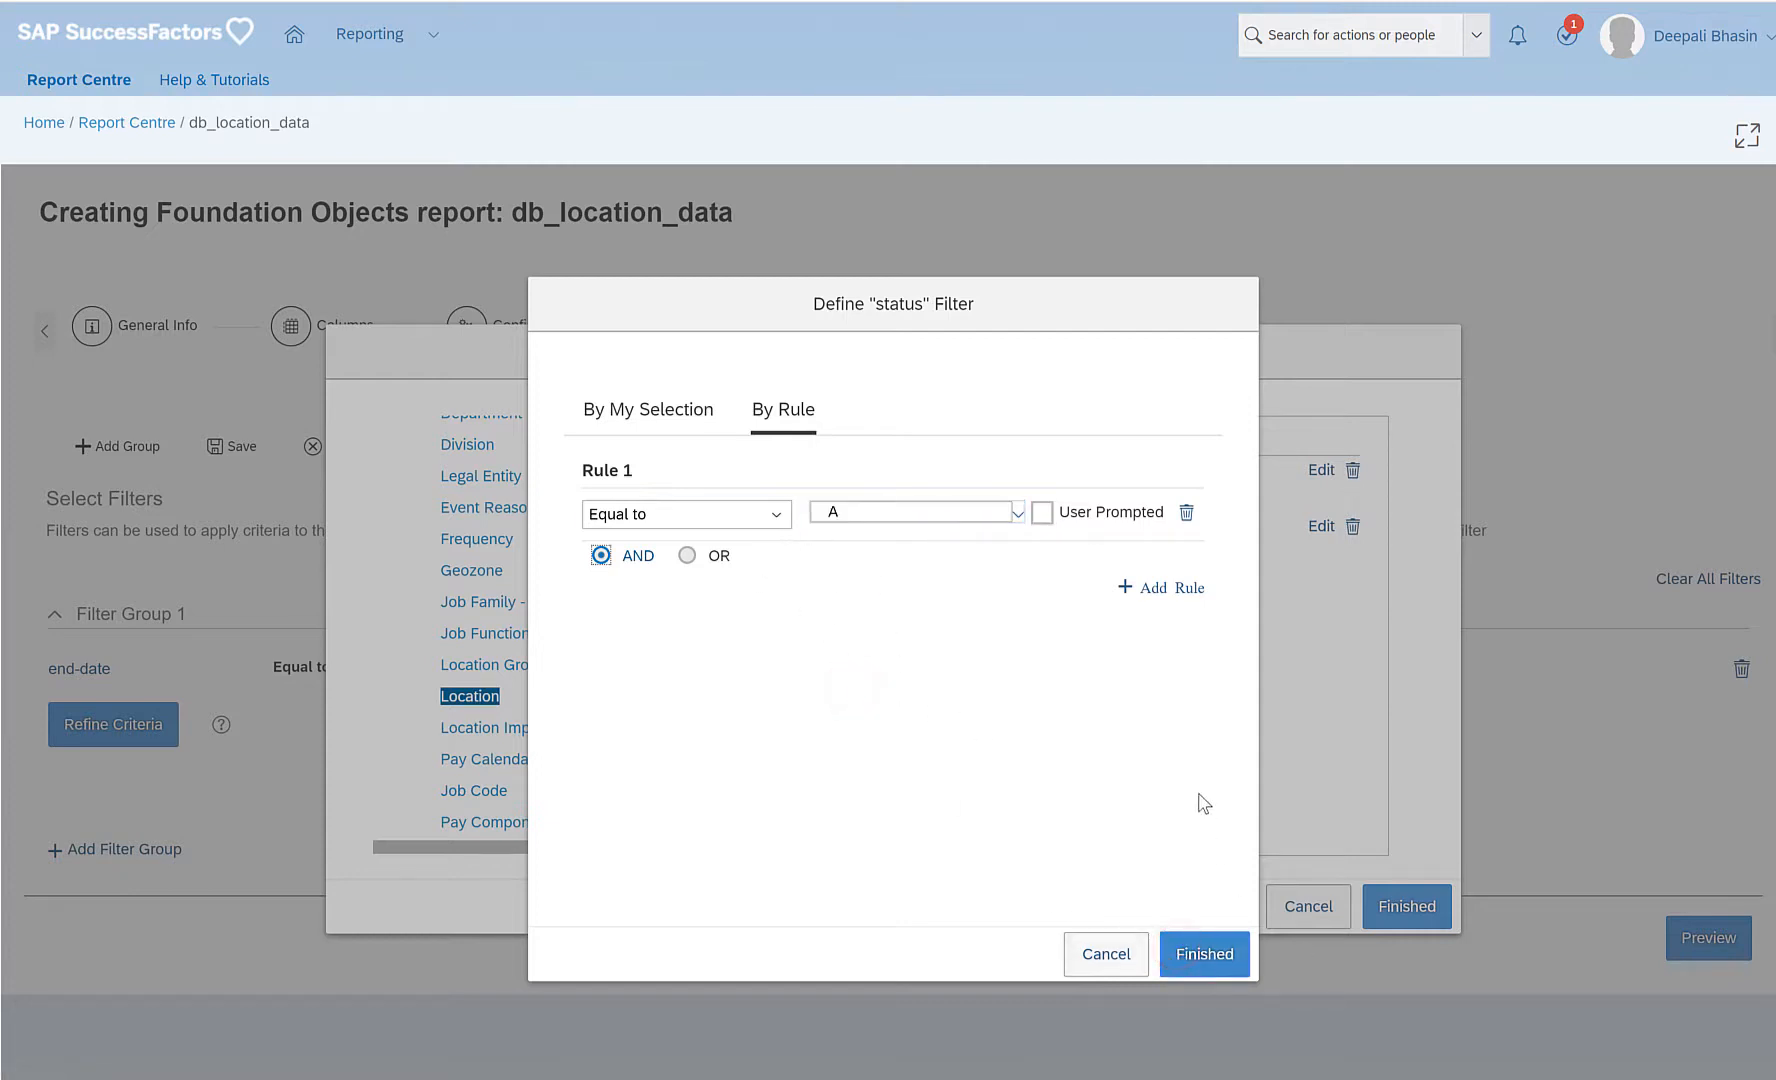
left_click(1203, 953)
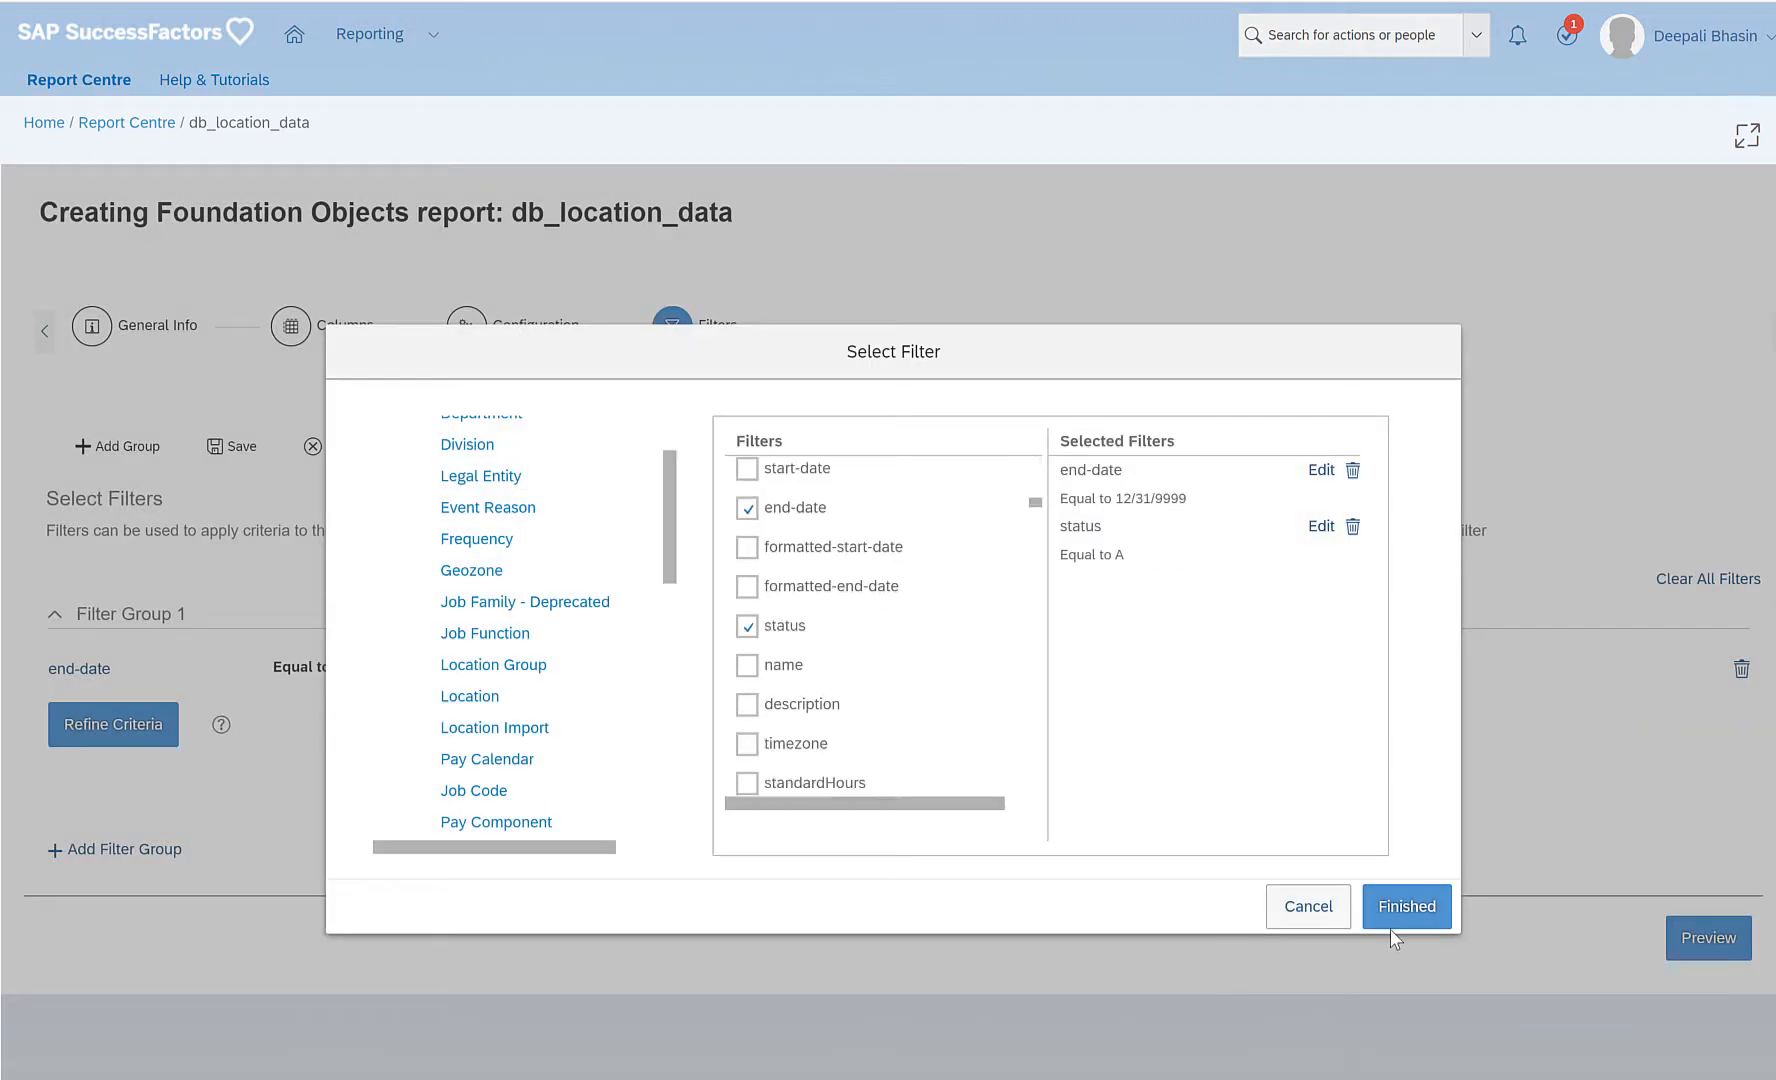
left_click(1406, 906)
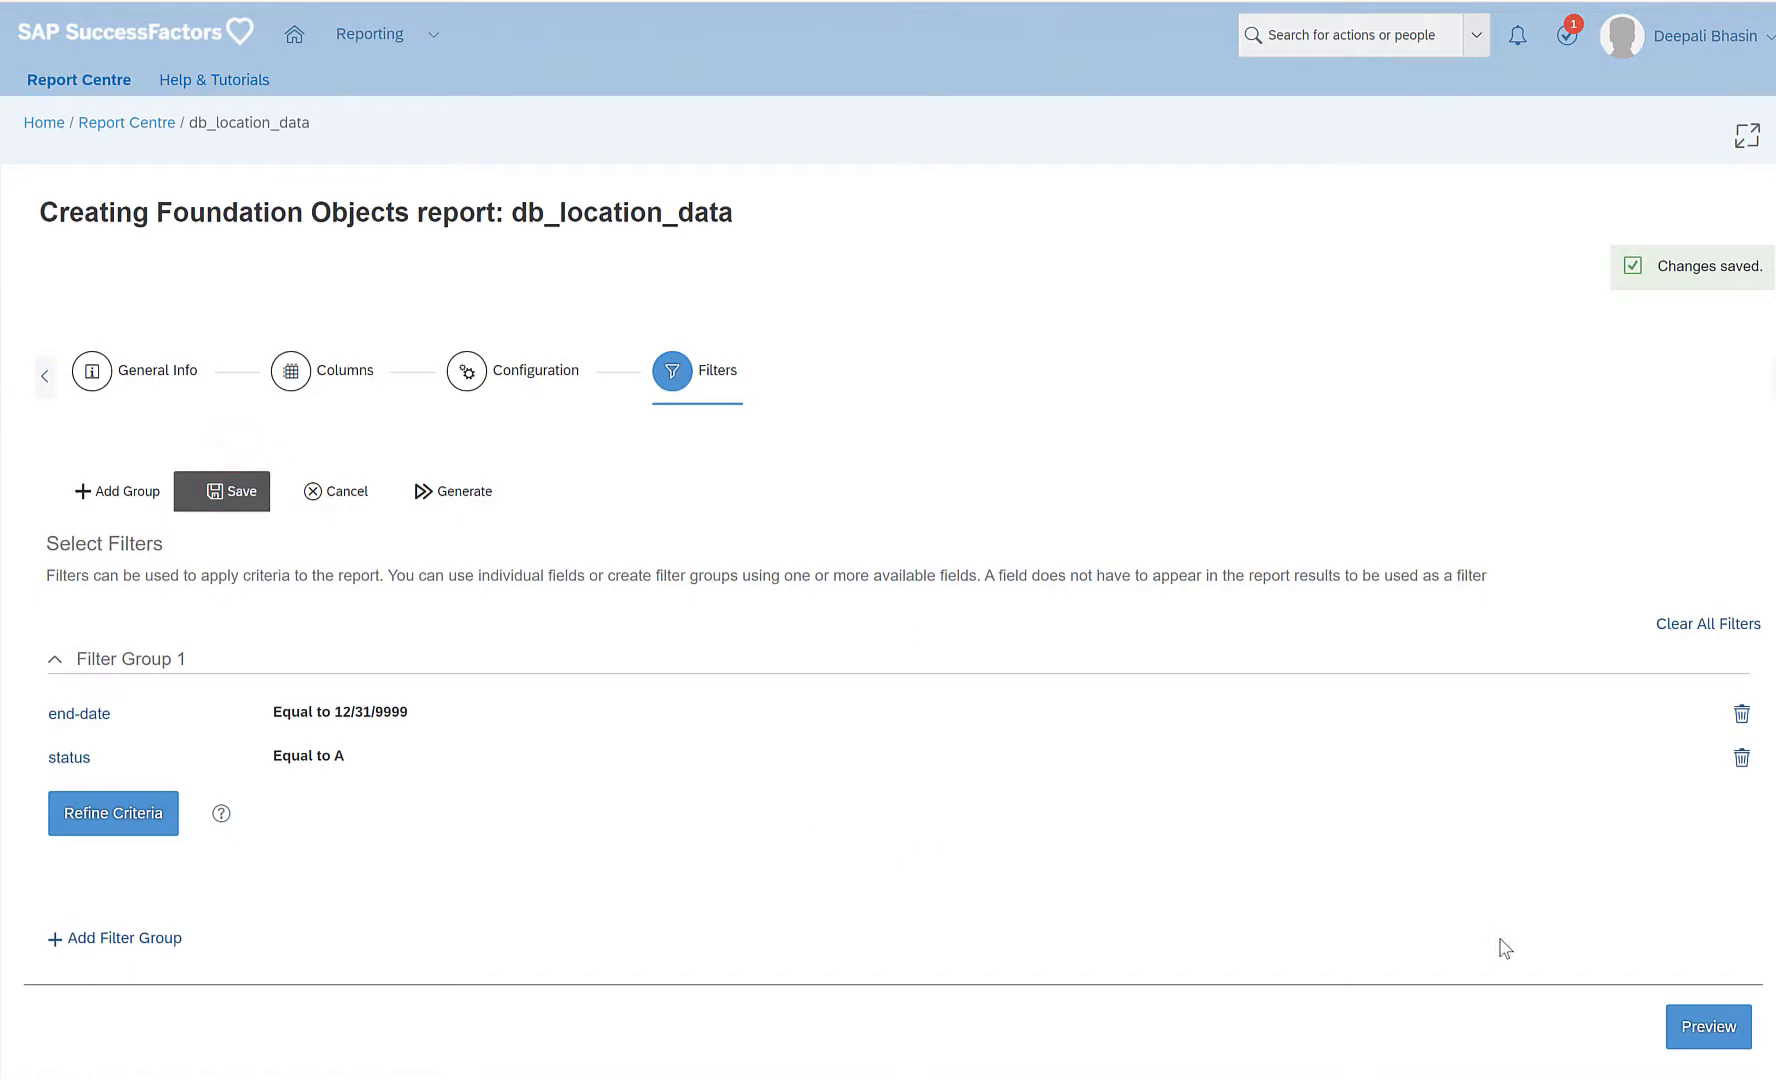
left_click(1706, 1027)
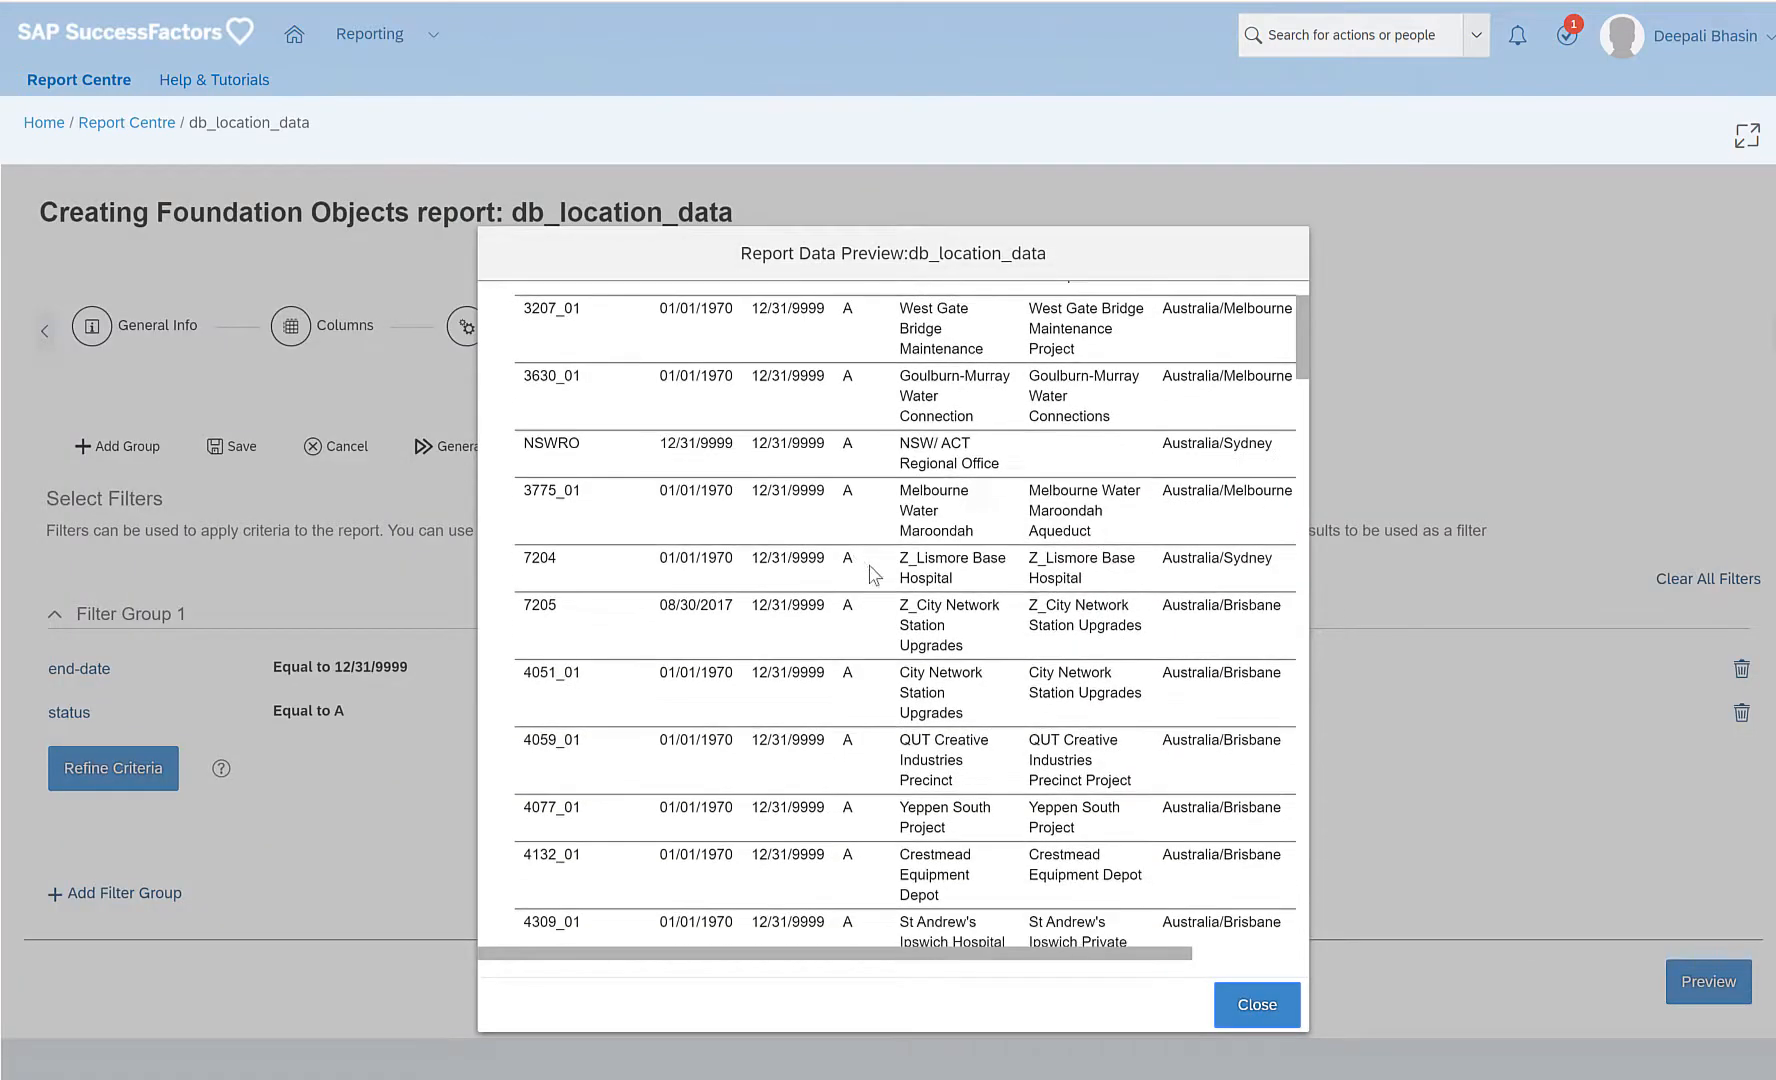
scroll("down", 3)
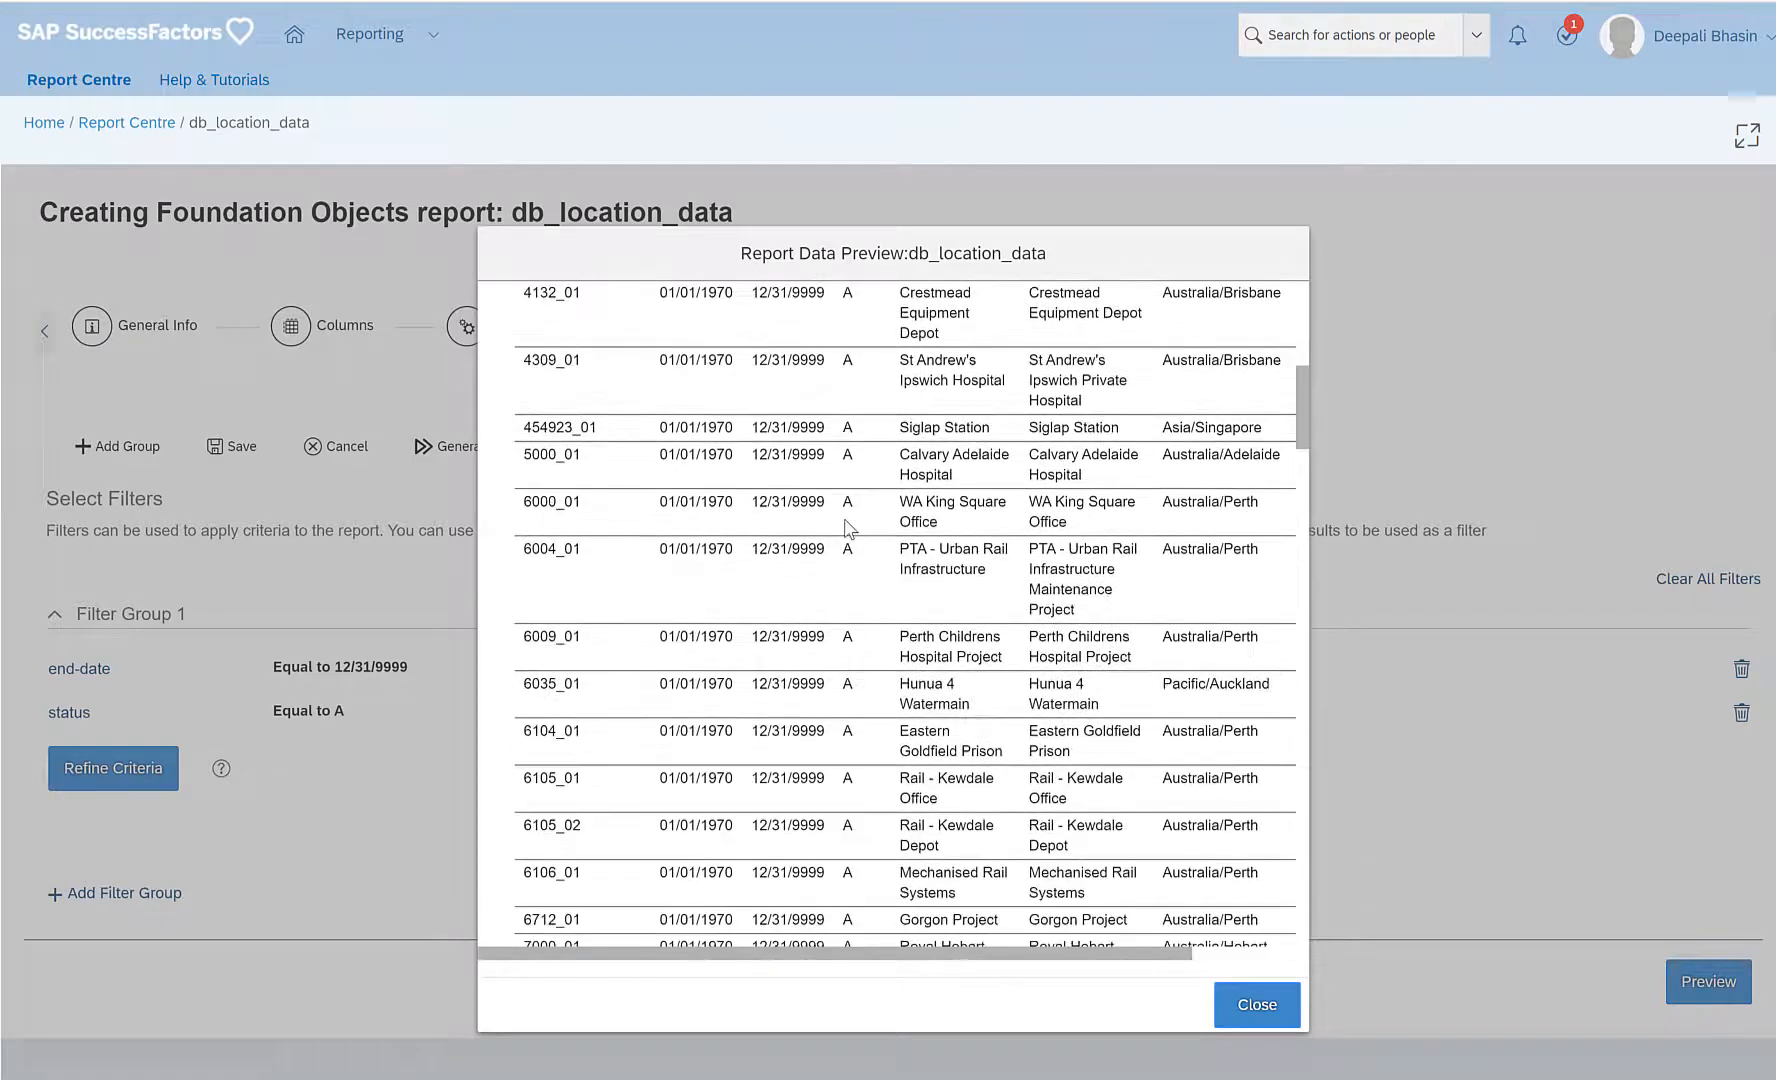
scroll("down", 3)
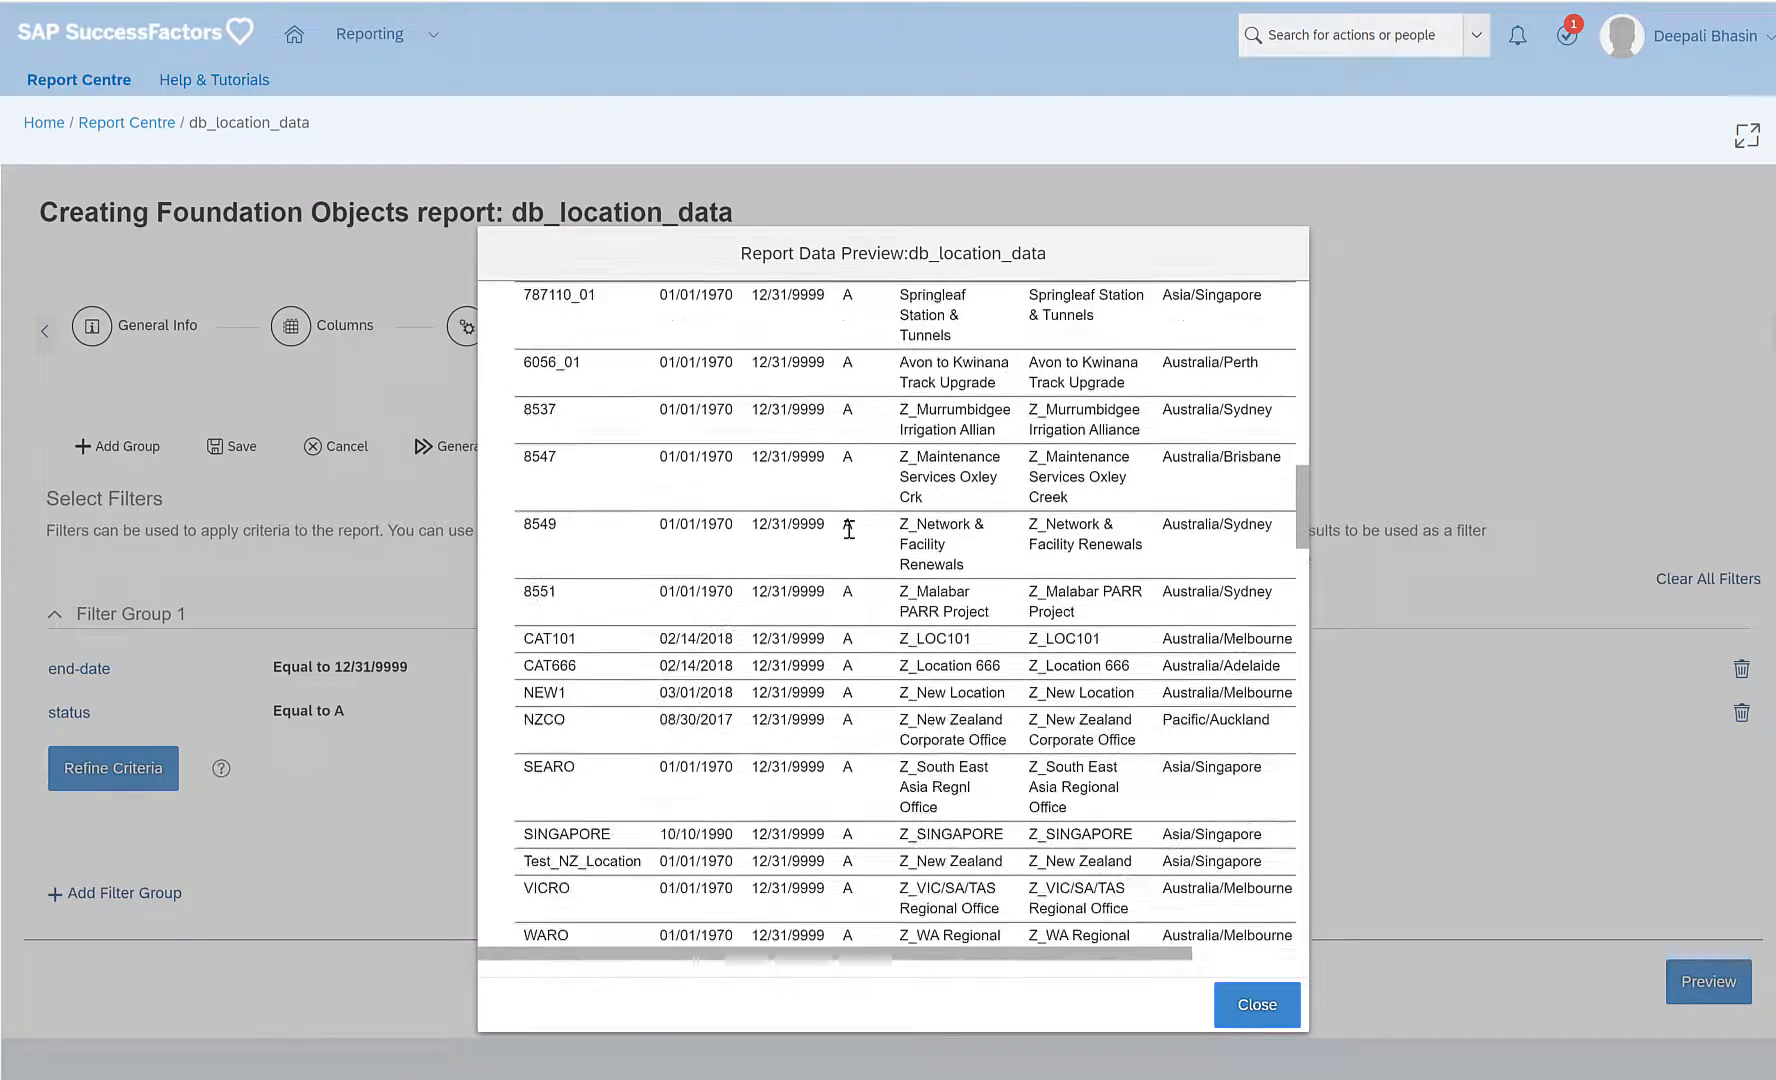
scroll("down", 3)
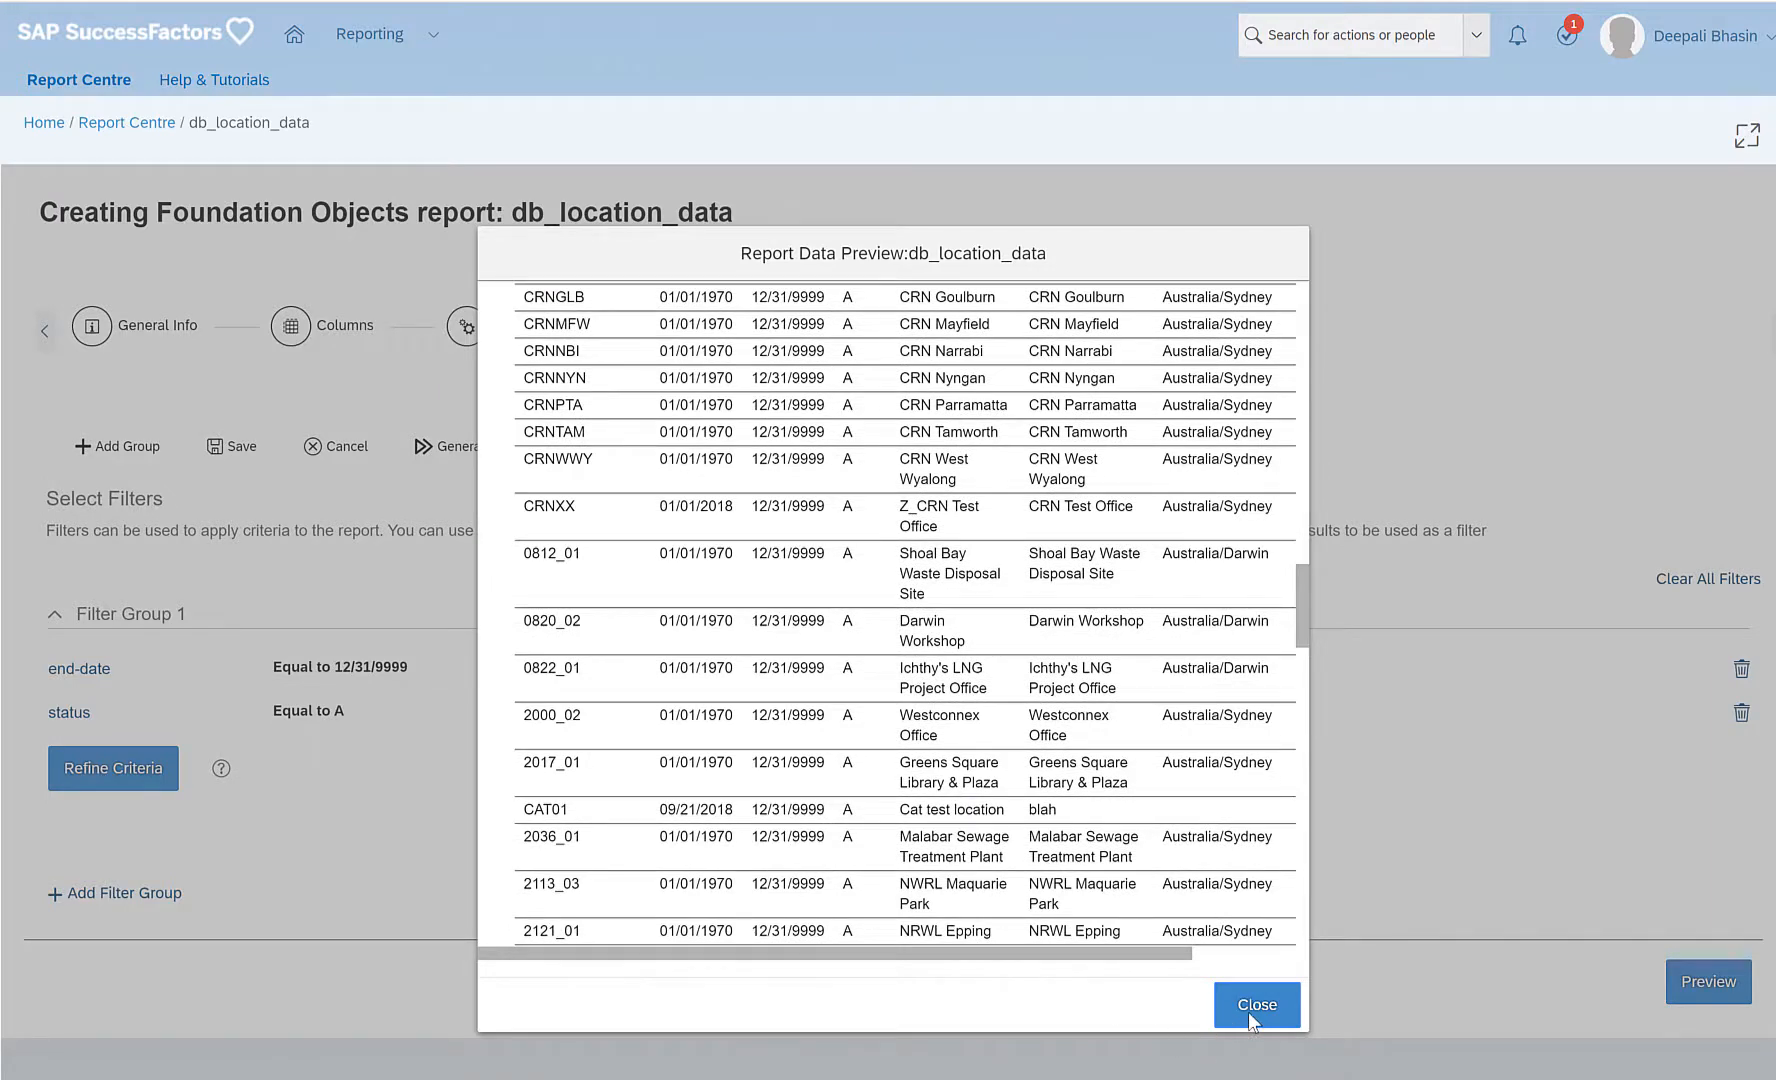
left_click(1255, 1004)
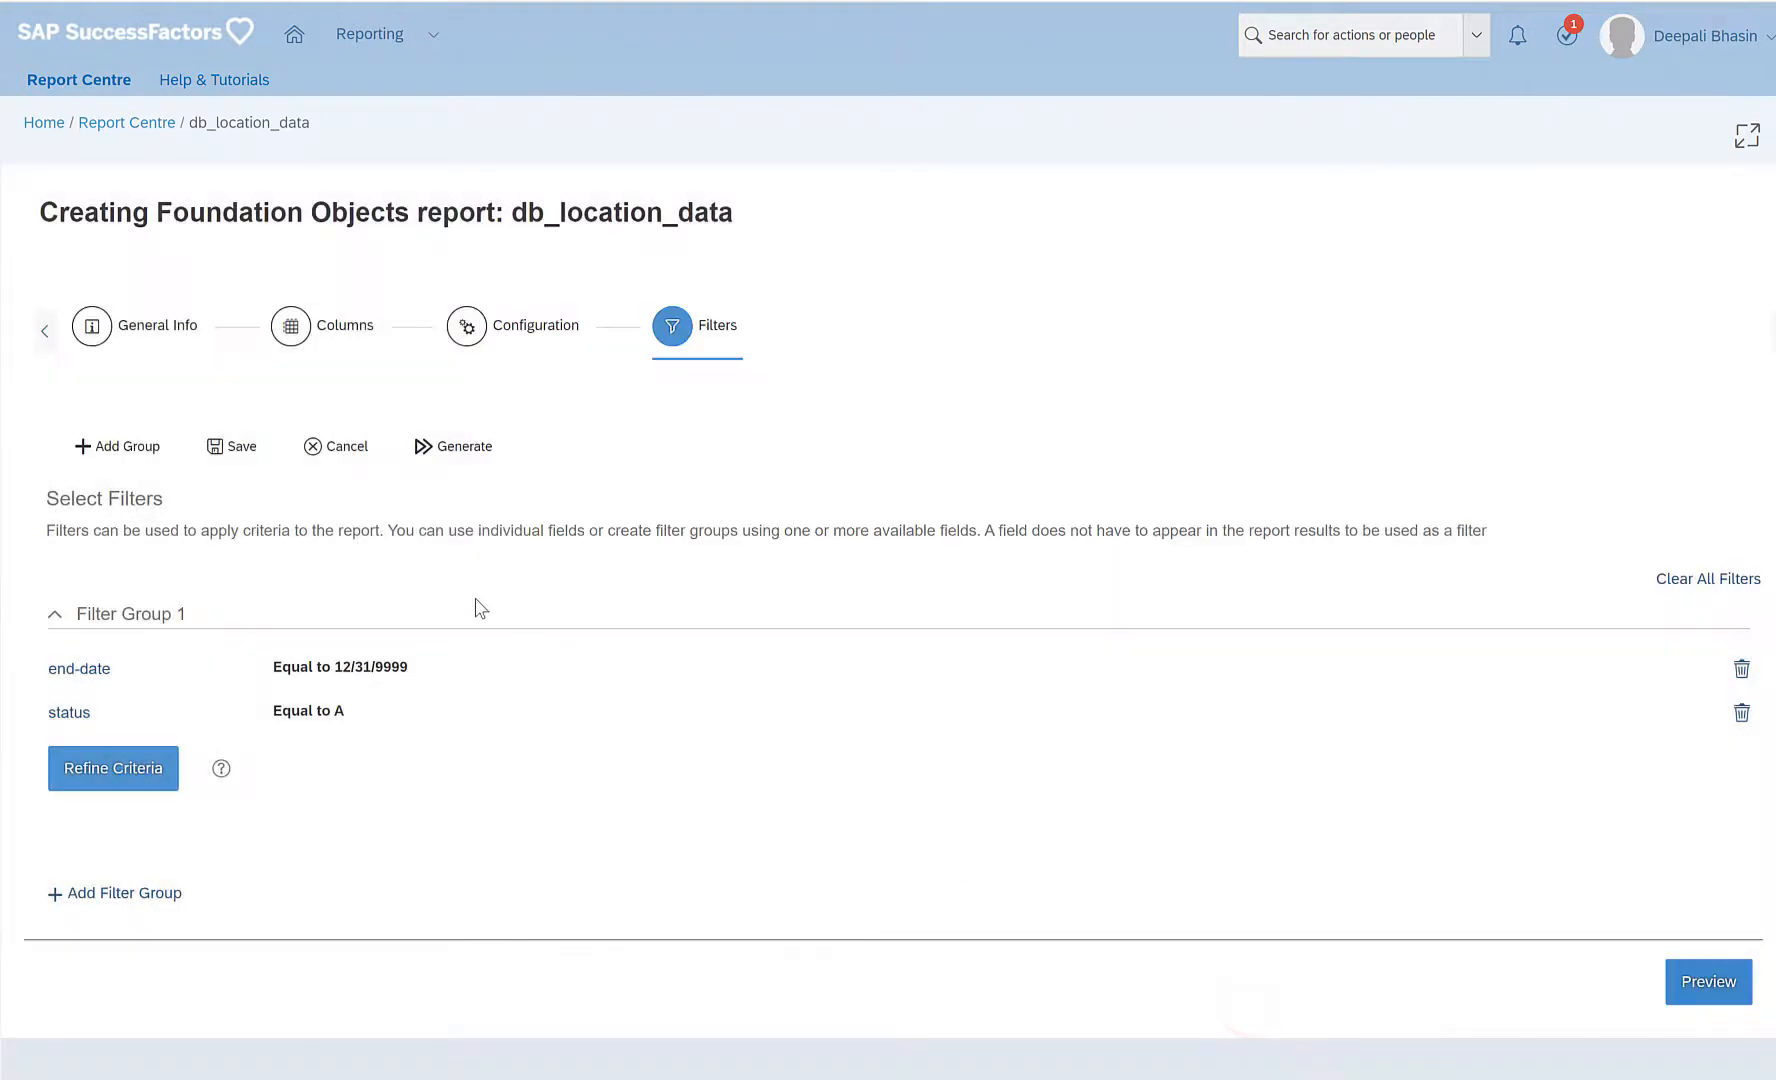
Generate the filtered report, download it as CSV, and page through the results.
left_click(230, 445)
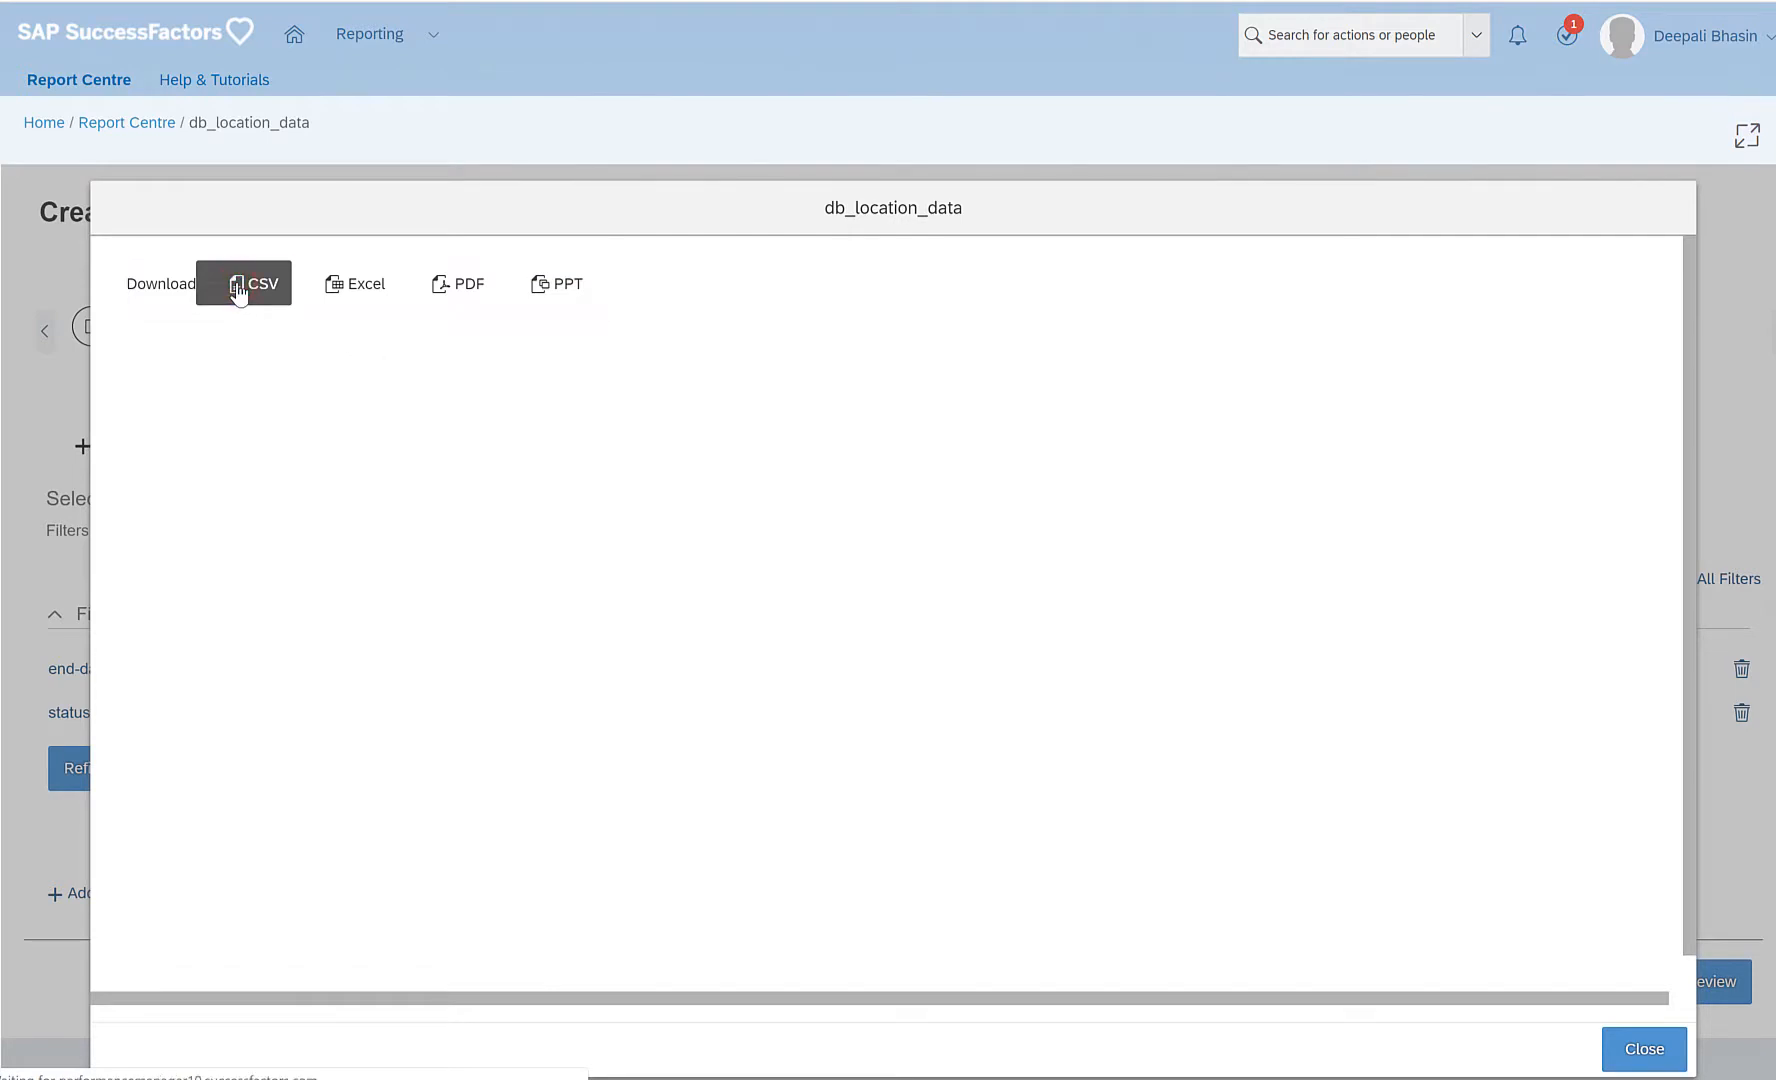
left_click(242, 284)
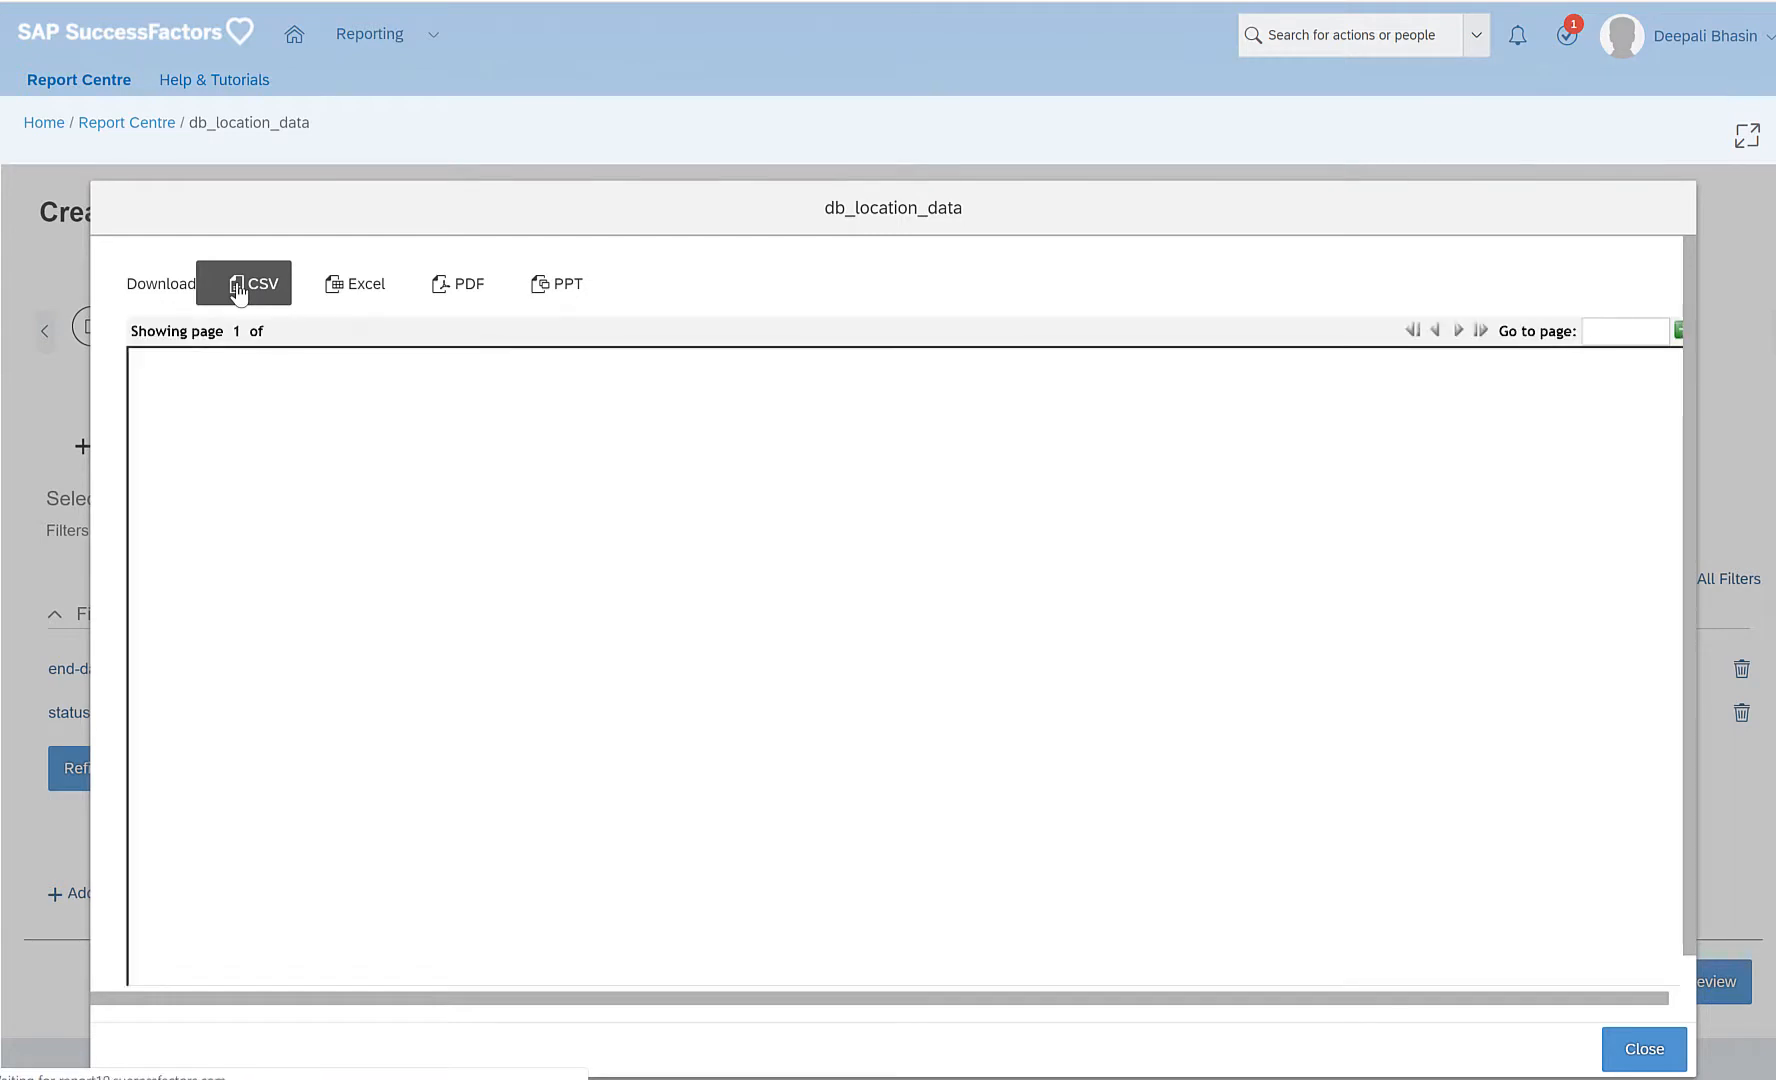
left_click(242, 283)
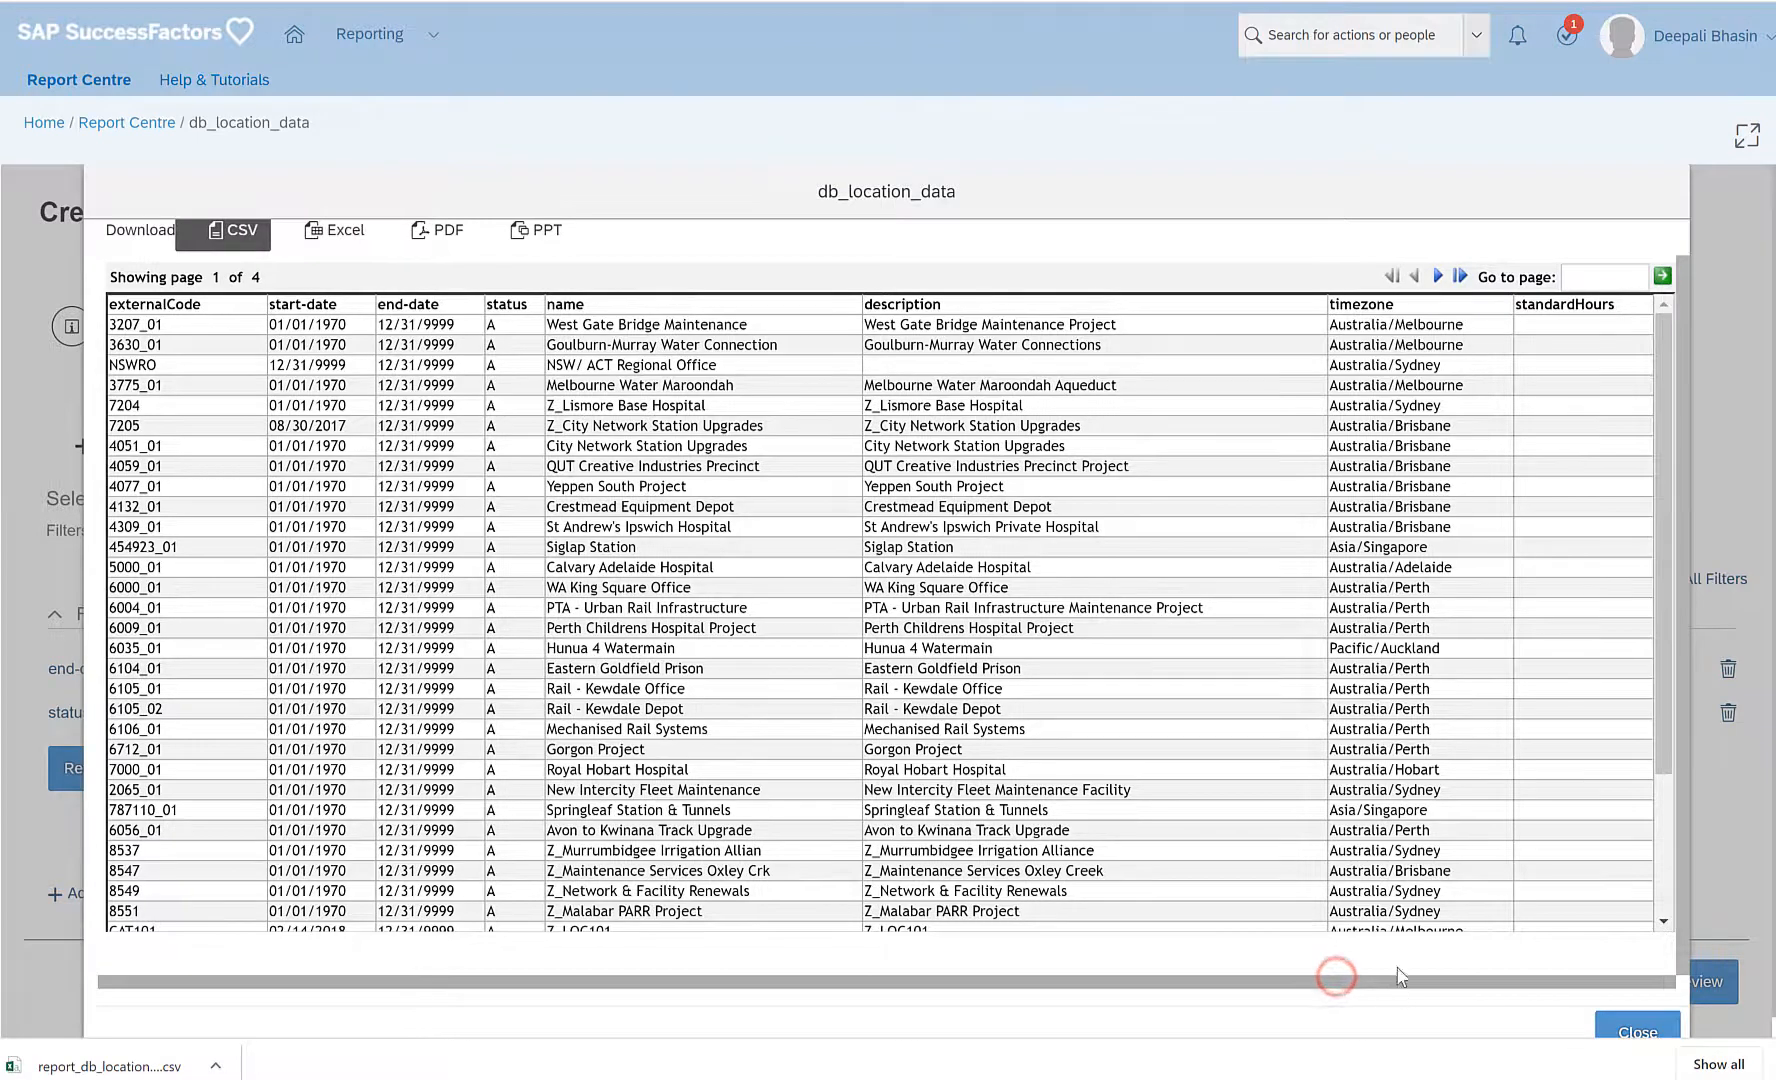
mouse_move(1438, 276)
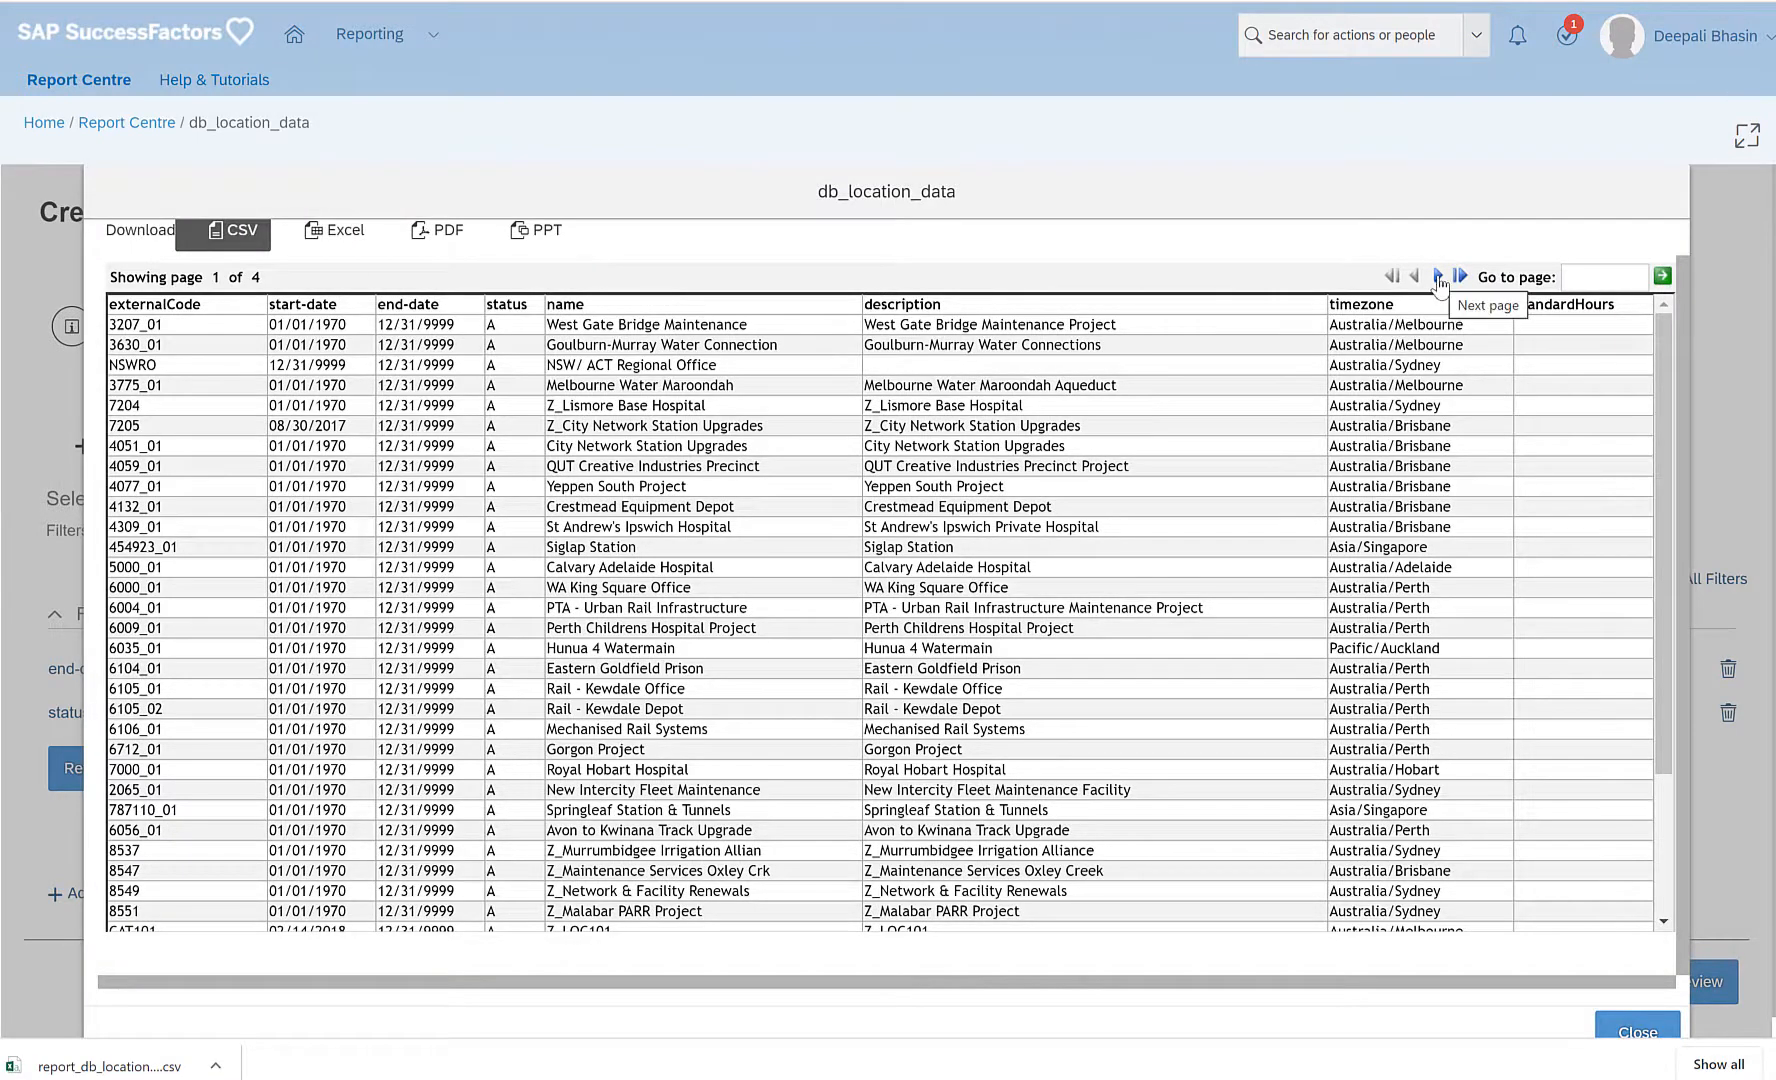
left_click(1435, 275)
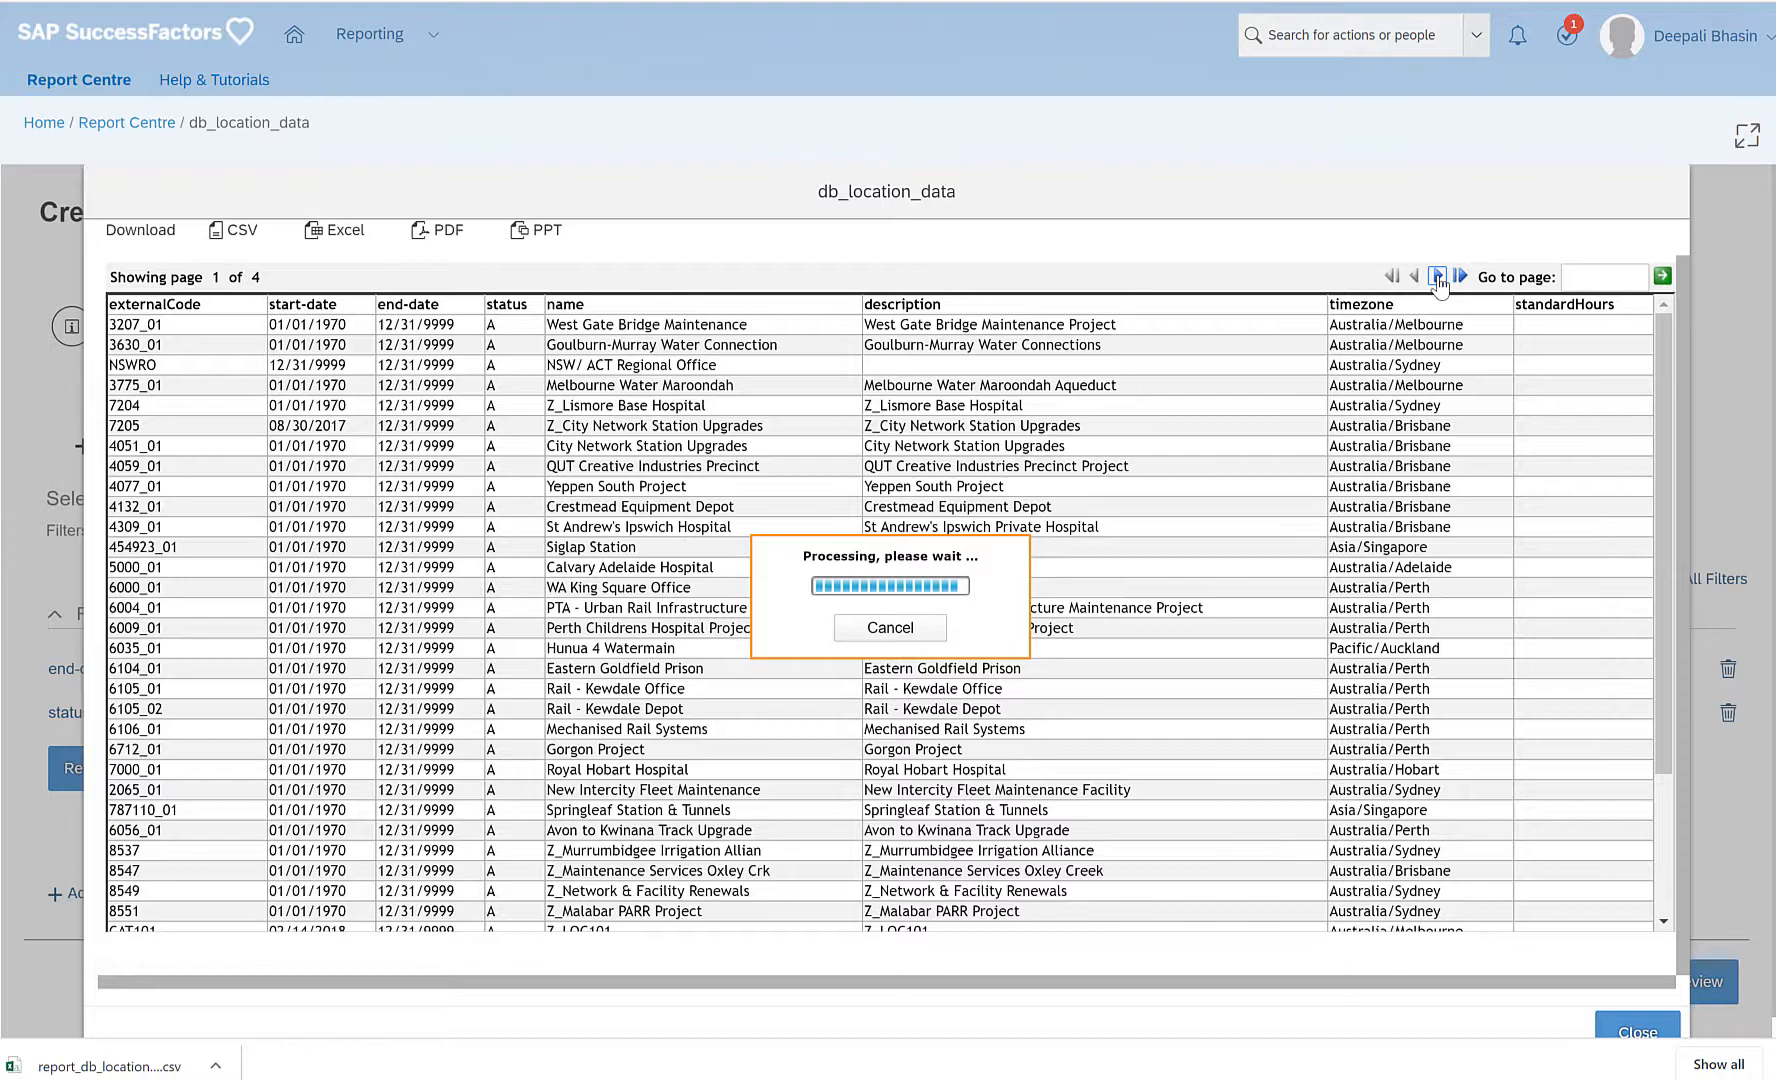
left_click(1436, 276)
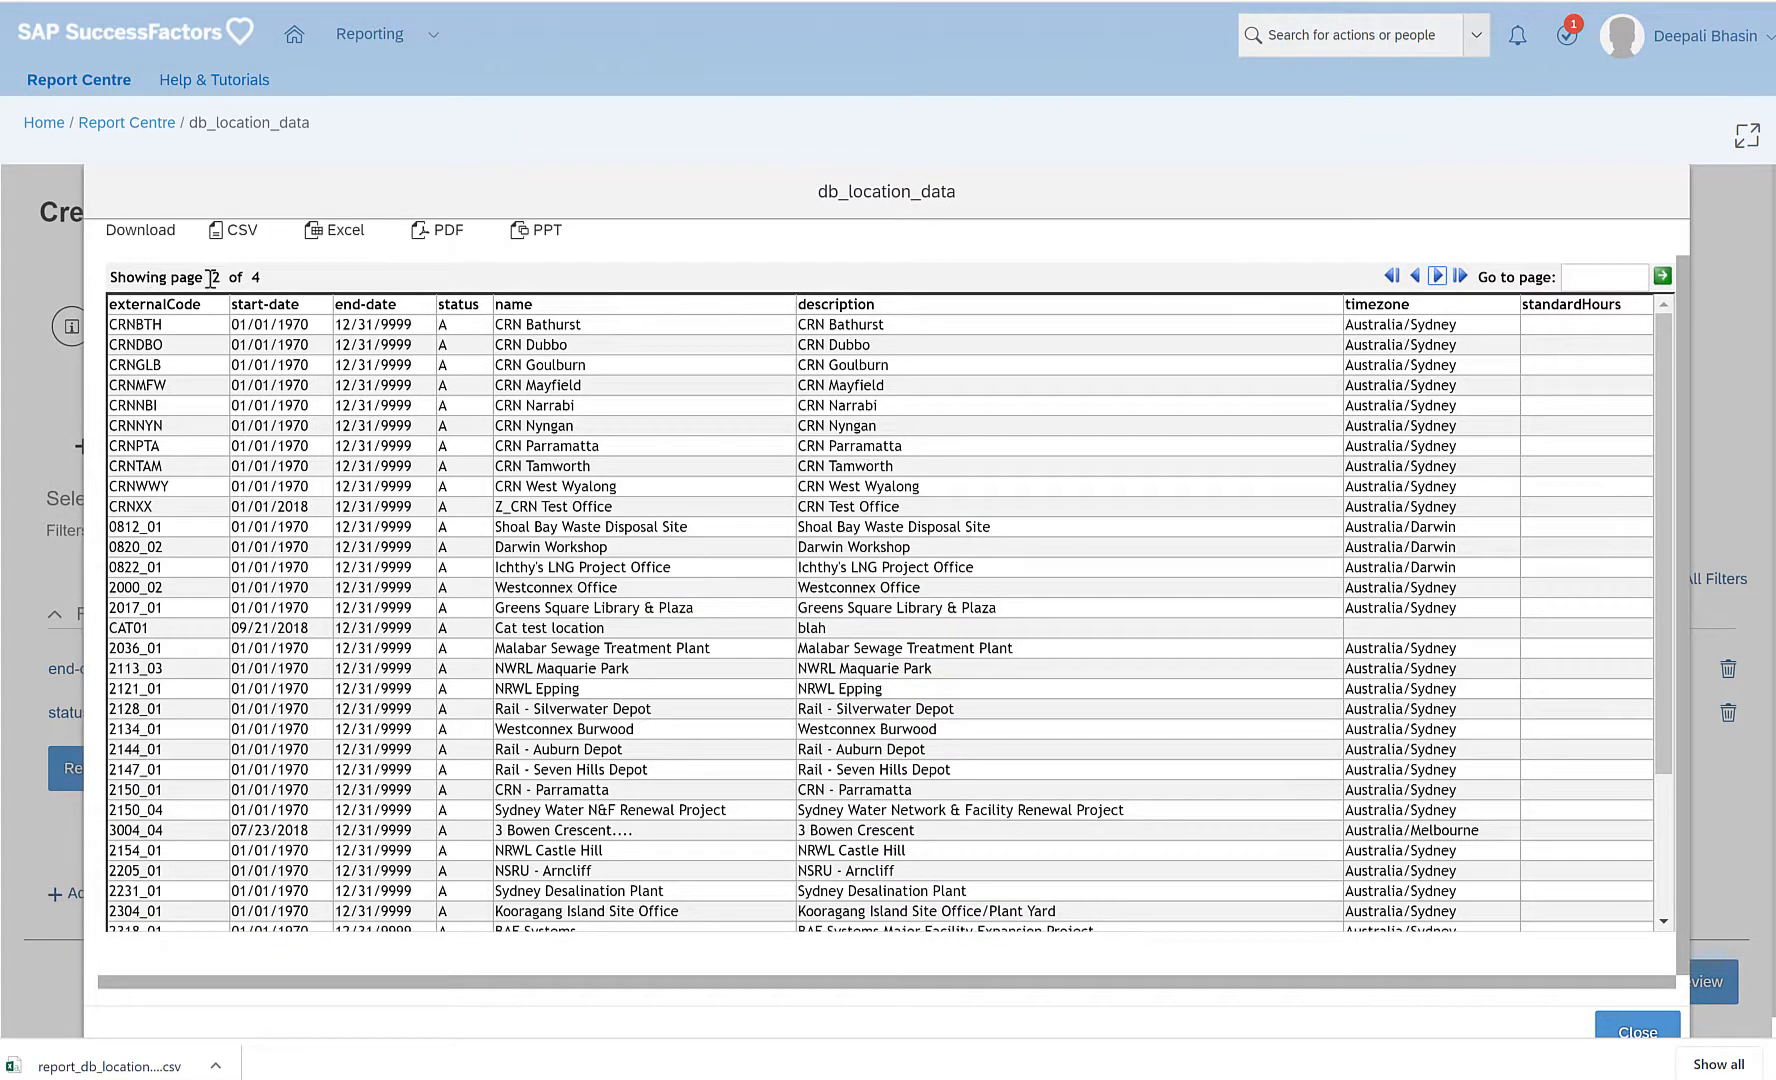
mouse_move(1395, 375)
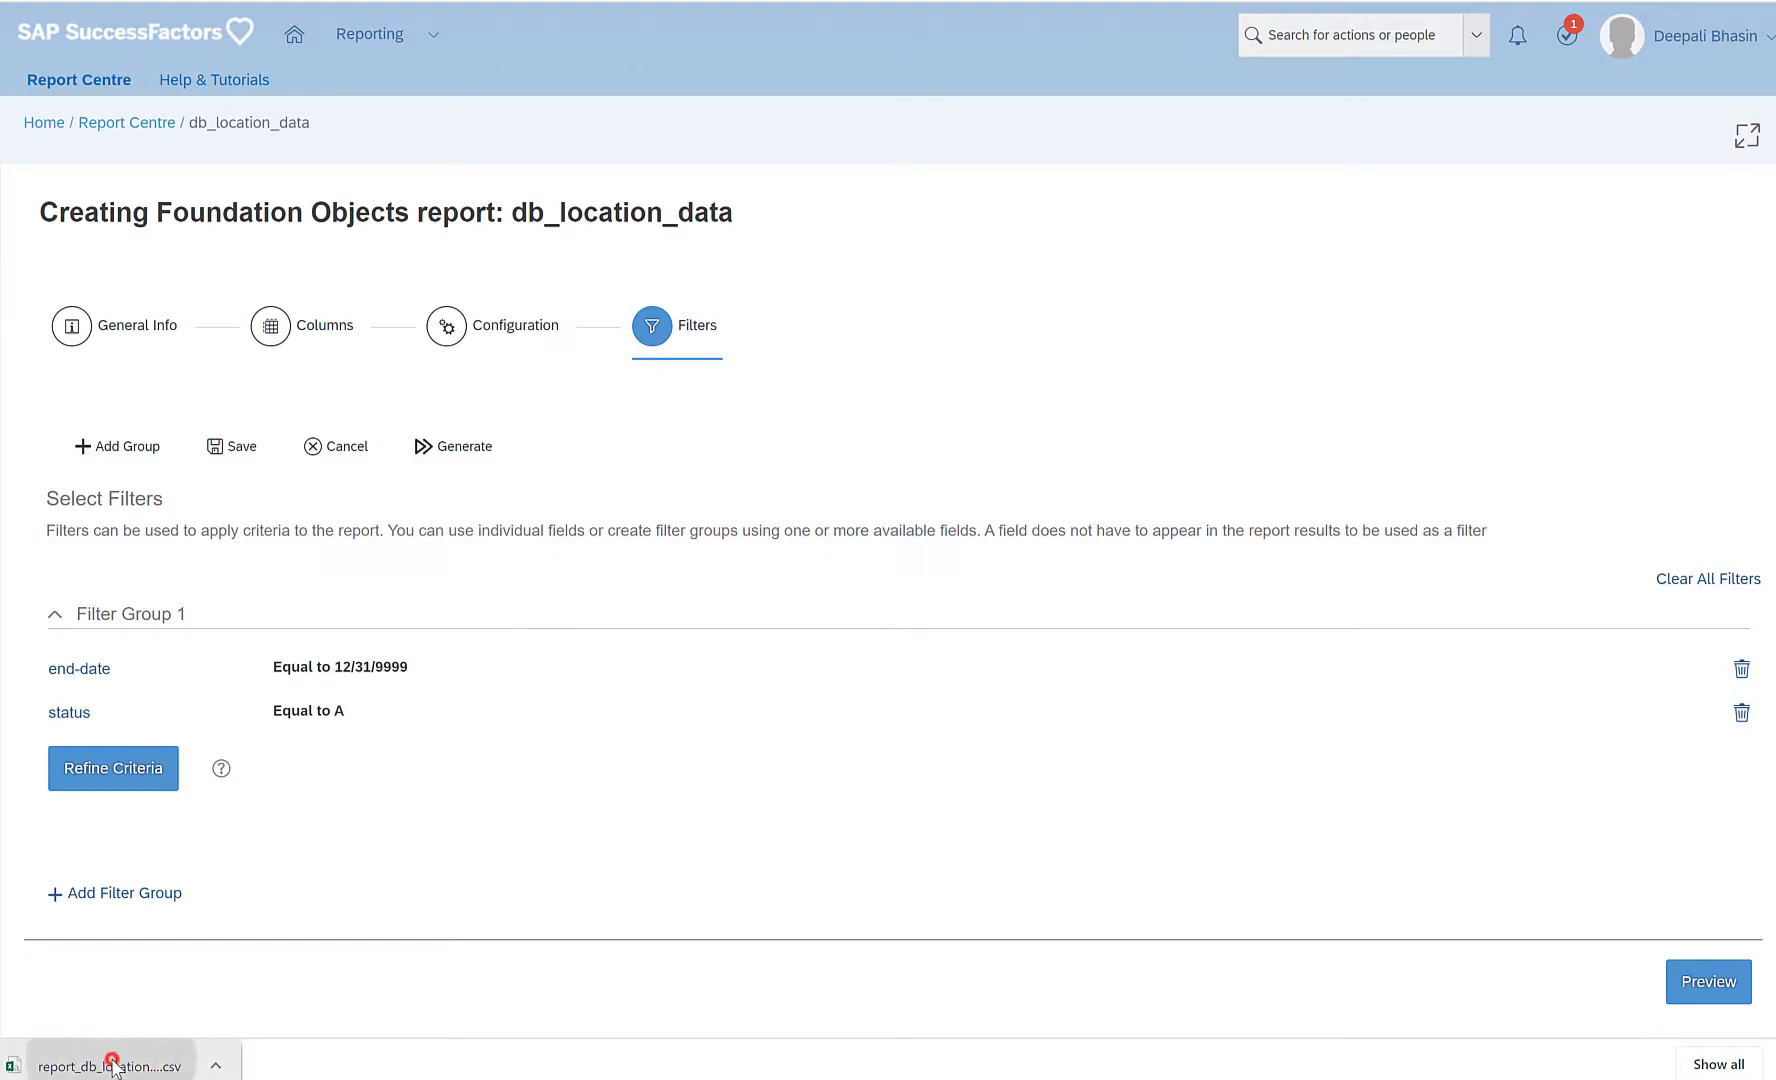
Open the downloaded report_db_location_data CSV in Excel and scroll through the location rows.
left_click(108, 1065)
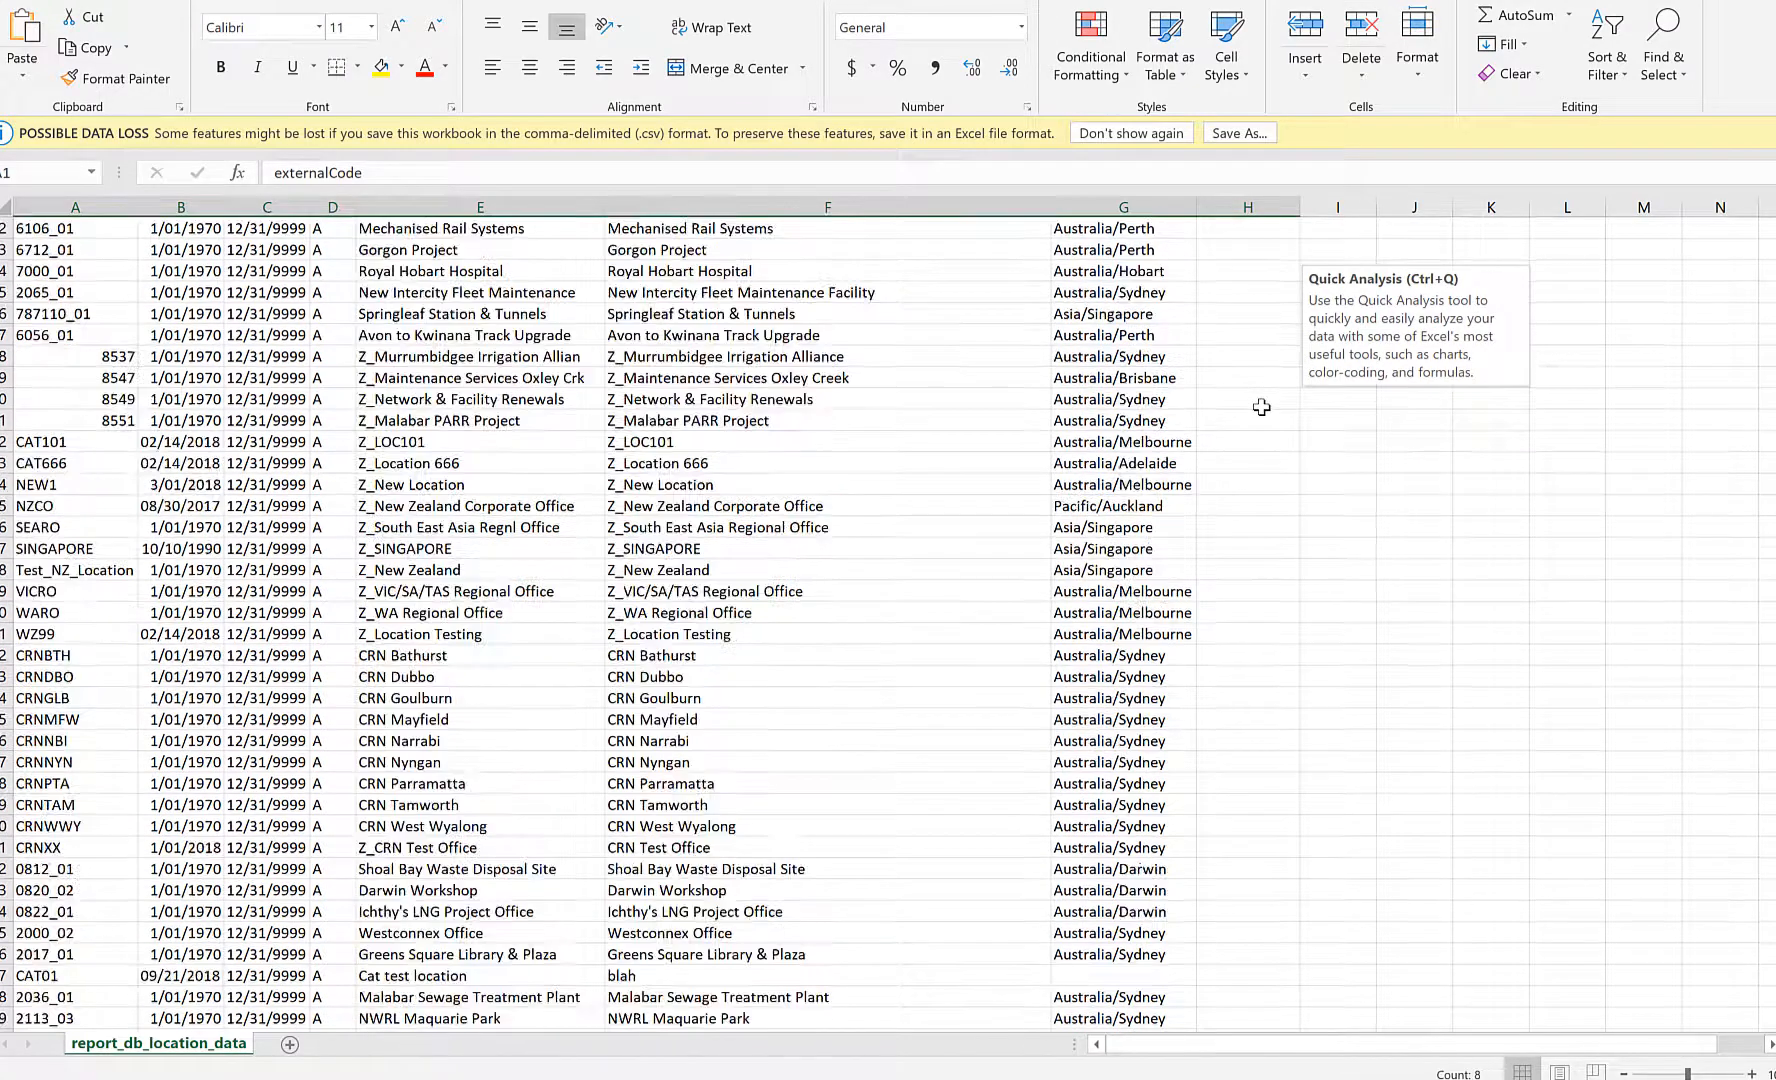
scroll("down", 3)
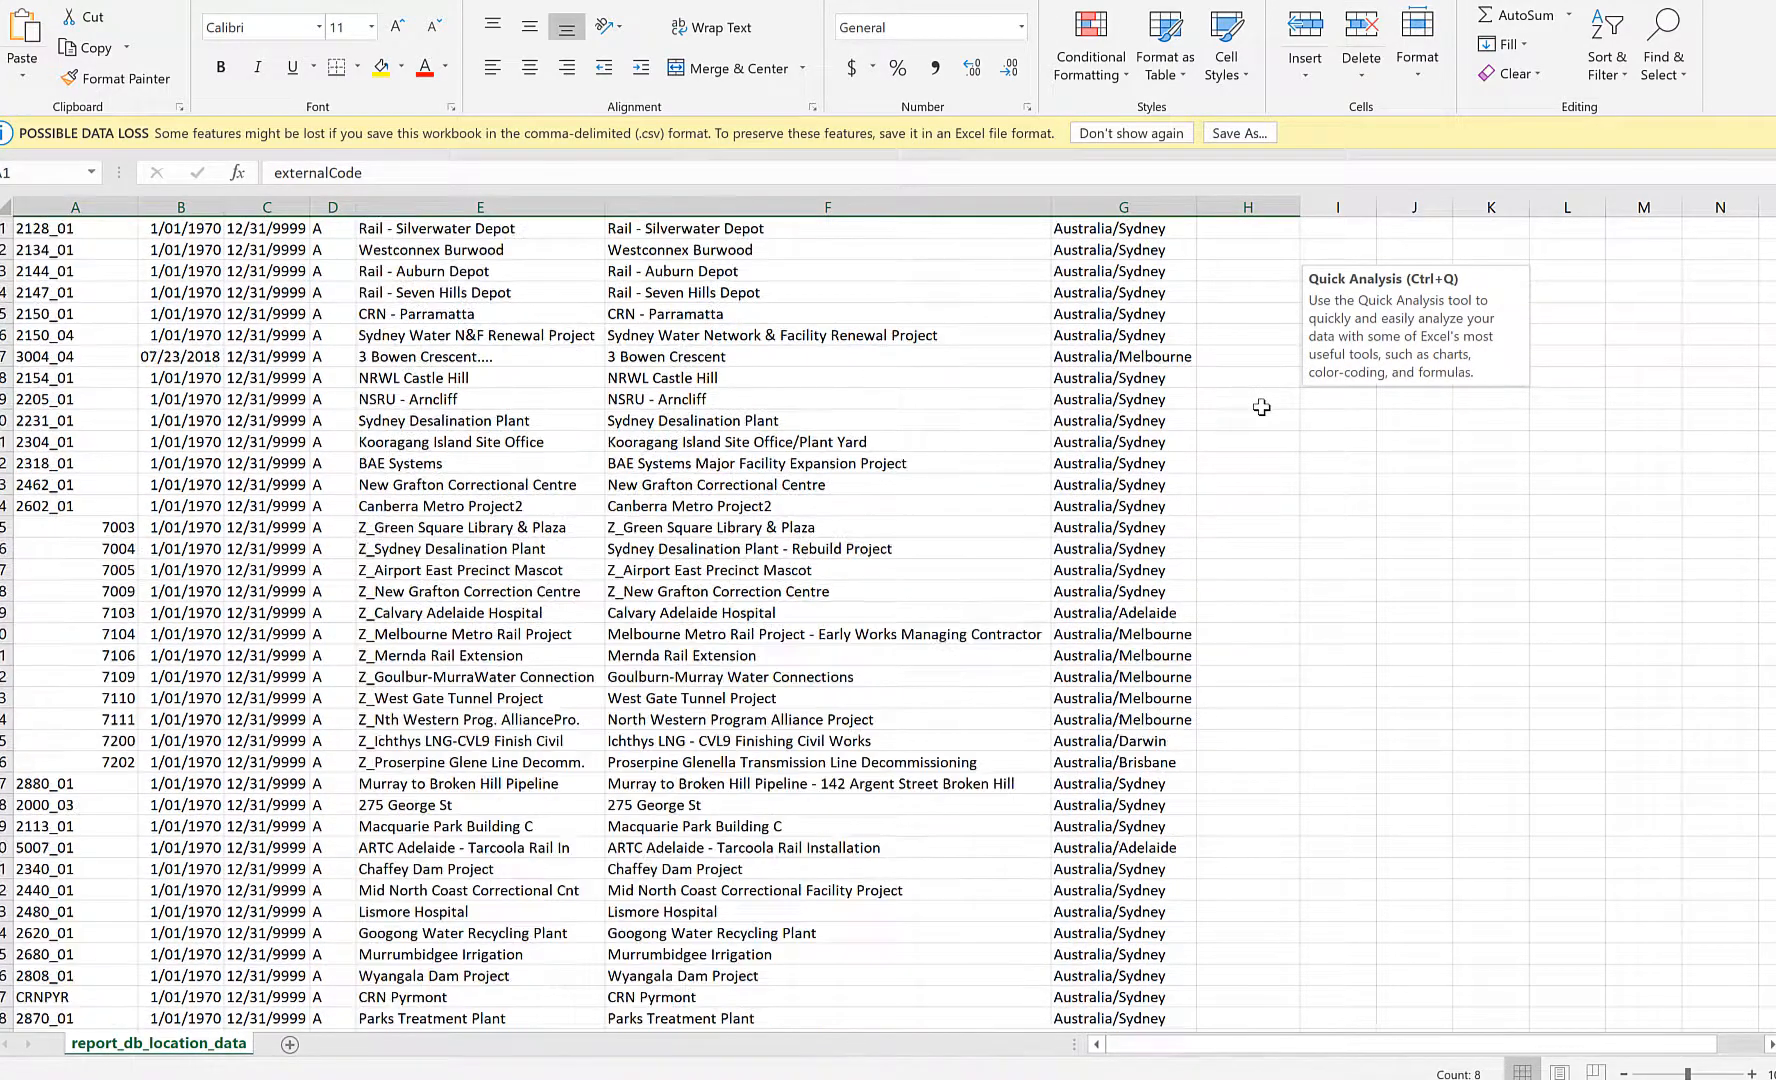
scroll("down", 3)
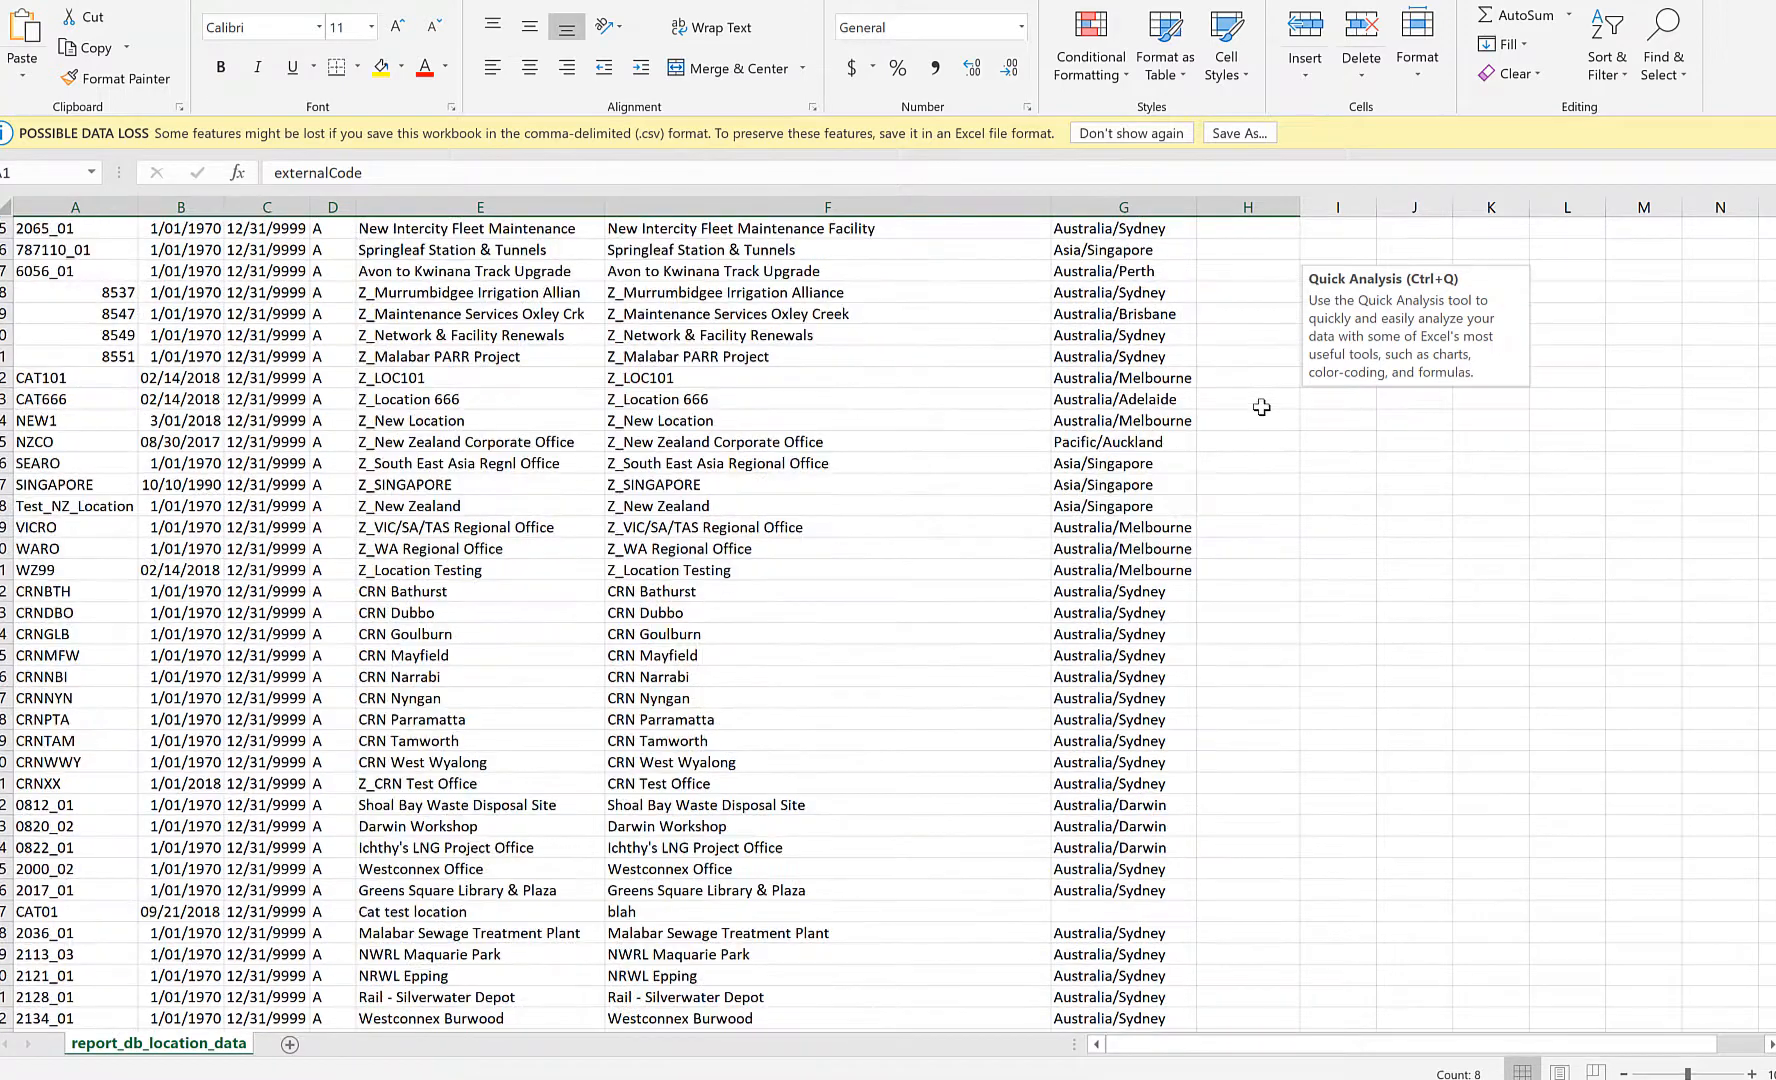